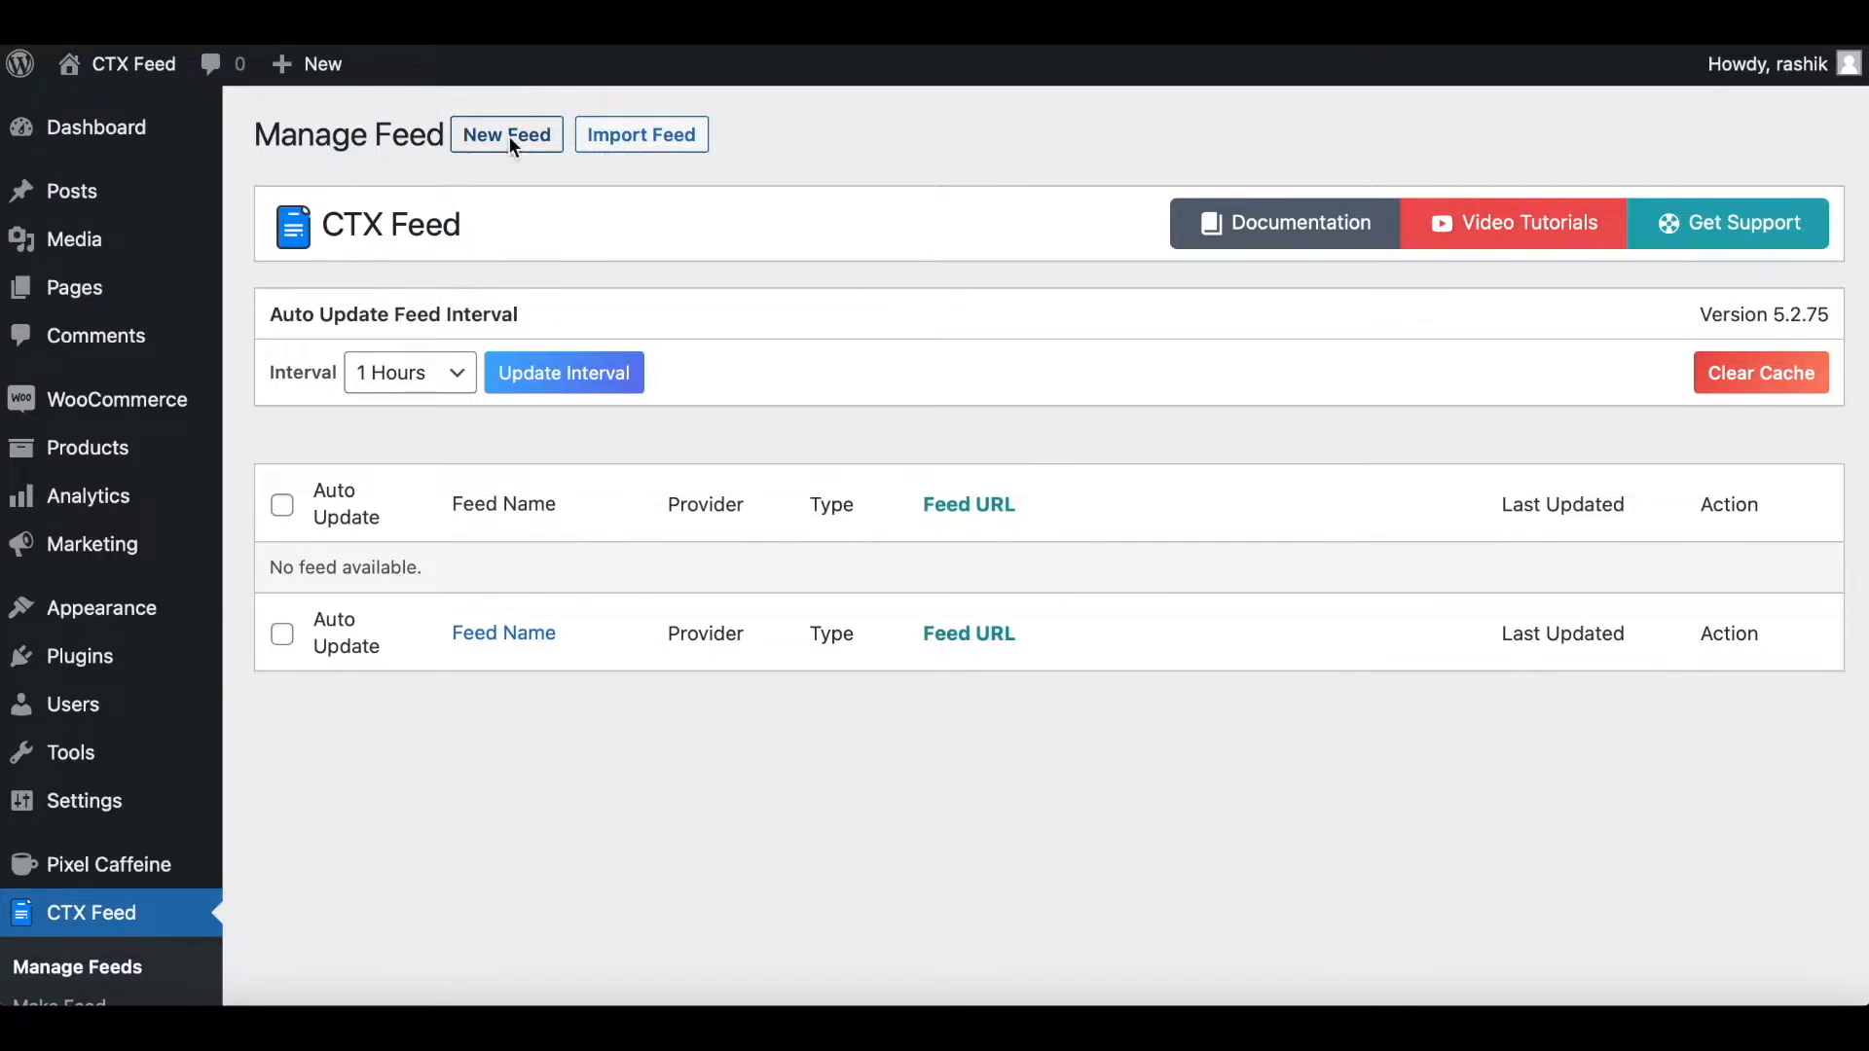
# Step: Start a new Google Shopping XML feed named 'Shipping' and review its default attribute rows
pyautogui.click(506, 134)
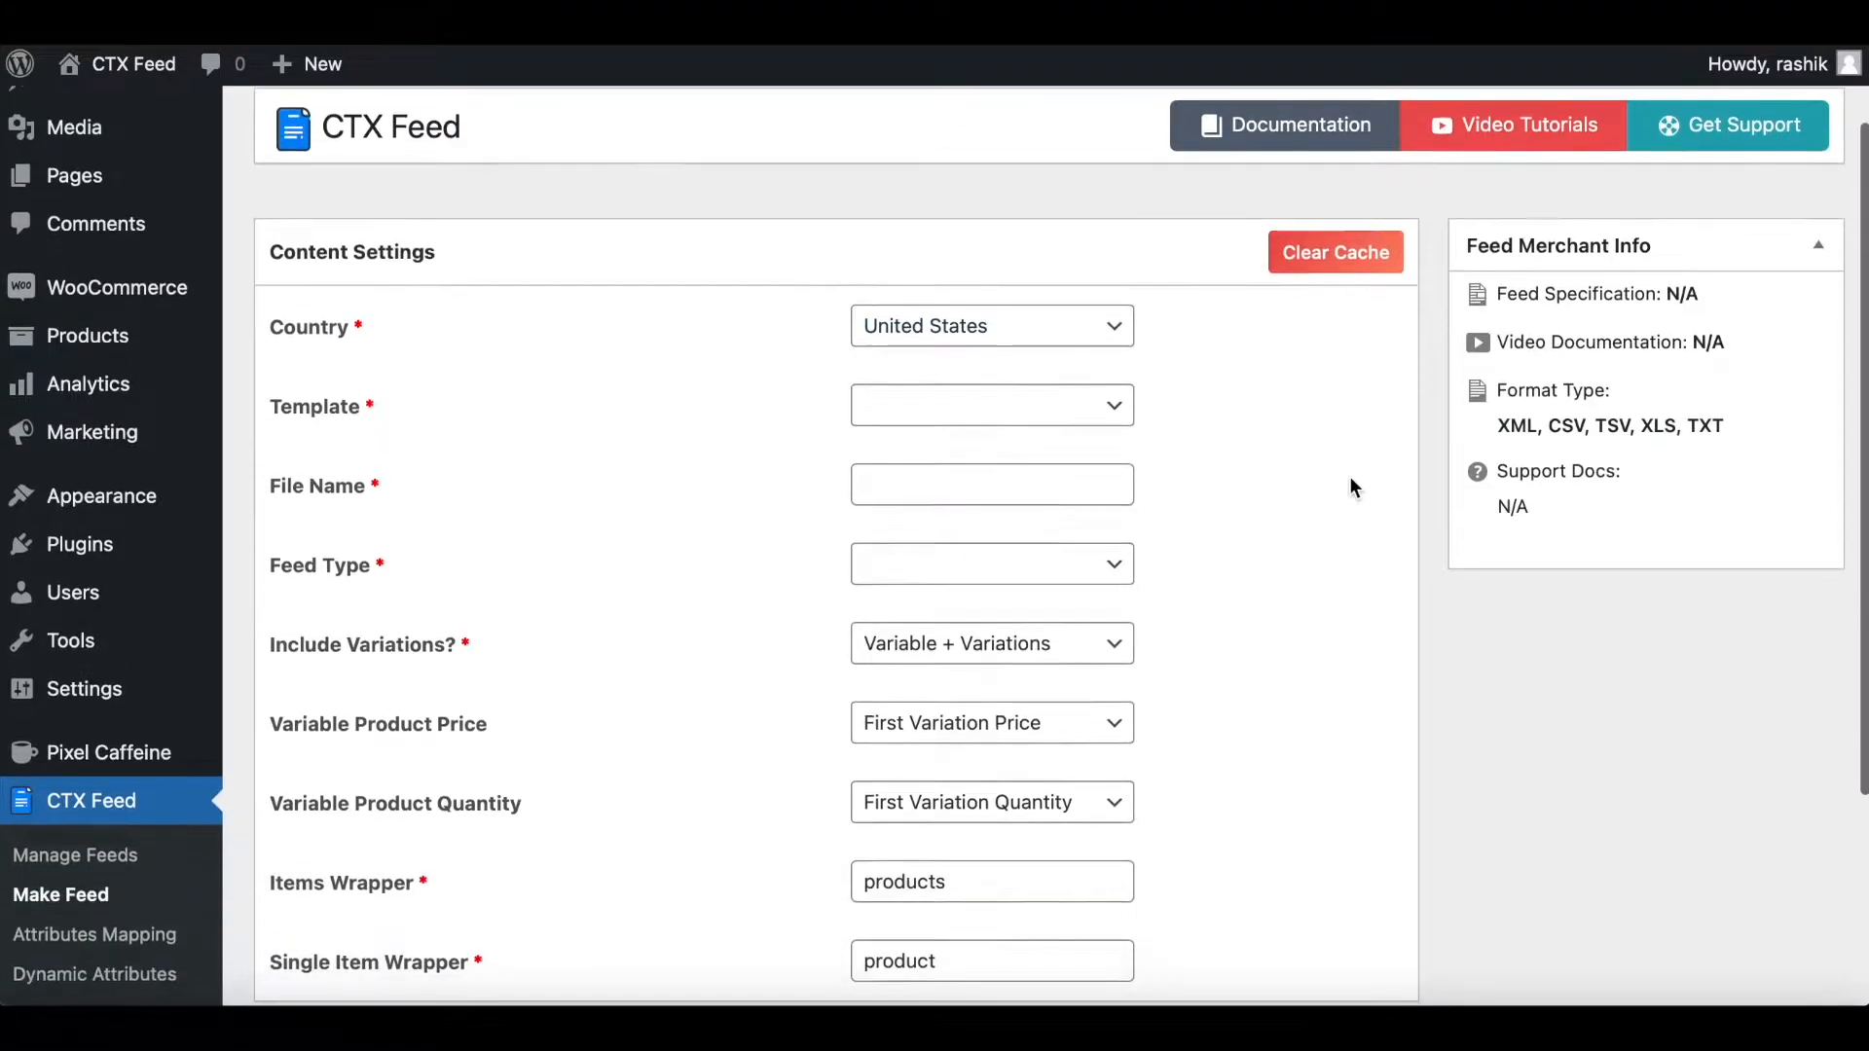
pyautogui.click(991, 405)
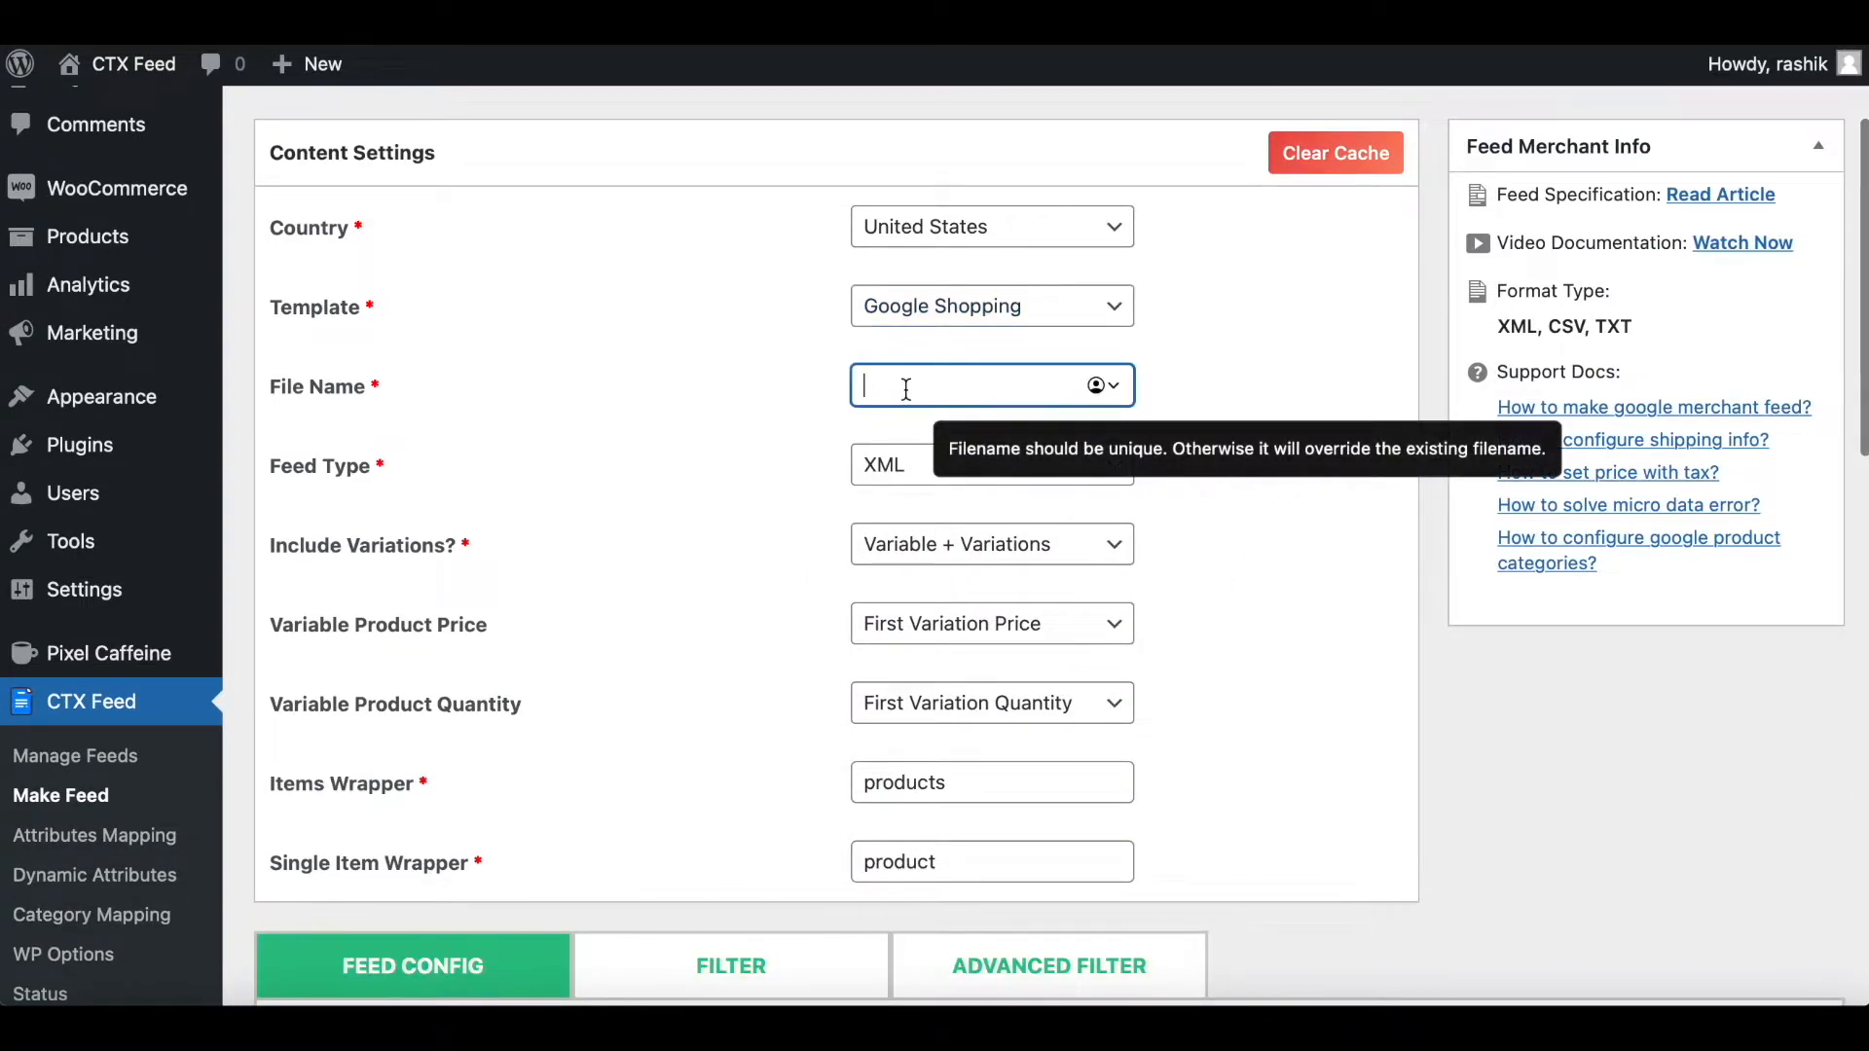
pyautogui.write('S')
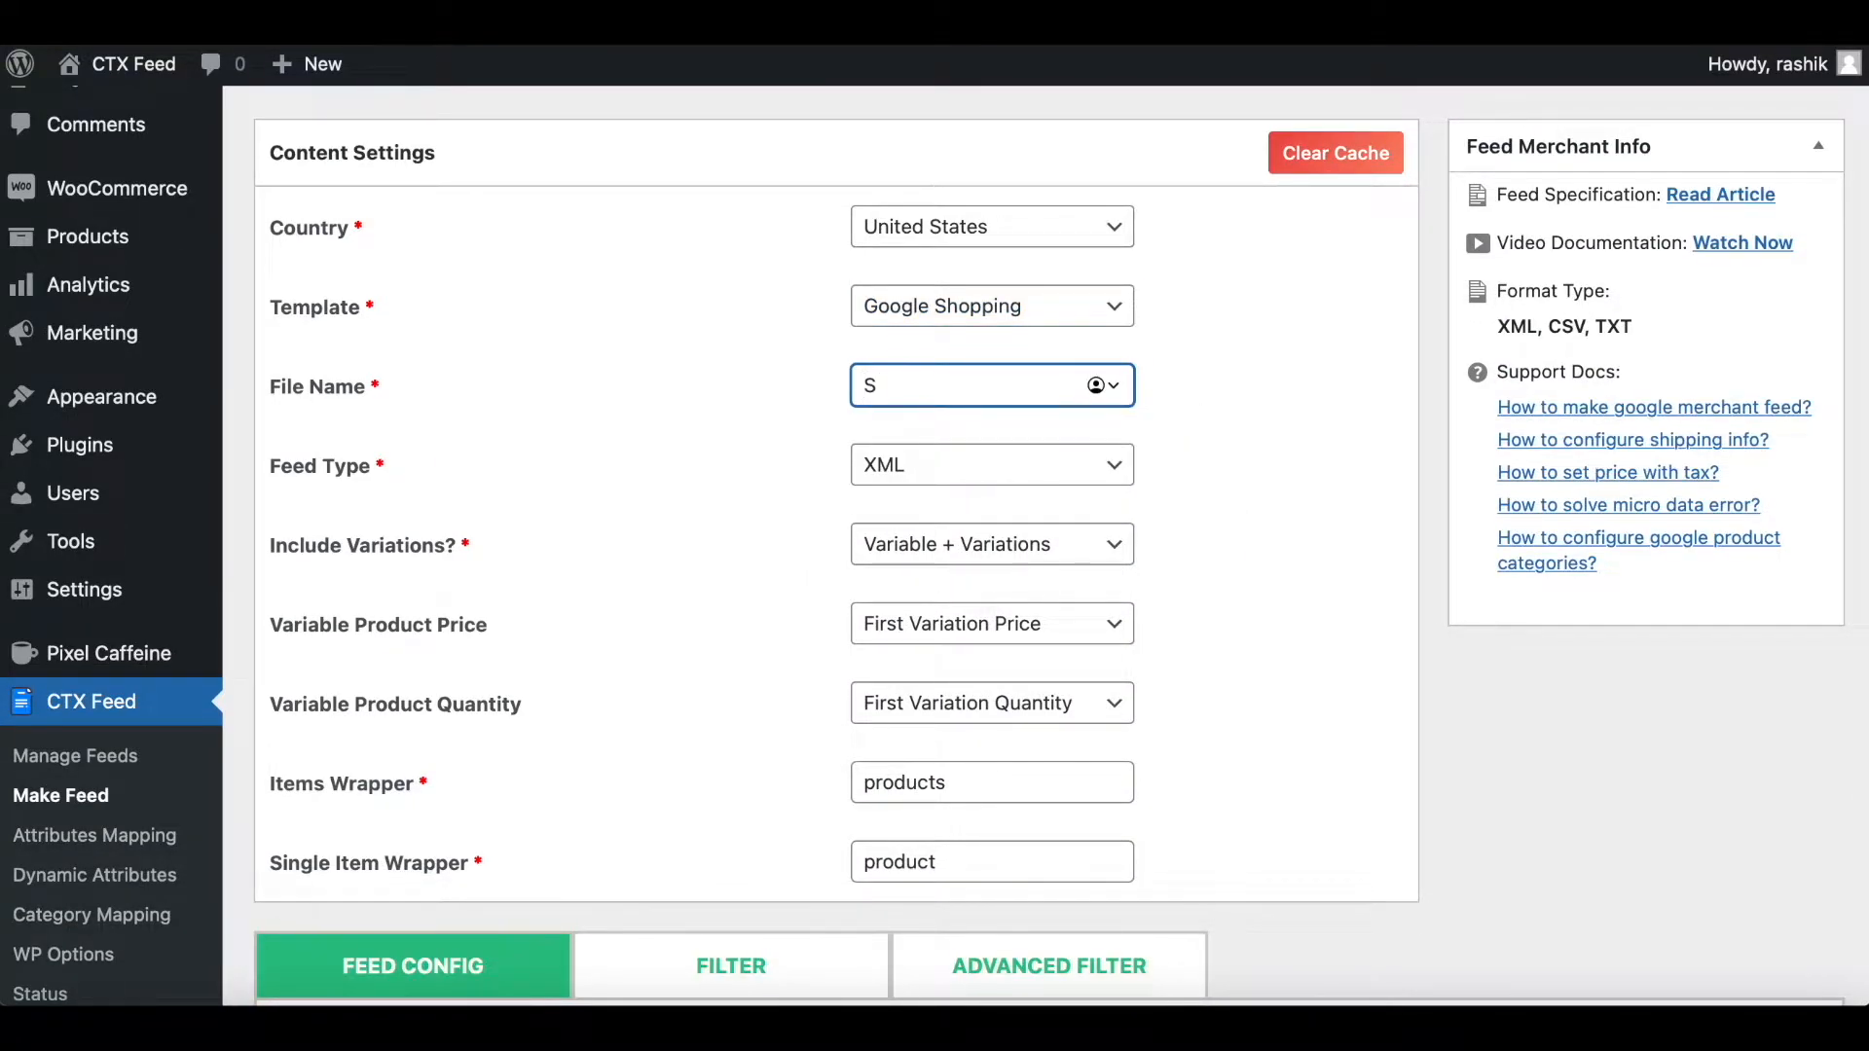
pyautogui.write('hipping')
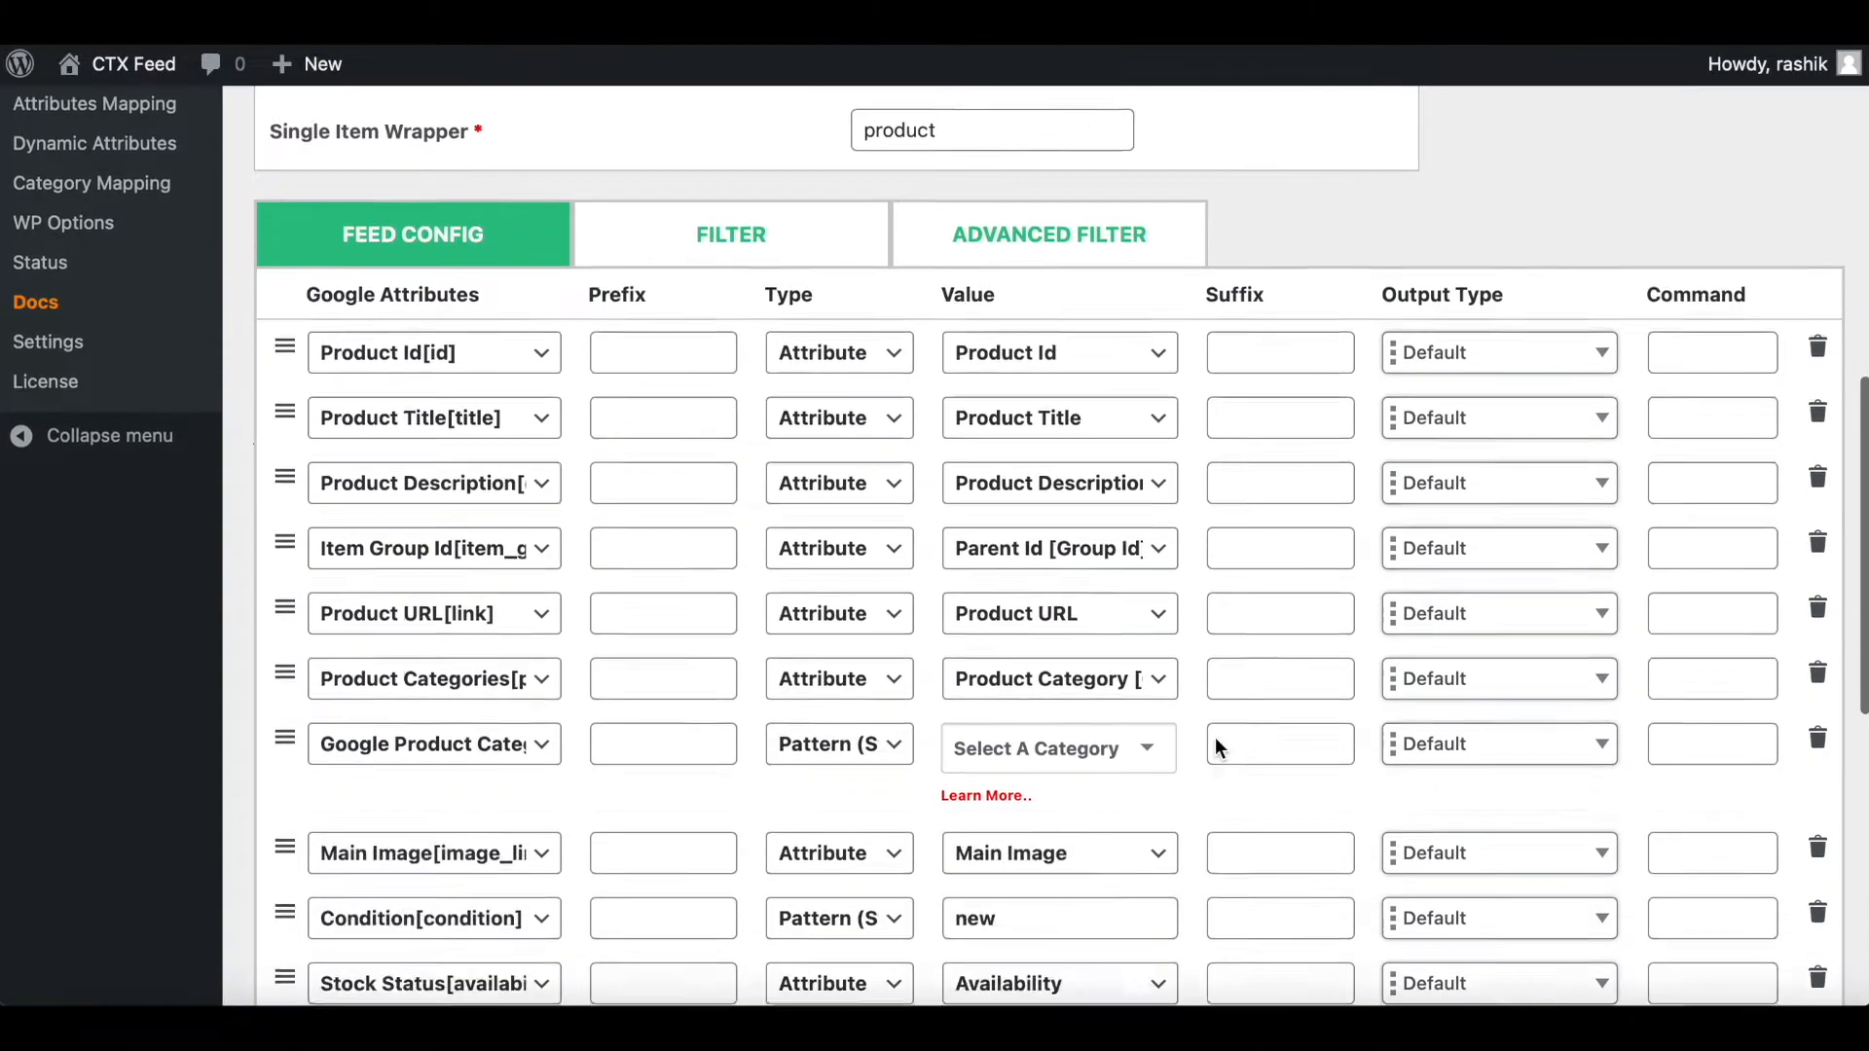
pyautogui.scroll(-3)
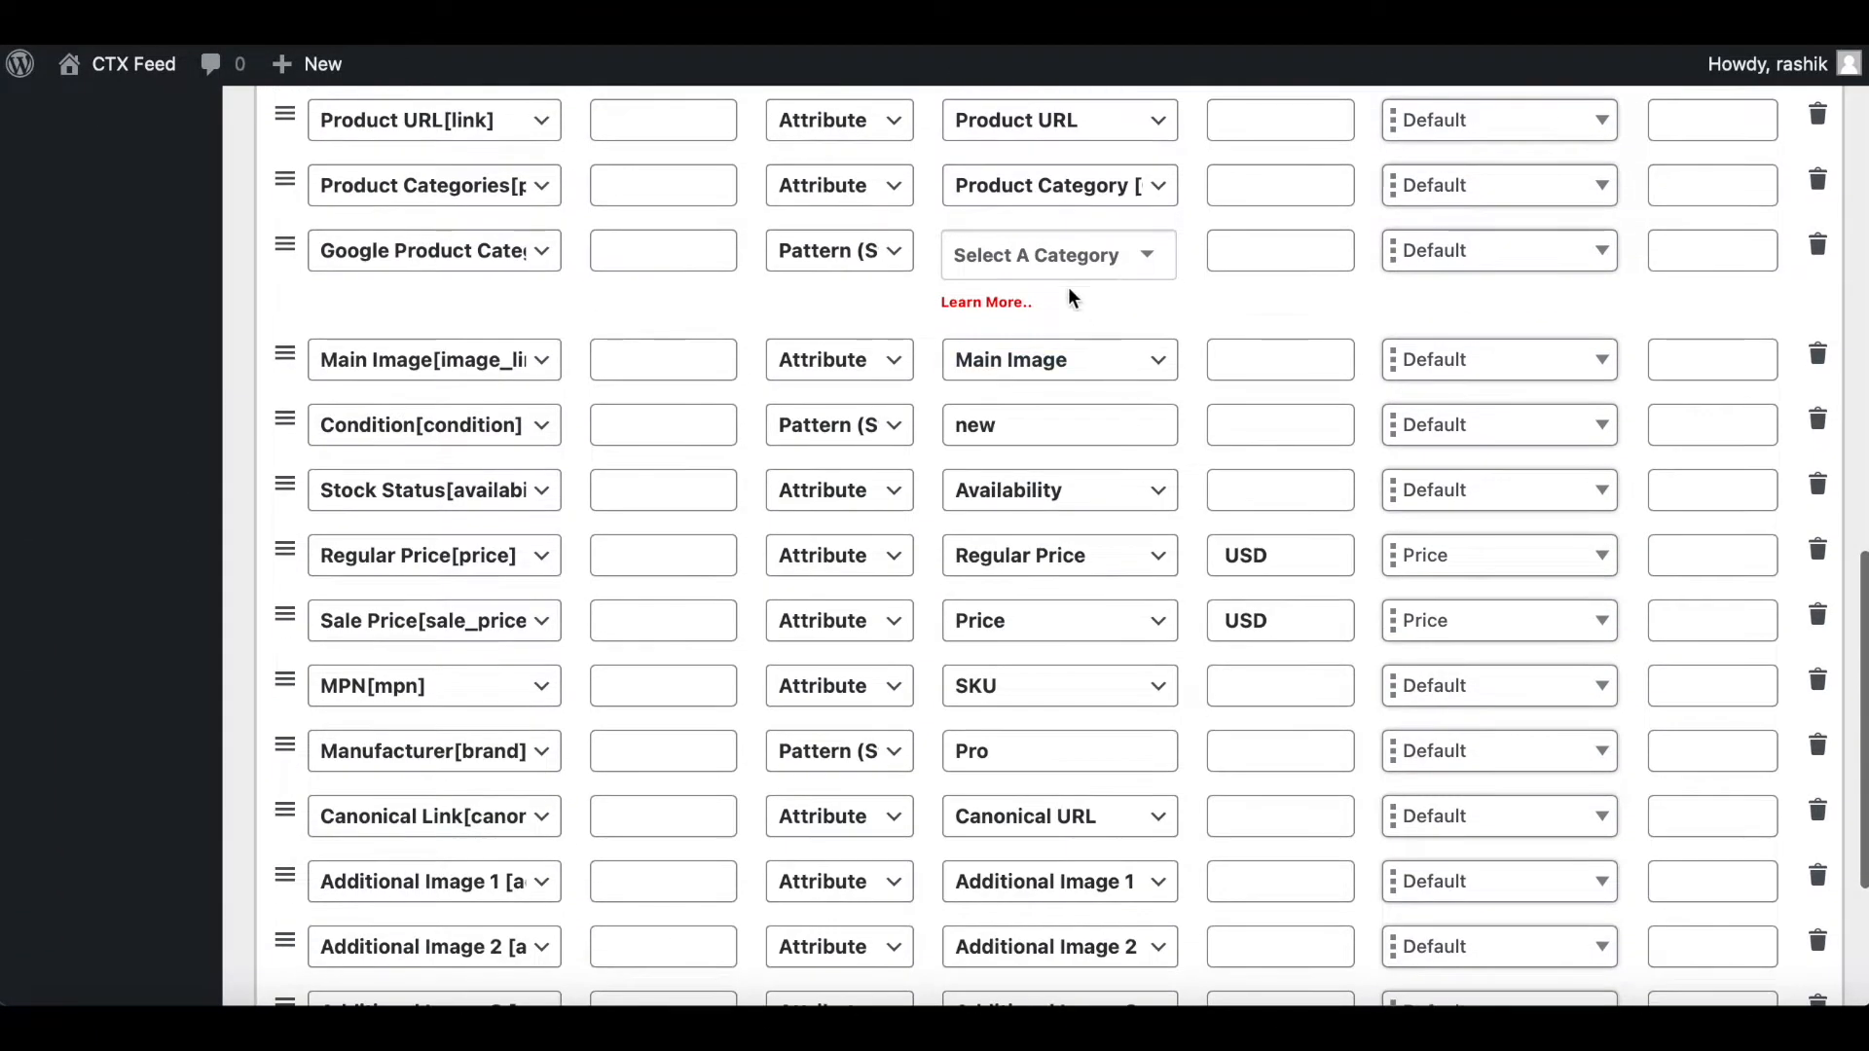
pyautogui.write('a')
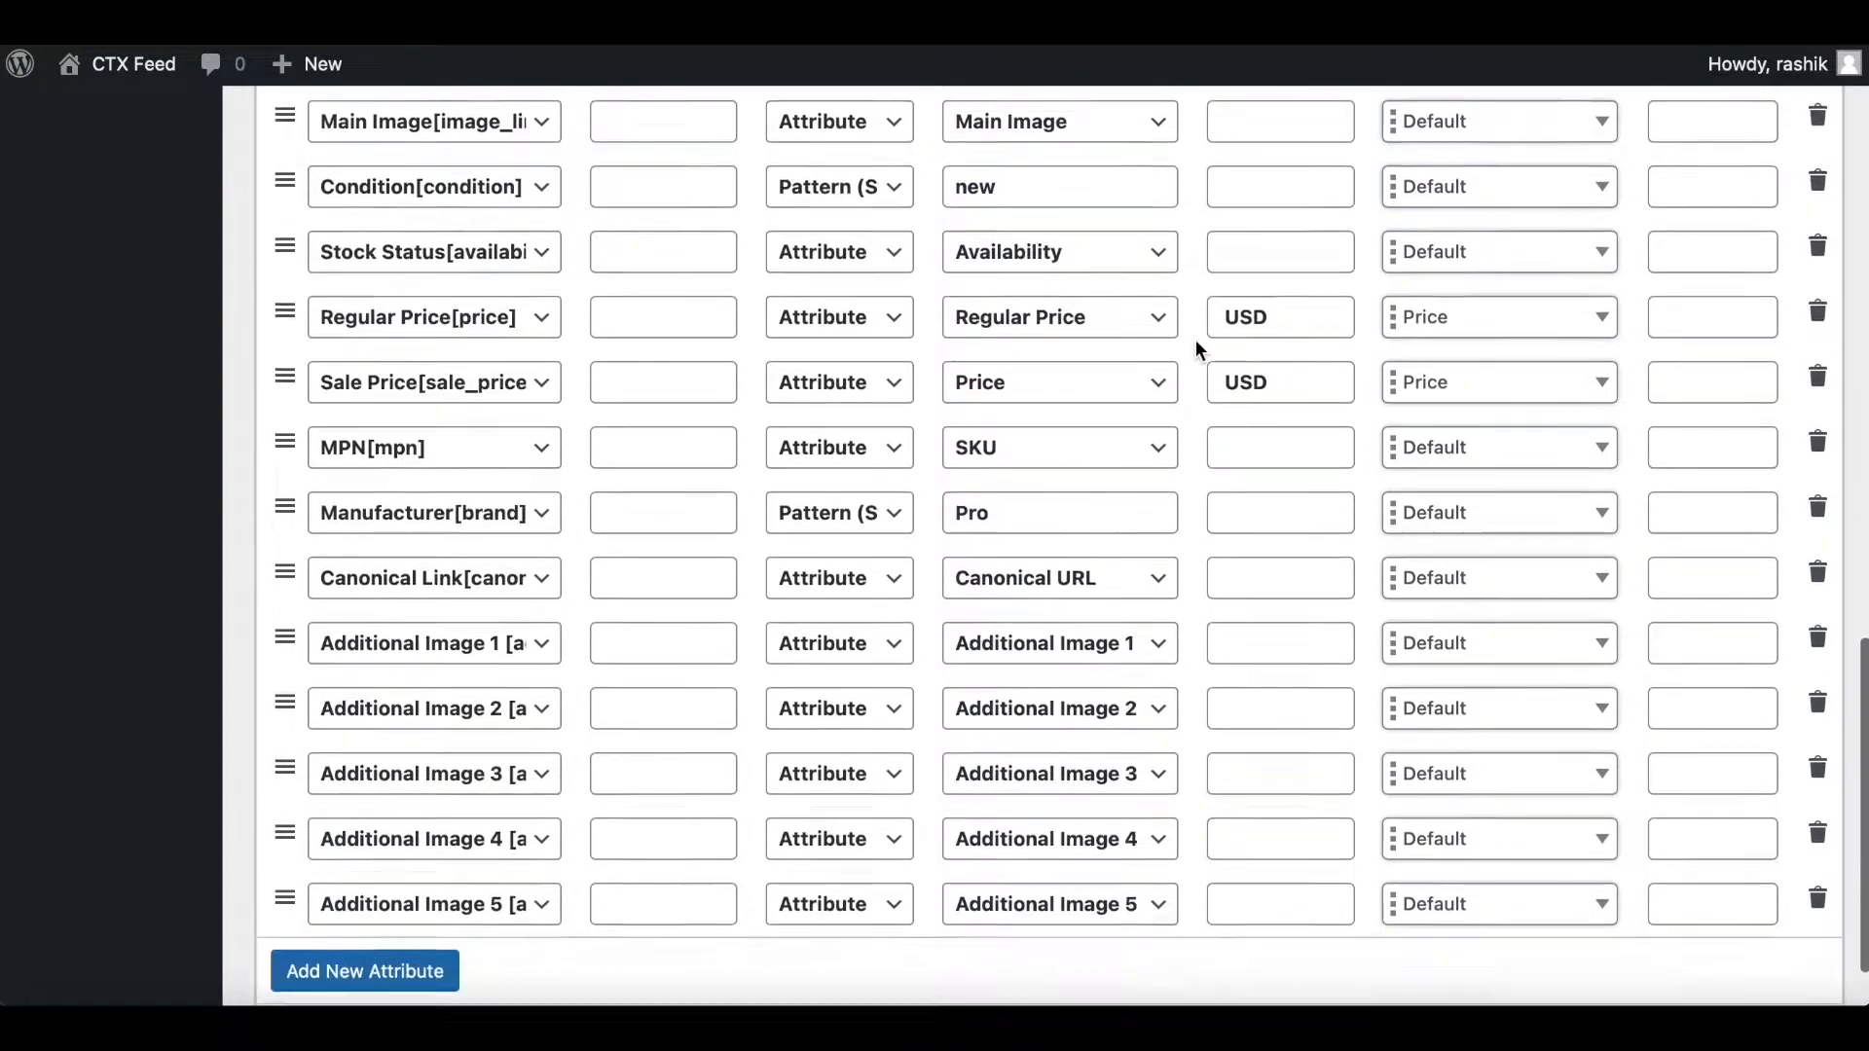
# Step: Add a Shipping[shipping] attribute row mapped to the Shipping (Google Format) value
pyautogui.scroll(-3)
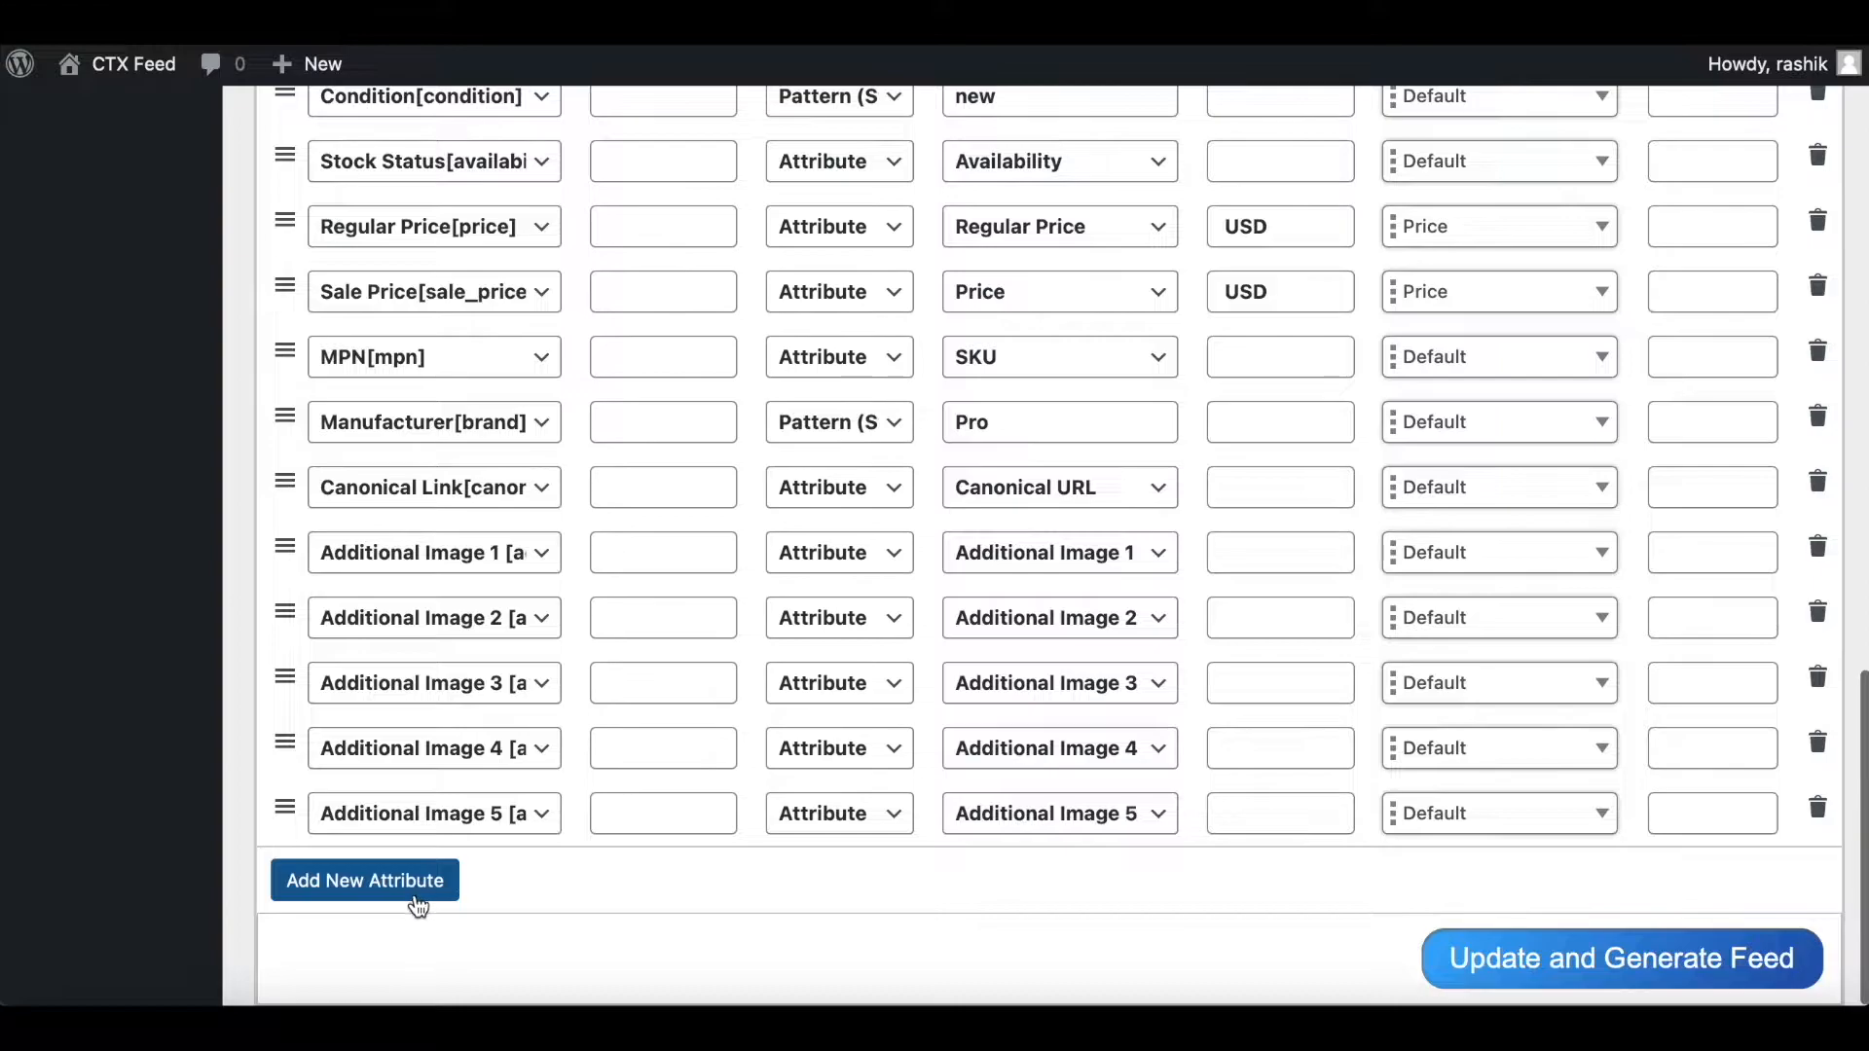
pyautogui.click(364, 880)
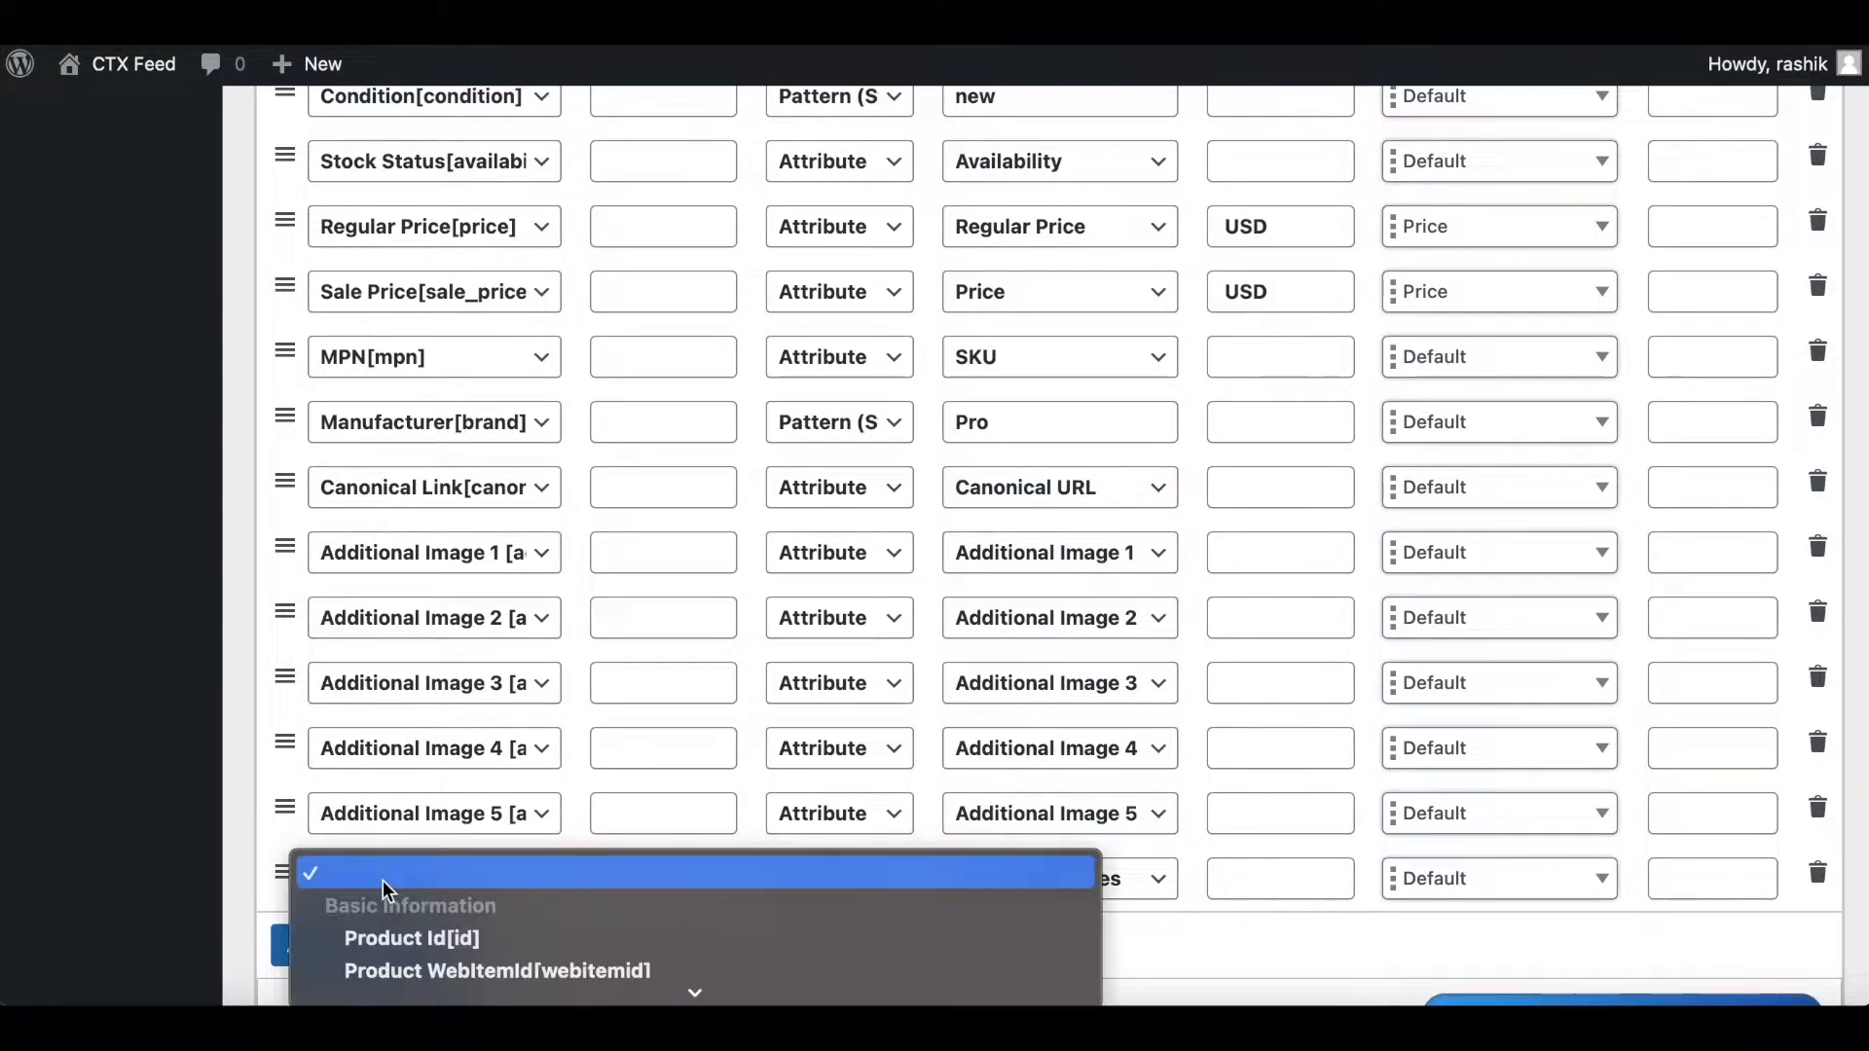
pyautogui.scroll(-3)
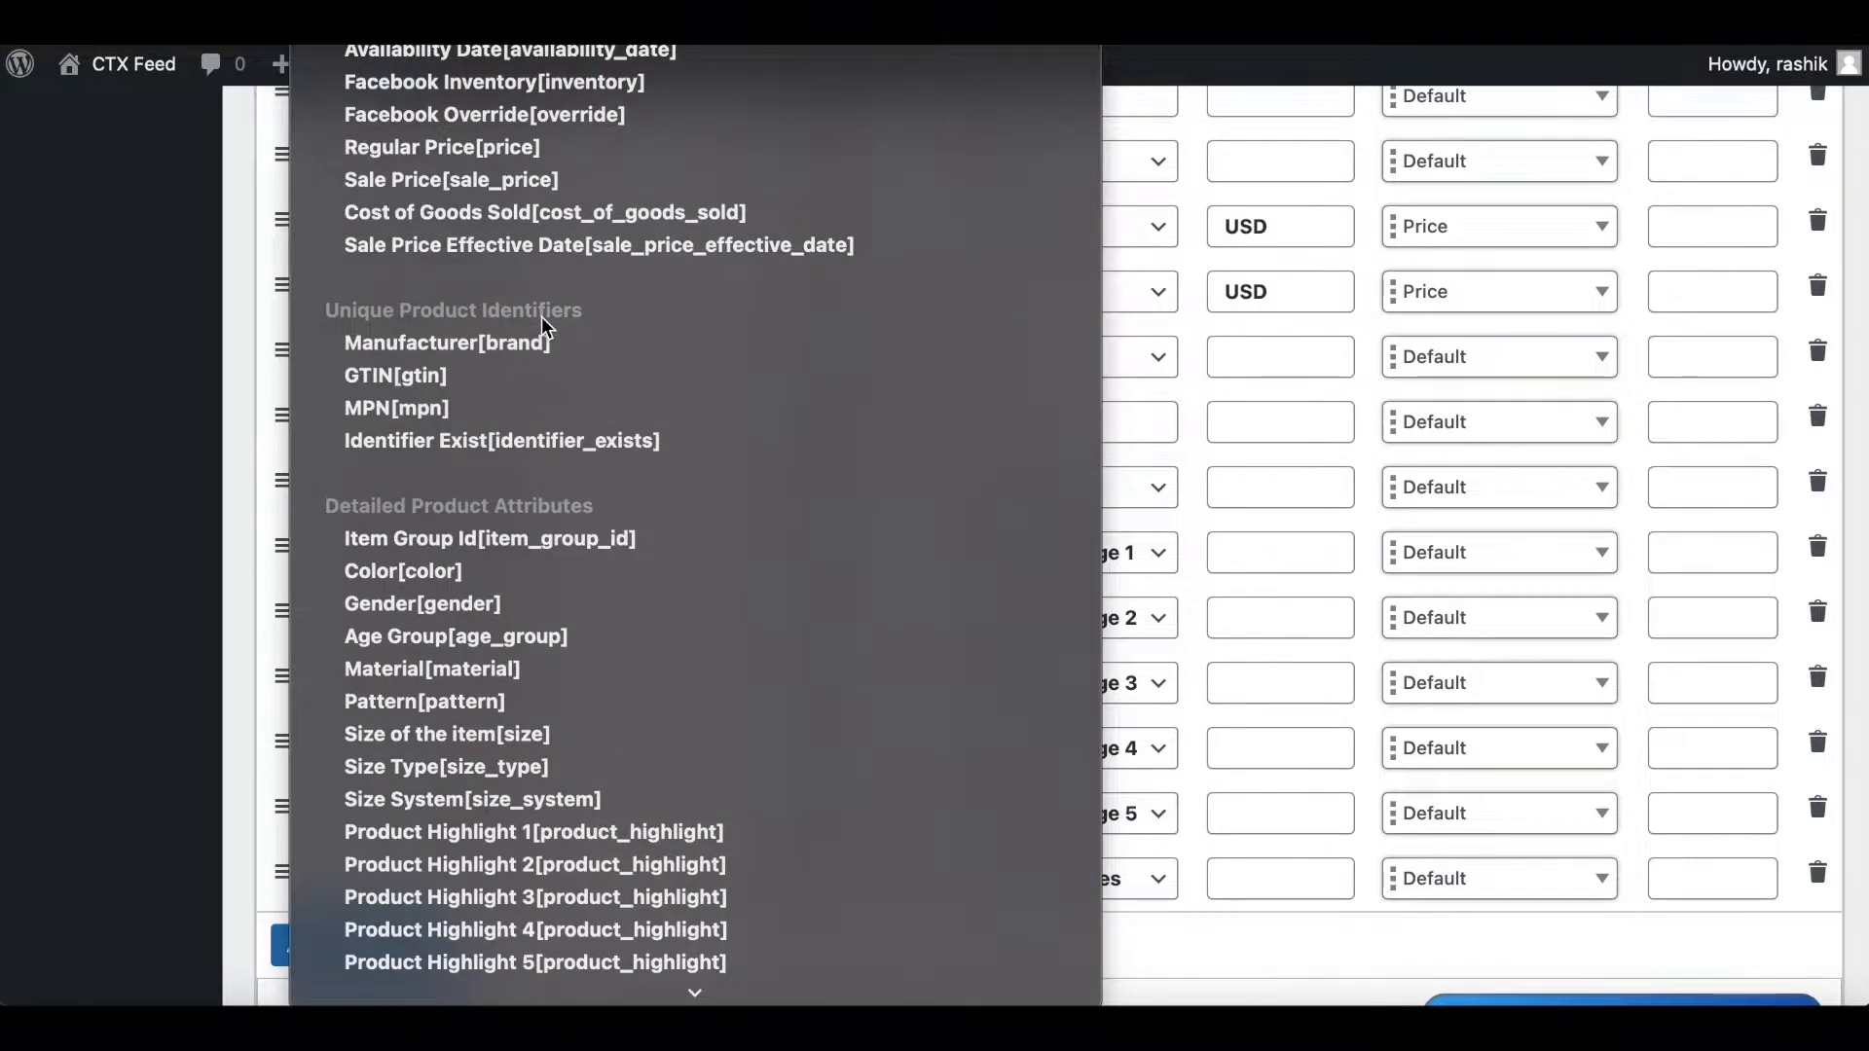
pyautogui.scroll(-3)
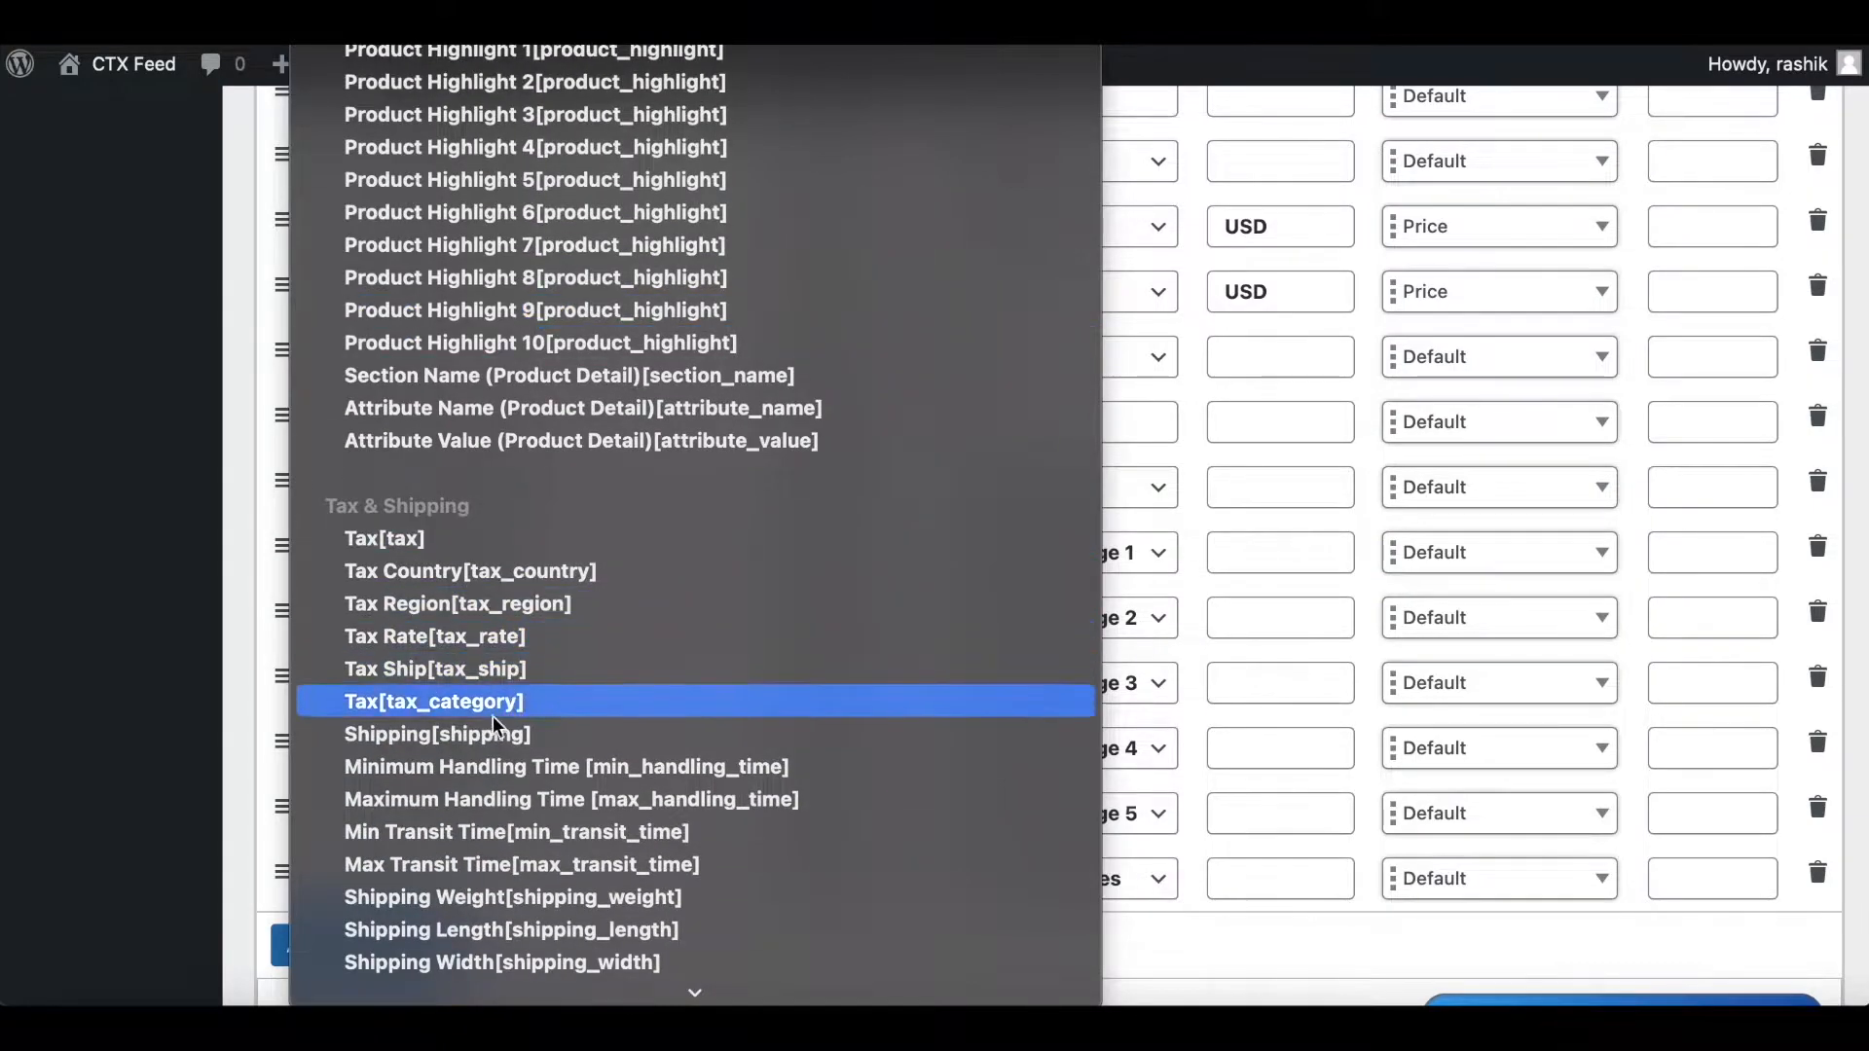
pyautogui.click(436, 734)
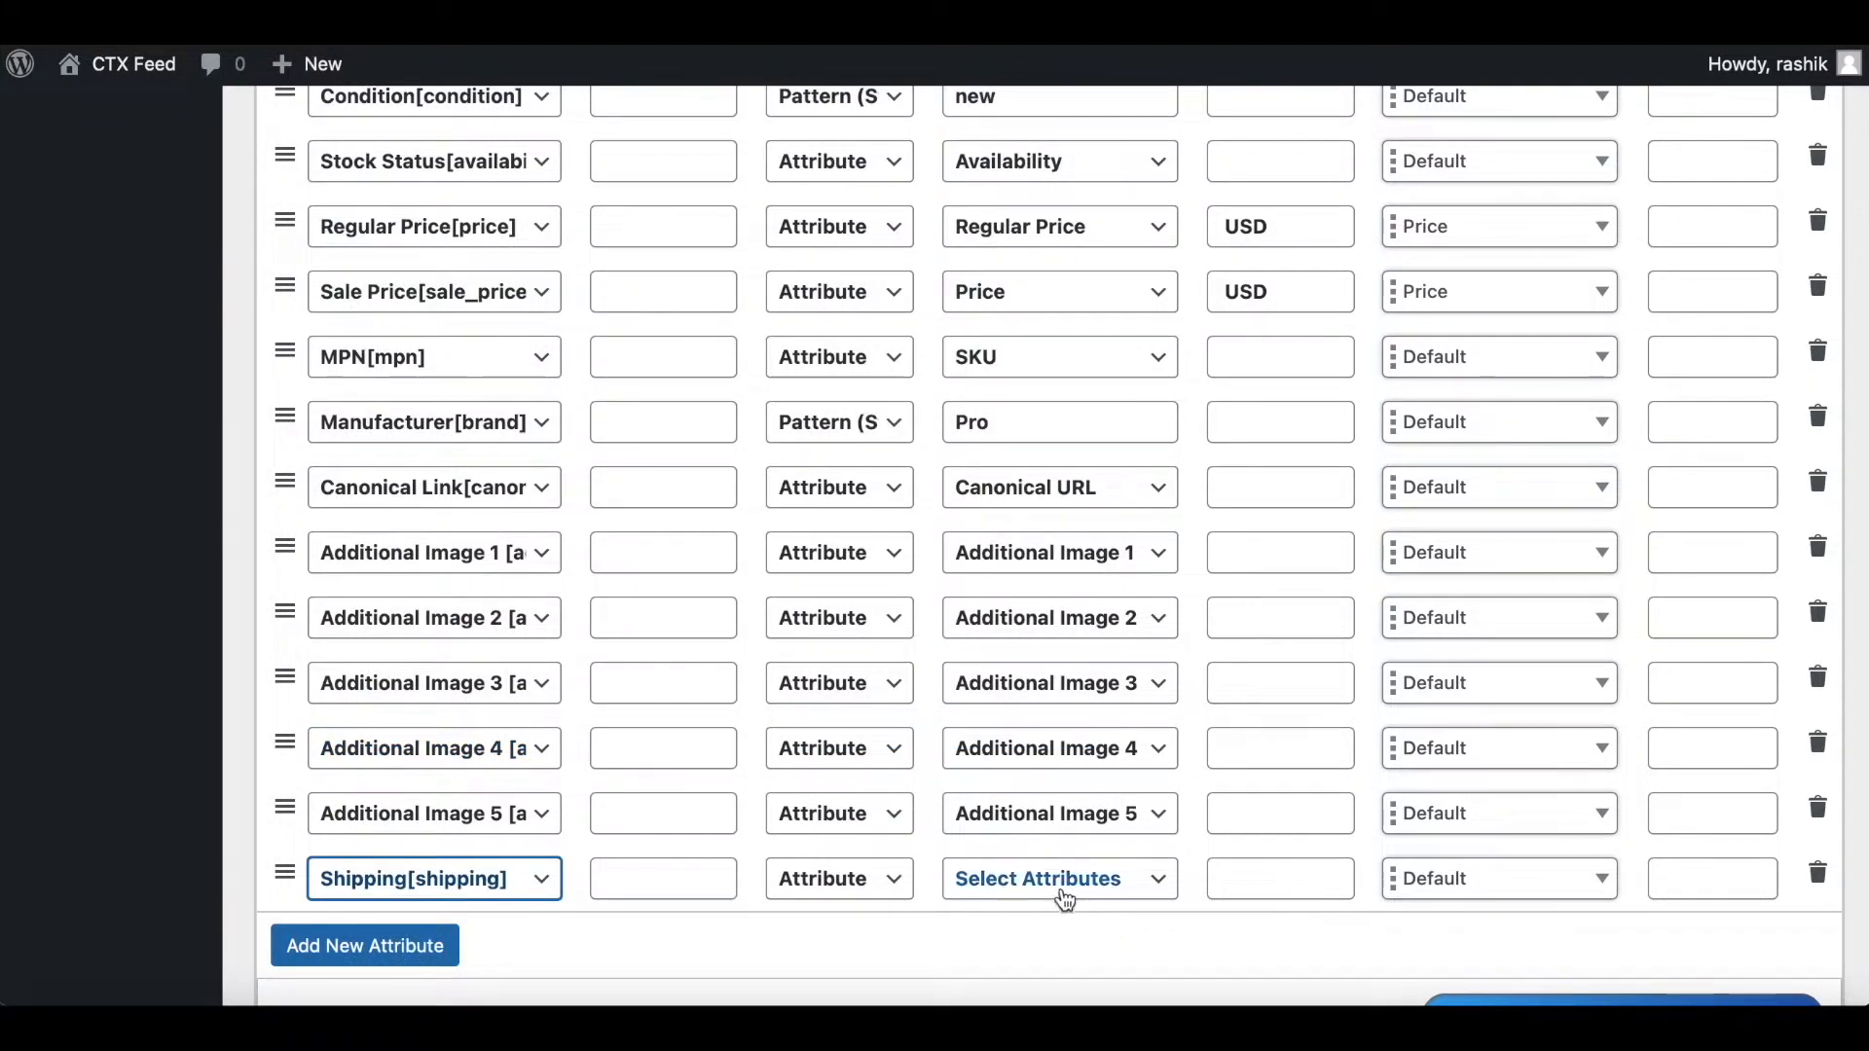
pyautogui.click(1057, 878)
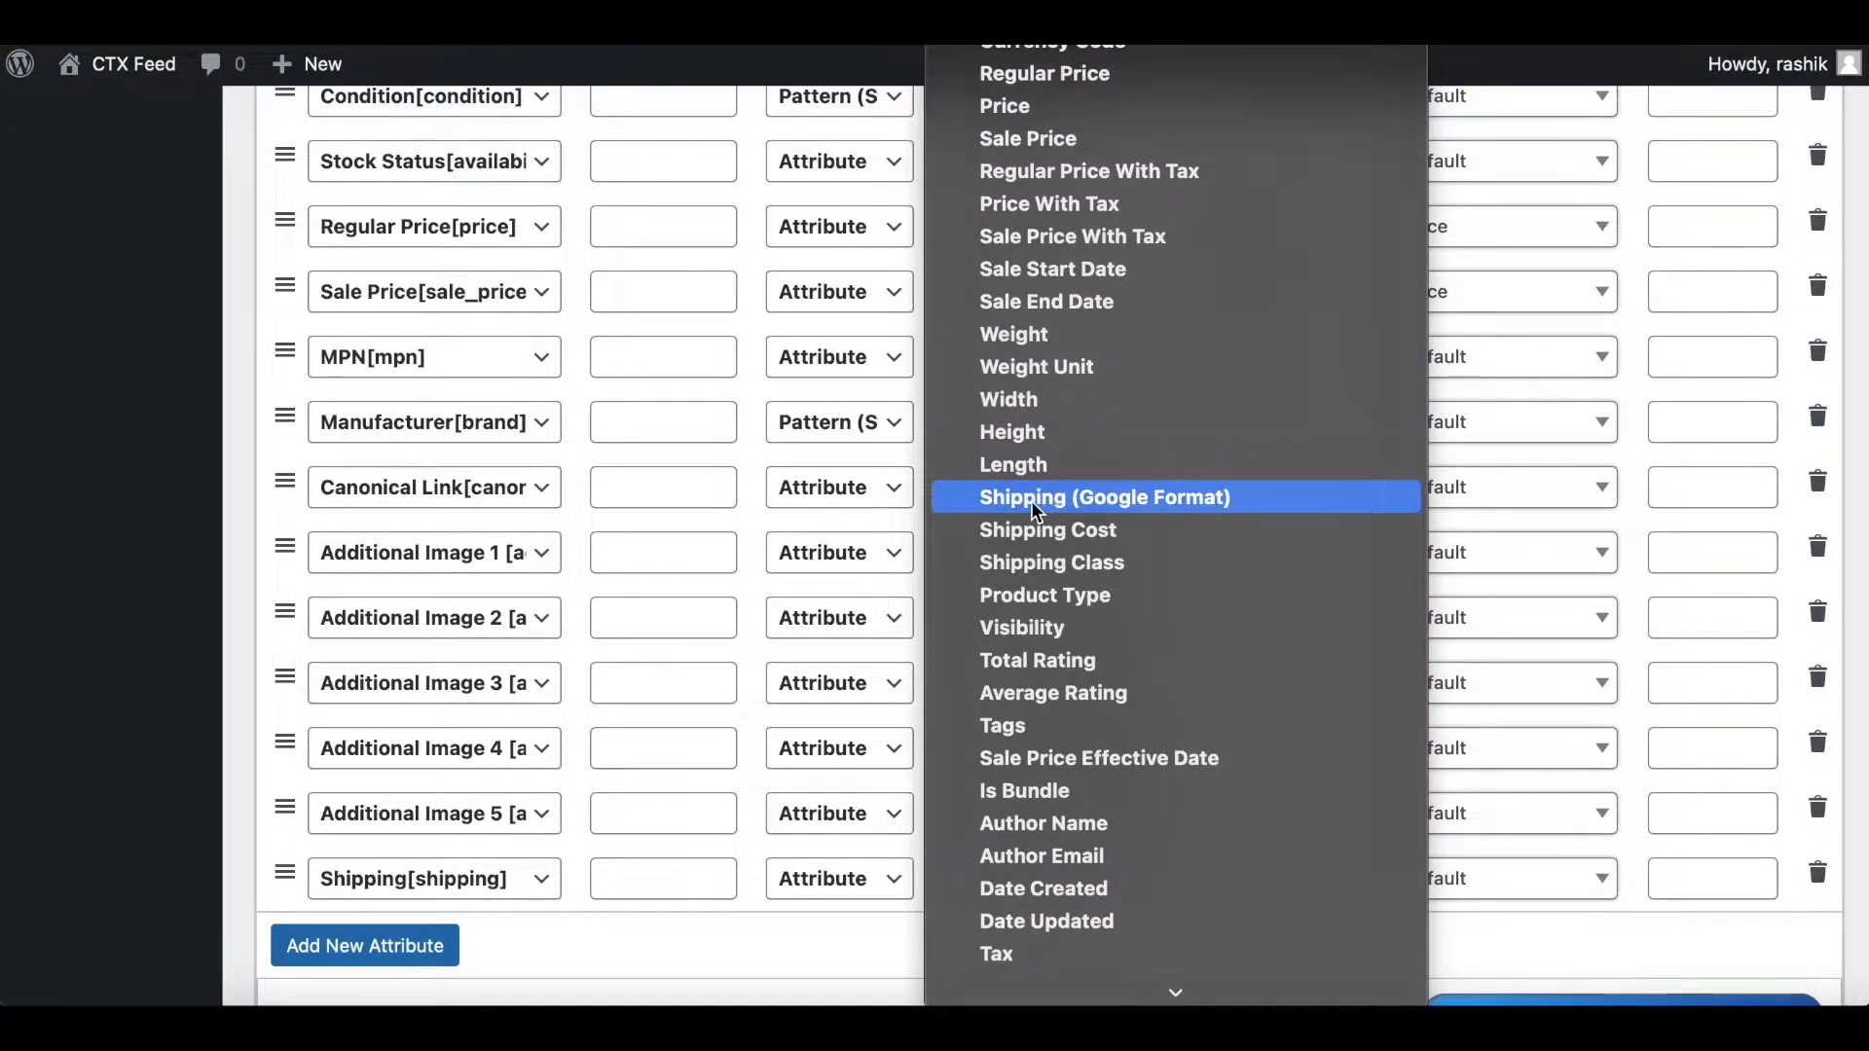
pyautogui.click(1102, 497)
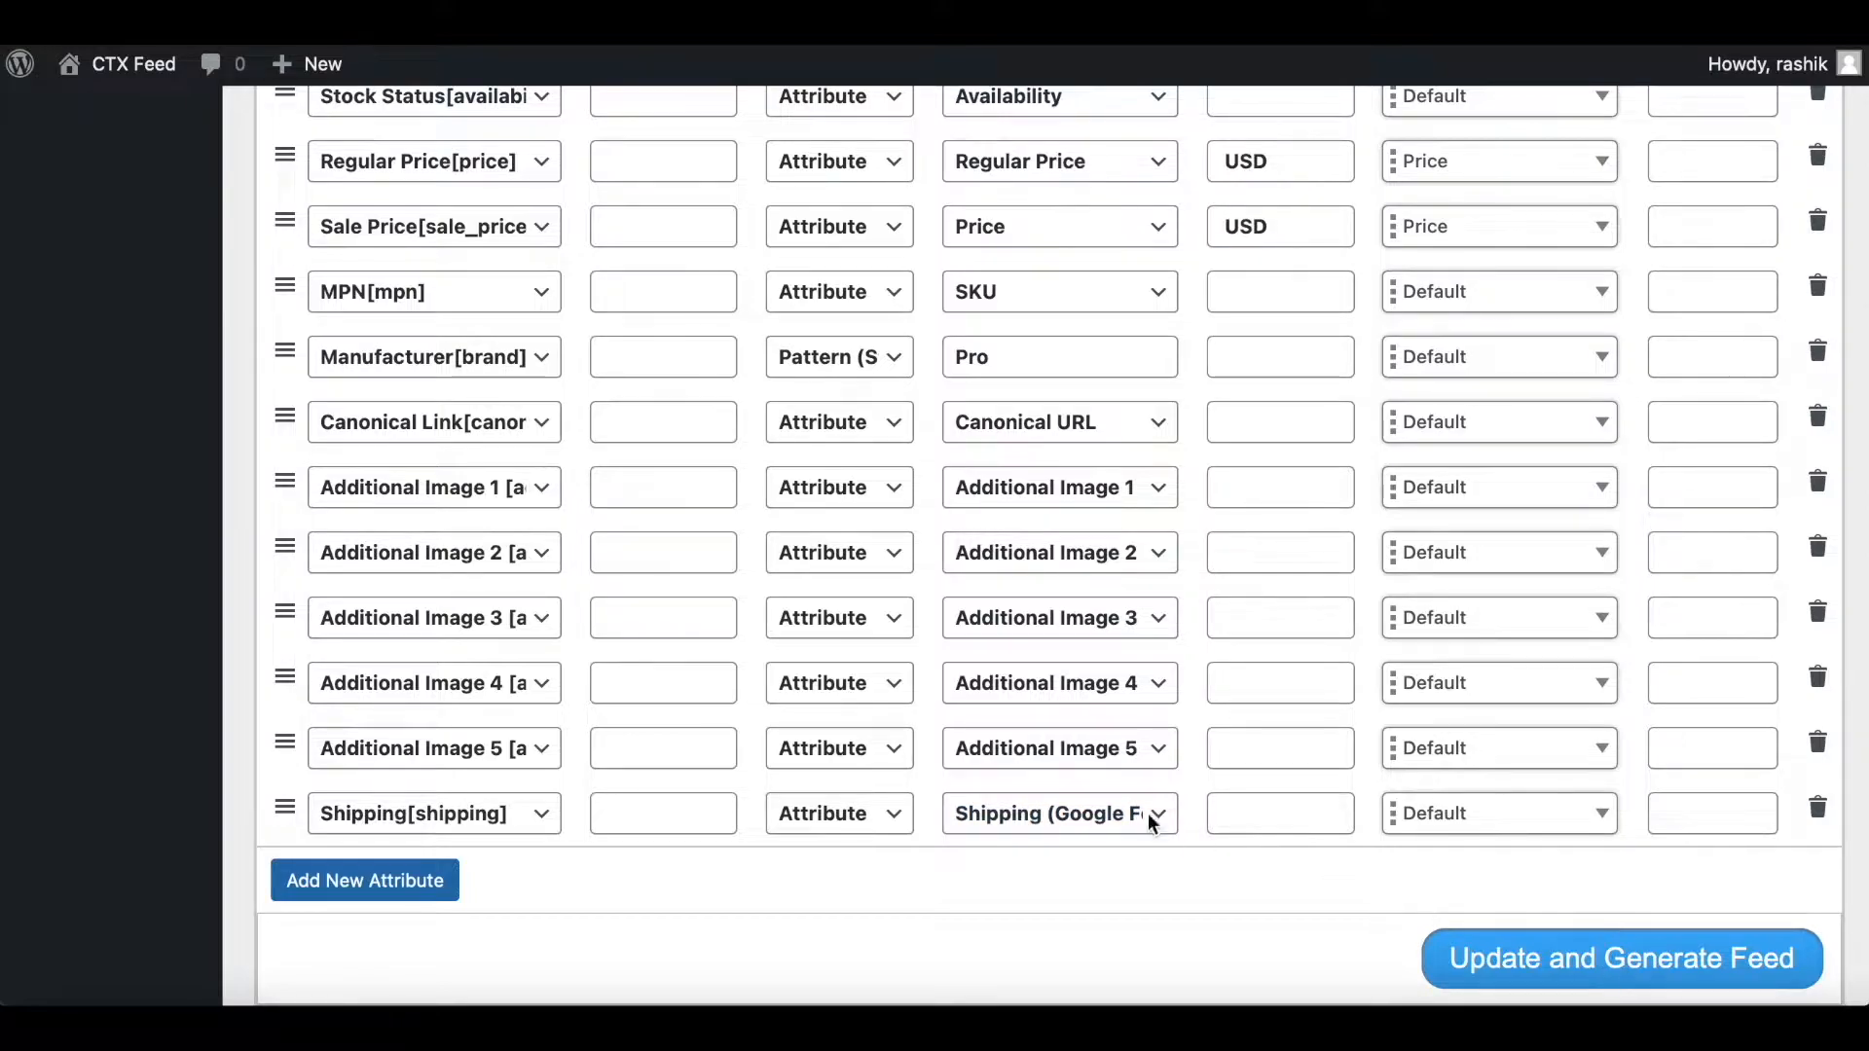
# Step: Generate the feed and look over its XML product output in the browser
pyautogui.click(1620, 958)
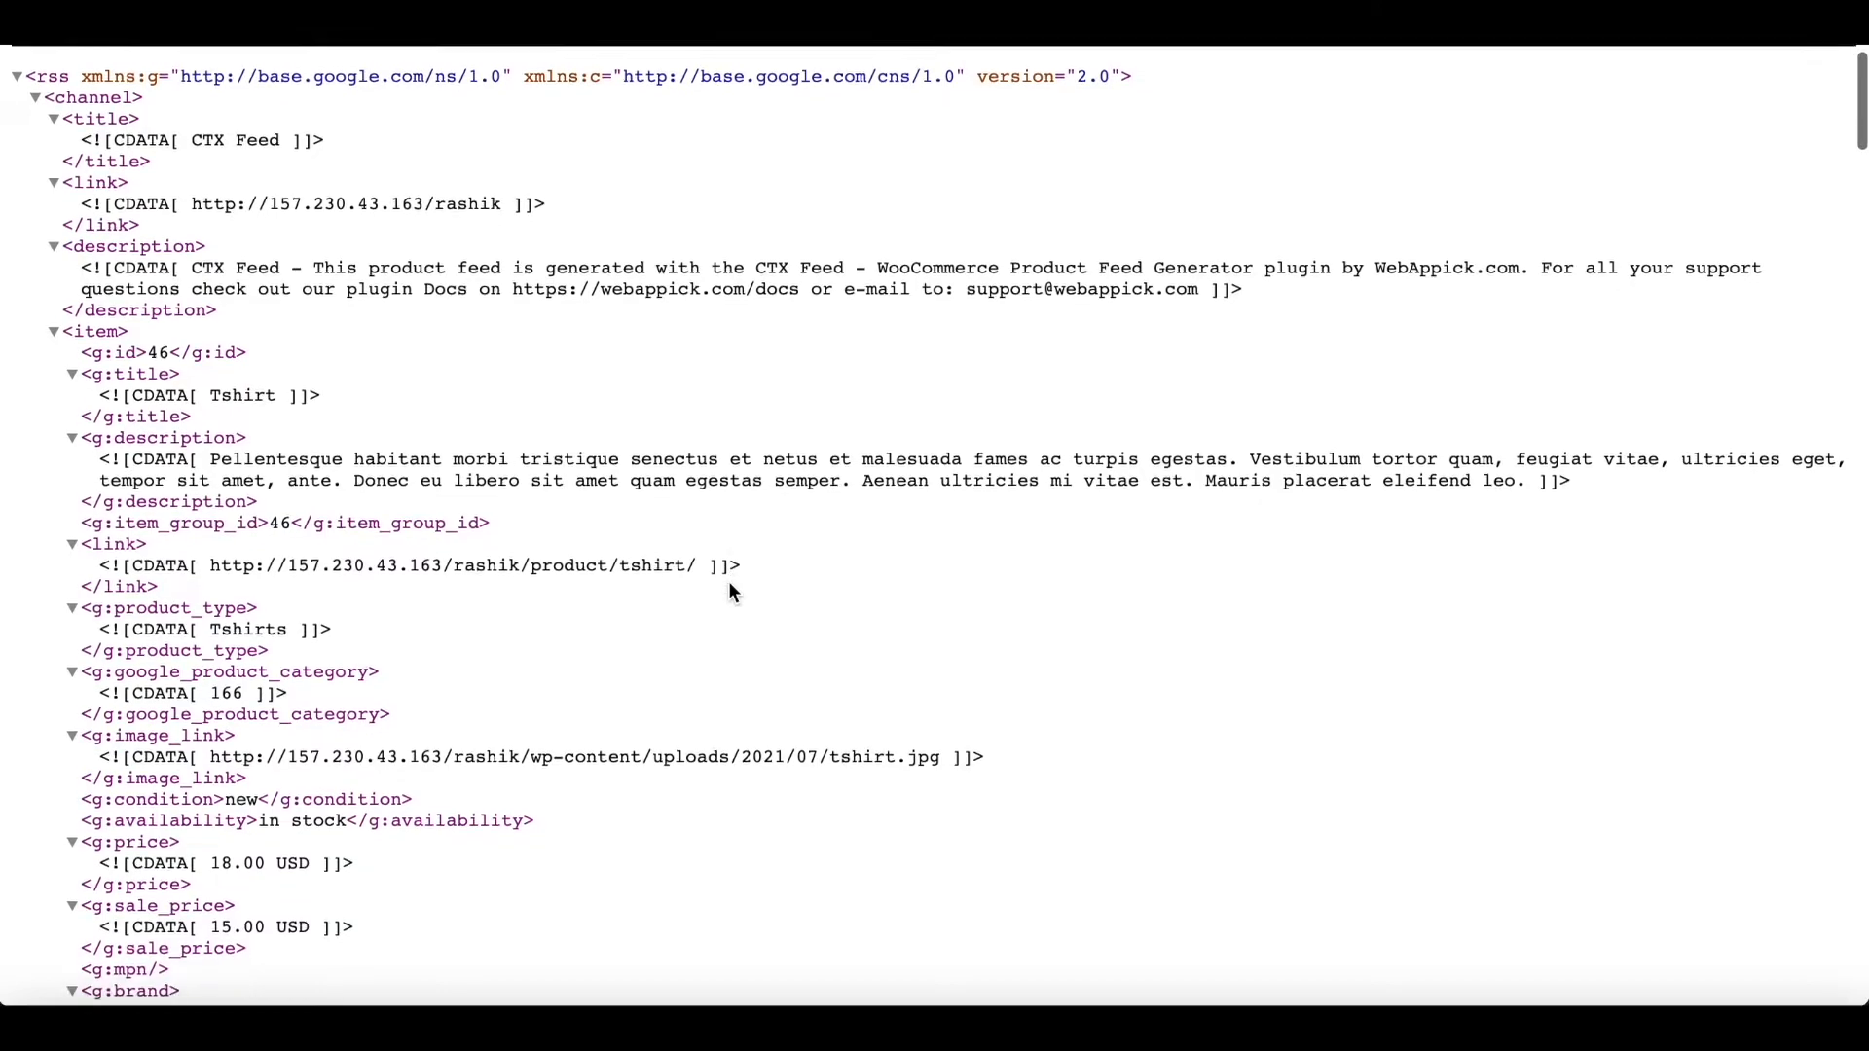
pyautogui.scroll(-3)
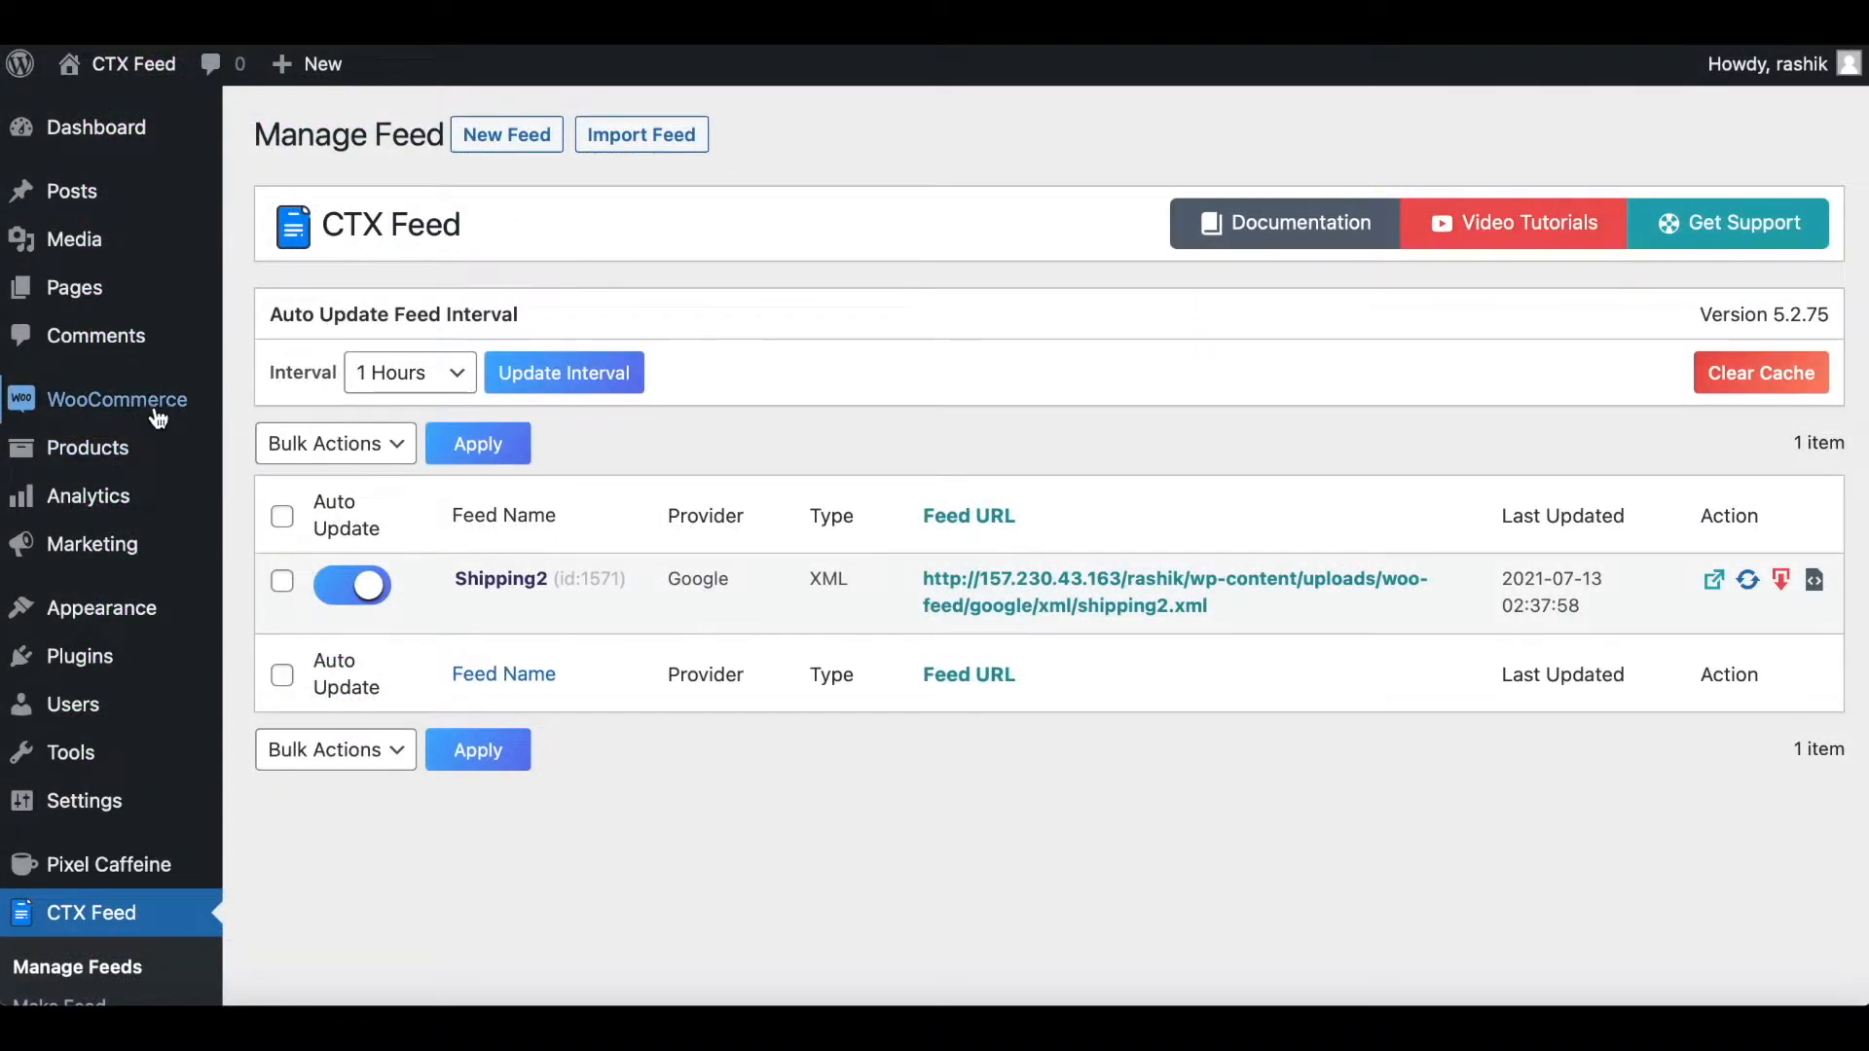
# Step: Create a WooCommerce shipping zone named USA covering the United States region
pyautogui.click(119, 399)
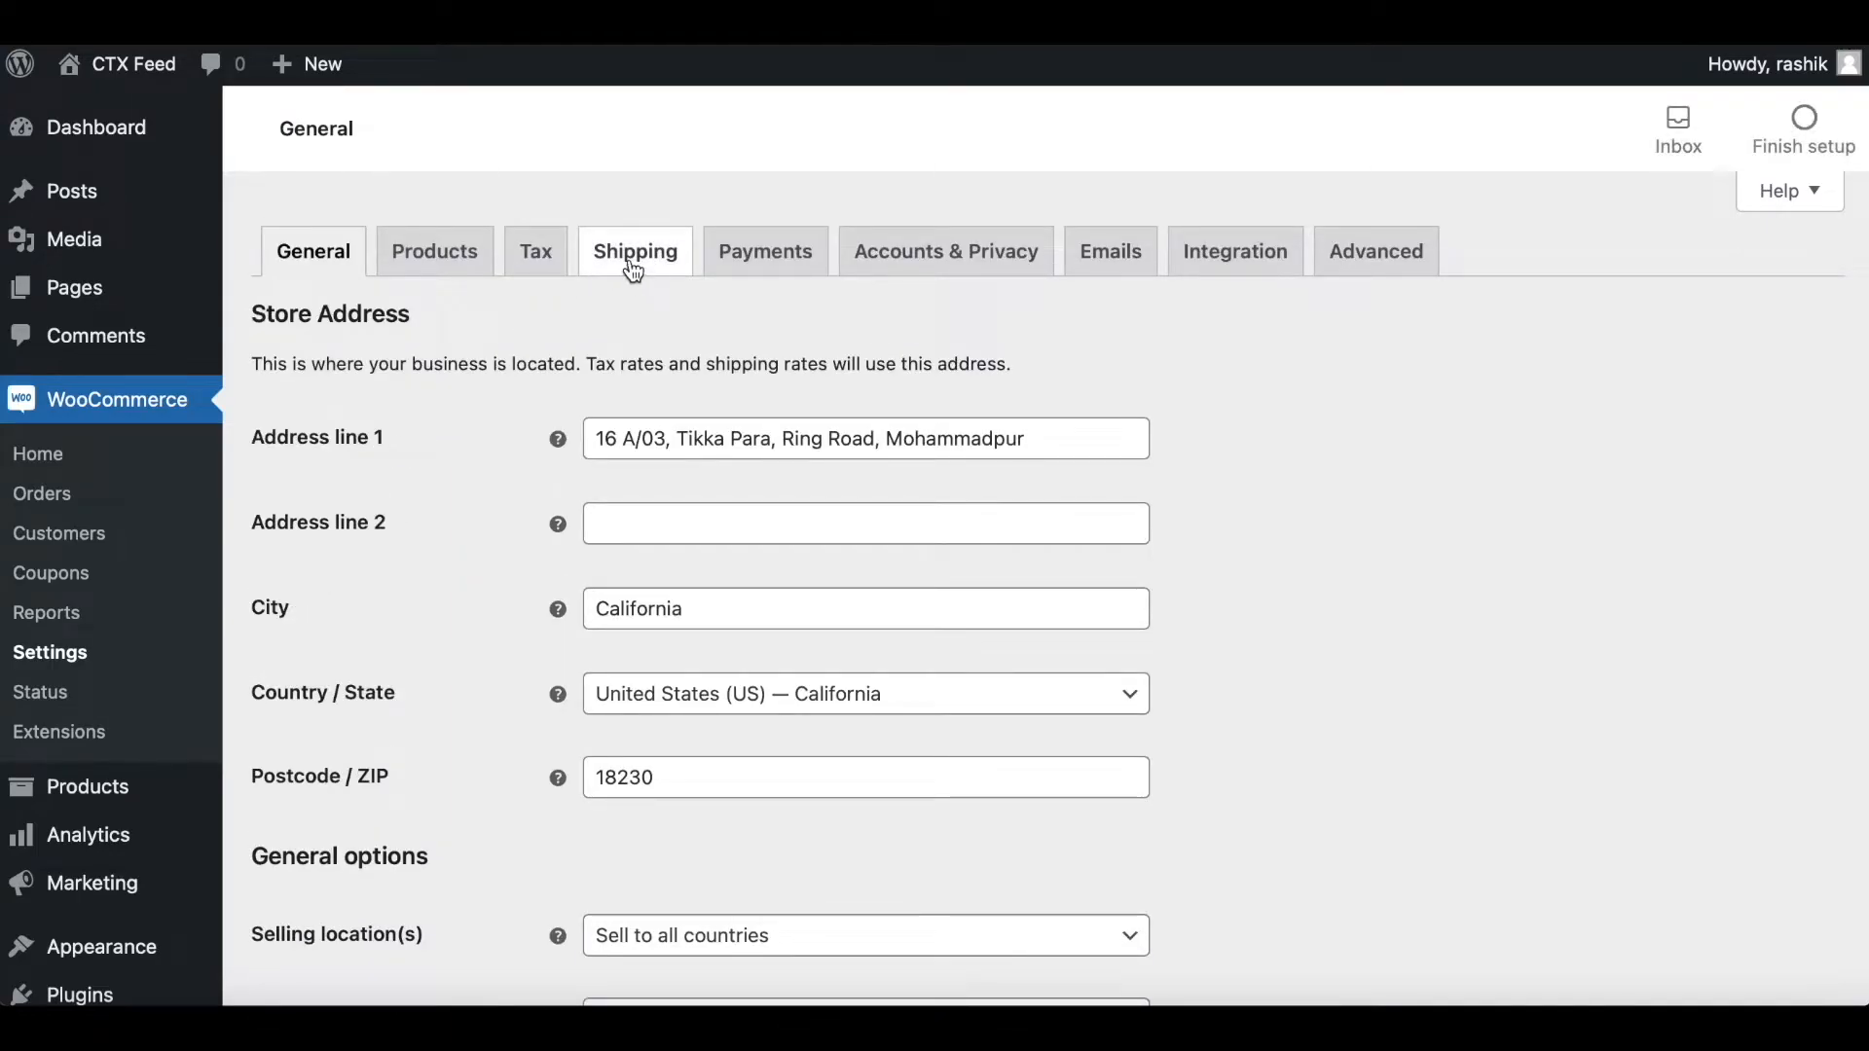
pyautogui.click(634, 251)
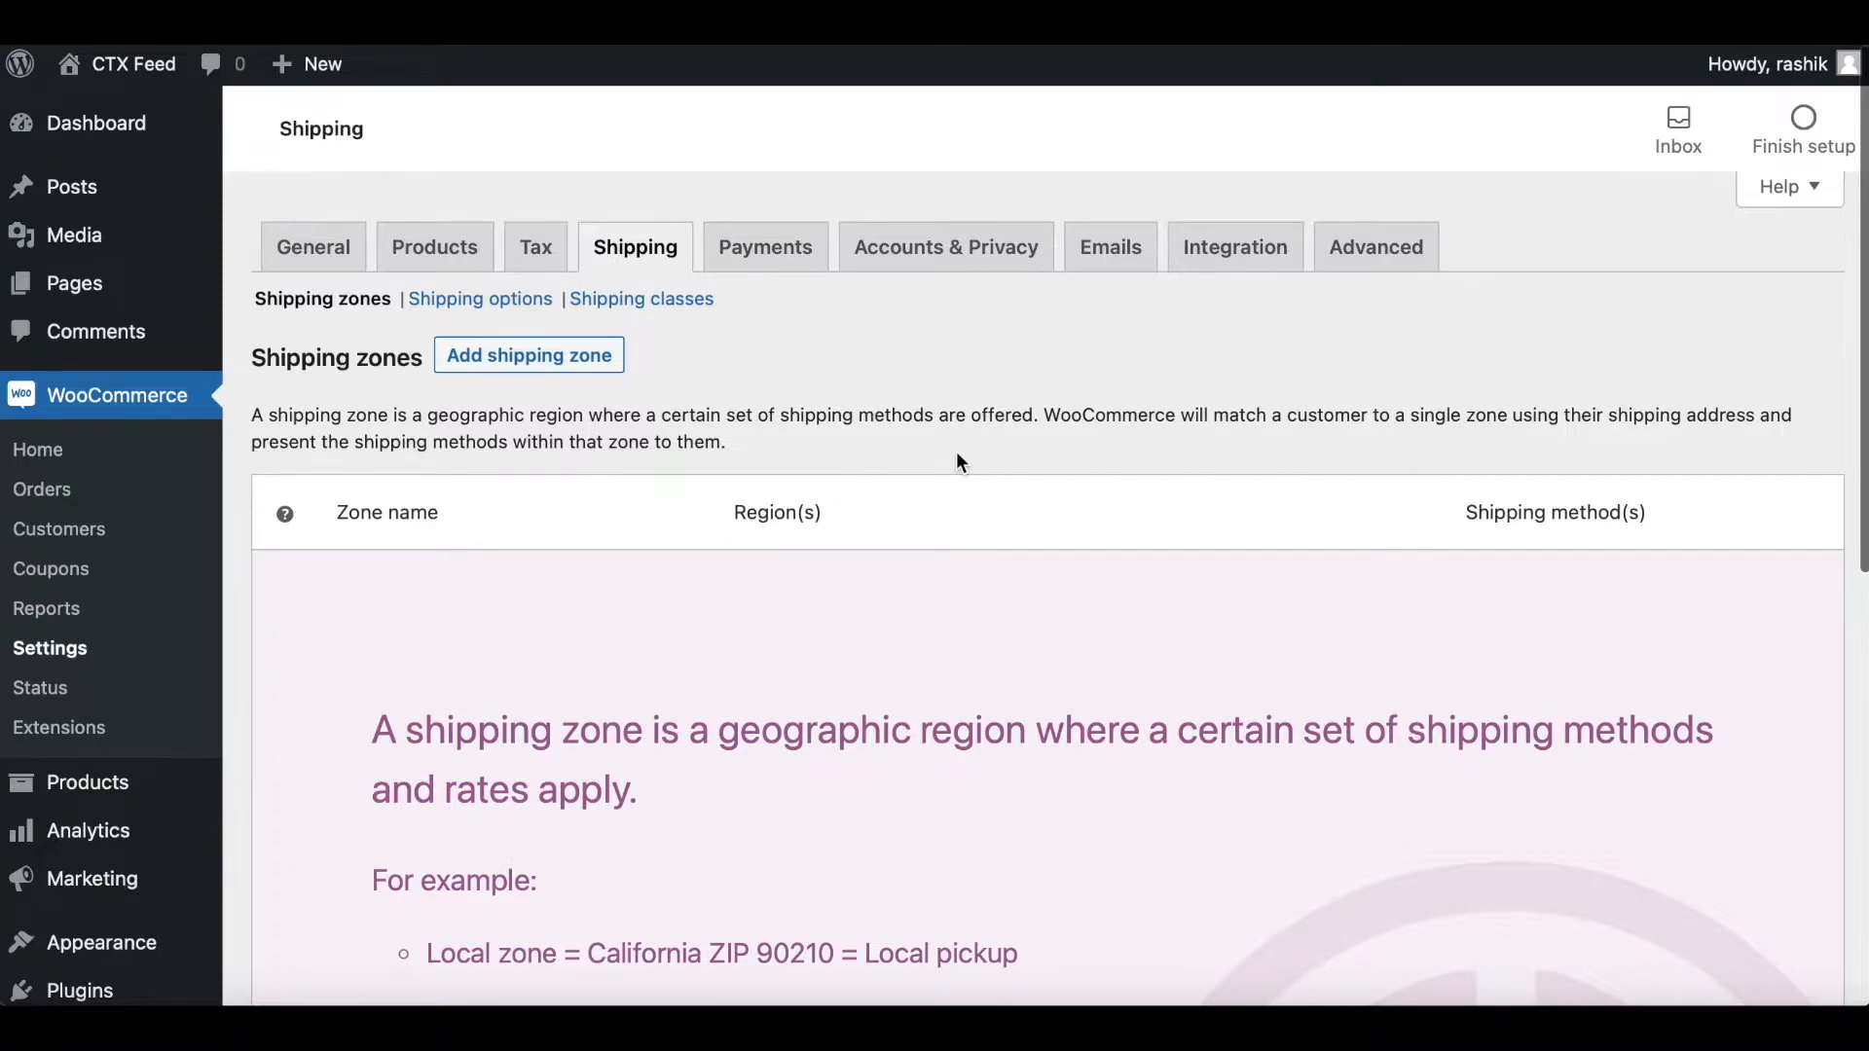
pyautogui.scroll(-3)
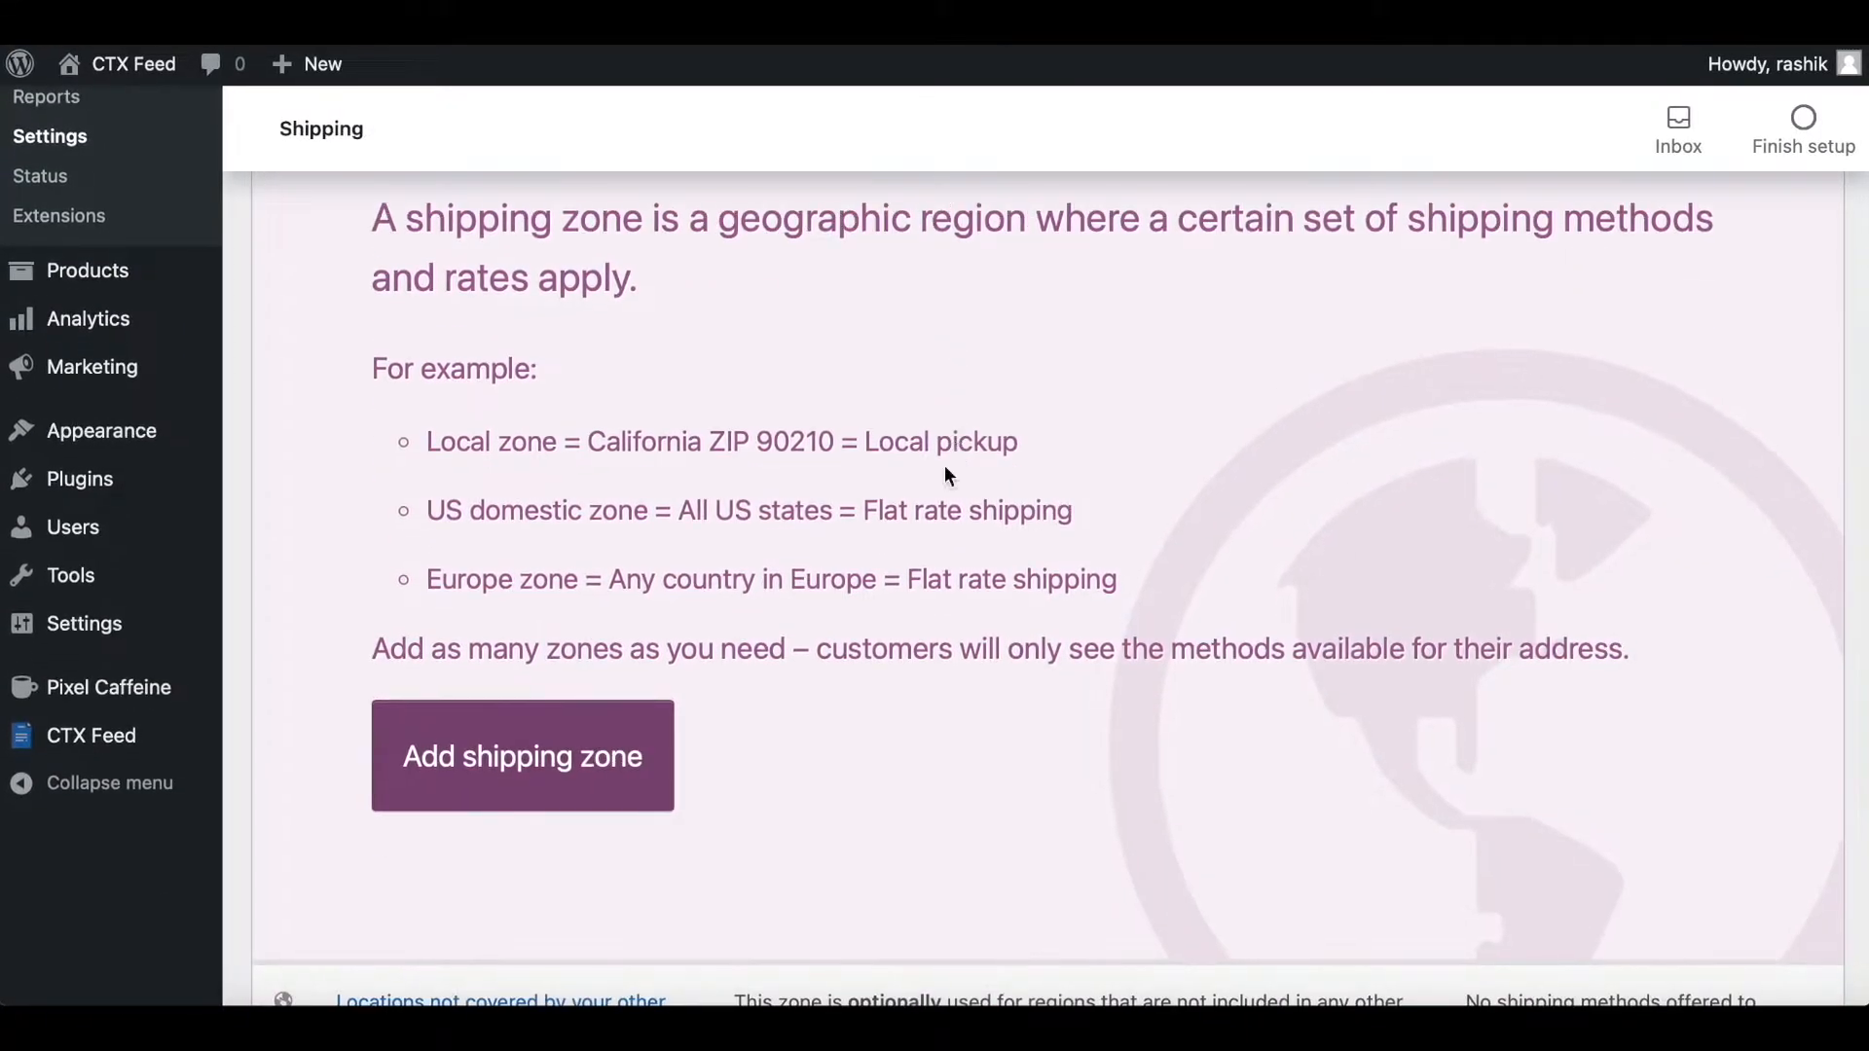
pyautogui.click(522, 755)
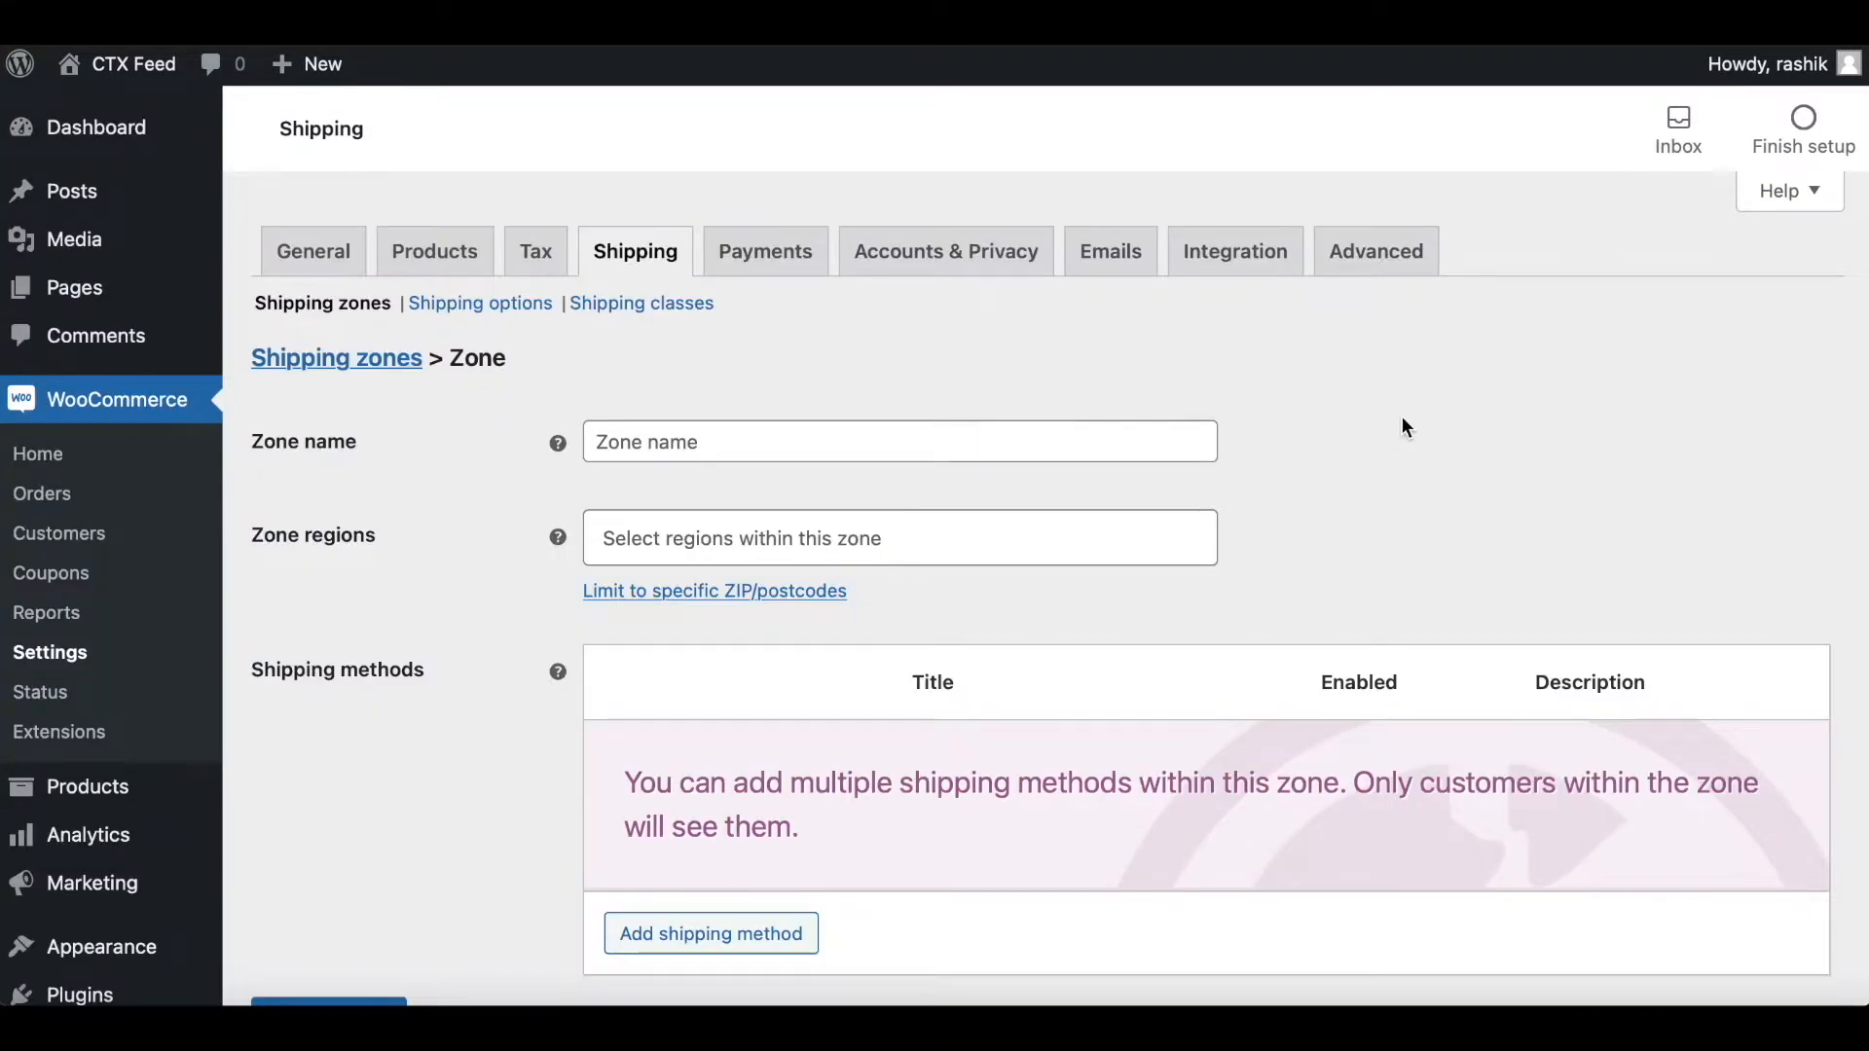
pyautogui.write('U')
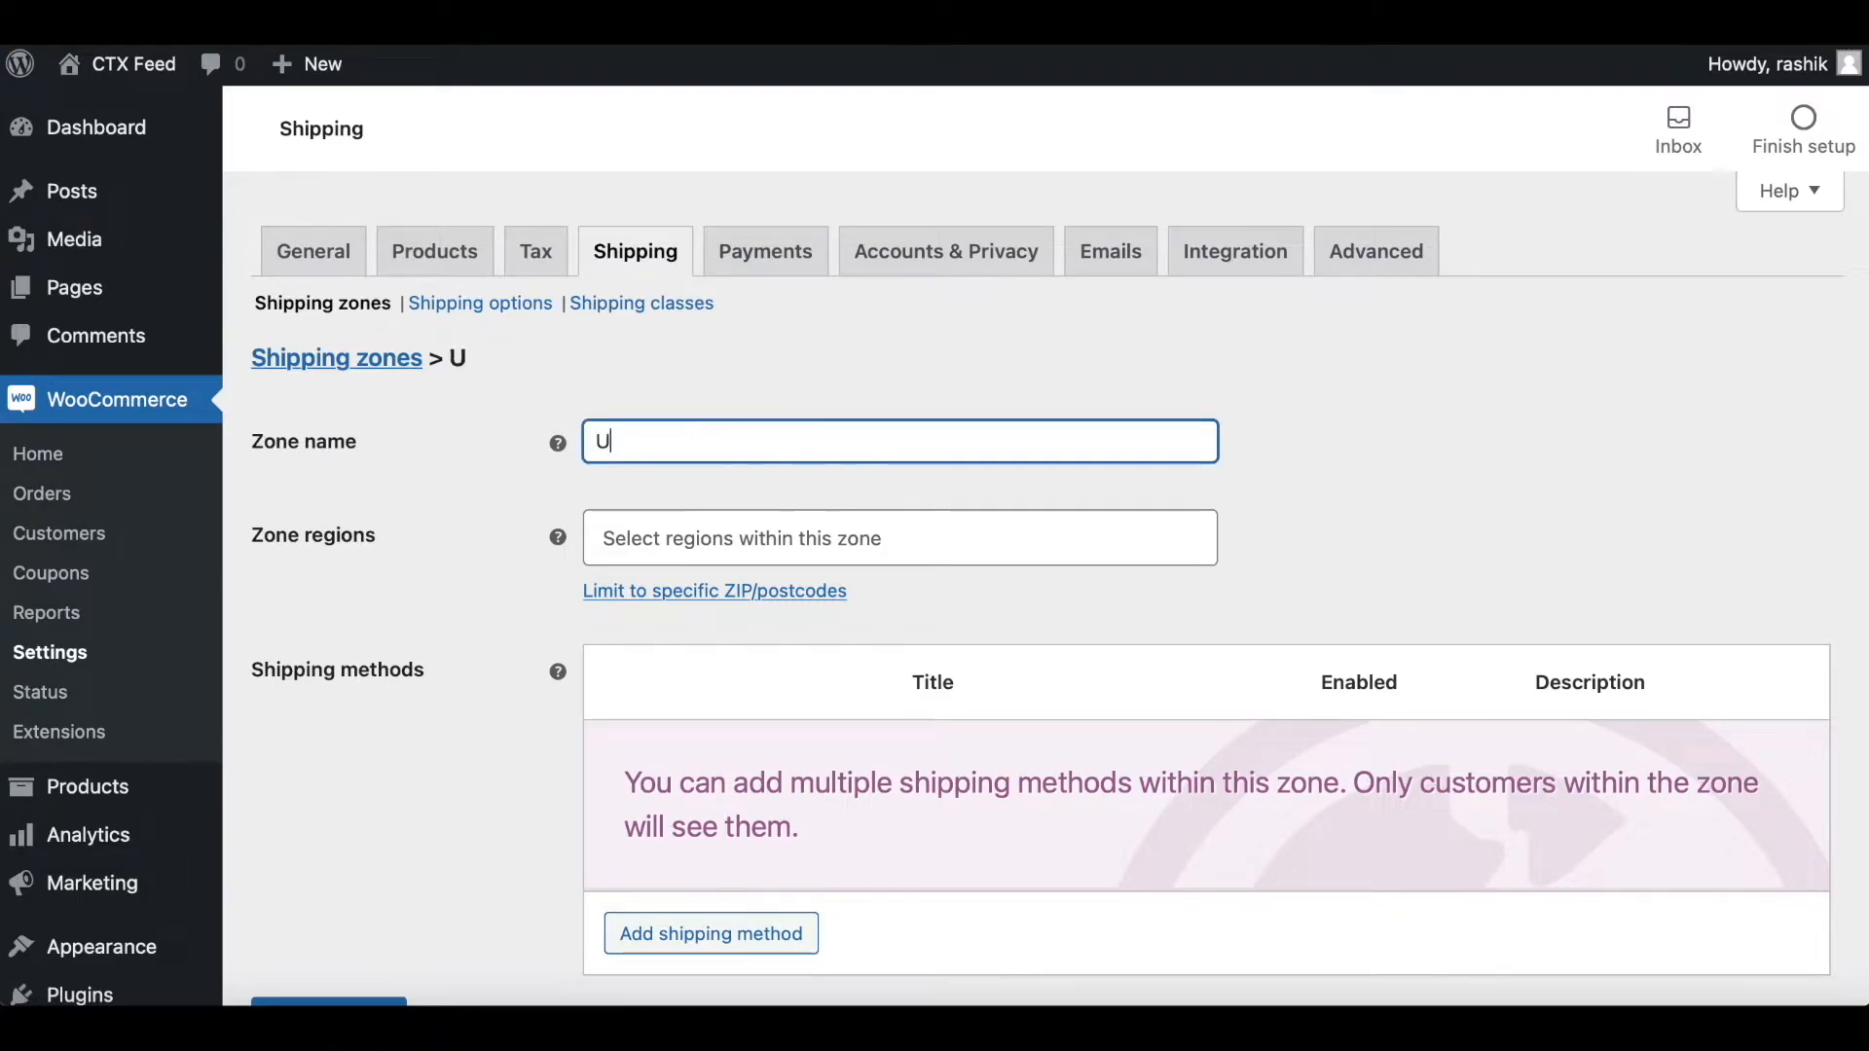
pyautogui.write('SA')
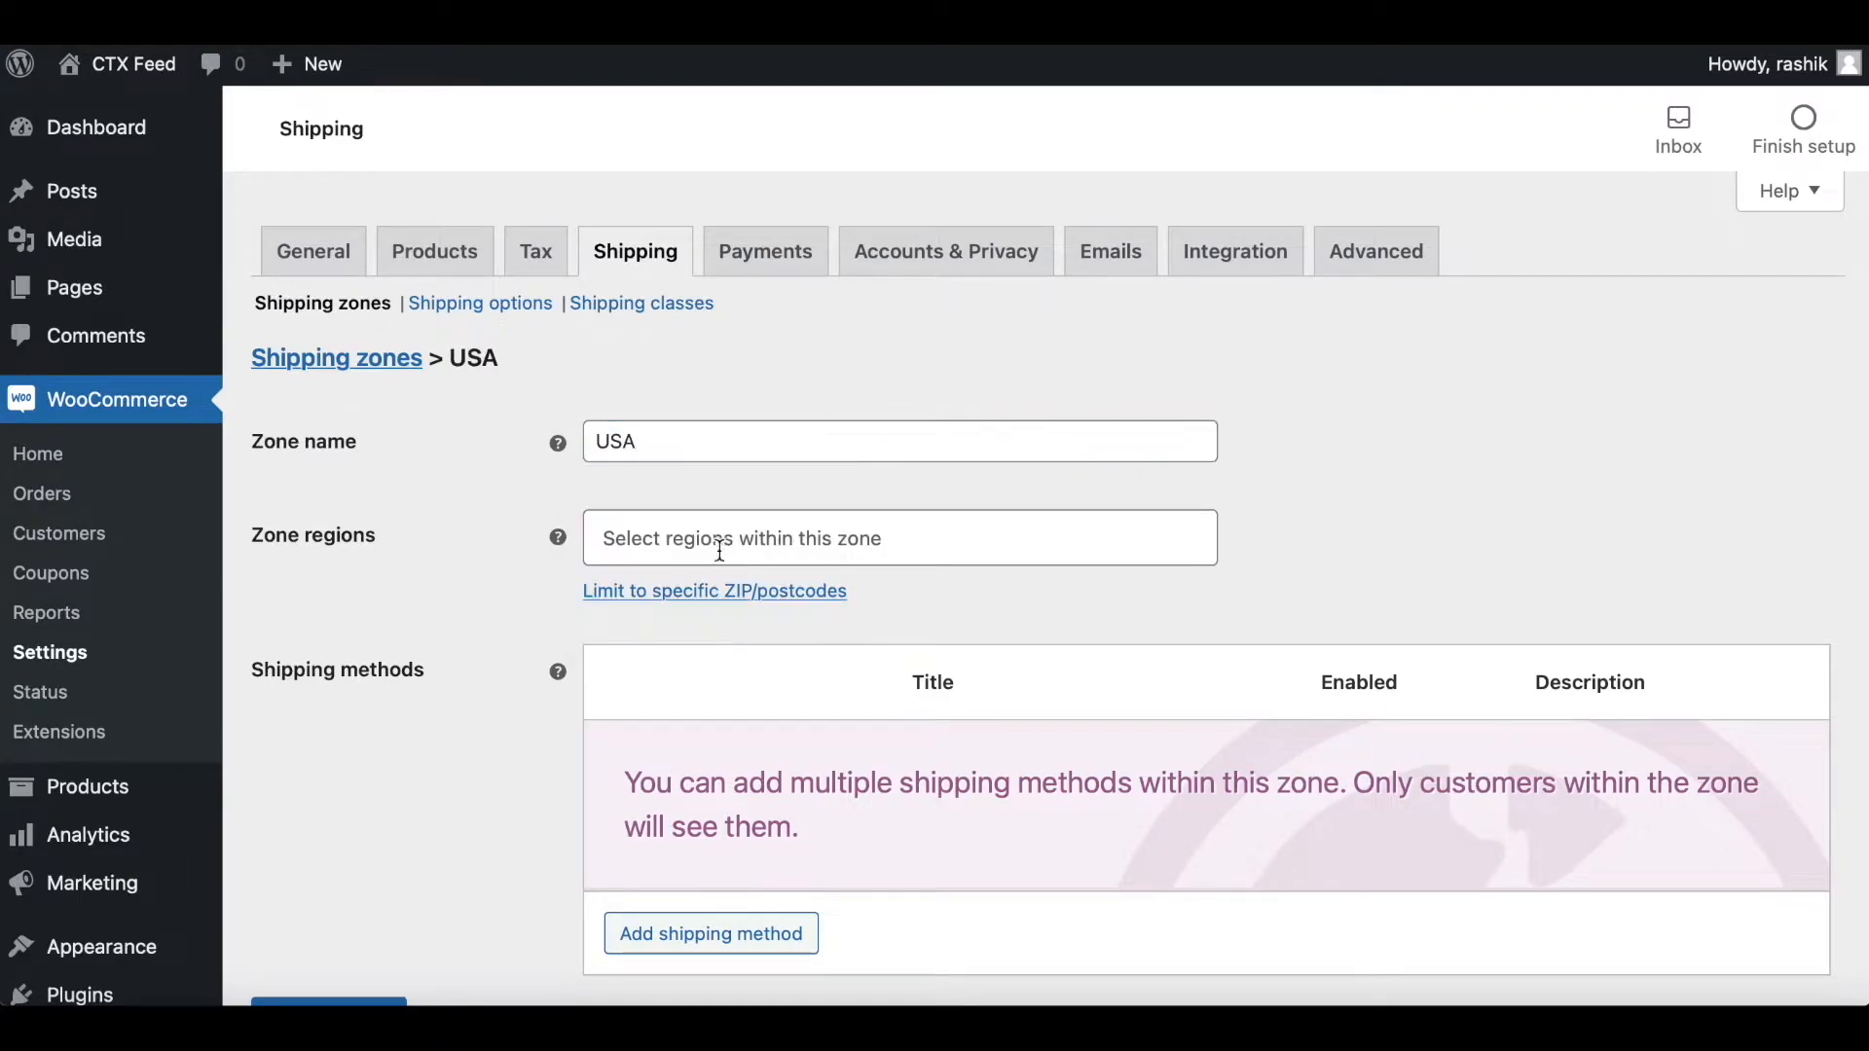
pyautogui.write('u')
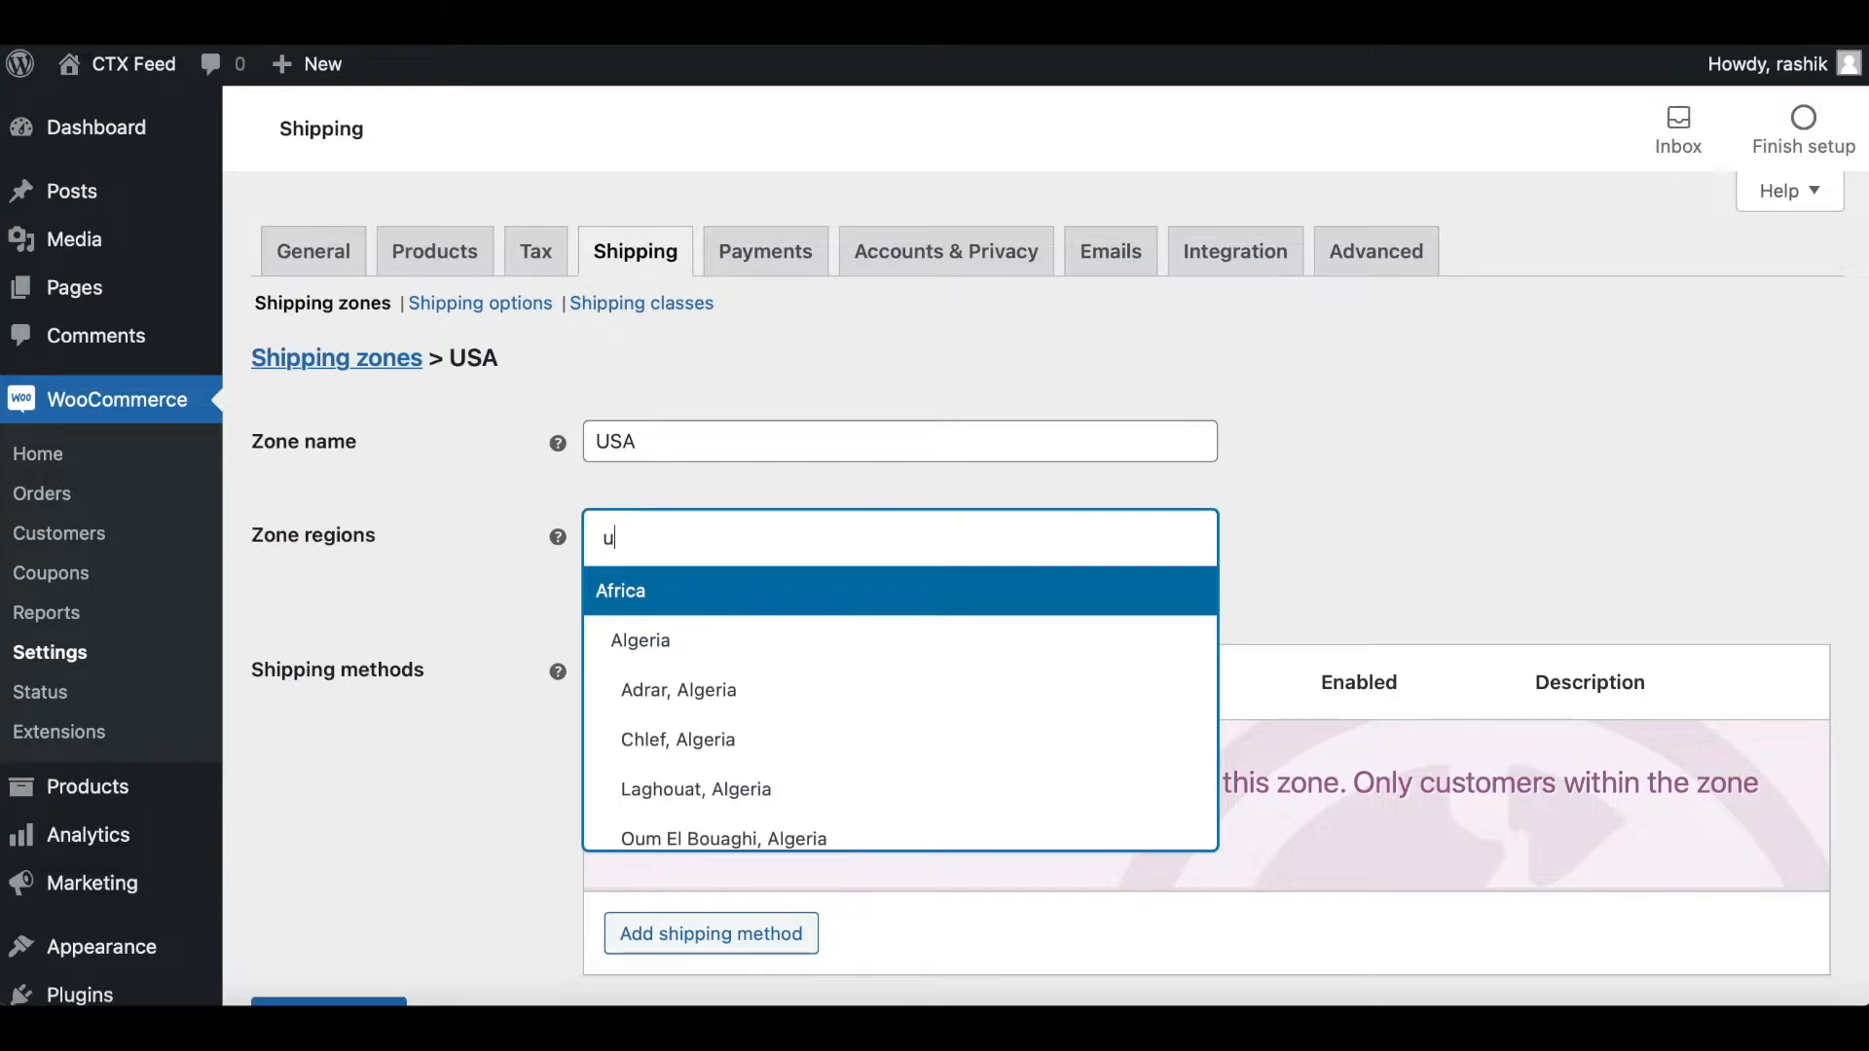
pyautogui.write('nite')
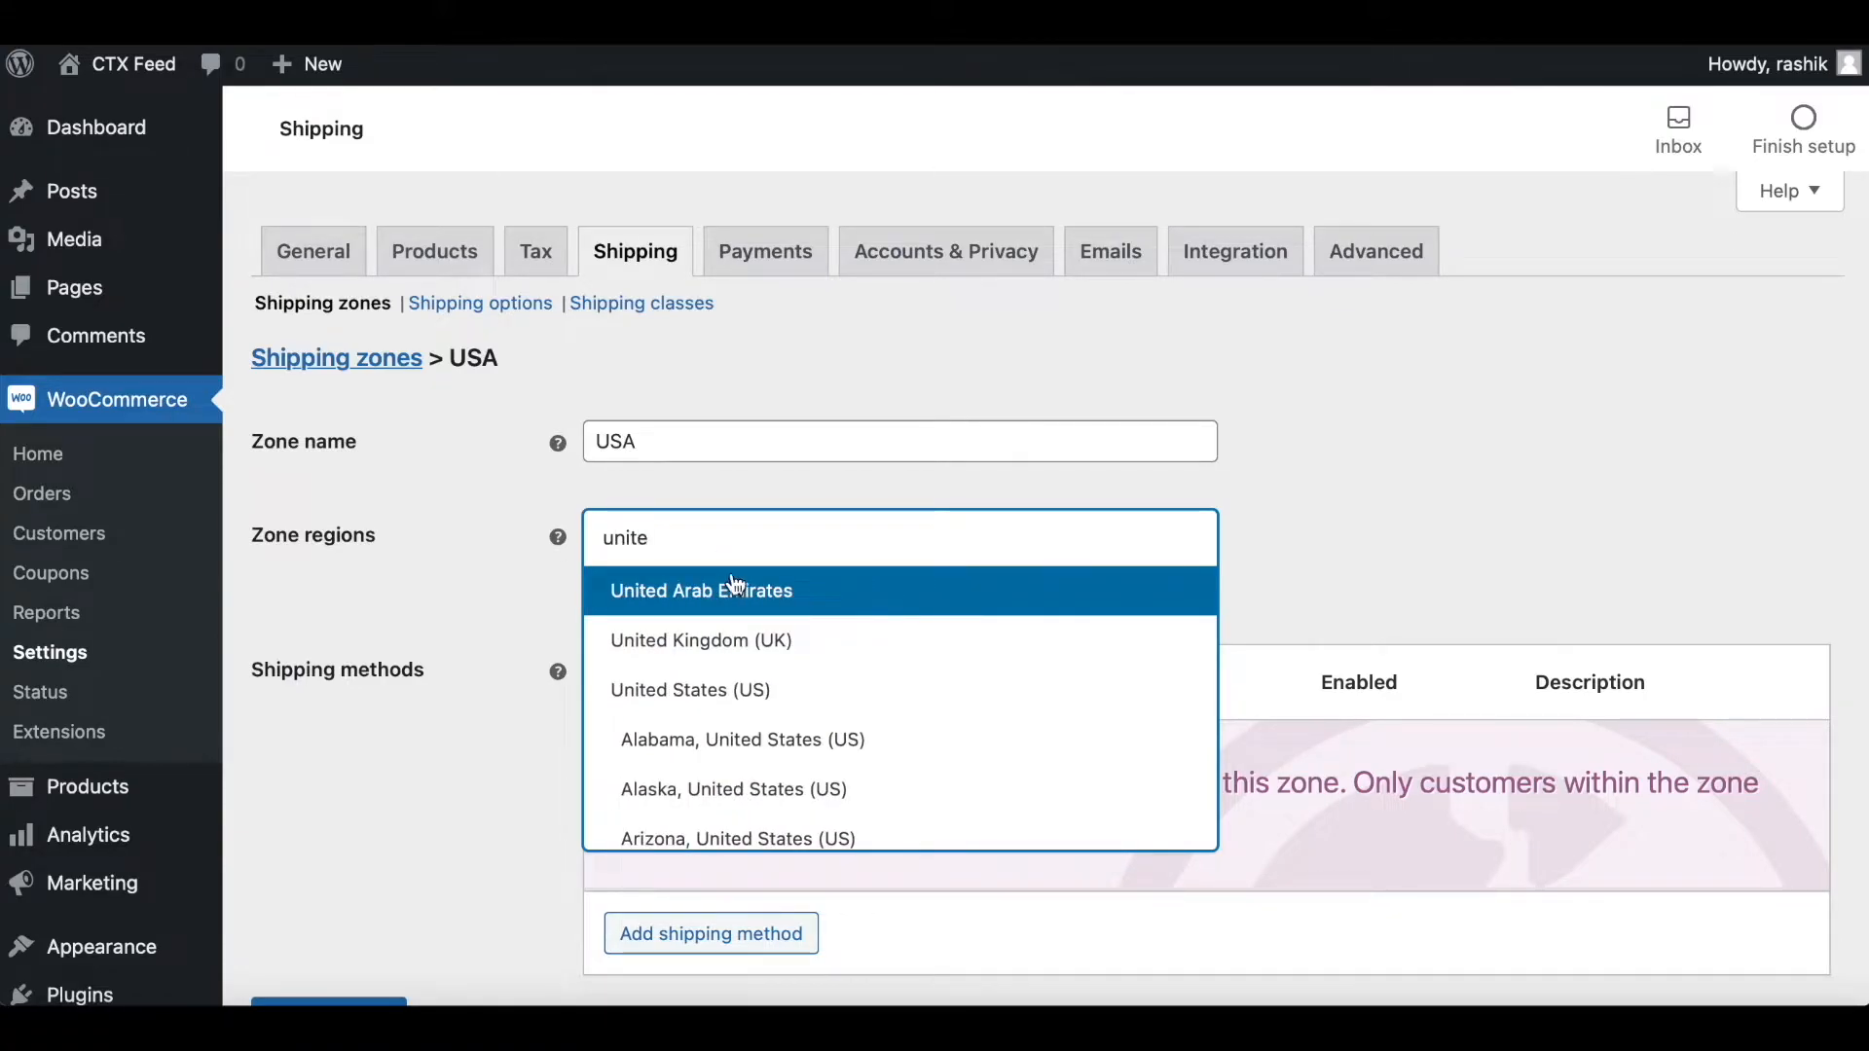
pyautogui.click(689, 690)
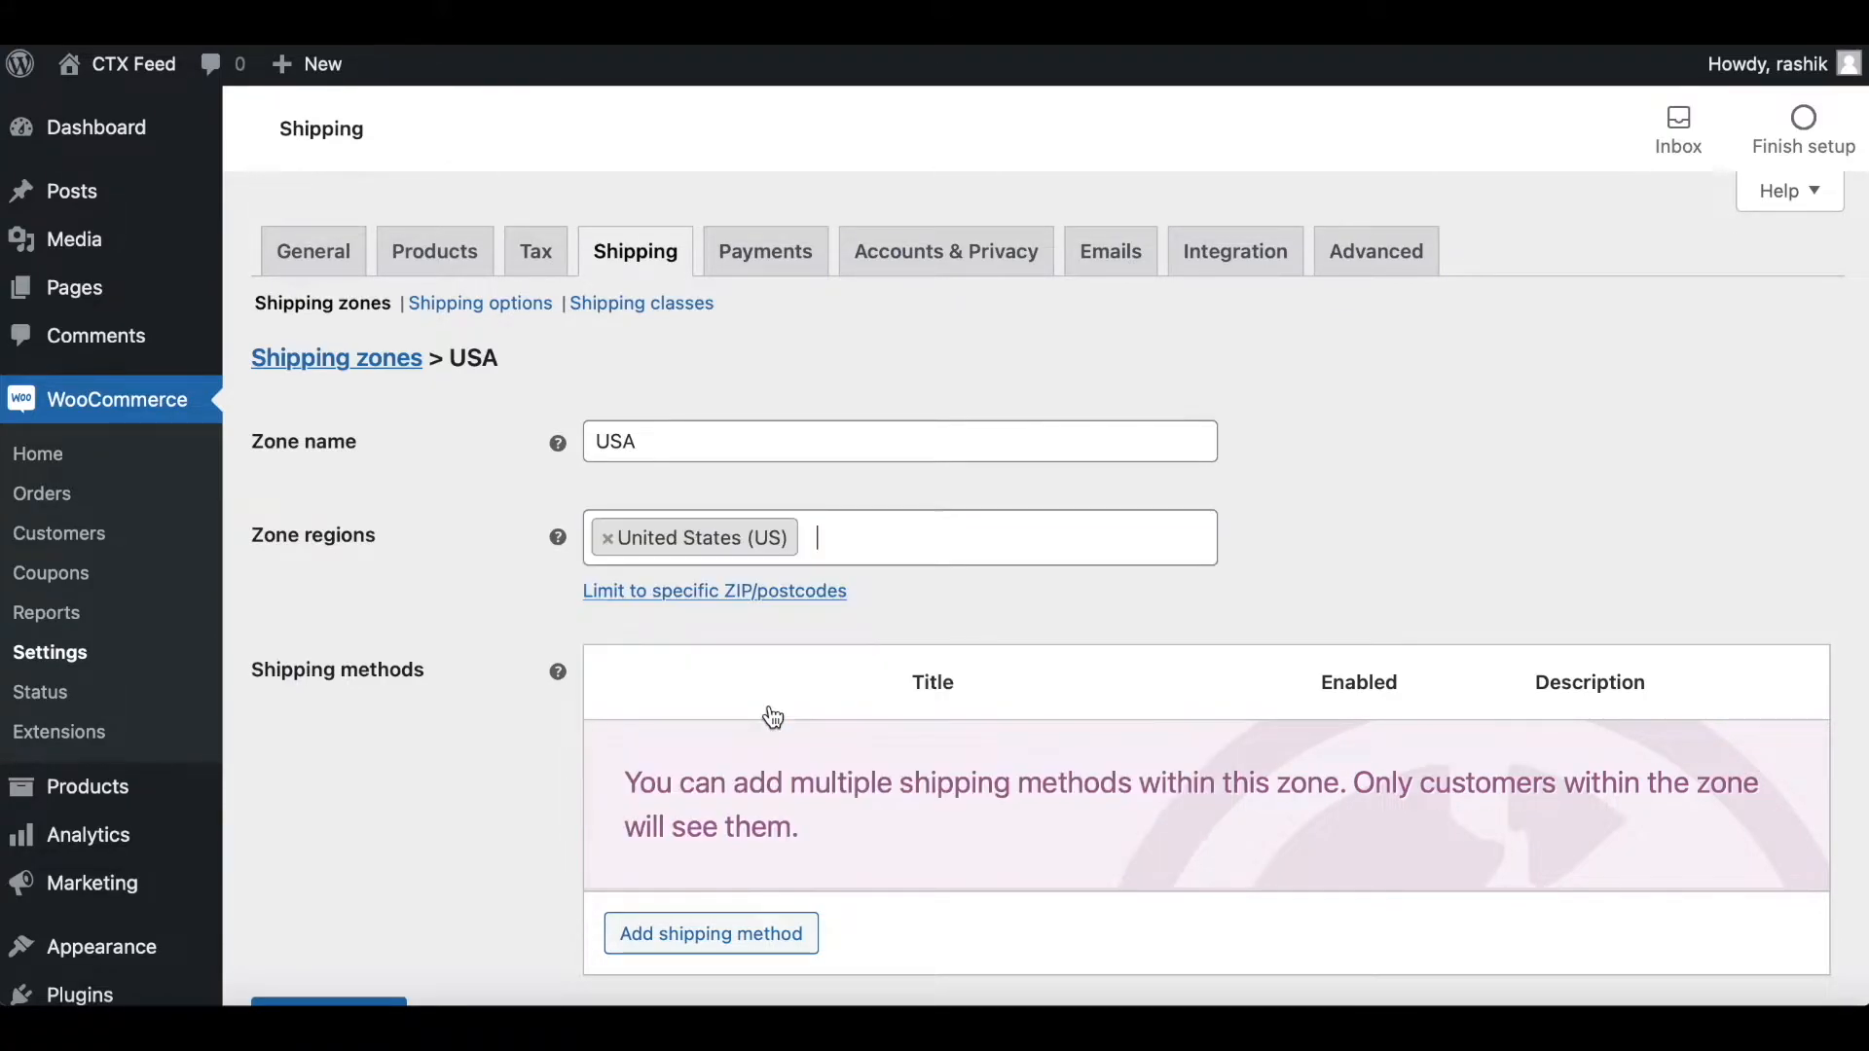
# Step: Give the USA zone an enabled Flat rate method costing 10
pyautogui.click(711, 932)
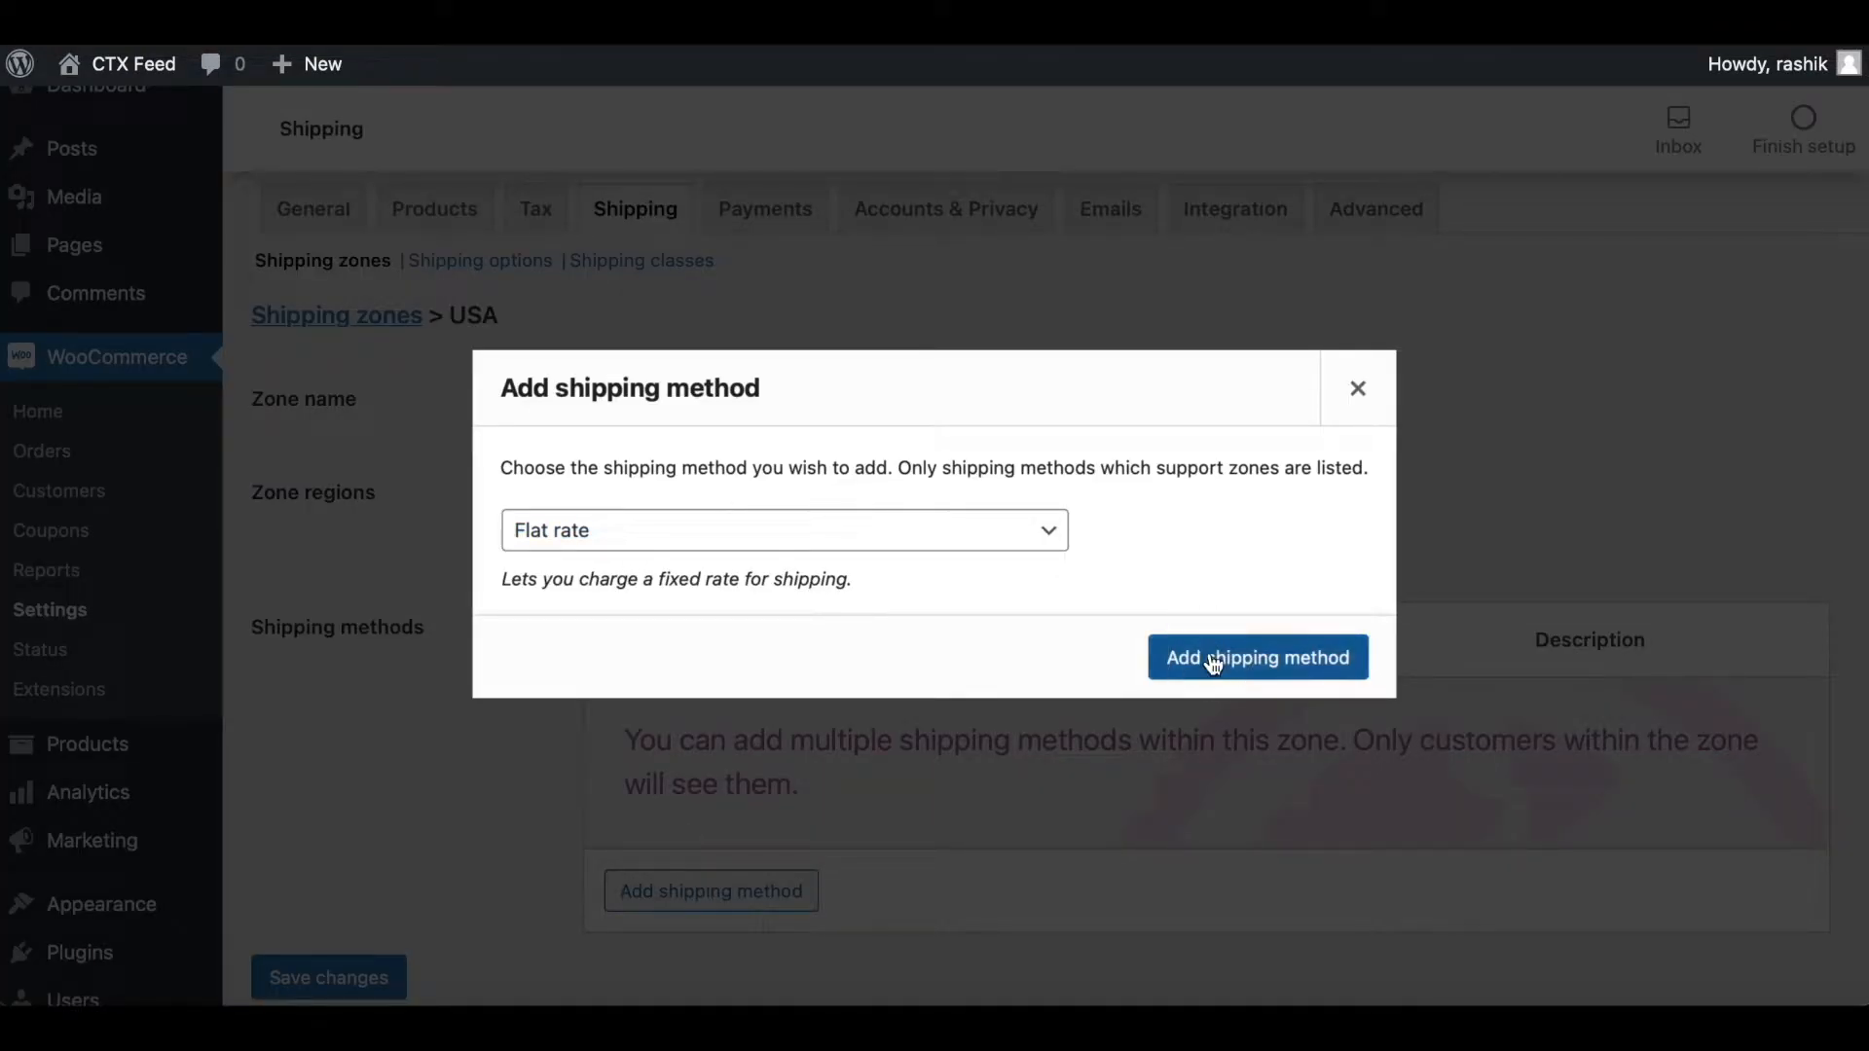
pyautogui.click(1256, 656)
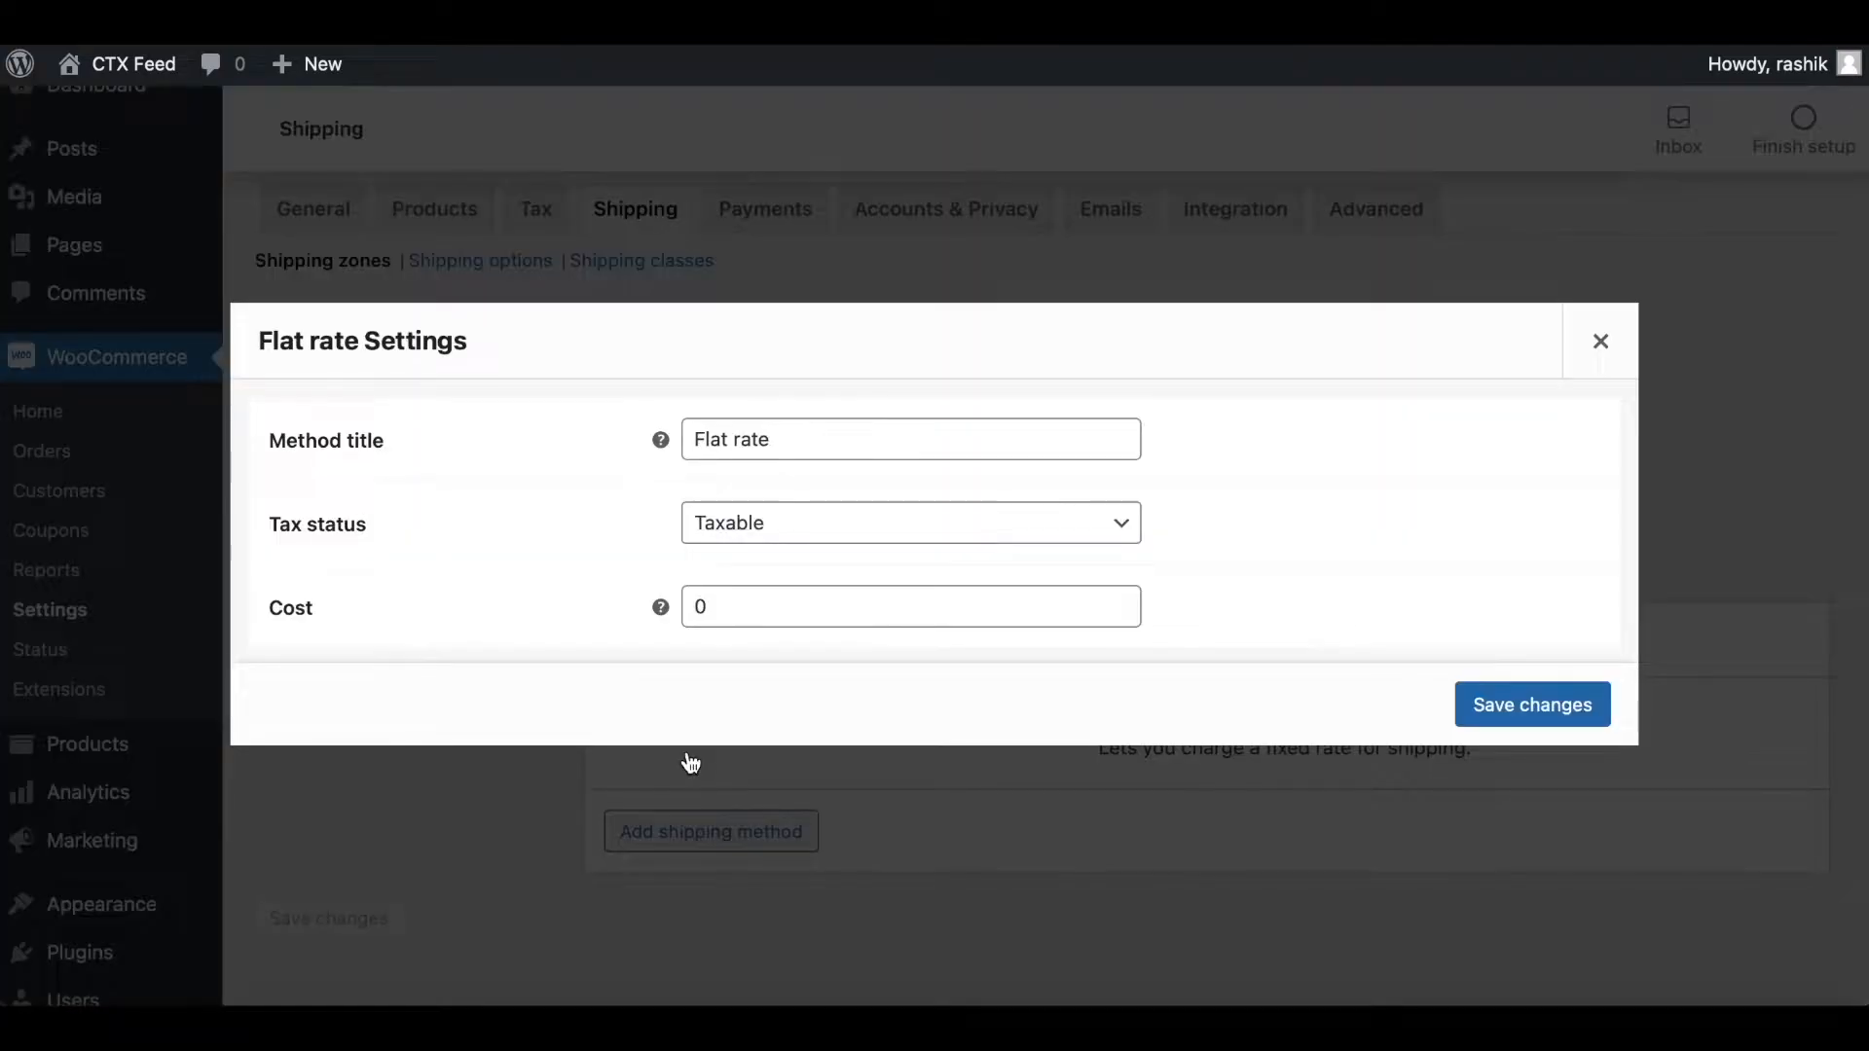
pyautogui.click(909, 606)
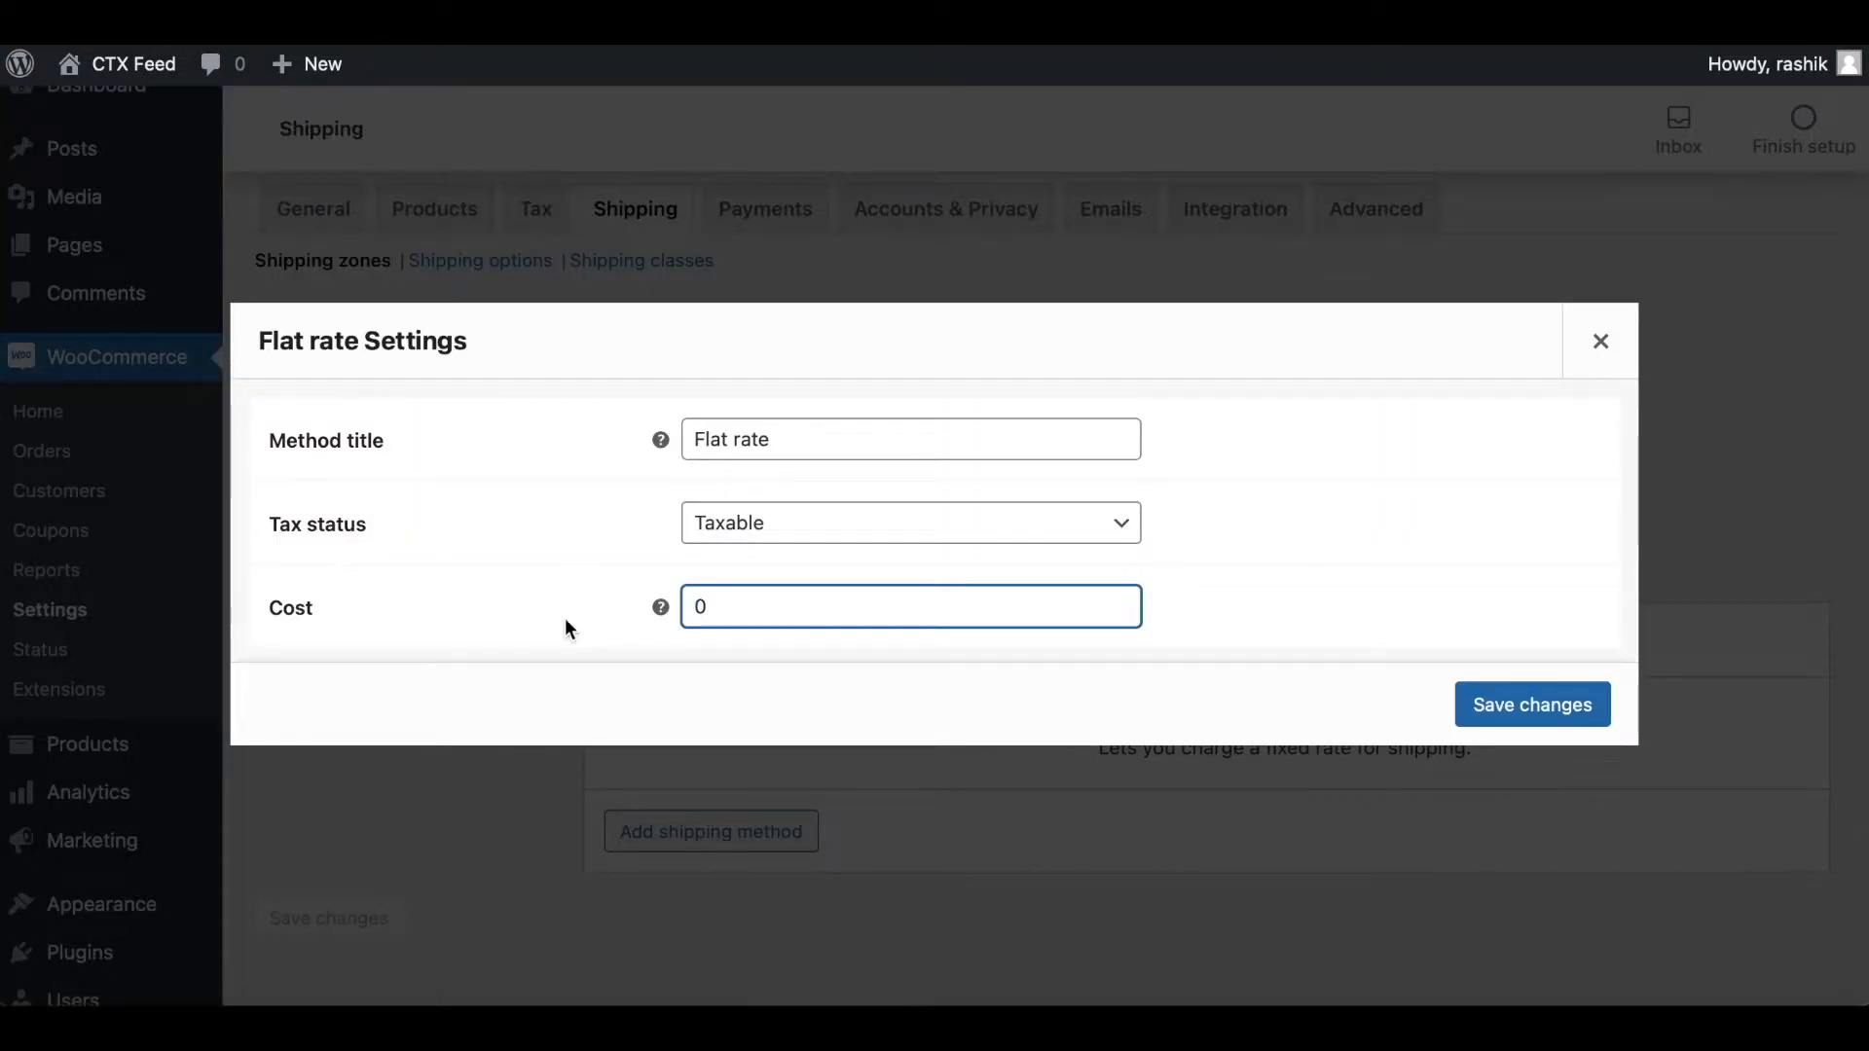
pyautogui.write('1')
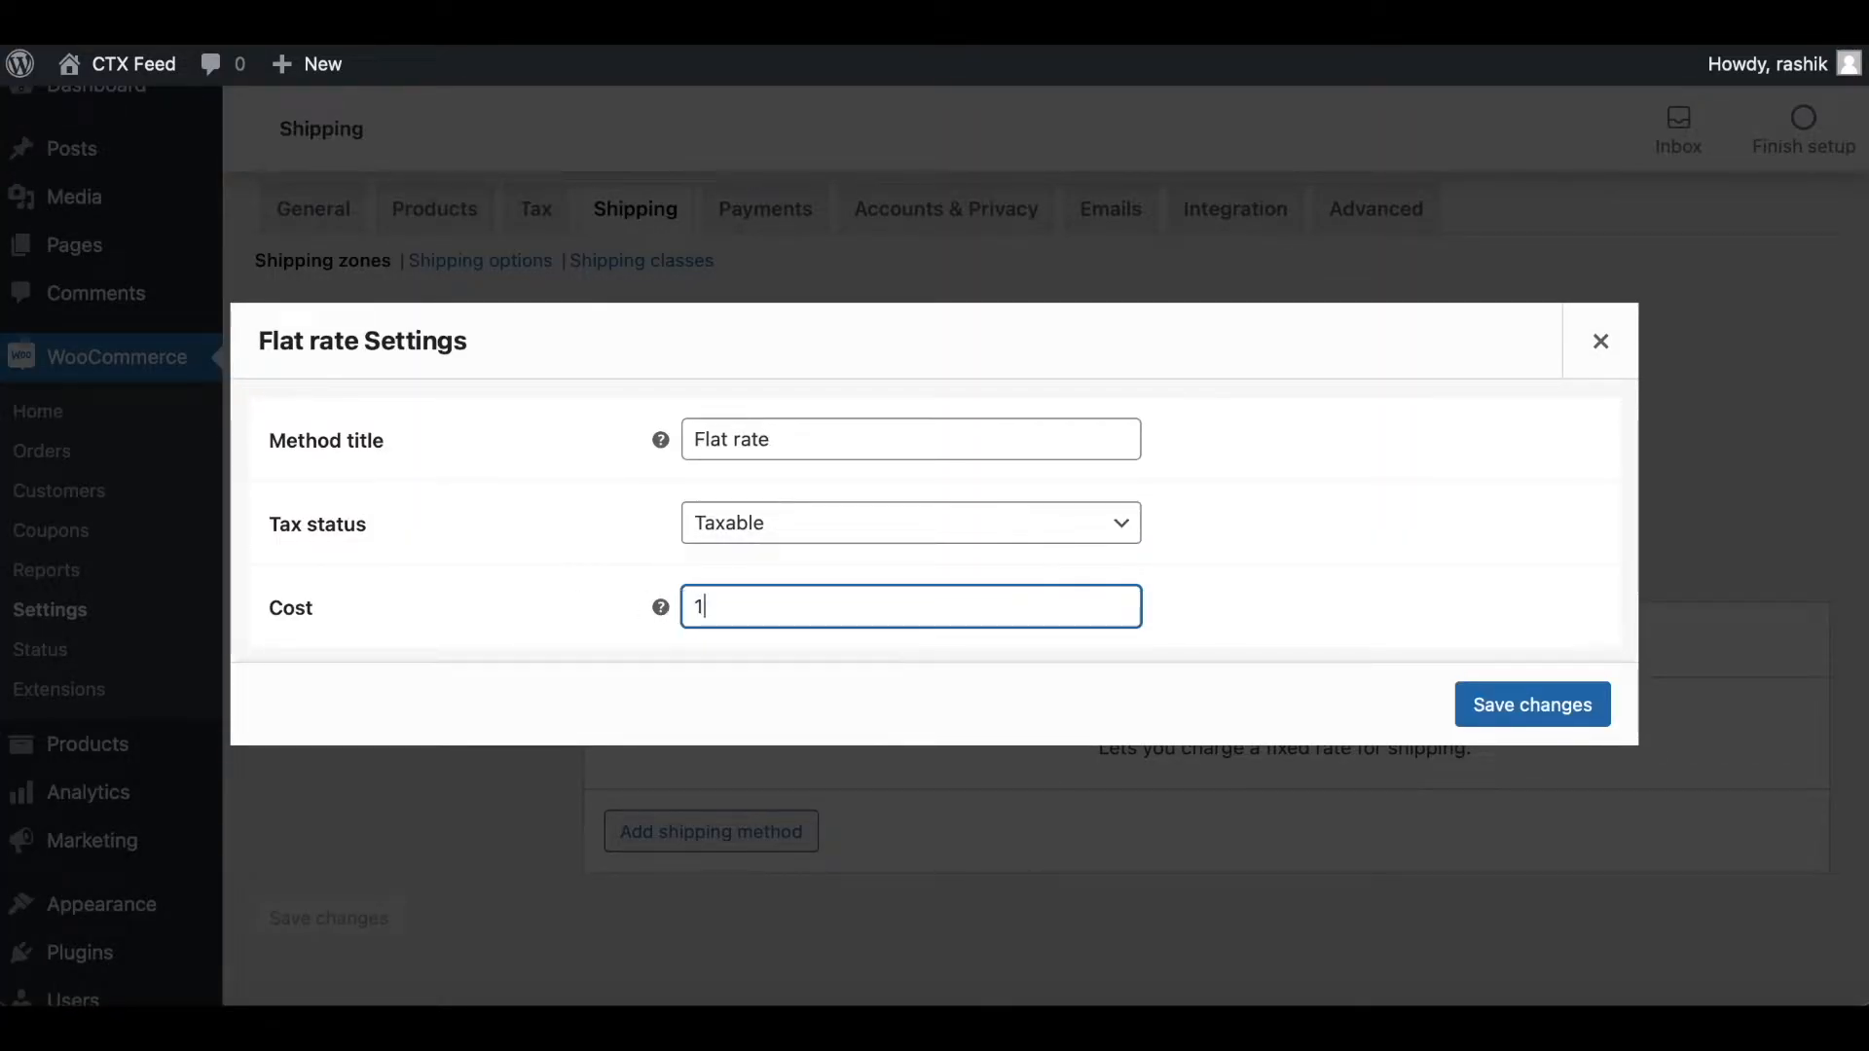
pyautogui.write('0')
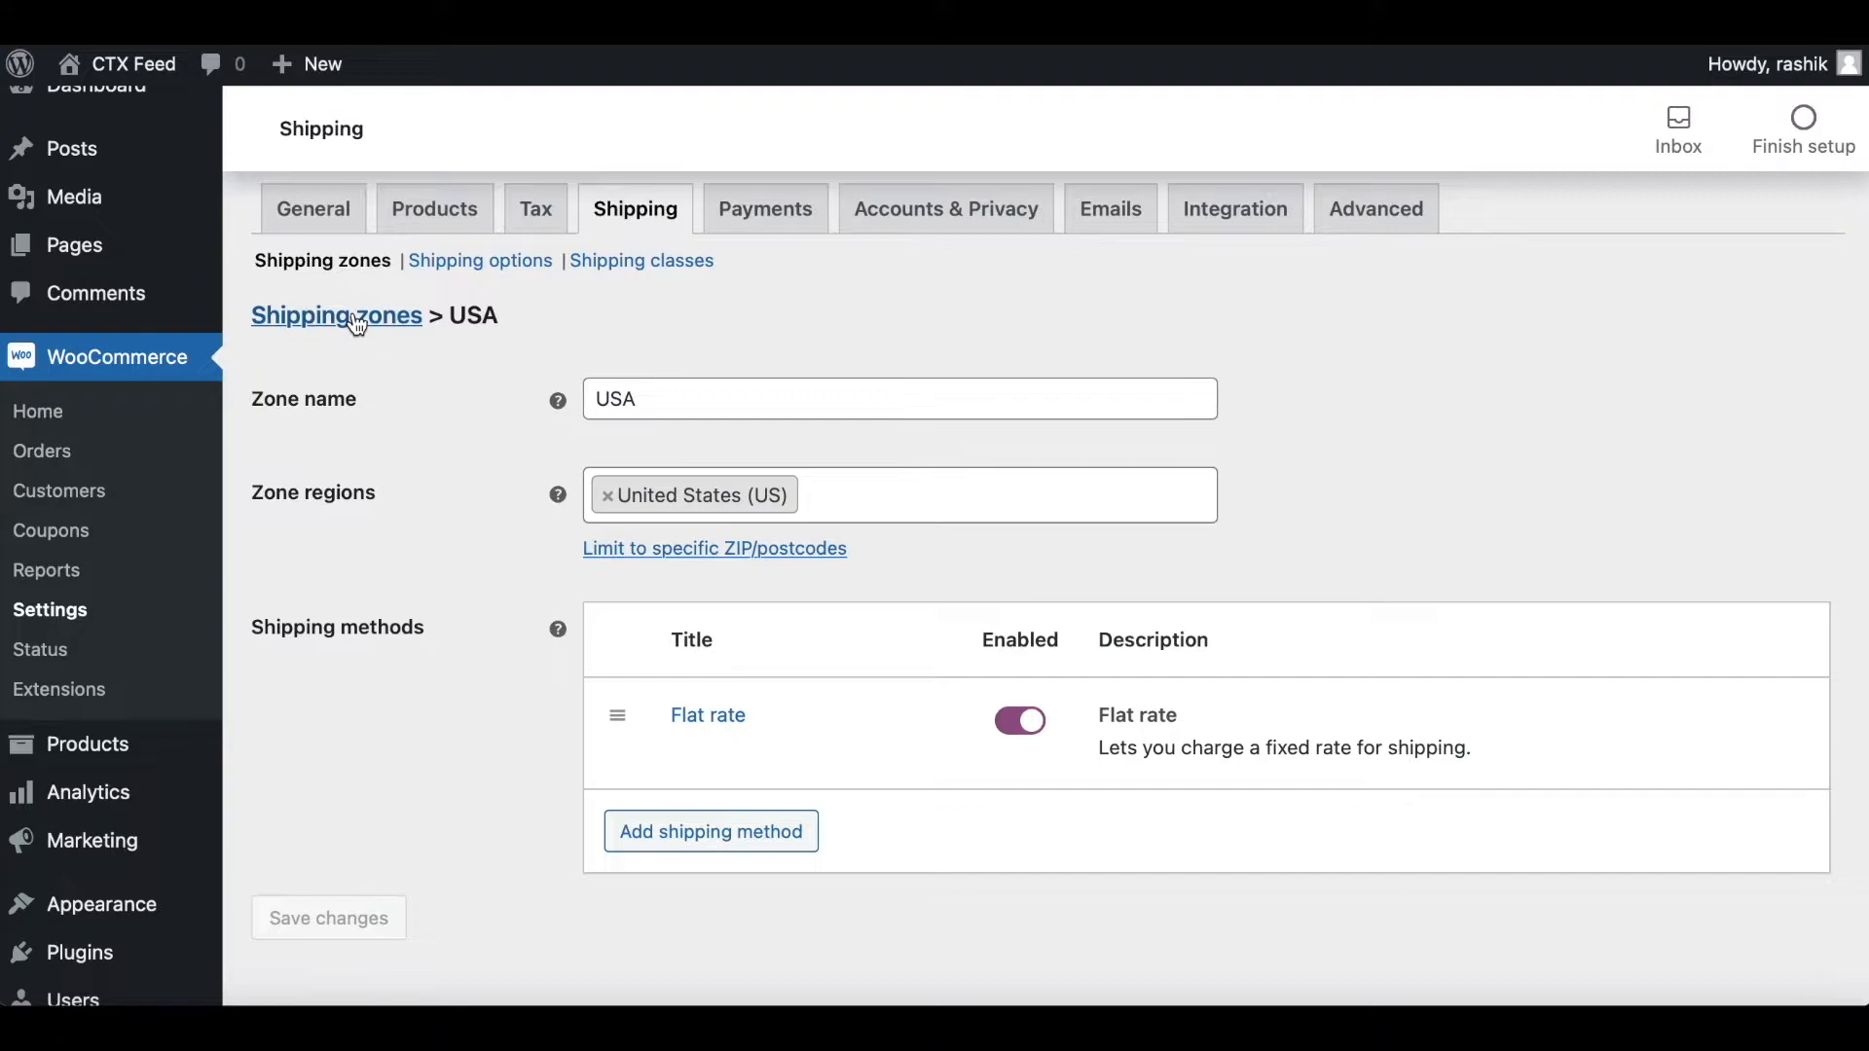
# Step: Create a USA California zone covering California, United States
pyautogui.click(335, 316)
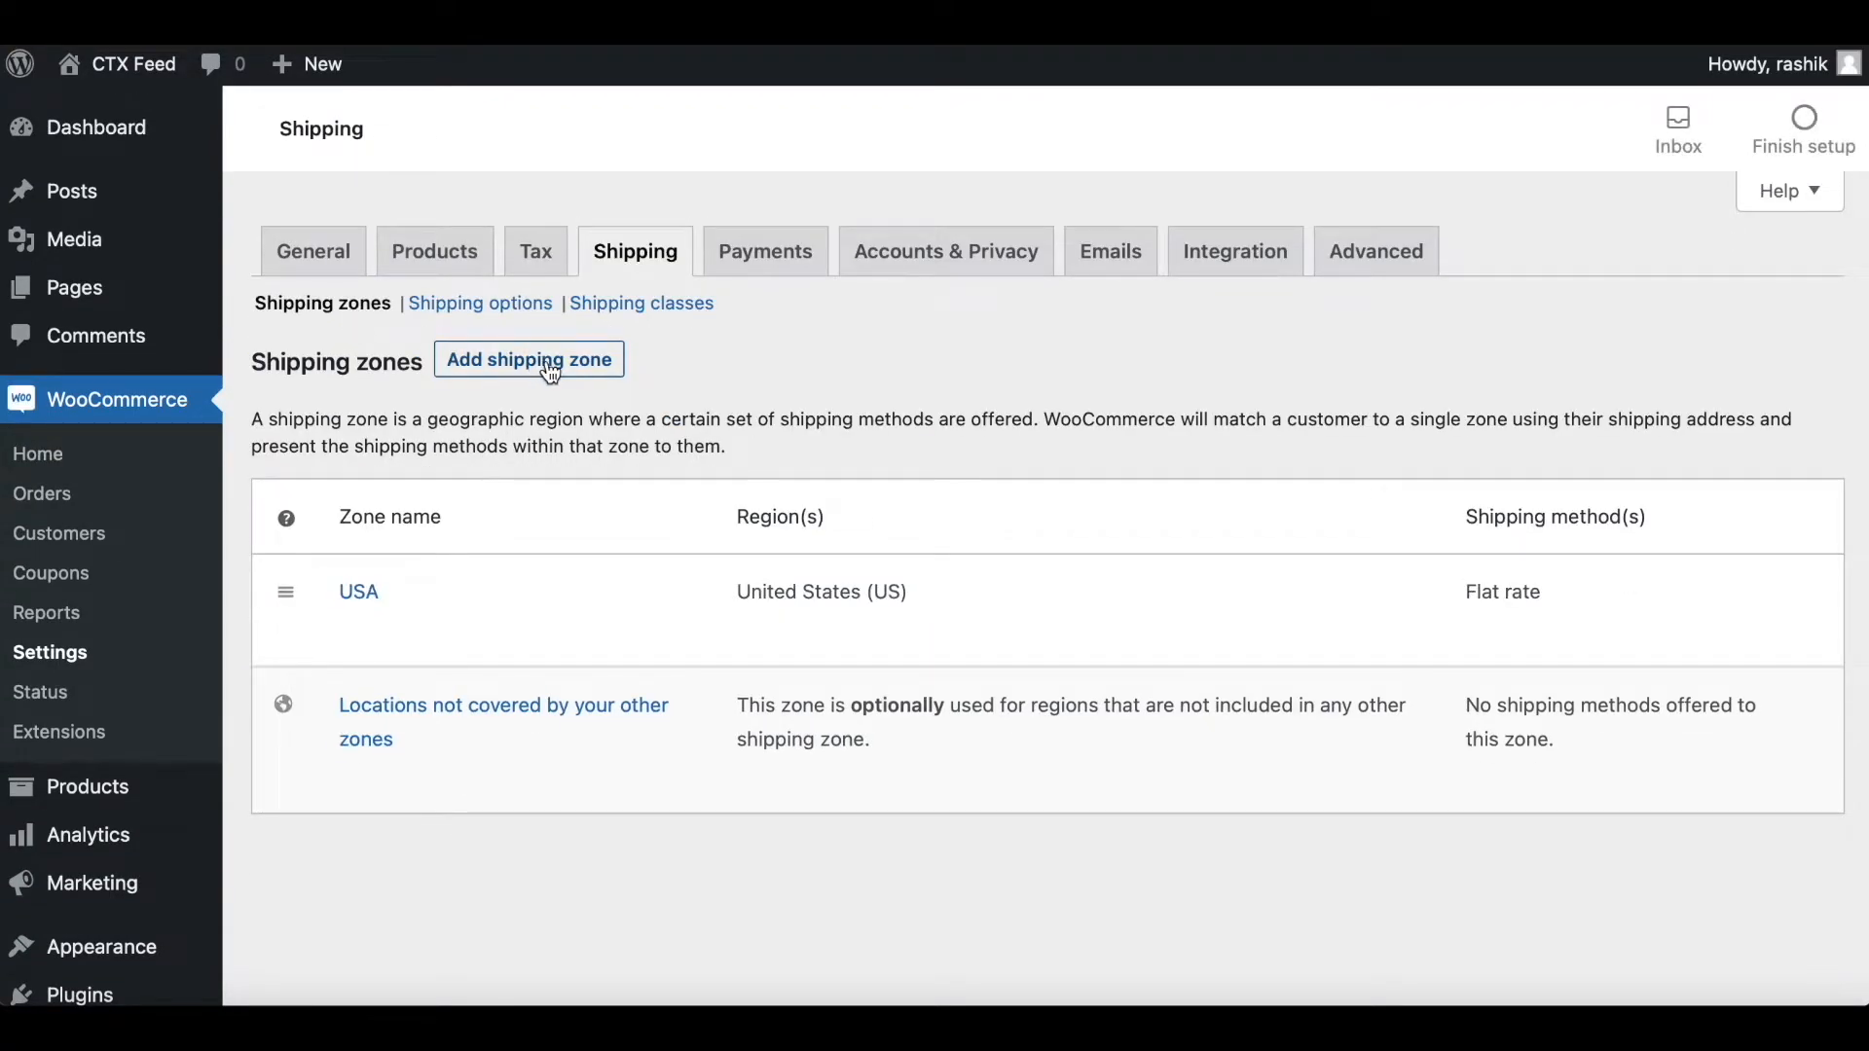
pyautogui.click(528, 358)
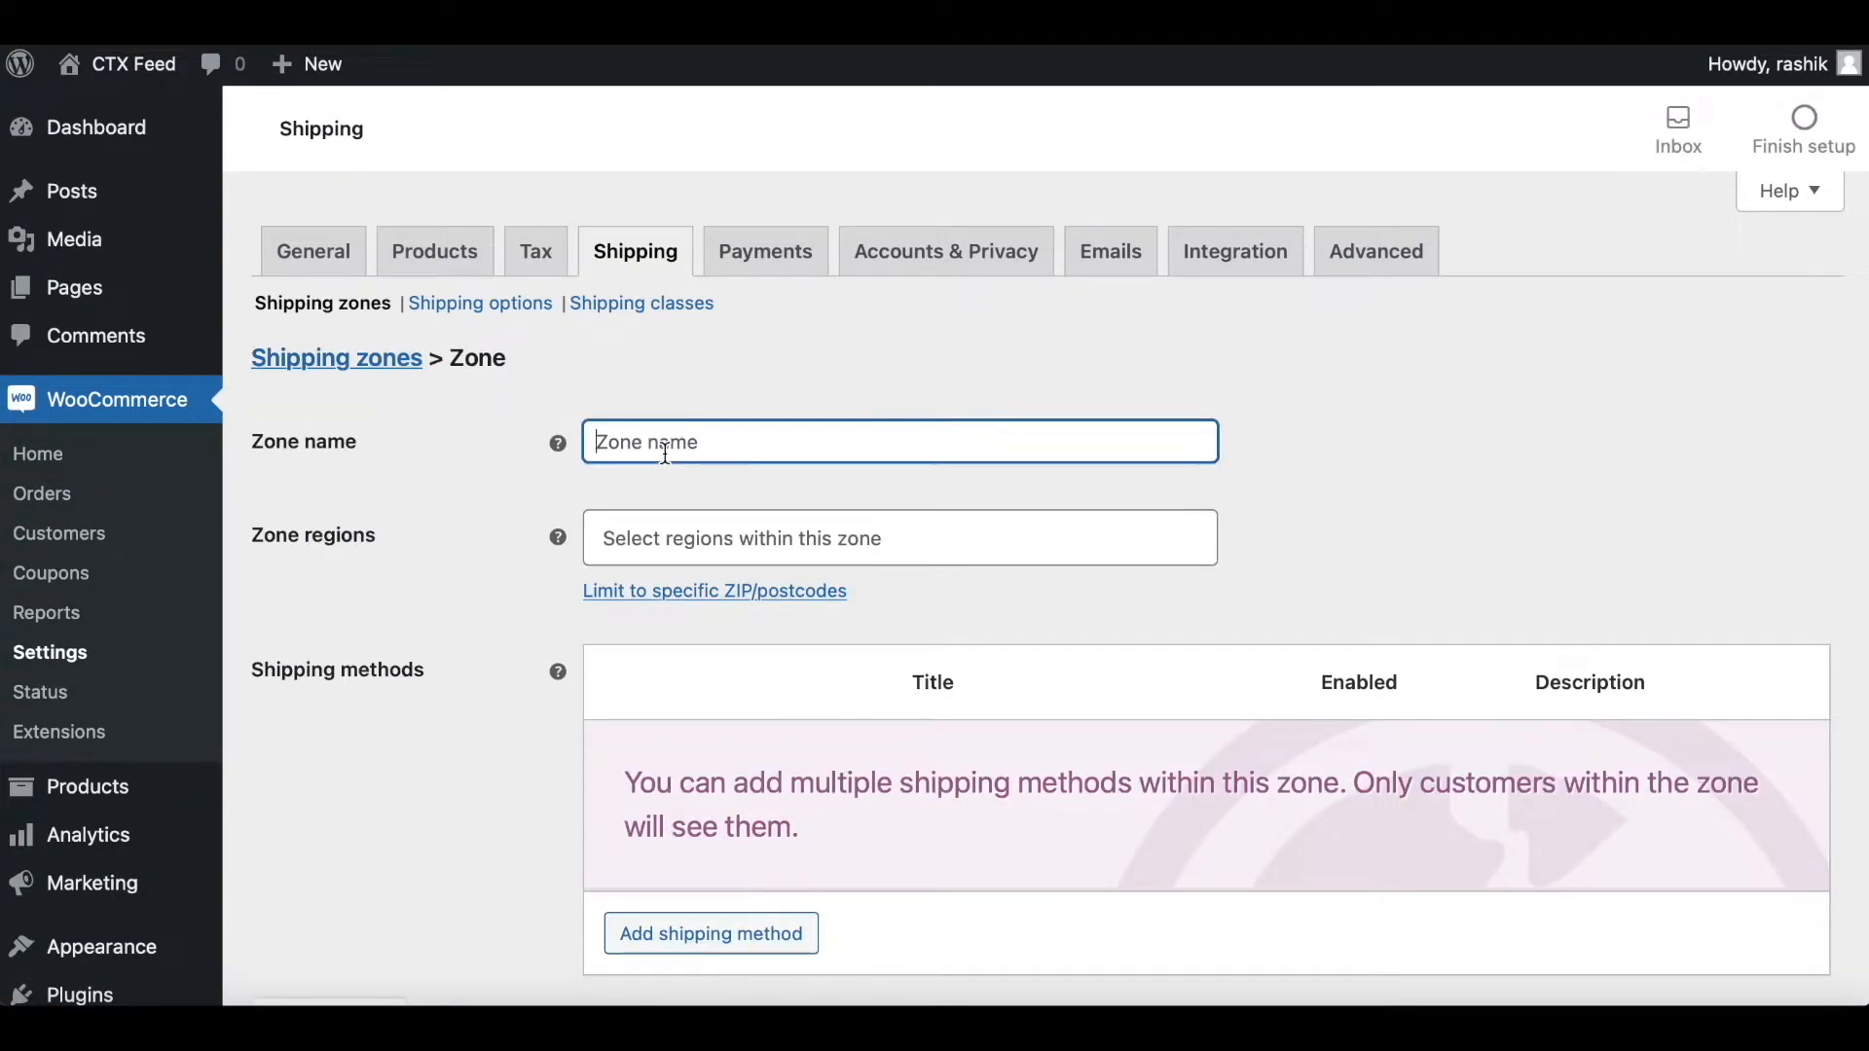
pyautogui.write('USA California')
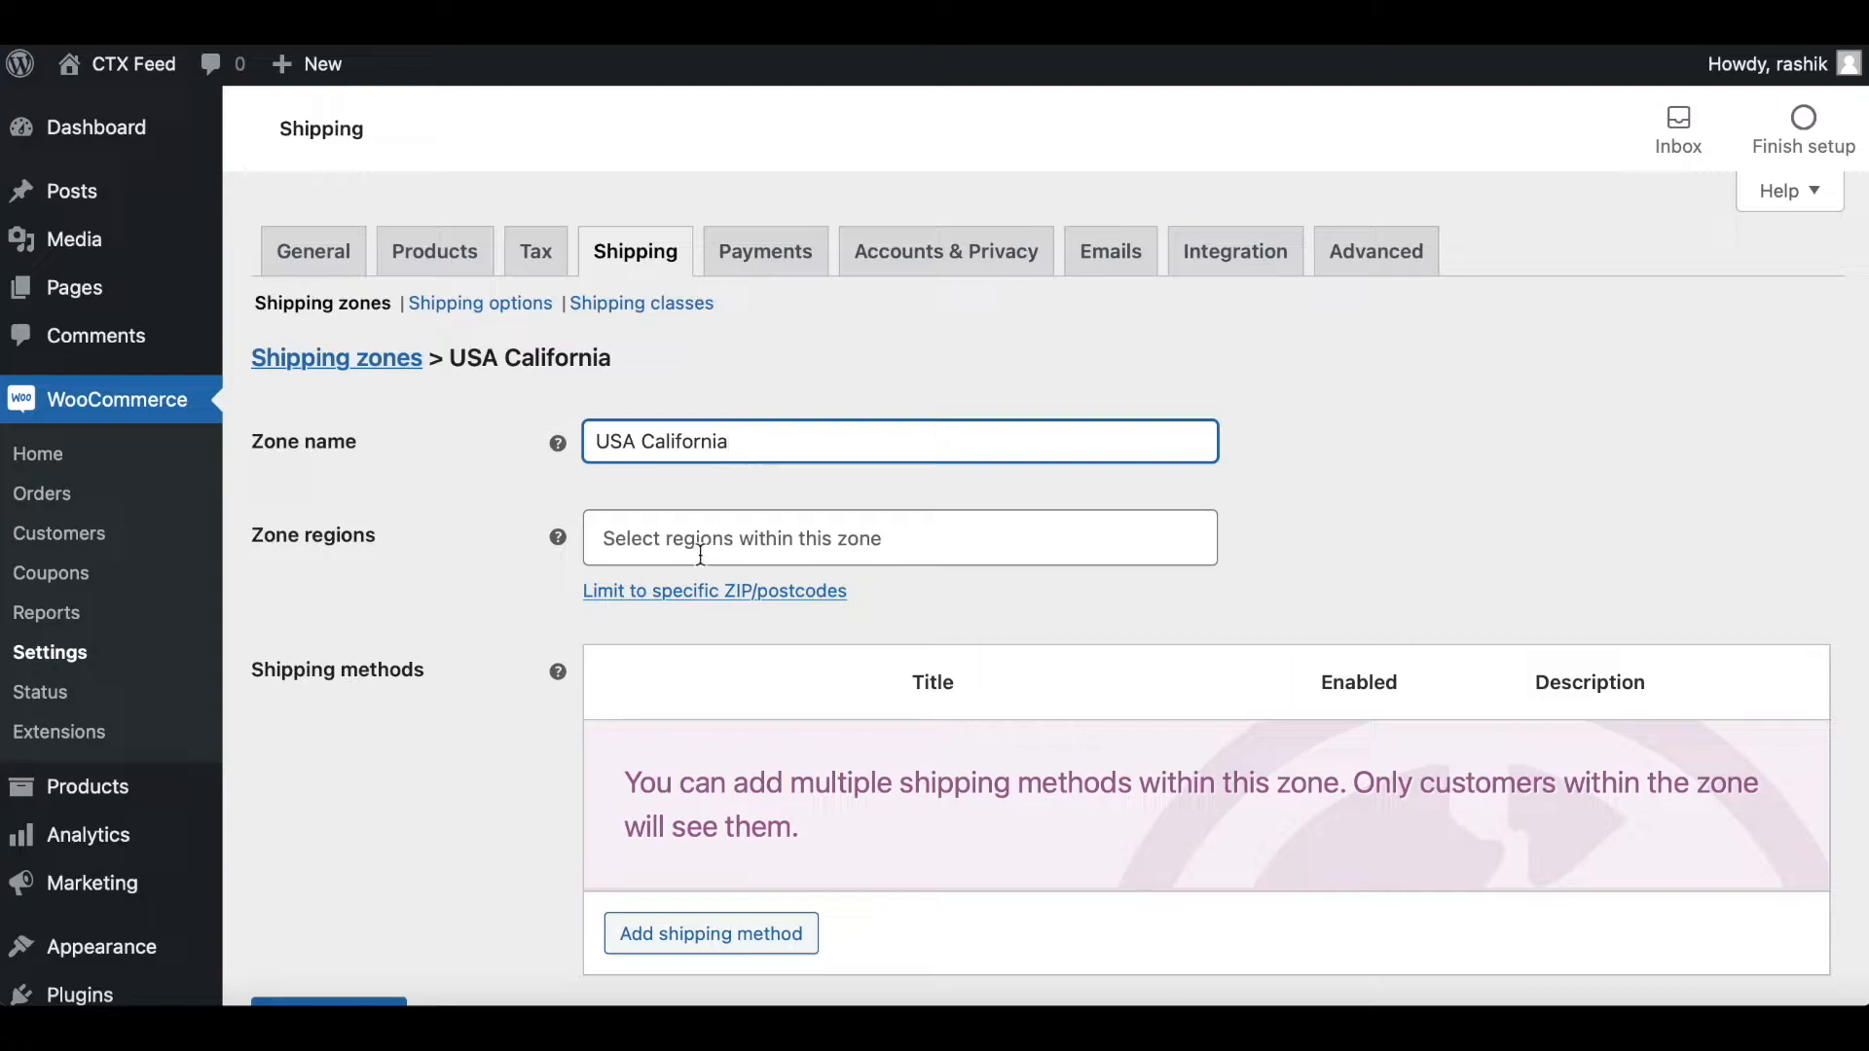
pyautogui.write('califp')
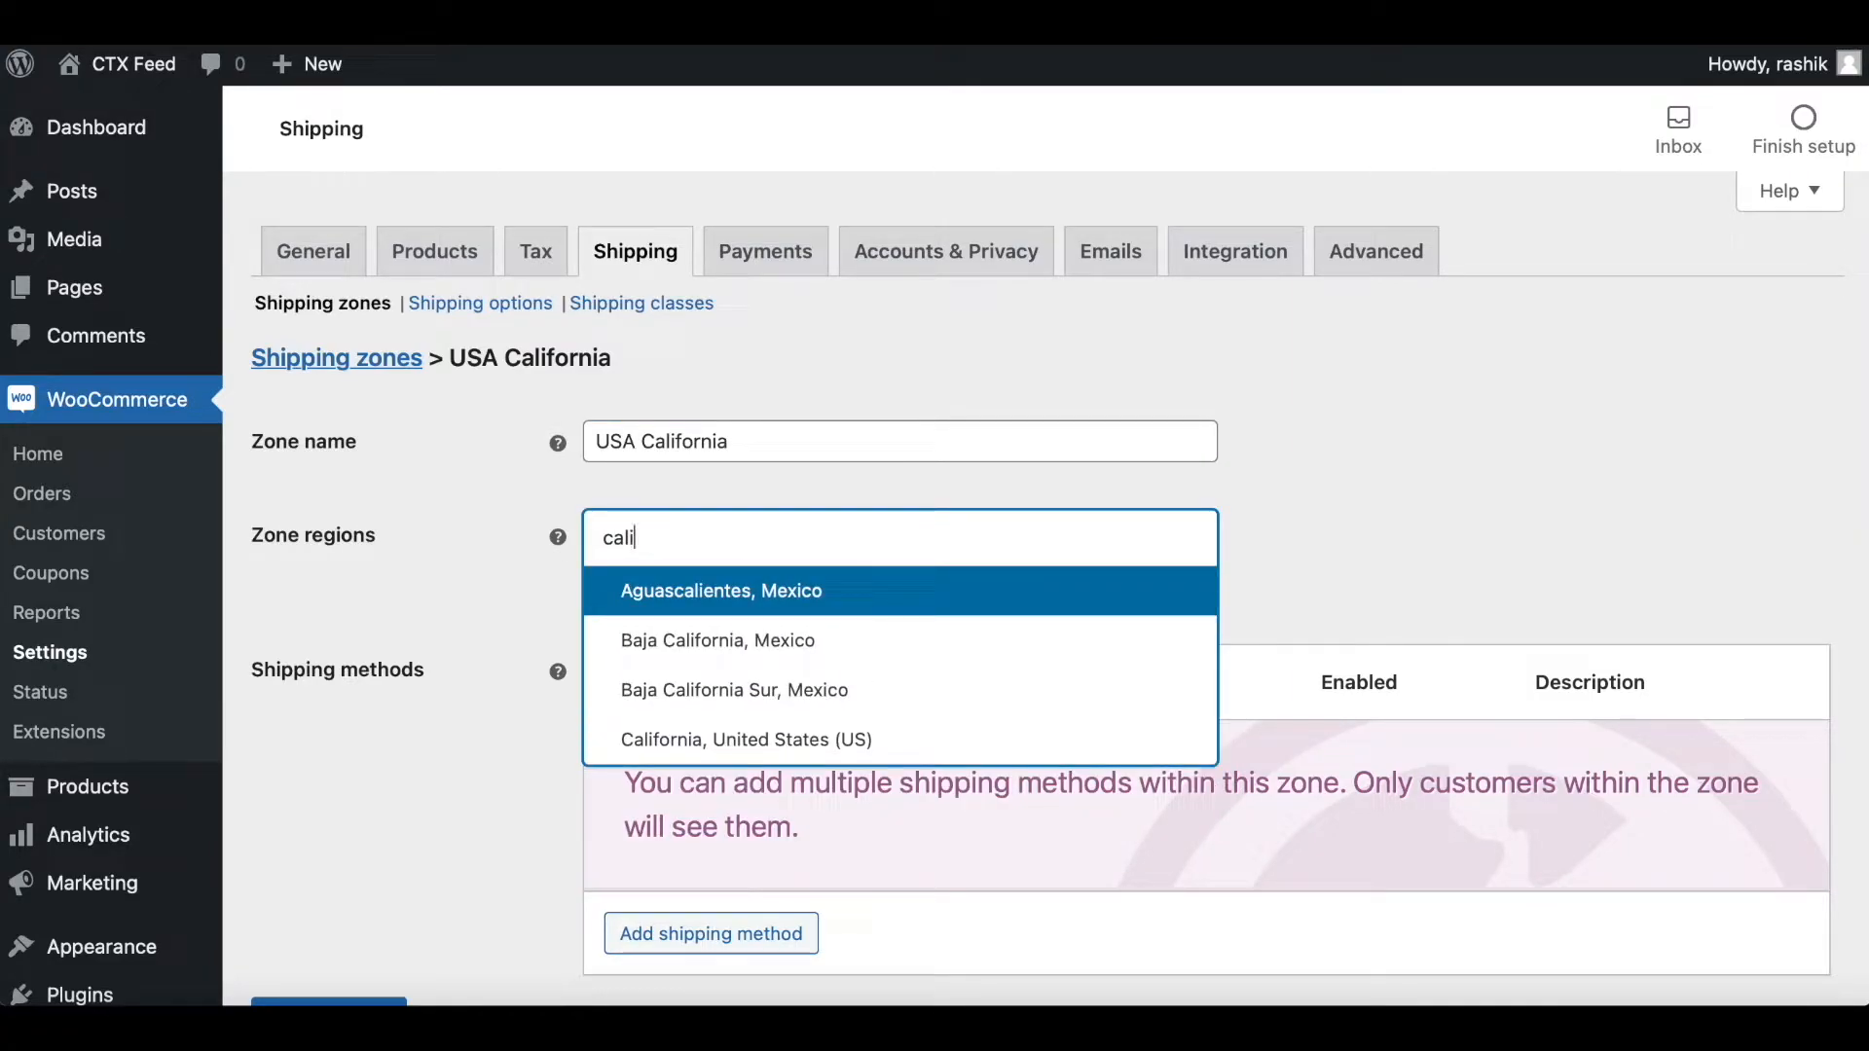
pyautogui.click(745, 740)
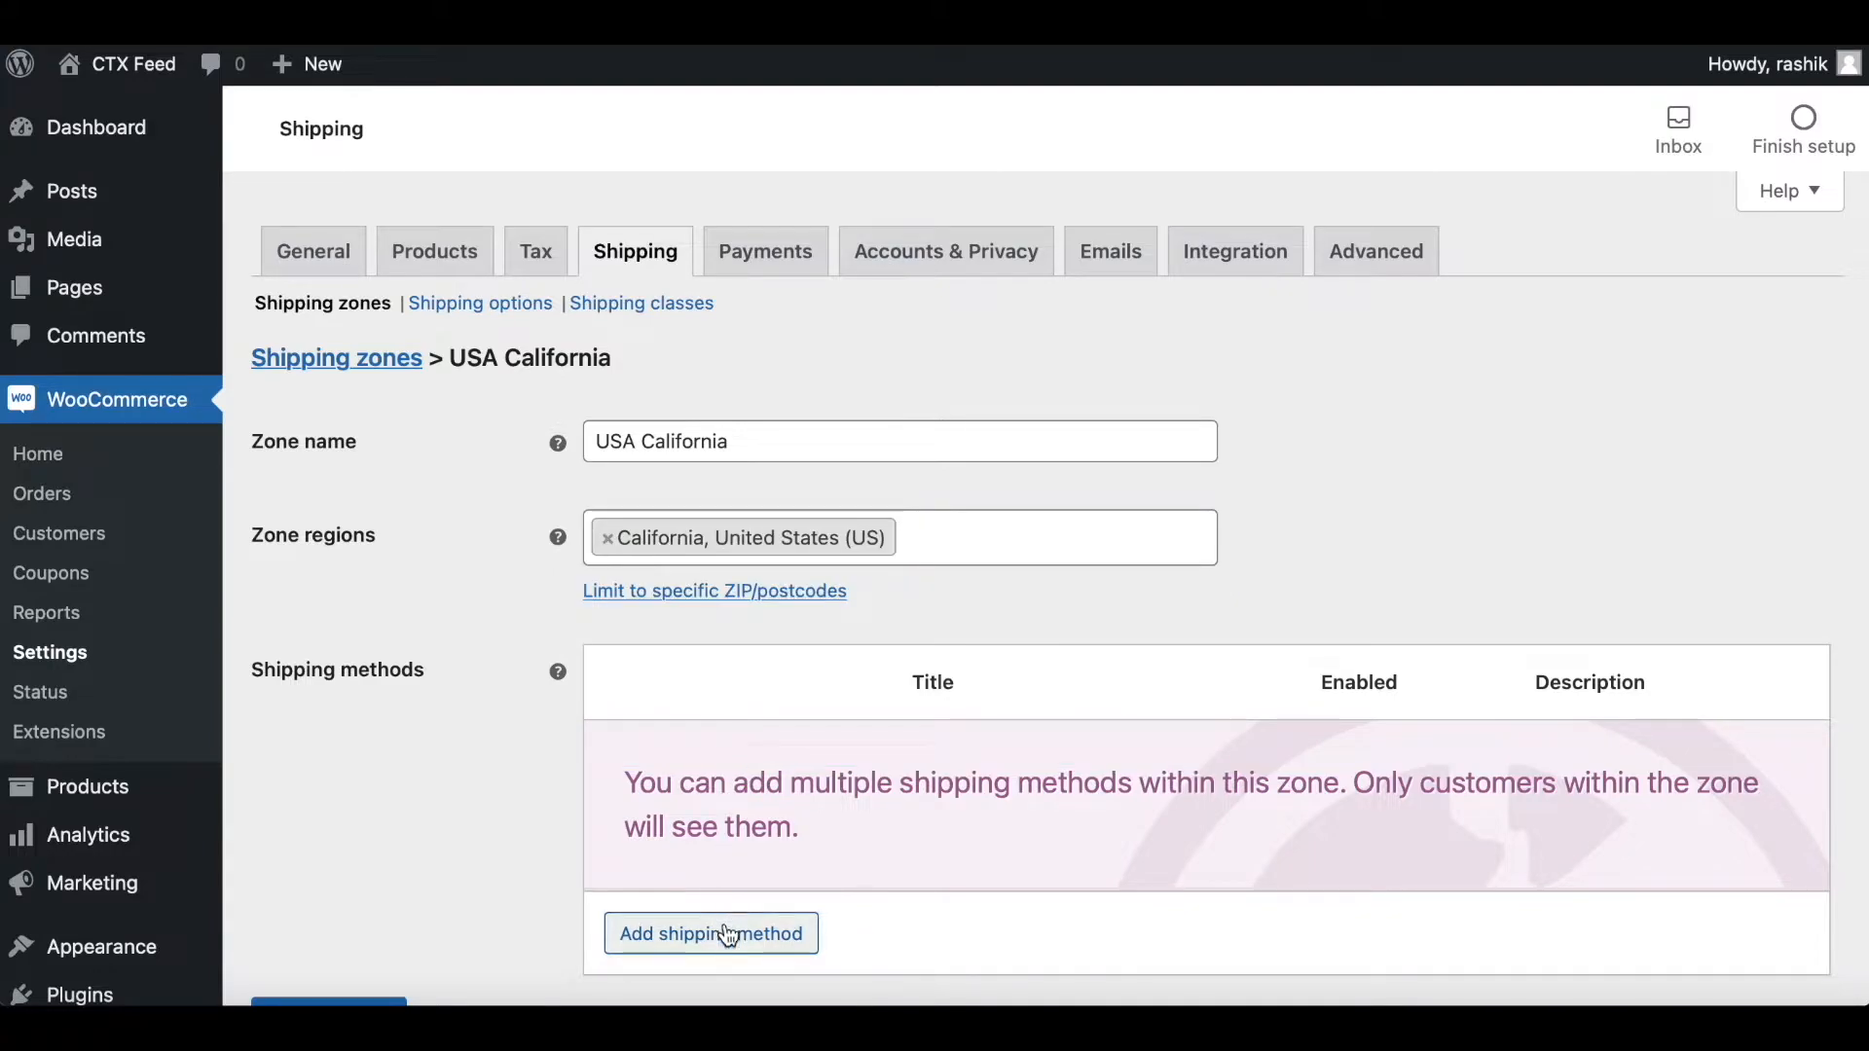
# Step: Give the USA California zone a Free shipping method and return to the zone list
pyautogui.click(709, 933)
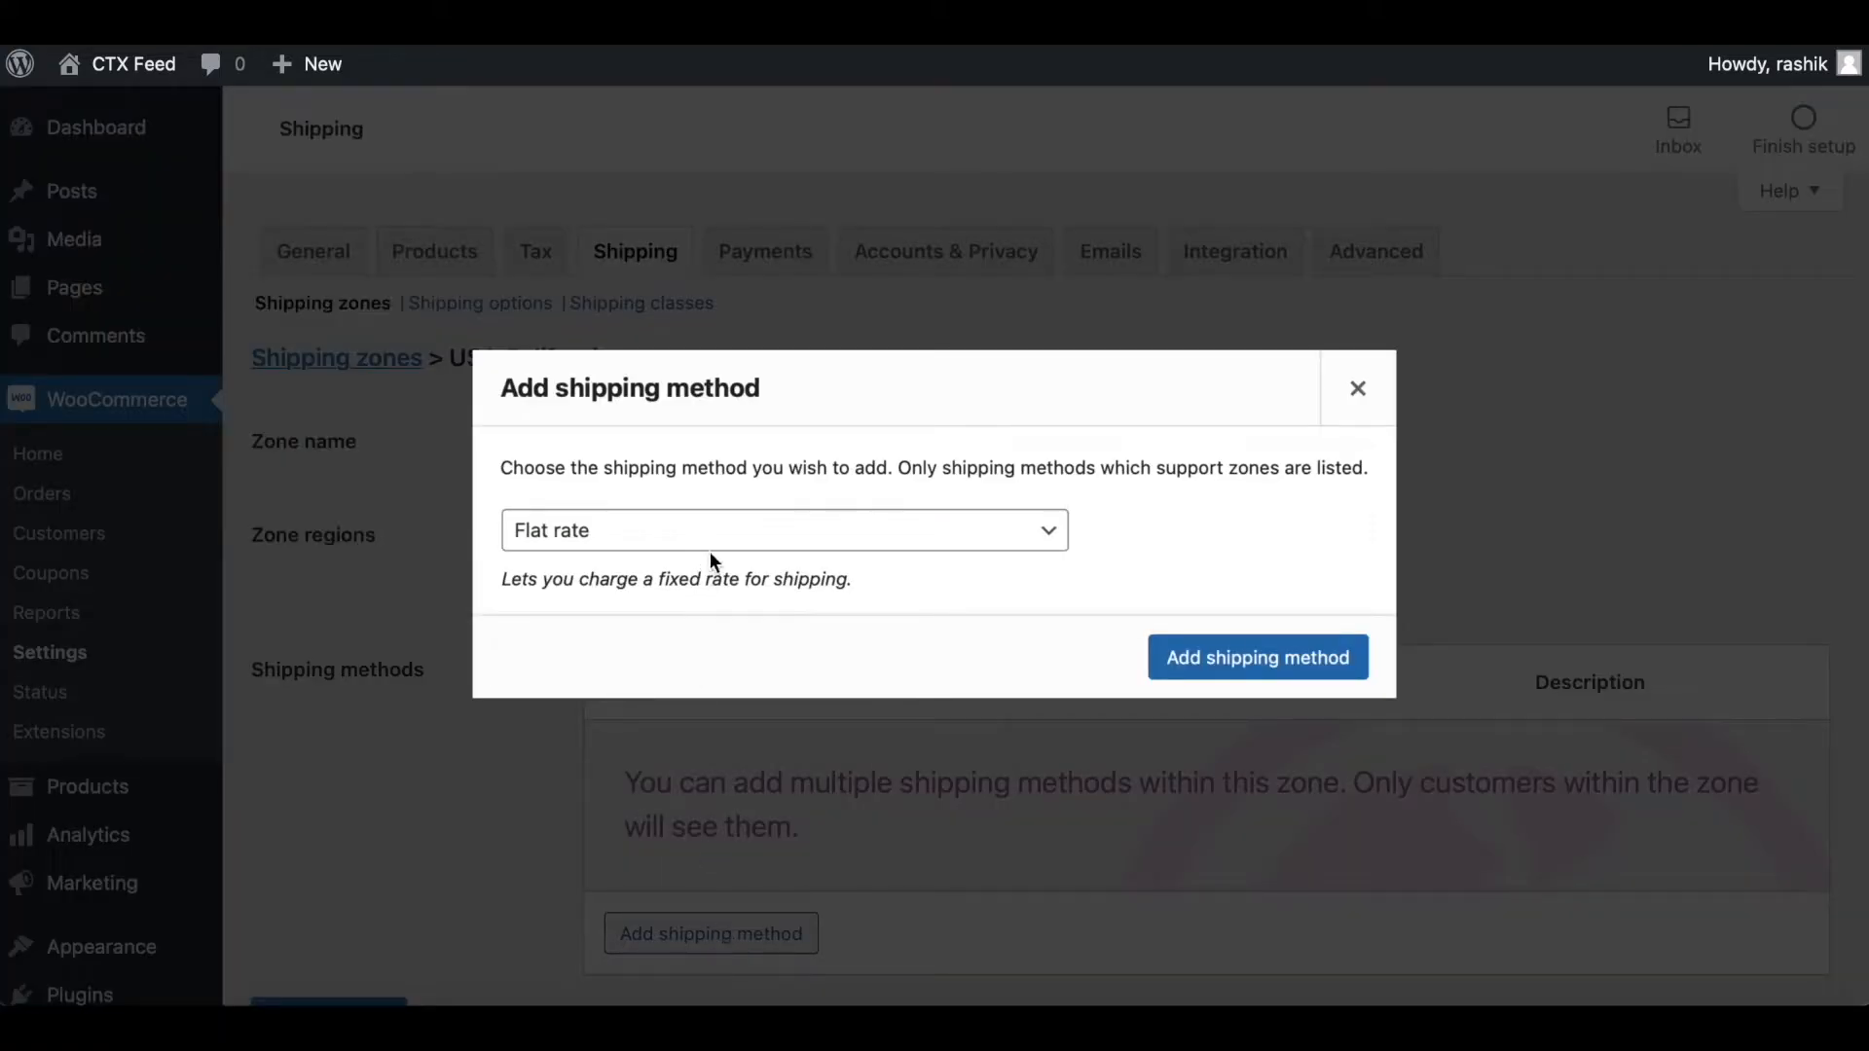
pyautogui.click(782, 530)
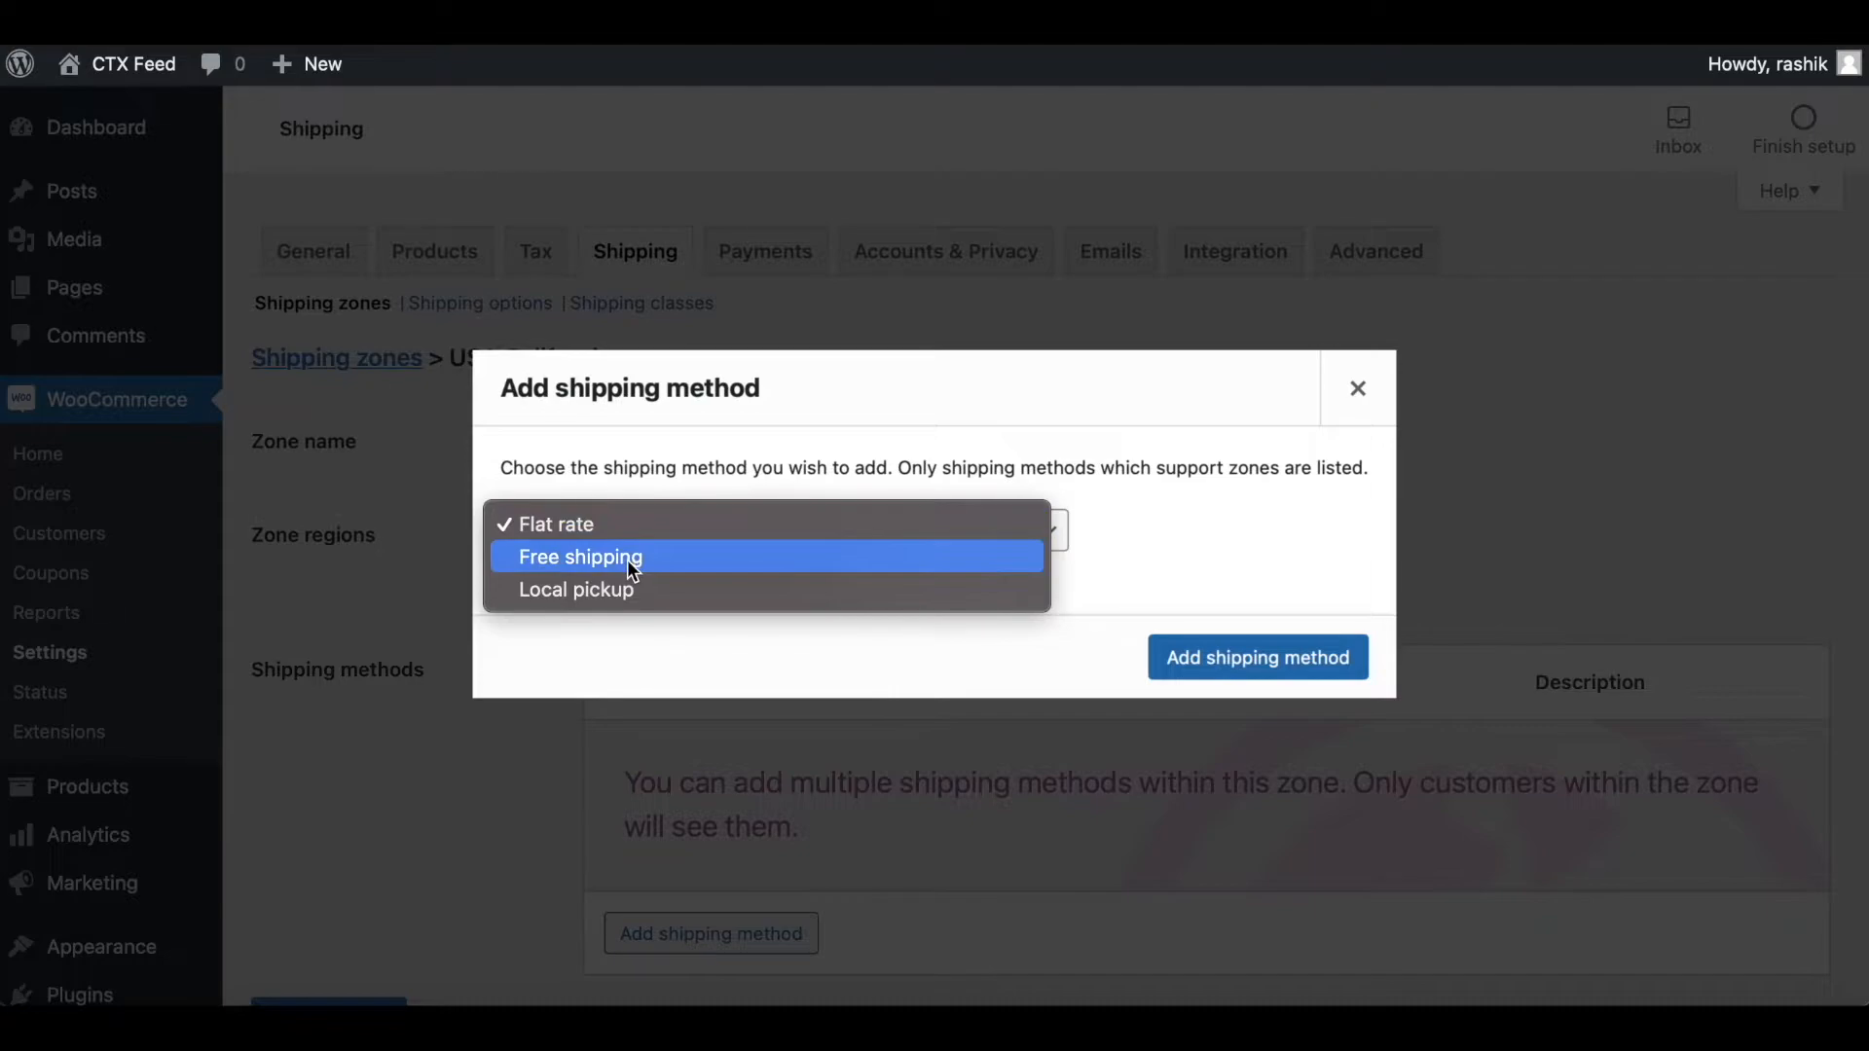
pyautogui.click(580, 557)
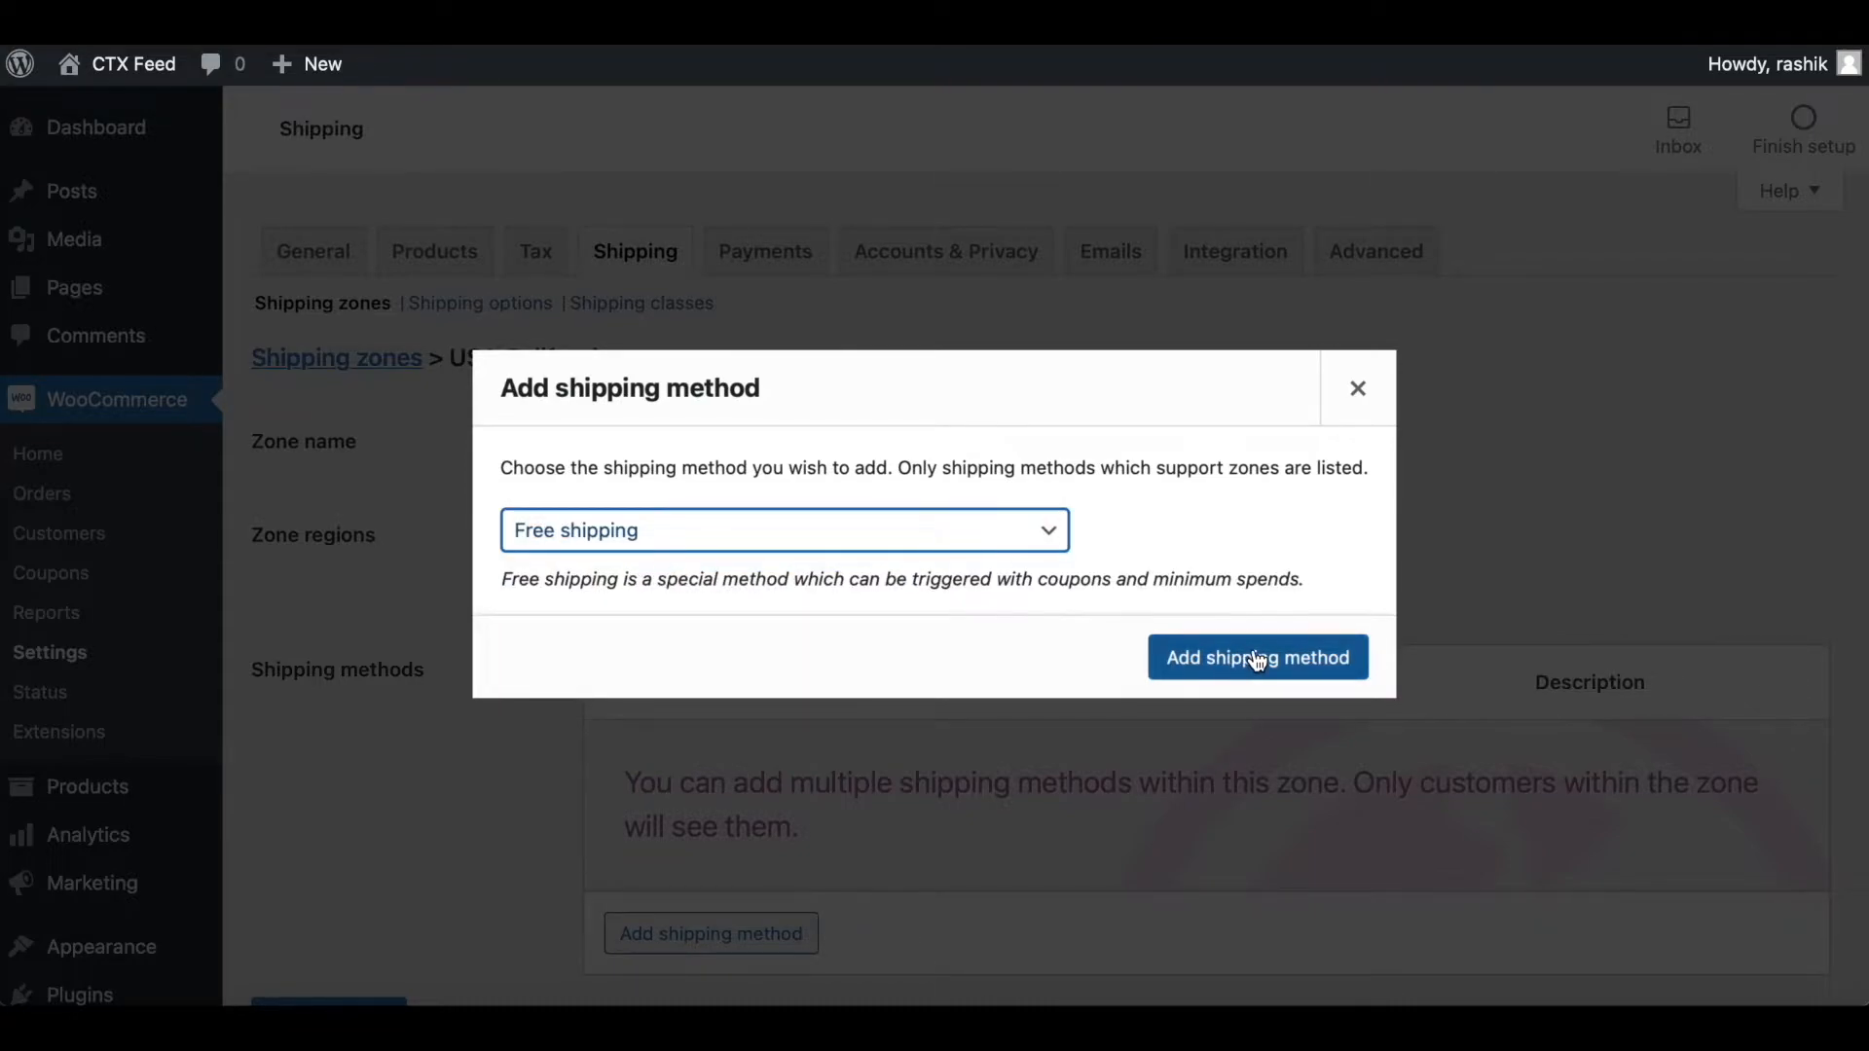
pyautogui.click(1256, 656)
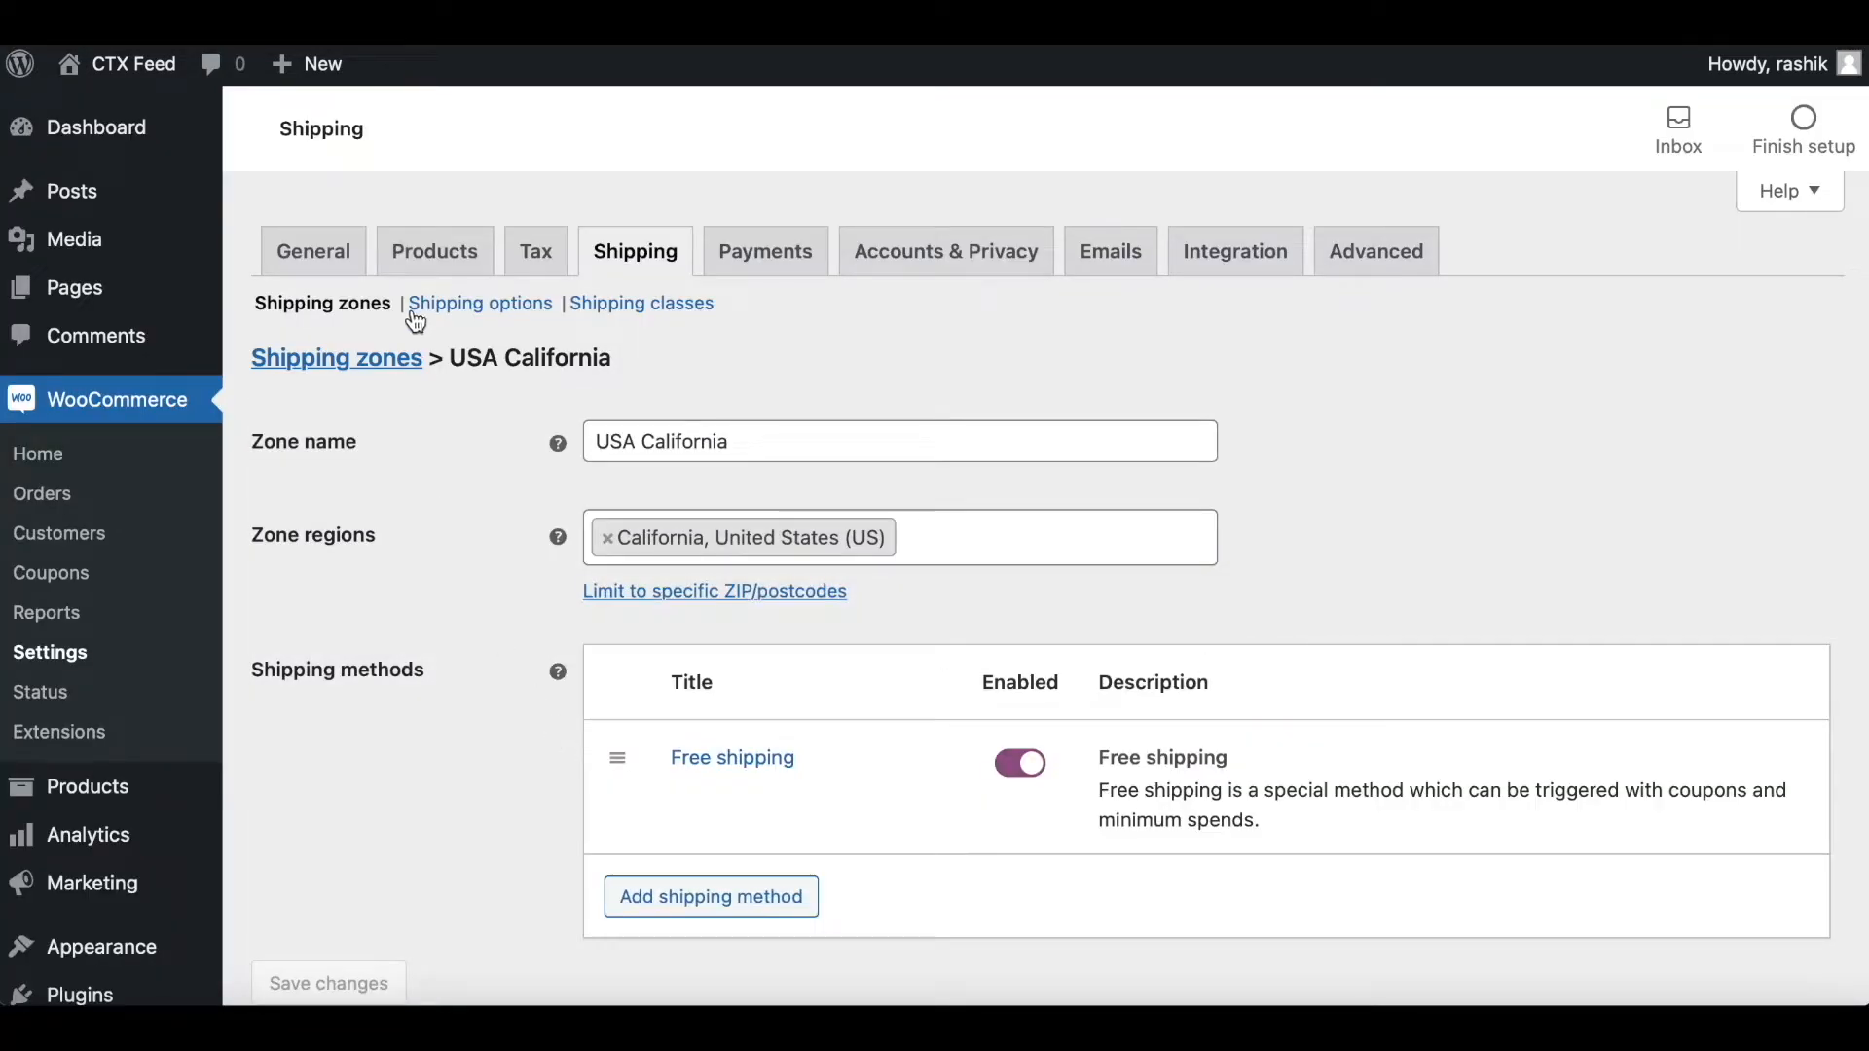
pyautogui.click(337, 359)
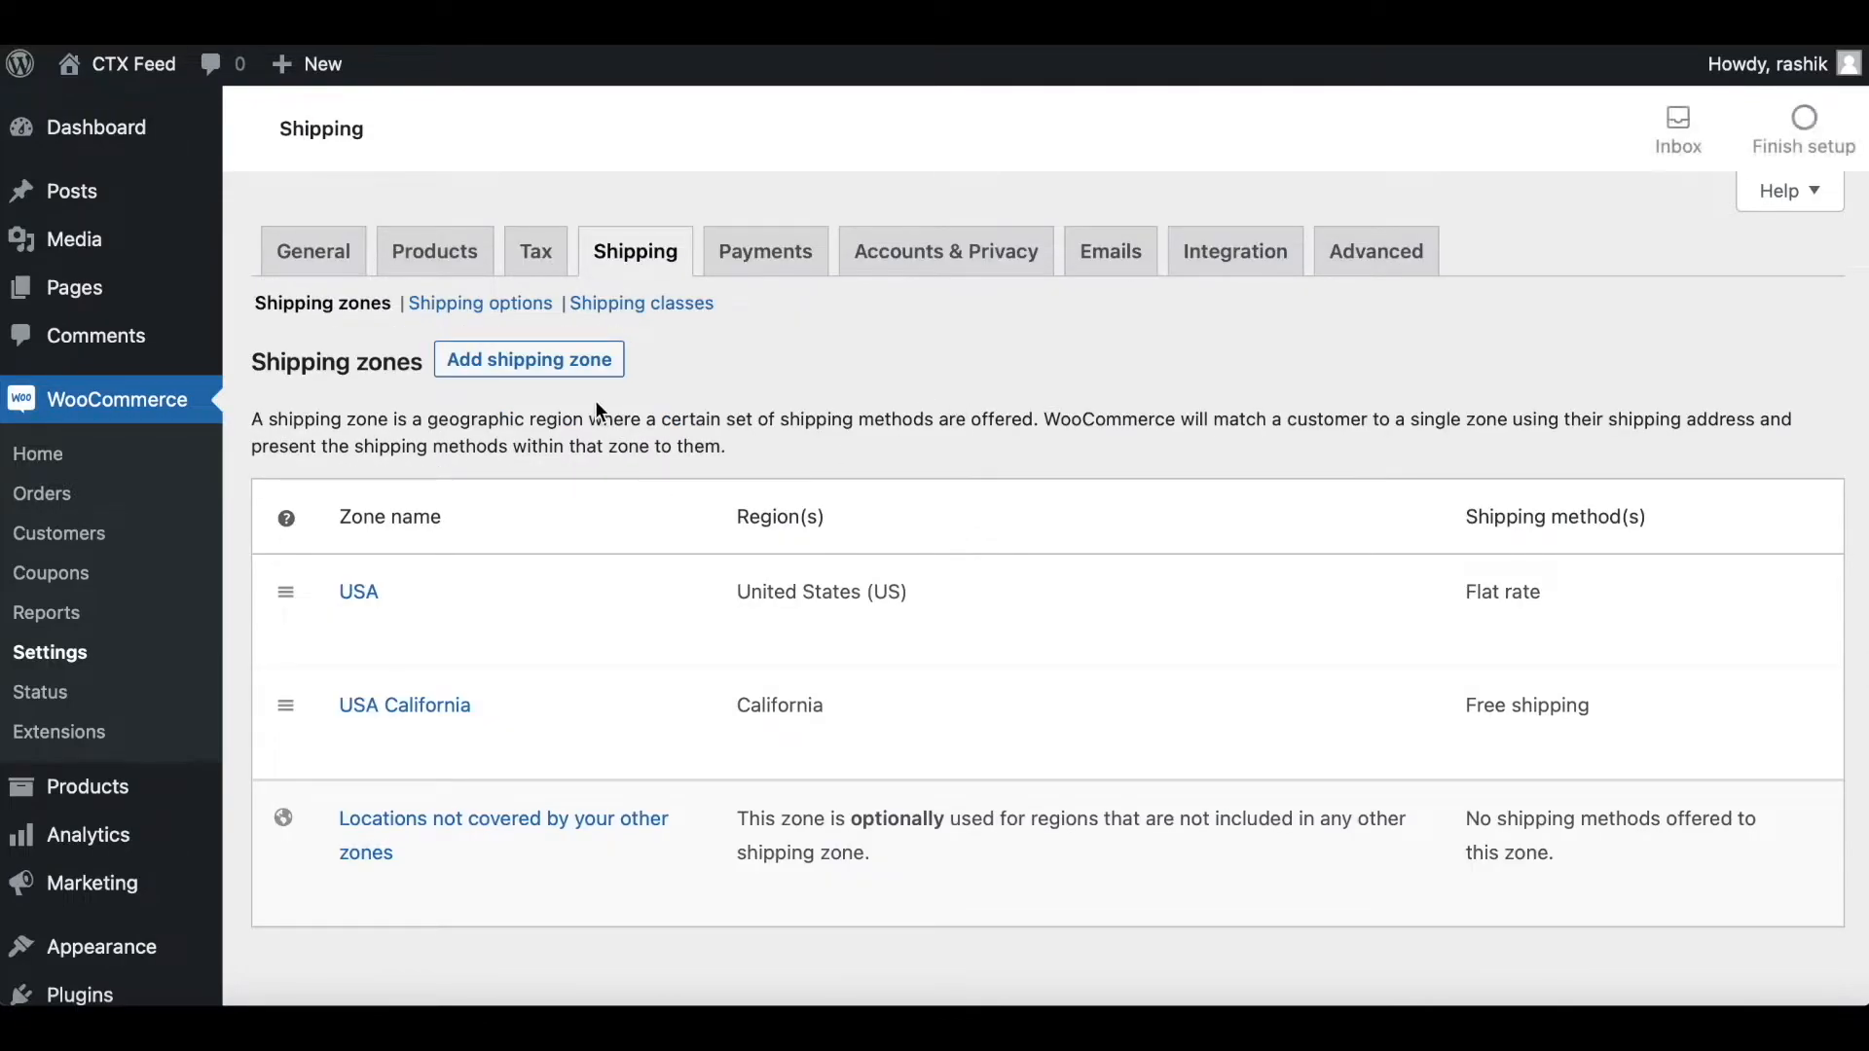
# Step: Create a USA New York zone covering New York, United States with a Local pickup method
pyautogui.click(528, 359)
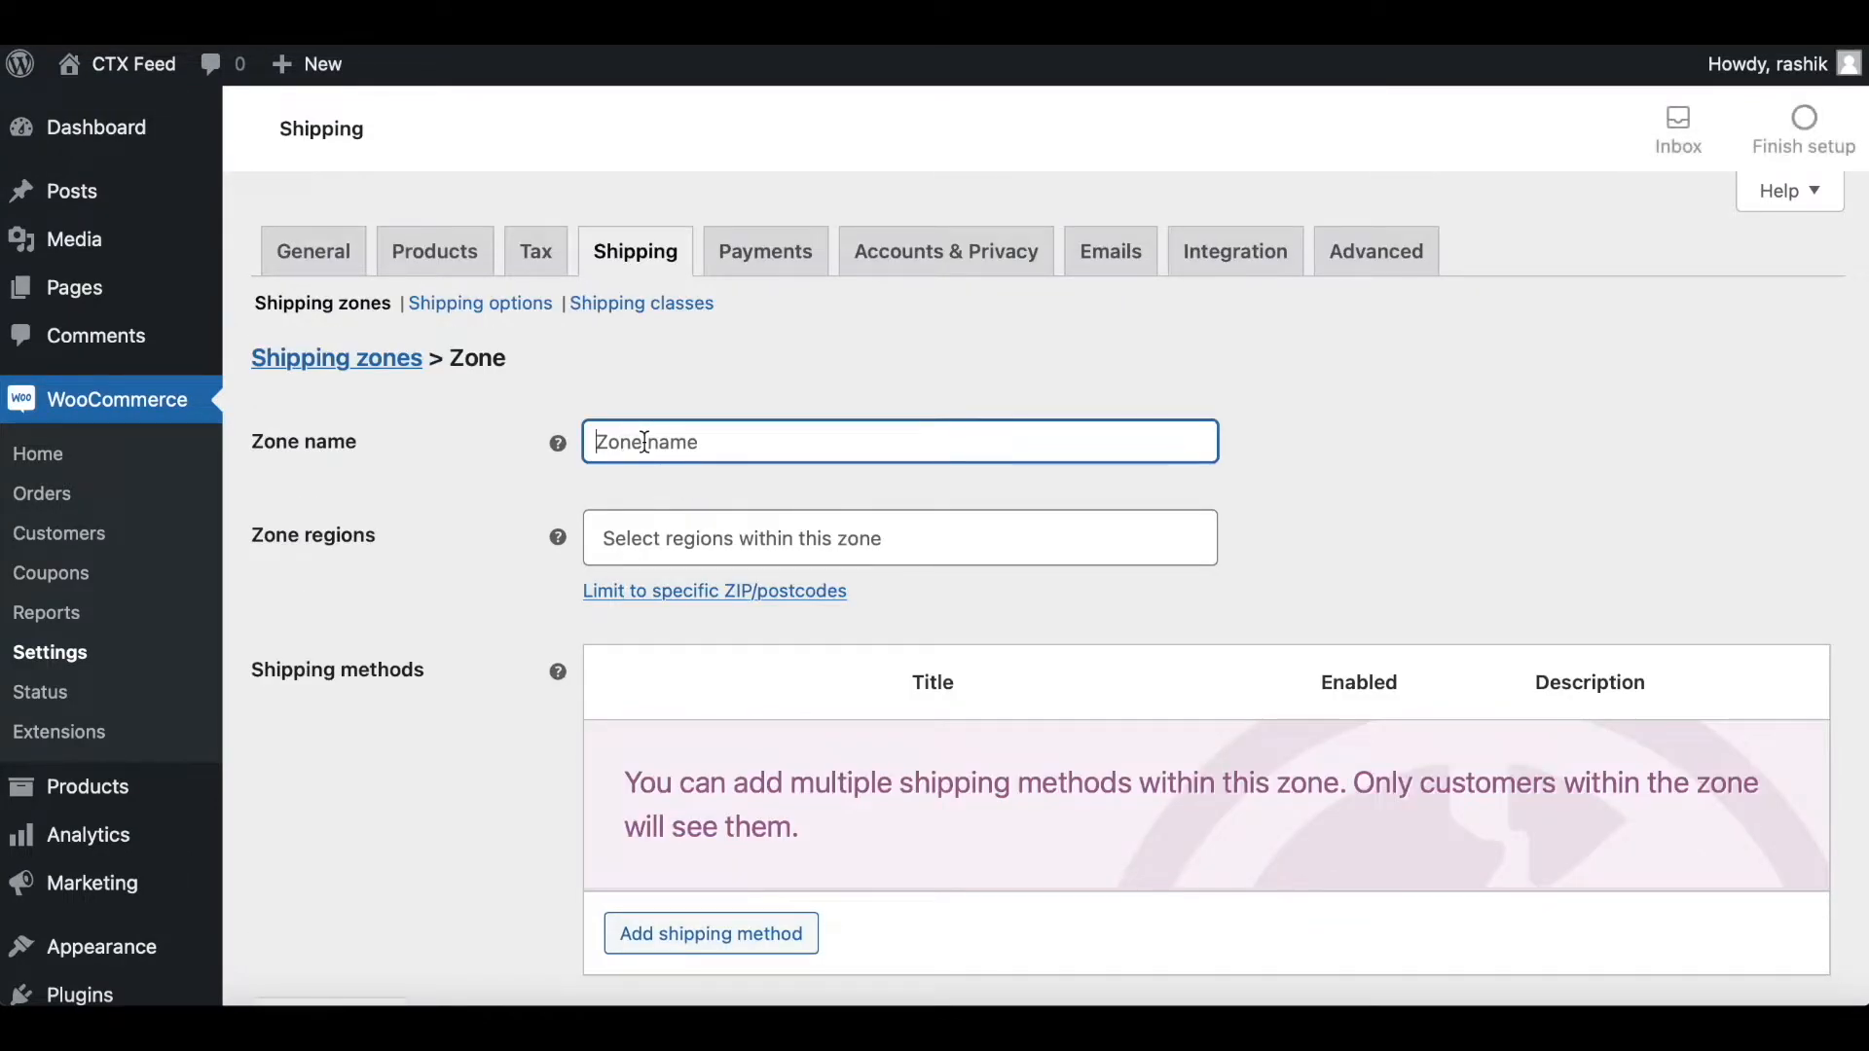
pyautogui.write('USA New Yo')
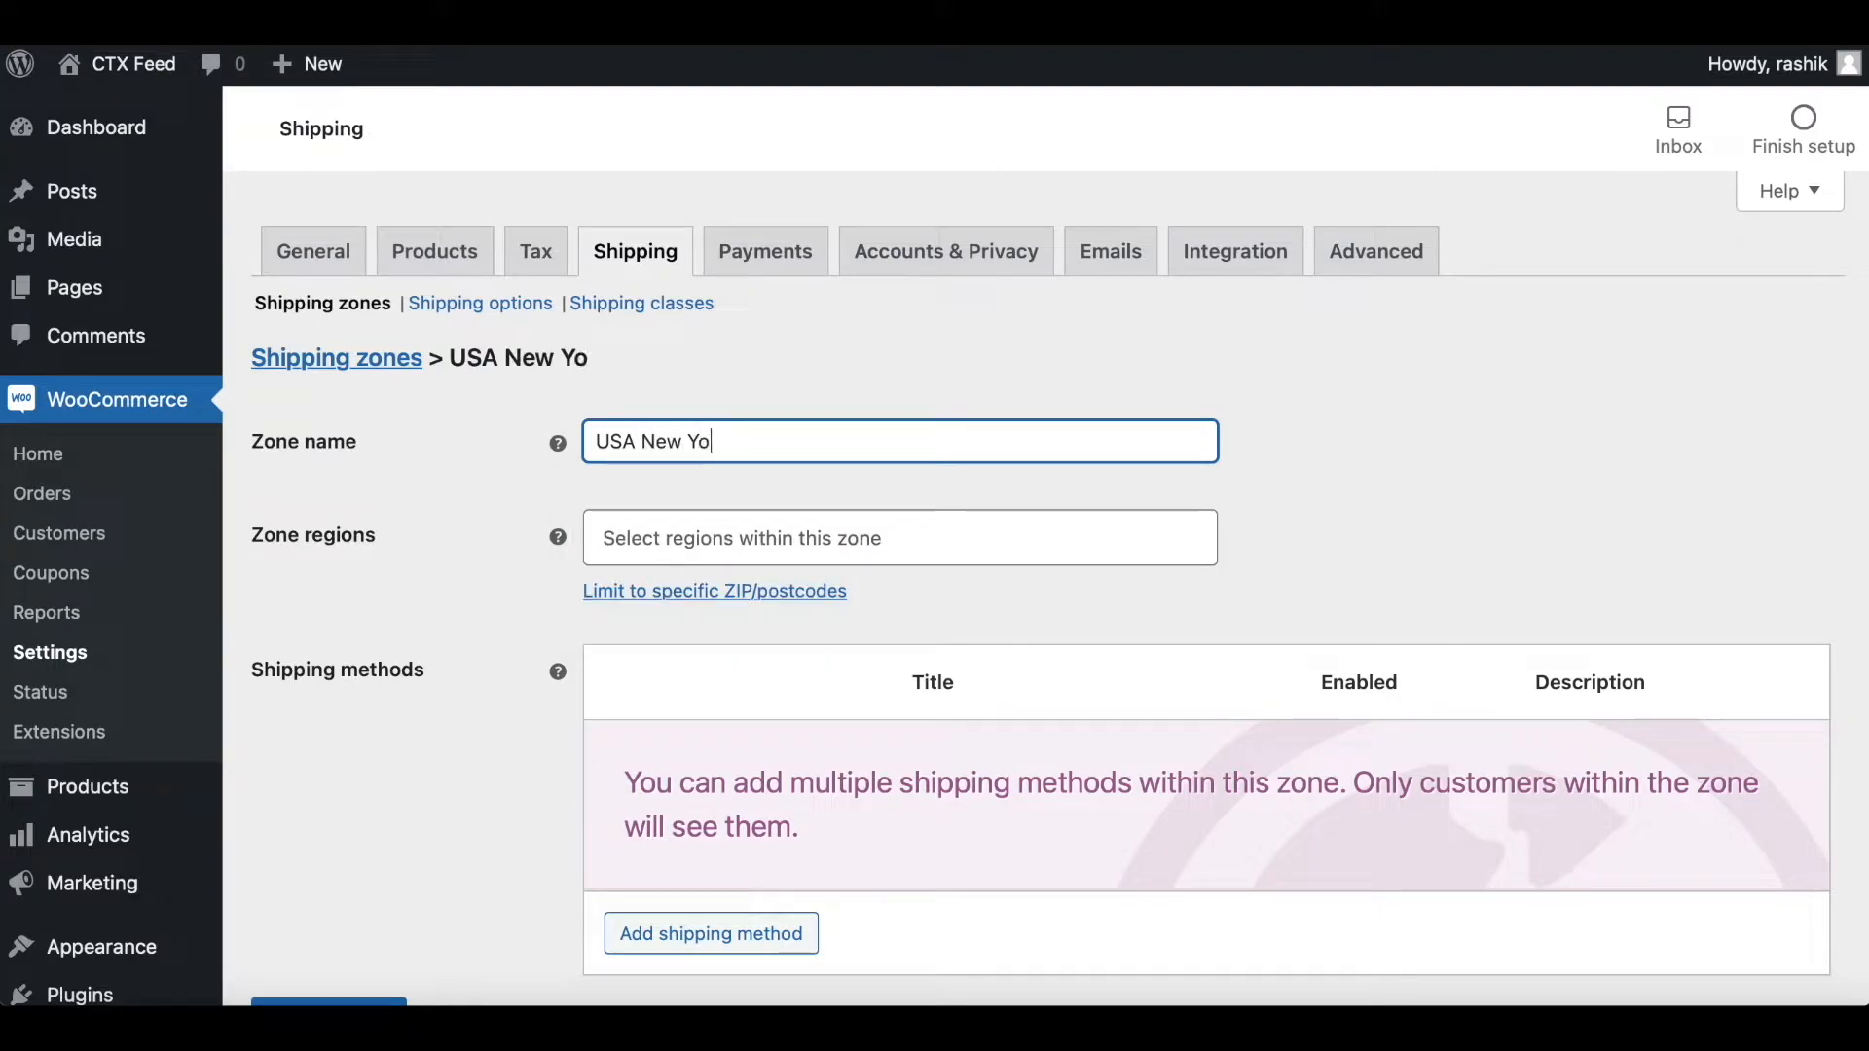
pyautogui.write('rk')
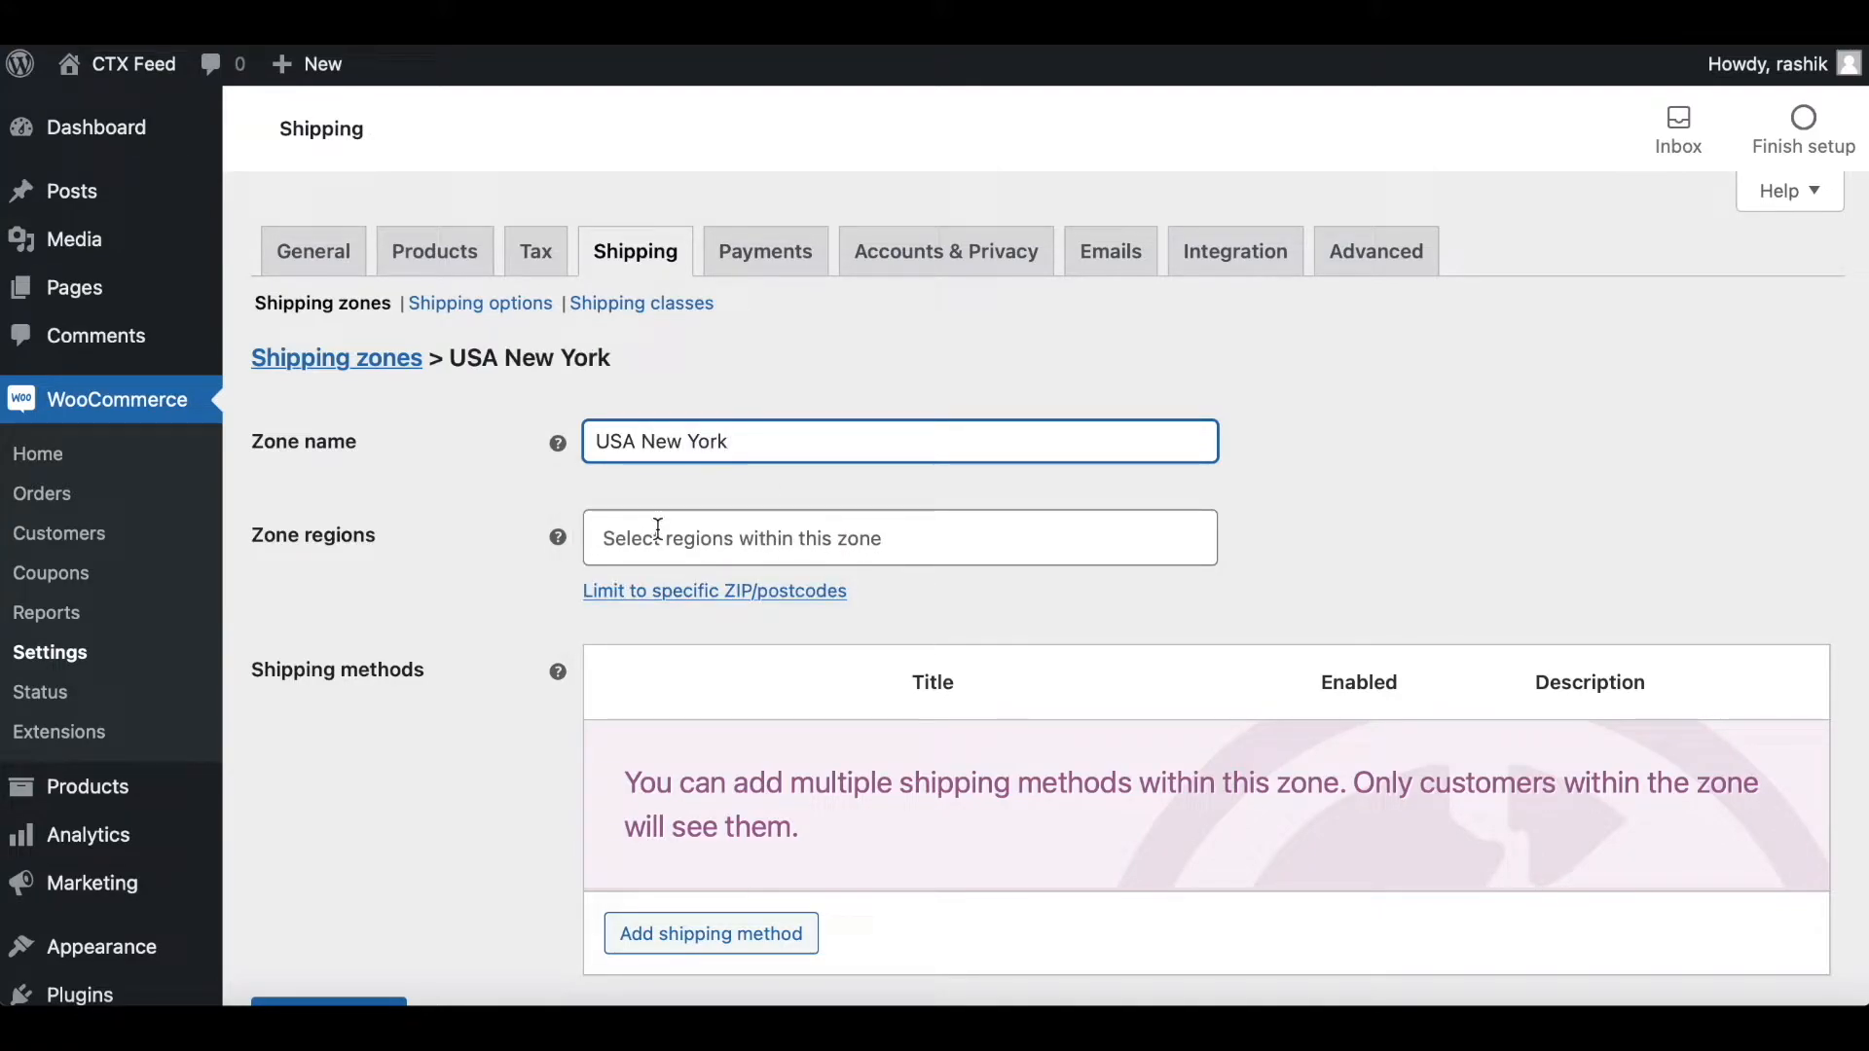
pyautogui.write('new')
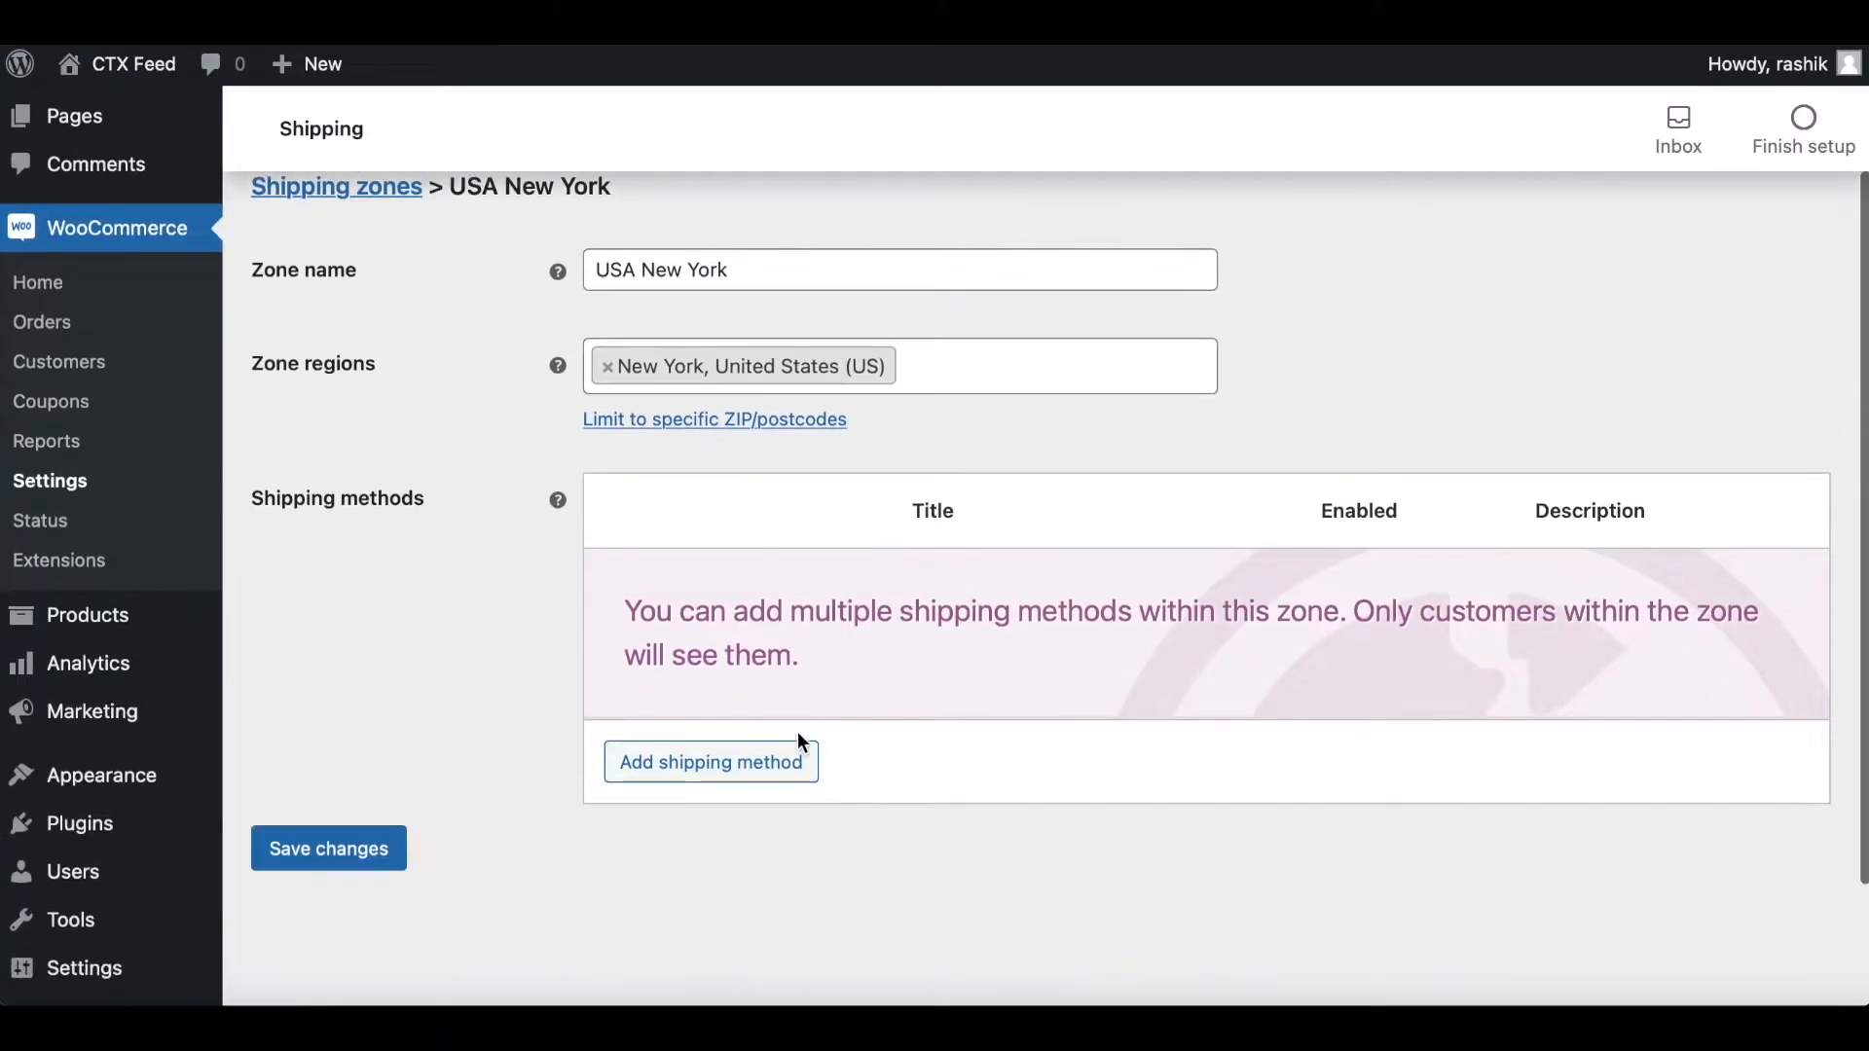
pyautogui.click(708, 761)
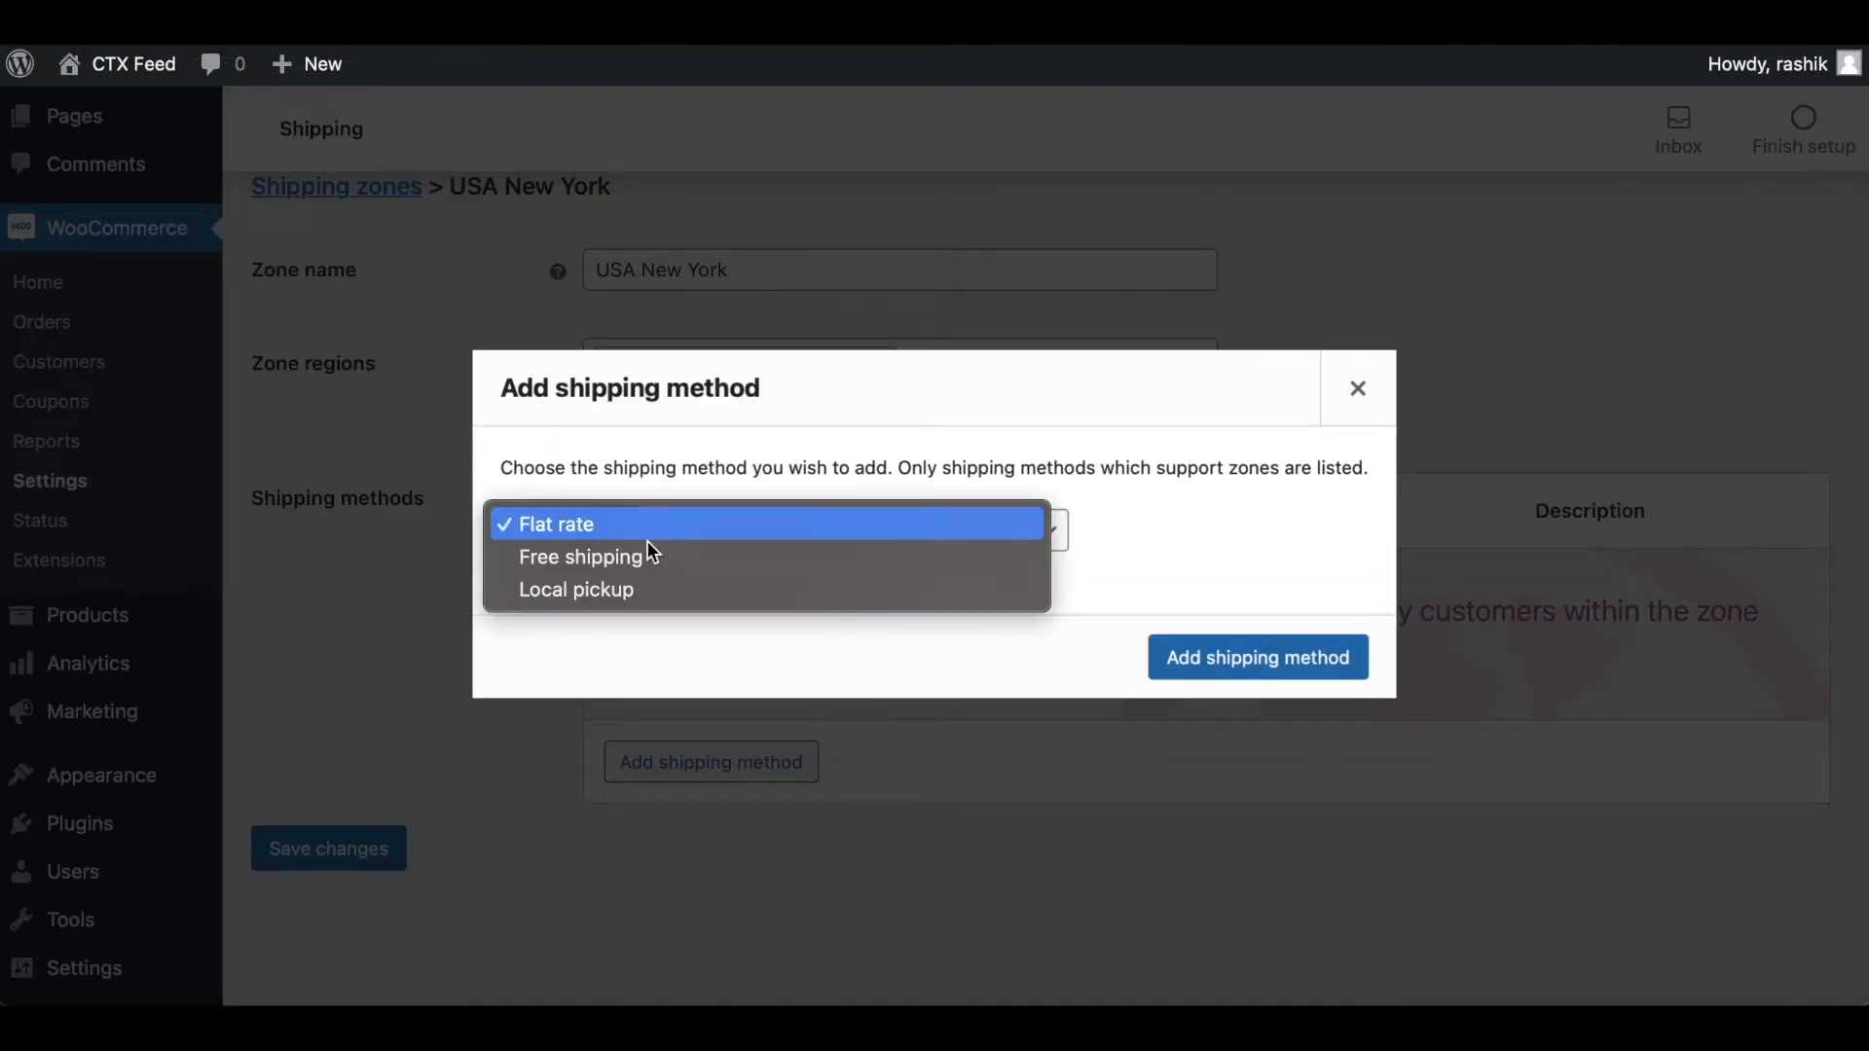
pyautogui.click(572, 588)
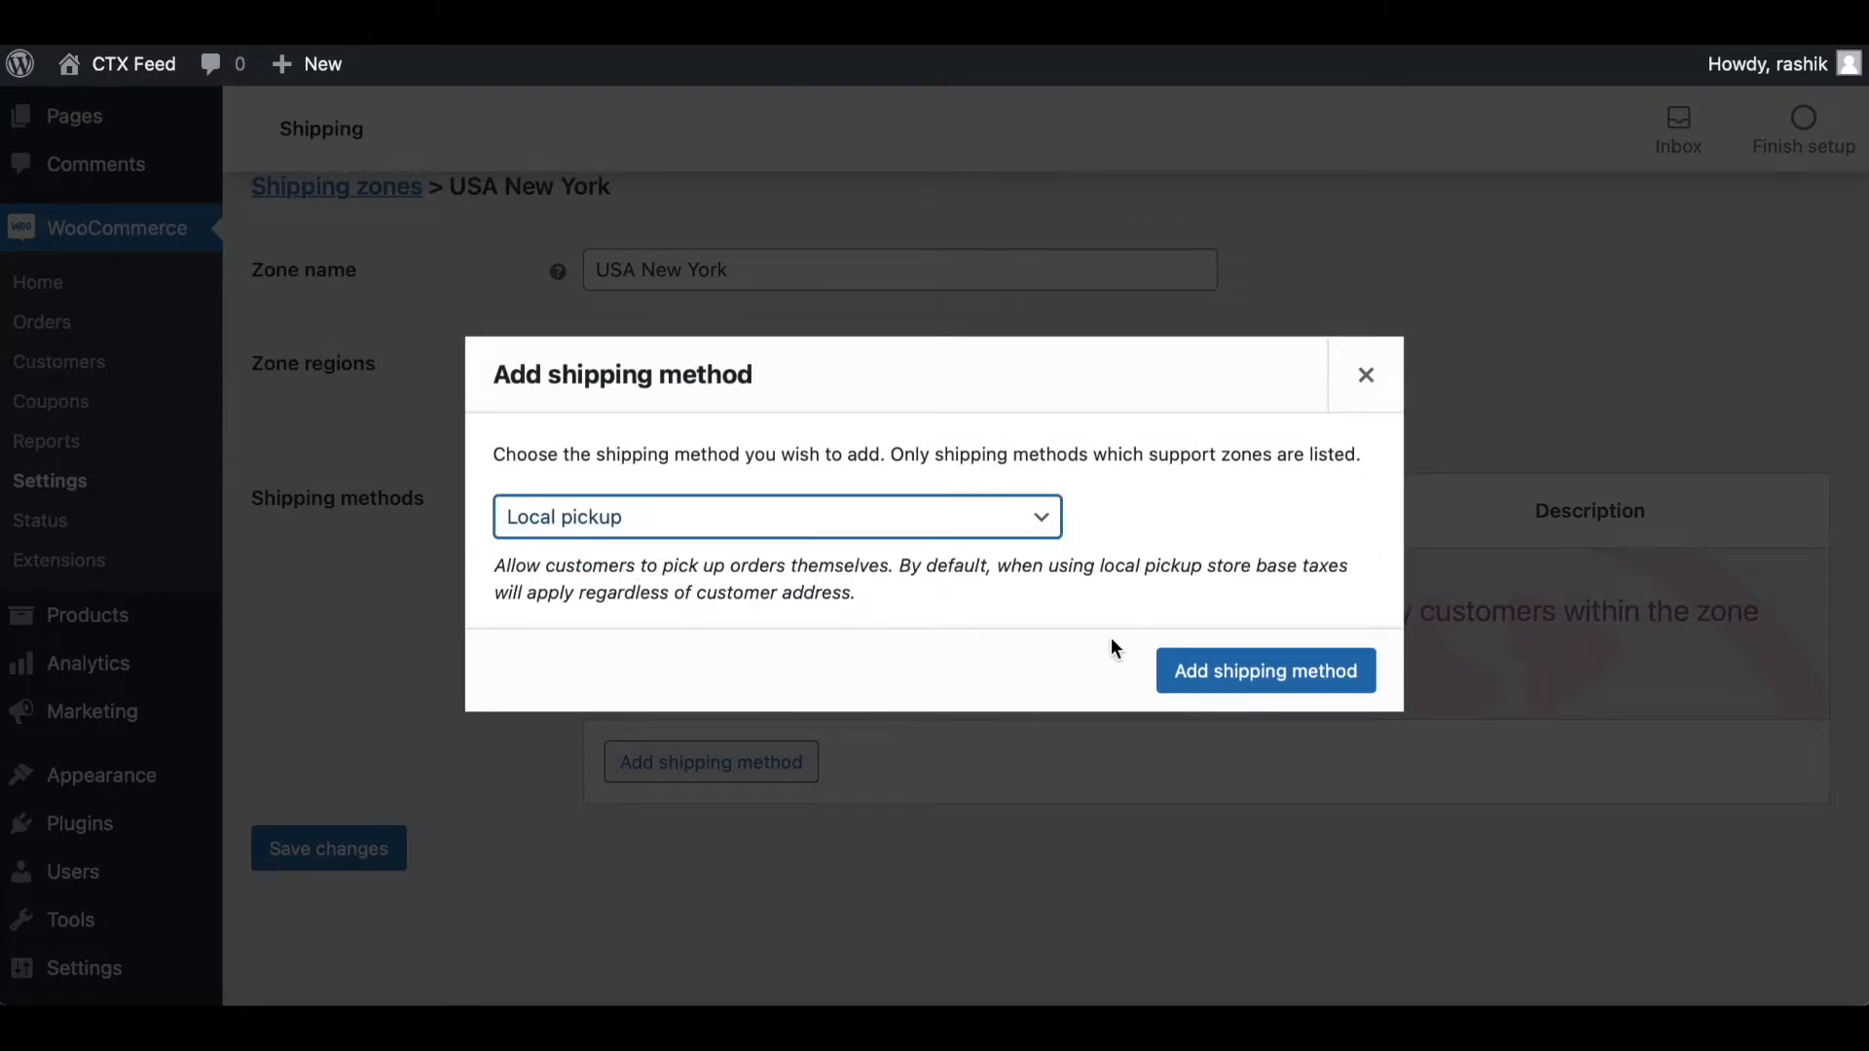
pyautogui.click(1266, 670)
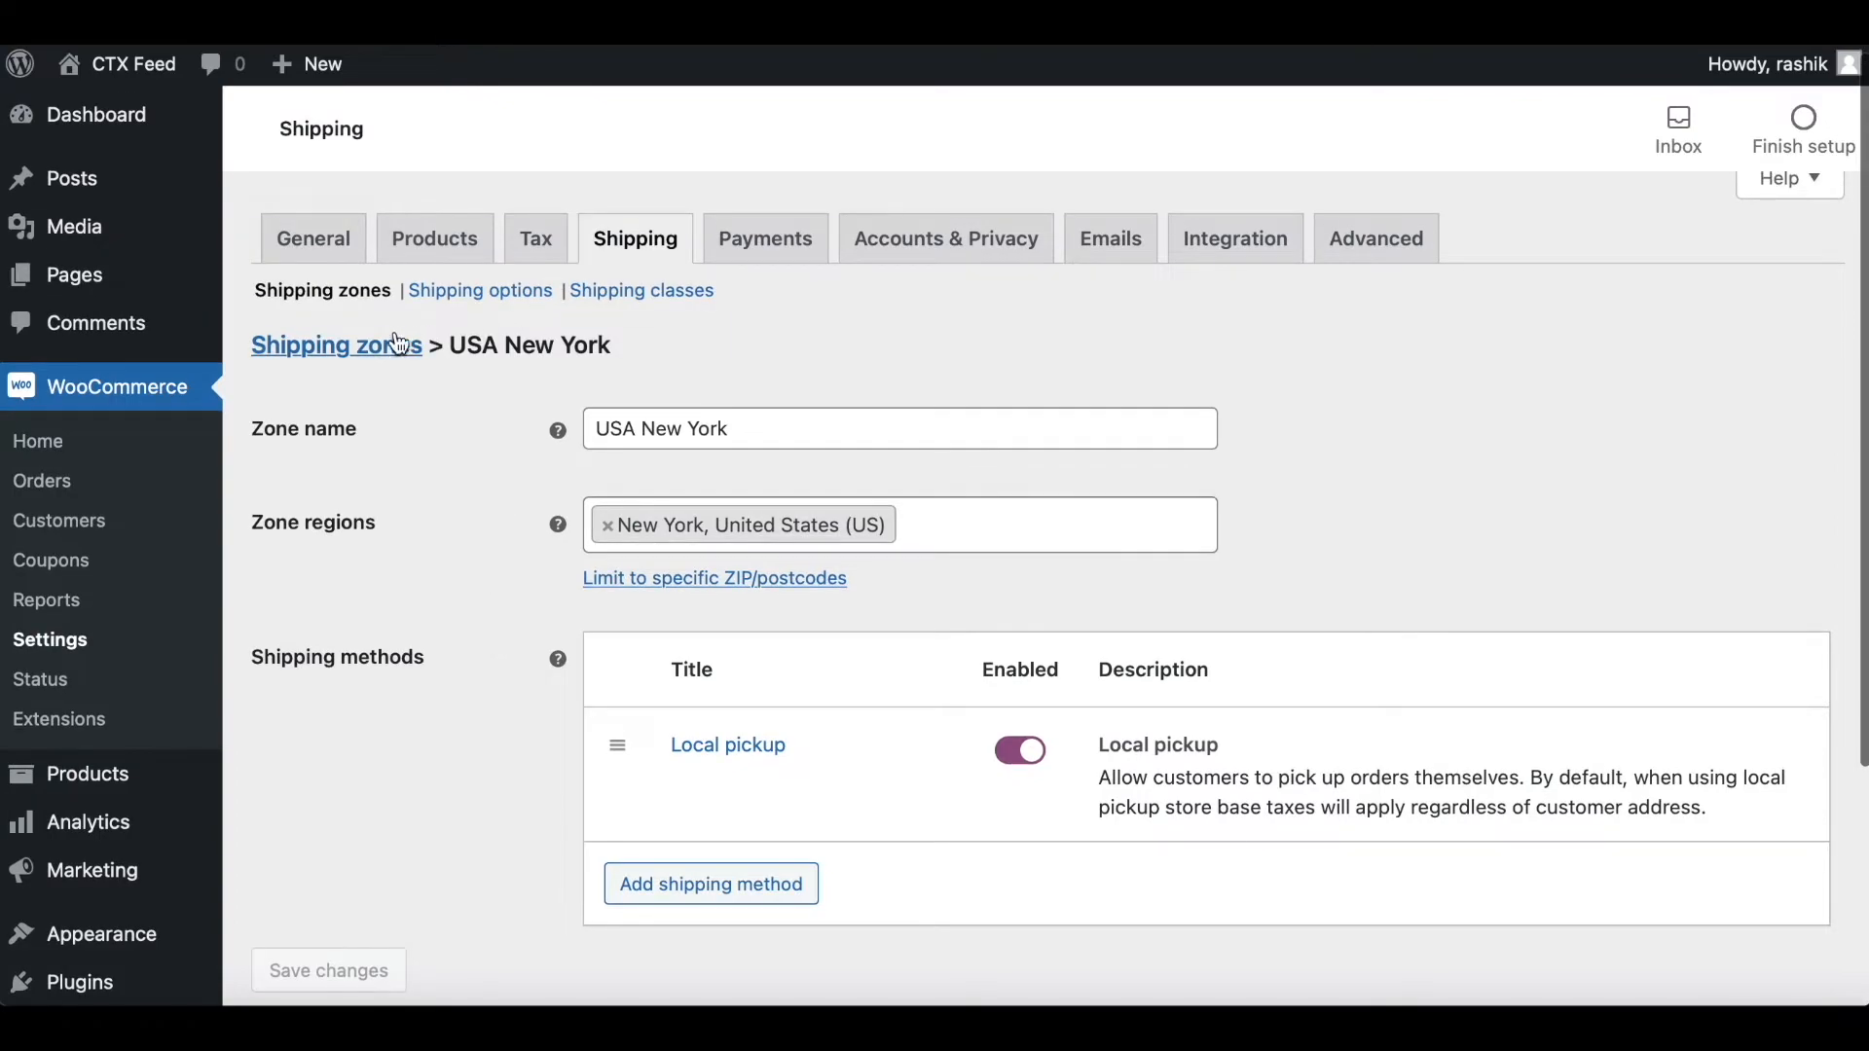
# Step: Create an Australia shipping zone covering the Australia region
pyautogui.click(337, 347)
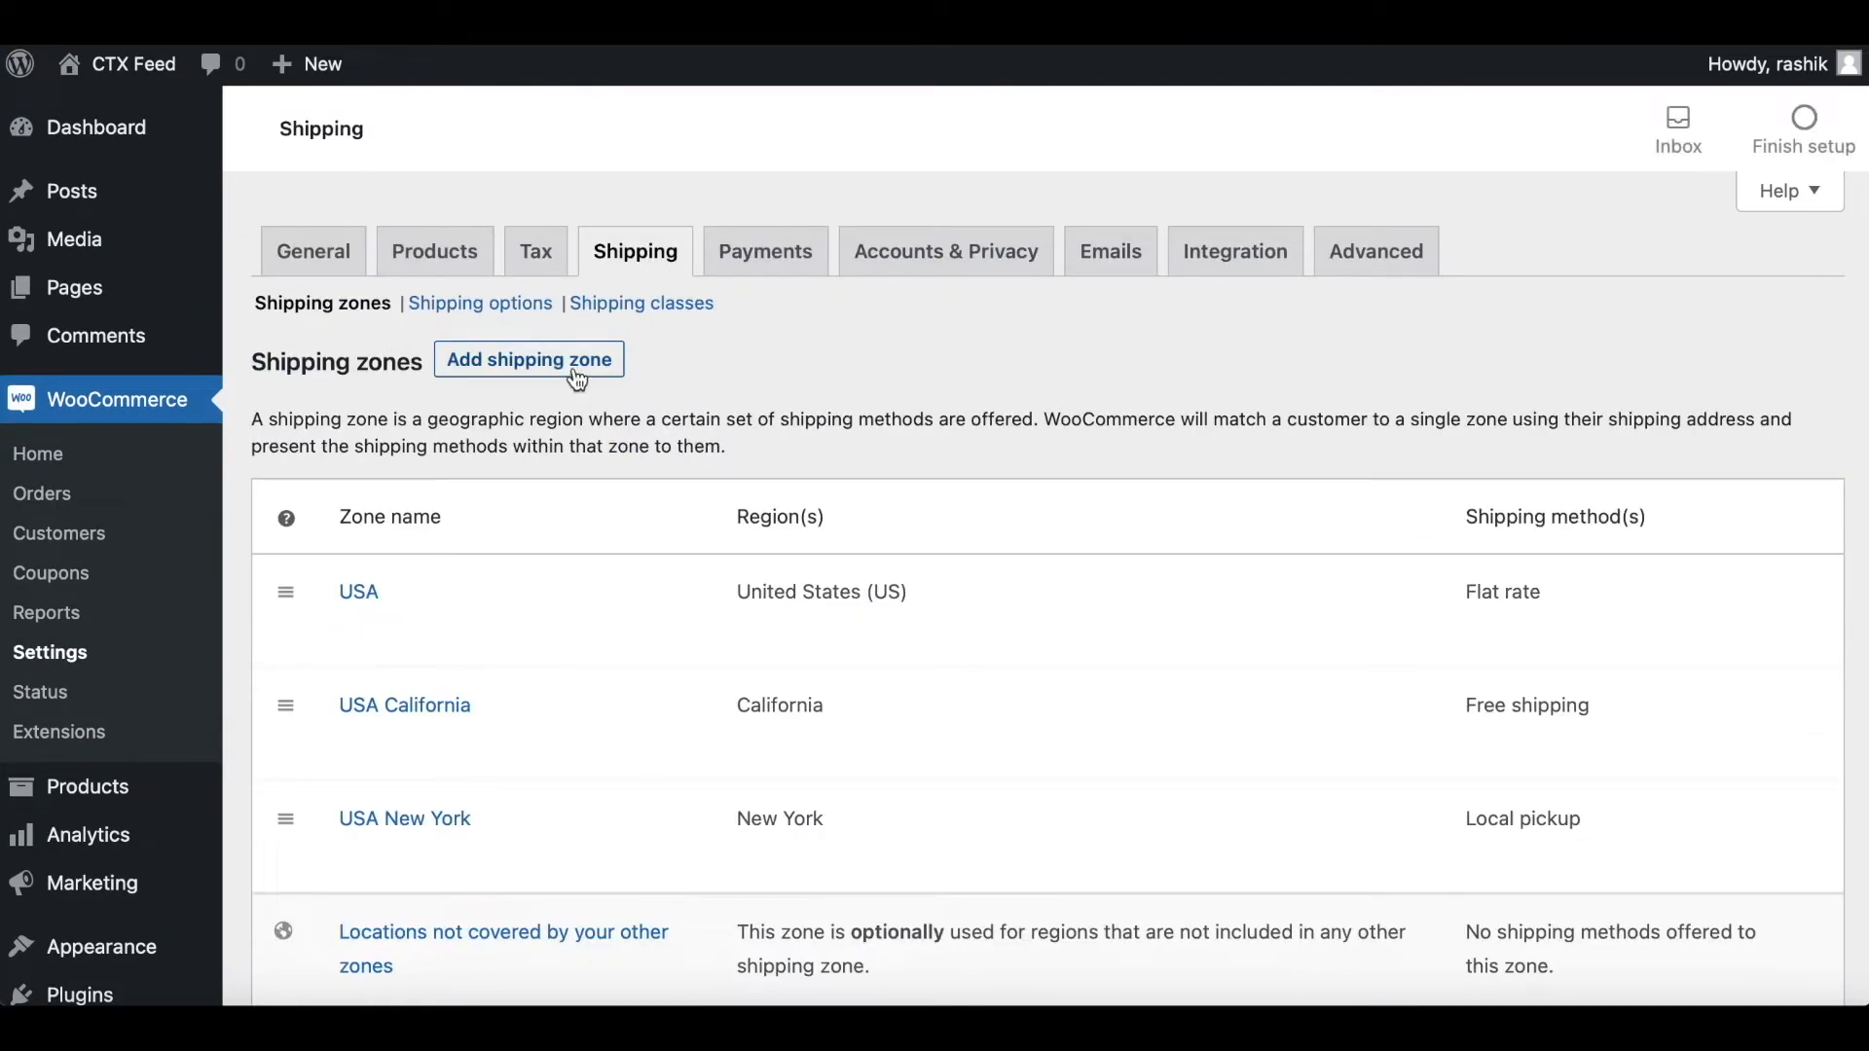
pyautogui.click(527, 359)
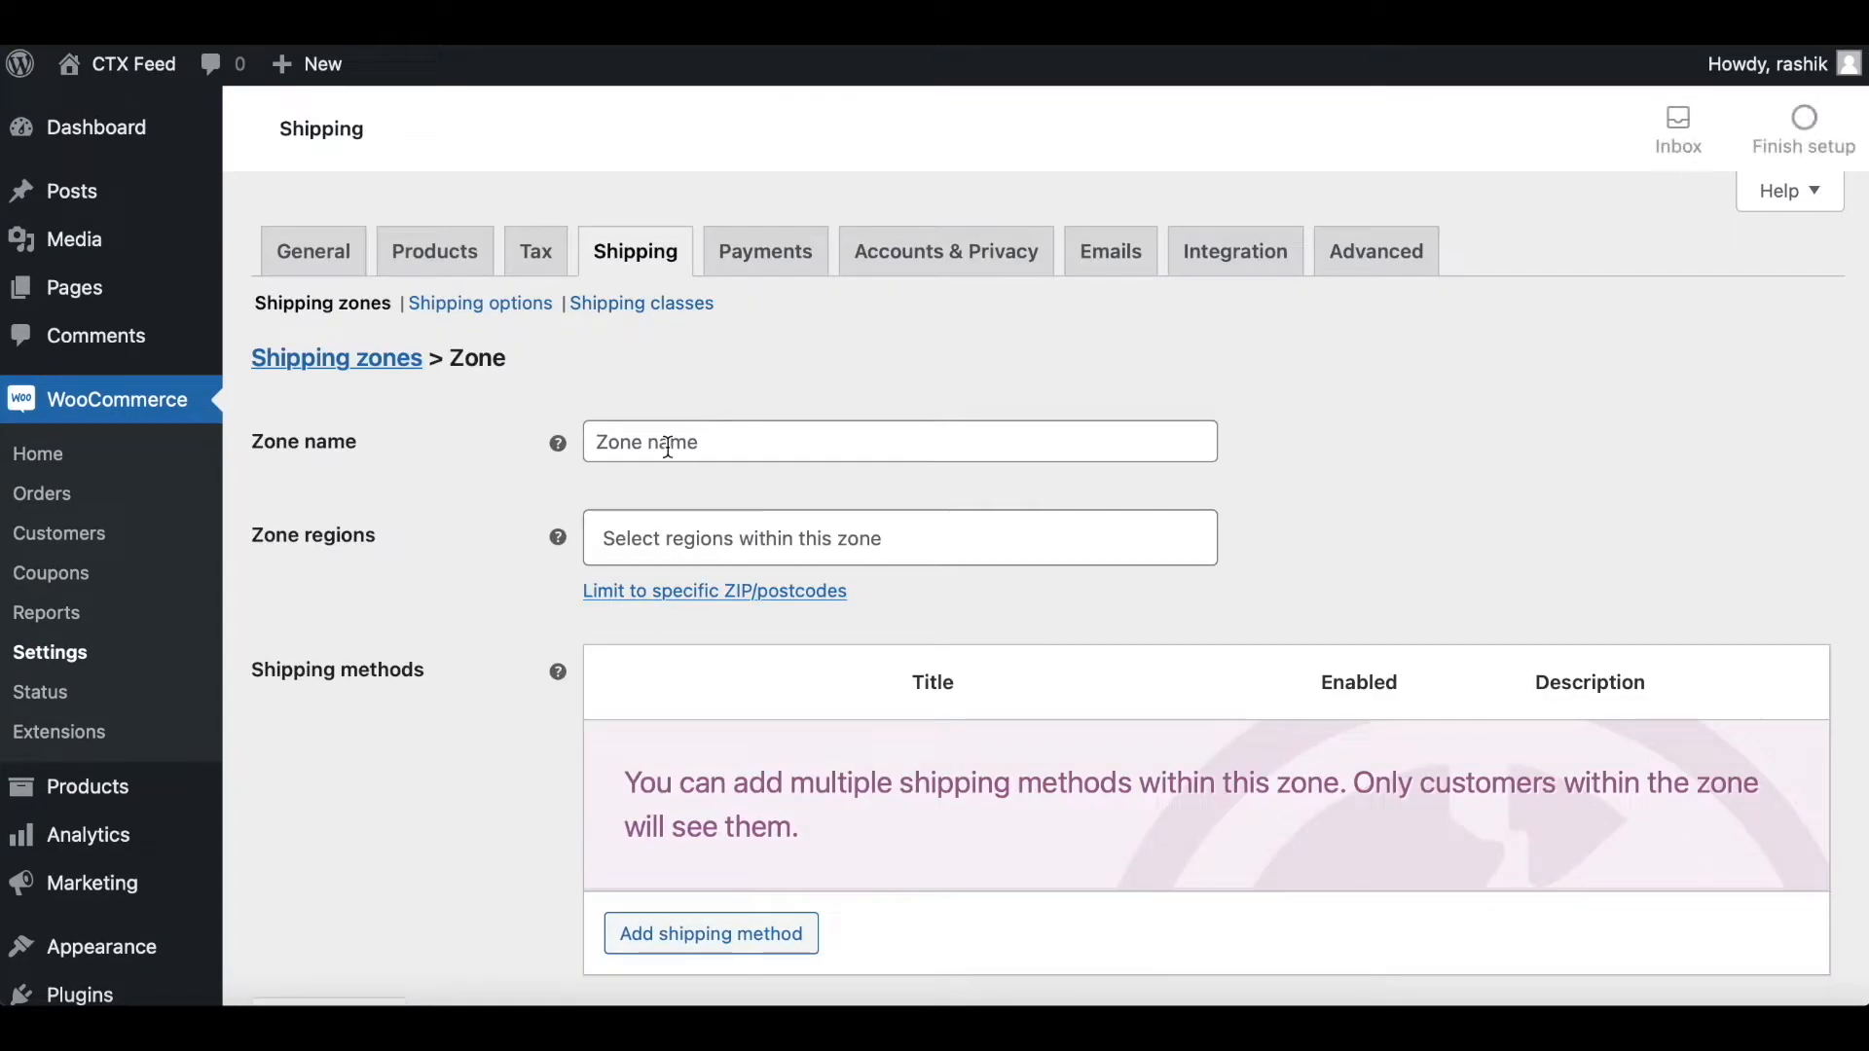
pyautogui.click(899, 442)
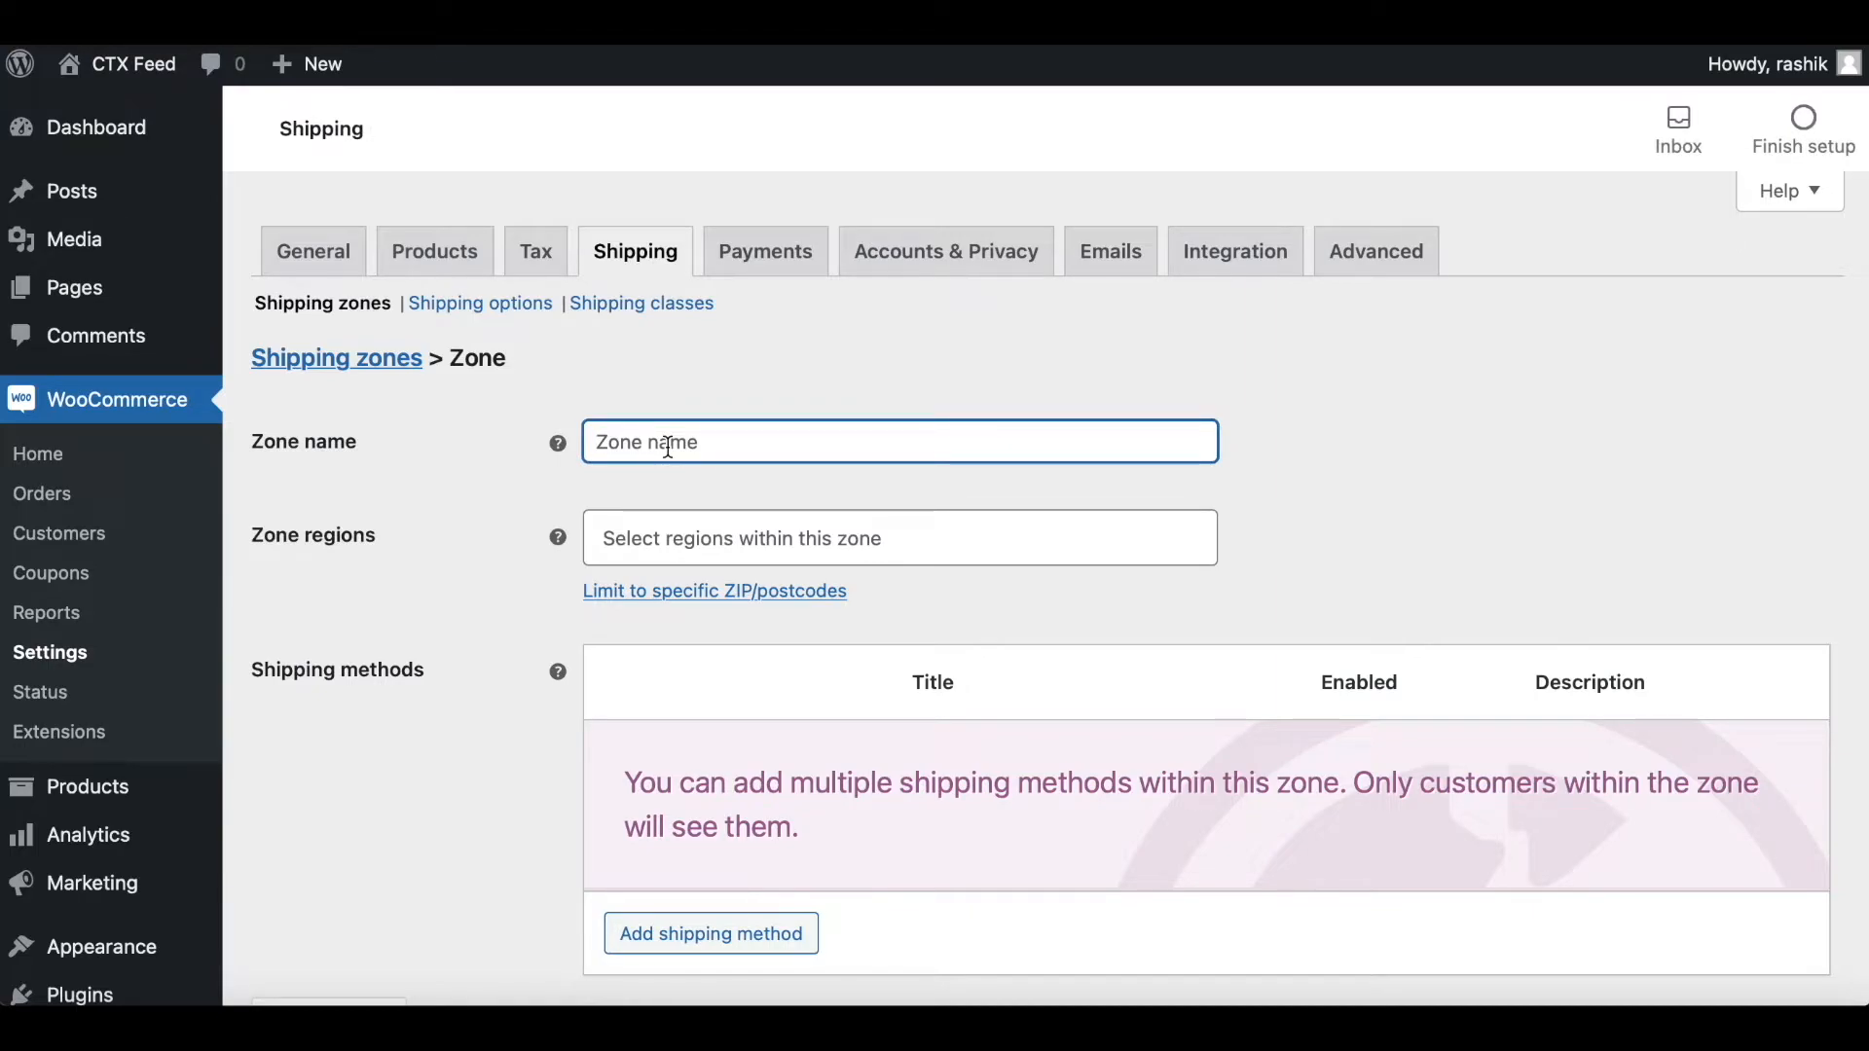
pyautogui.write('Austrlaia')
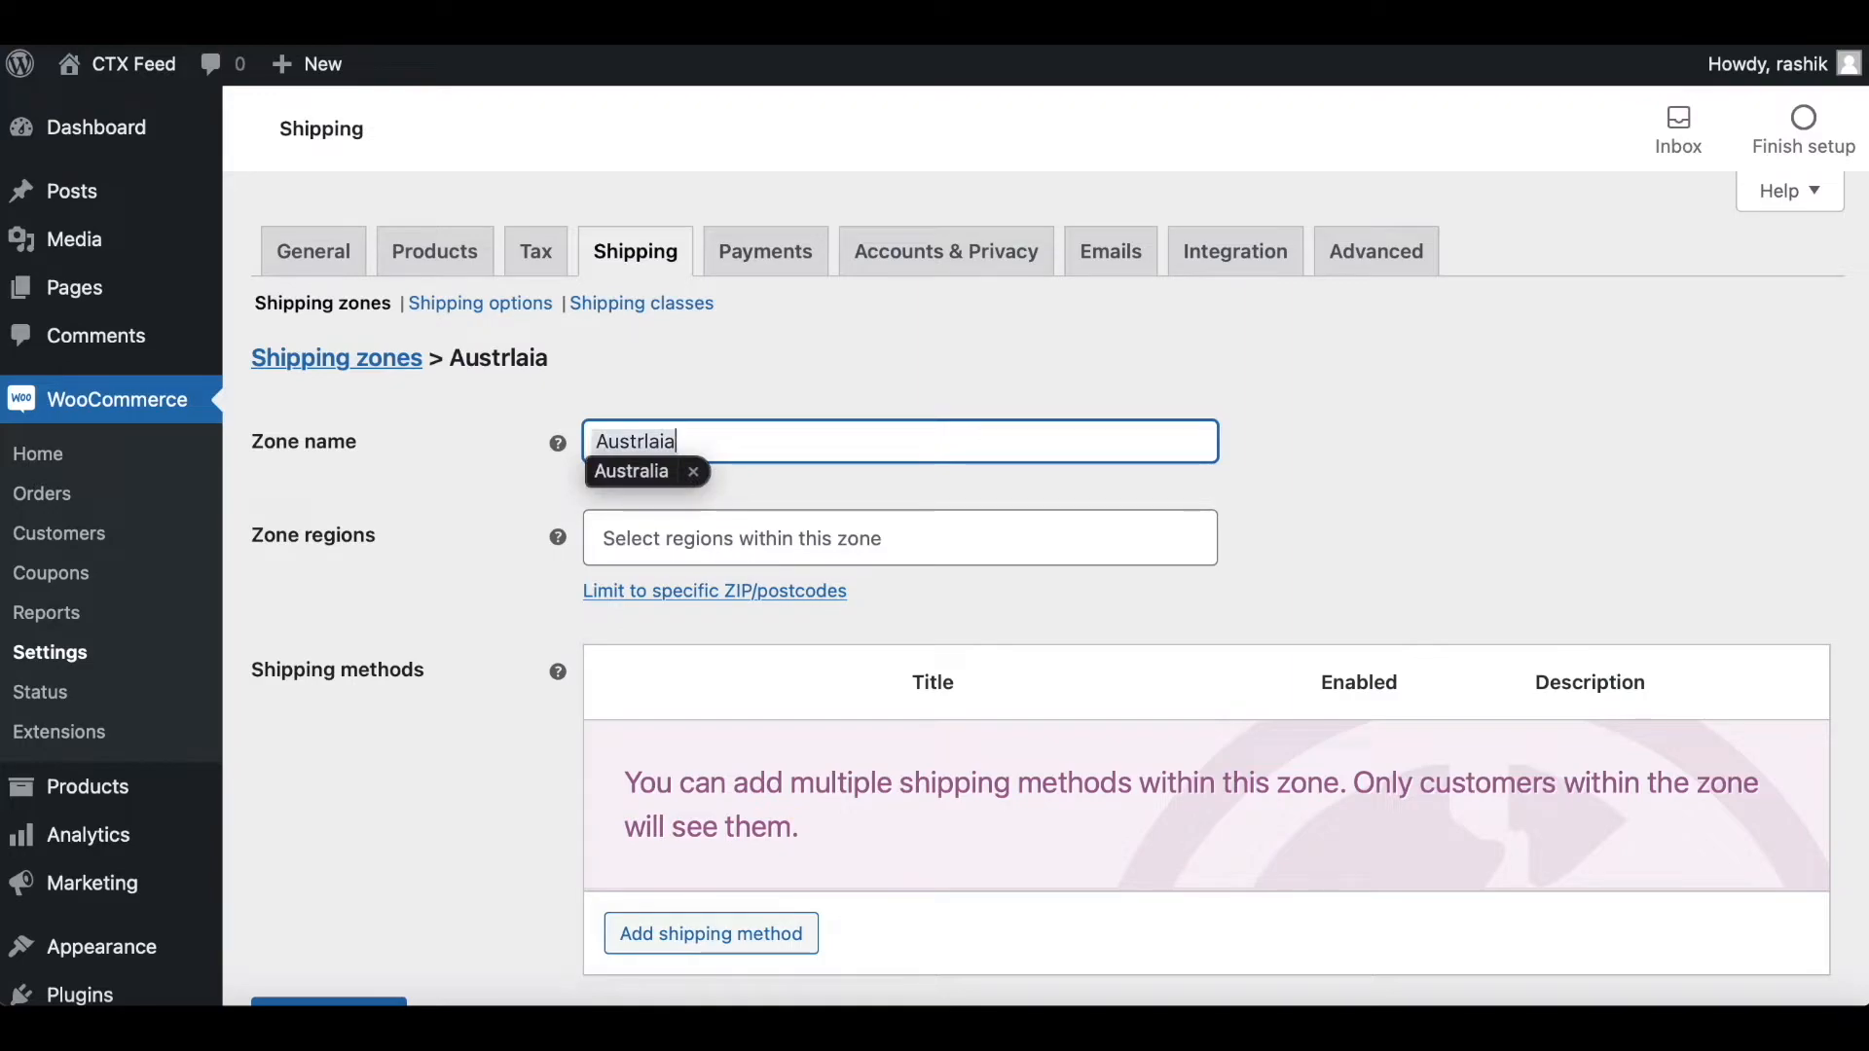
pyautogui.click(899, 537)
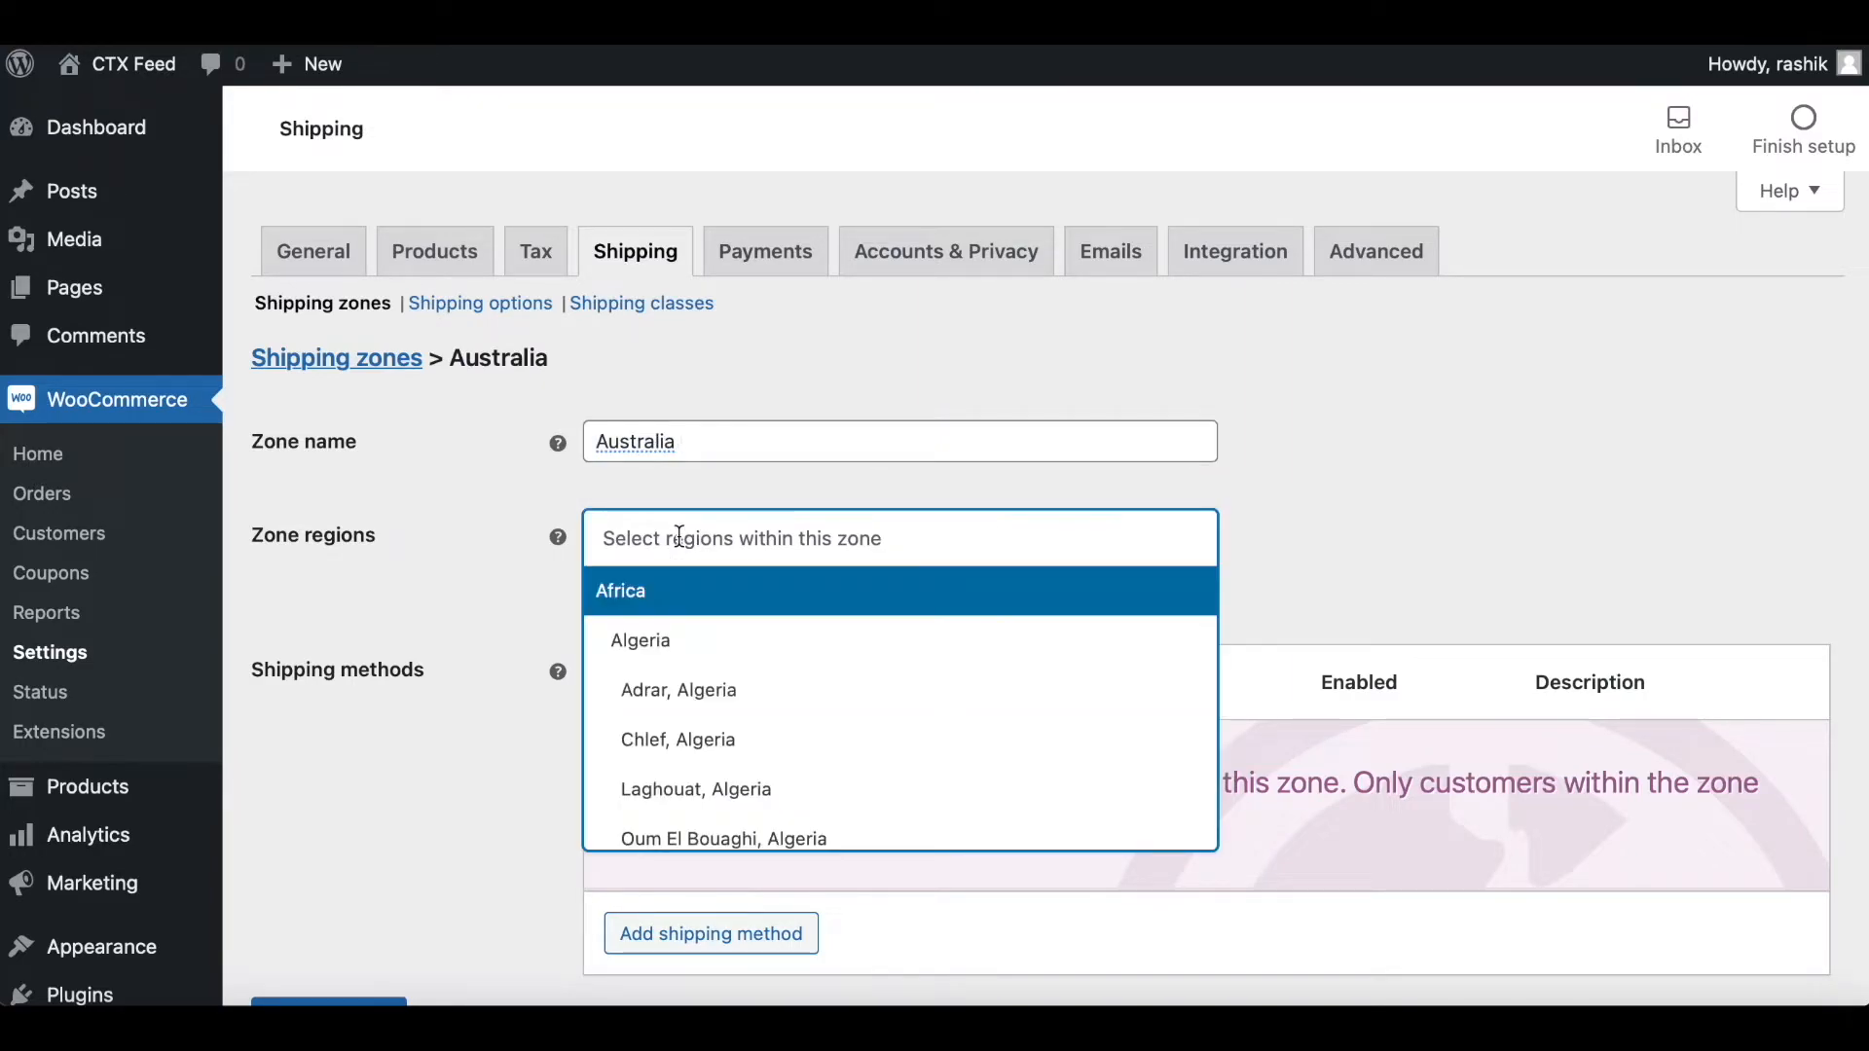
pyautogui.write('austr')
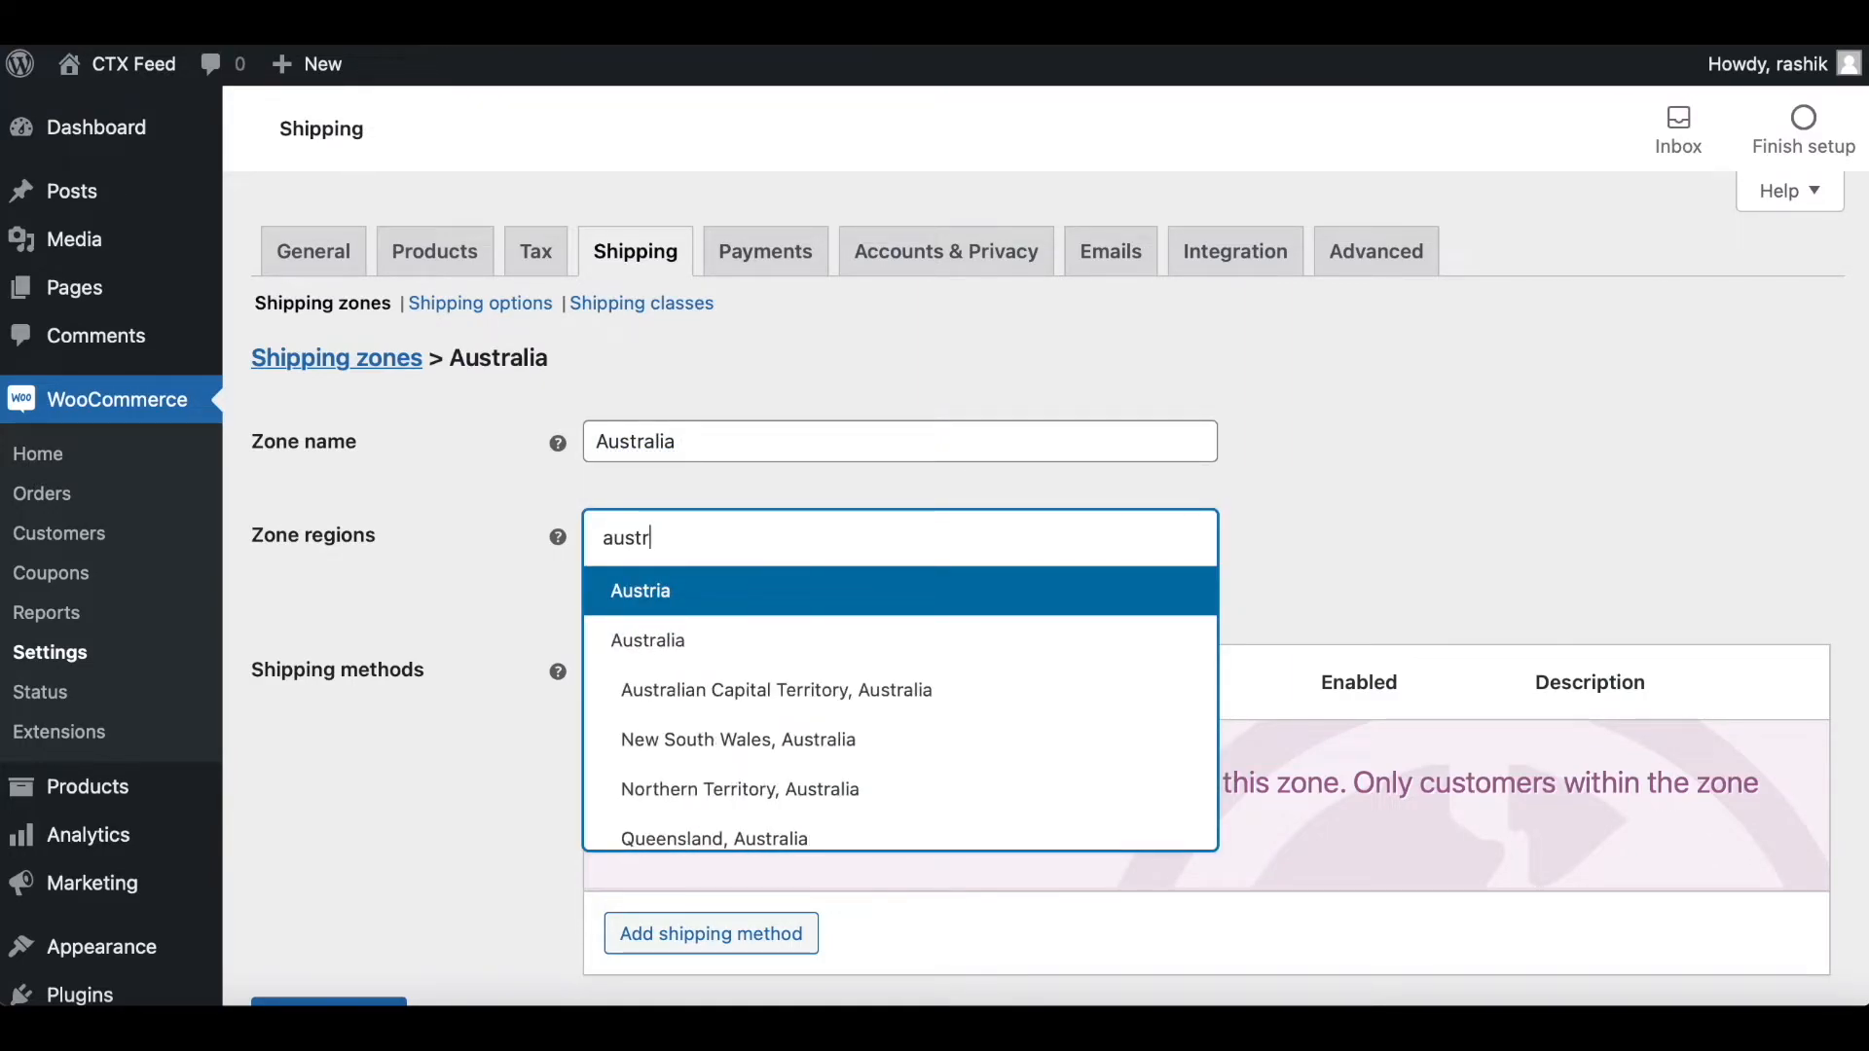
pyautogui.click(647, 641)
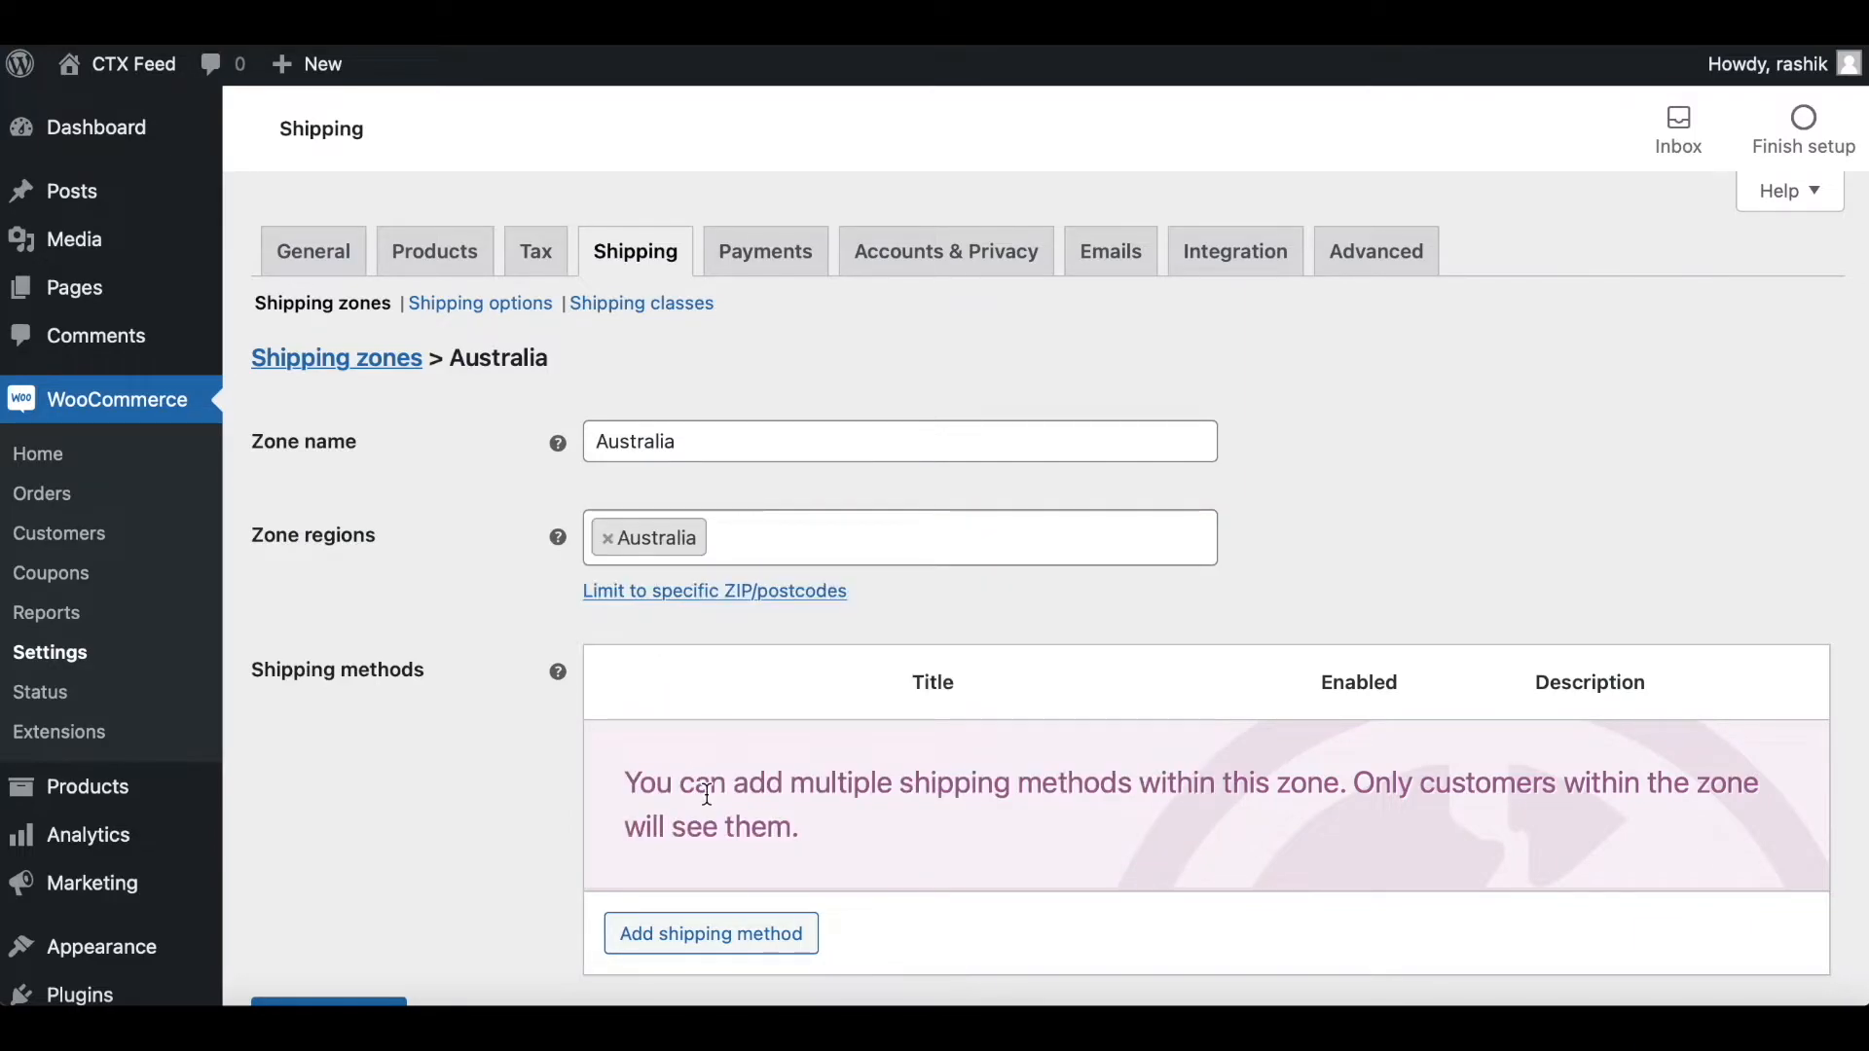
# Step: Give the Australia zone a Flat rate method costing 20 and save it
pyautogui.click(709, 933)
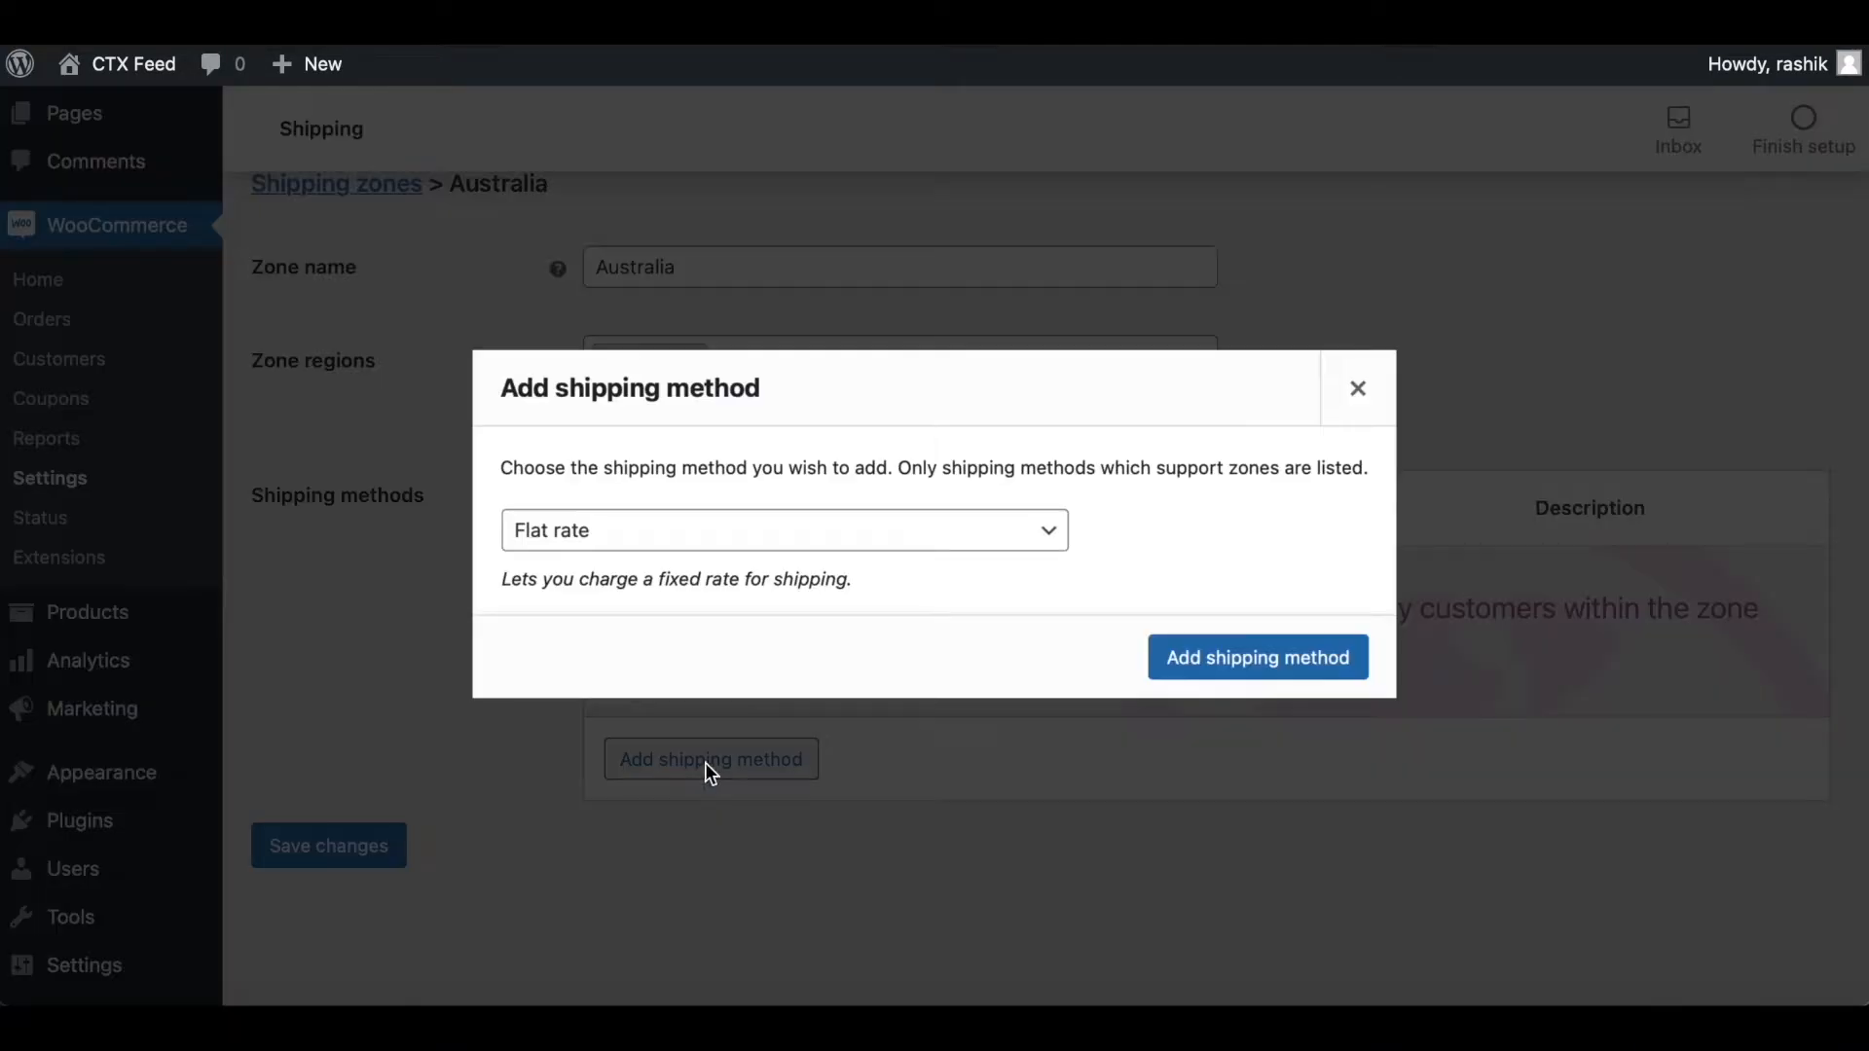
pyautogui.click(1256, 656)
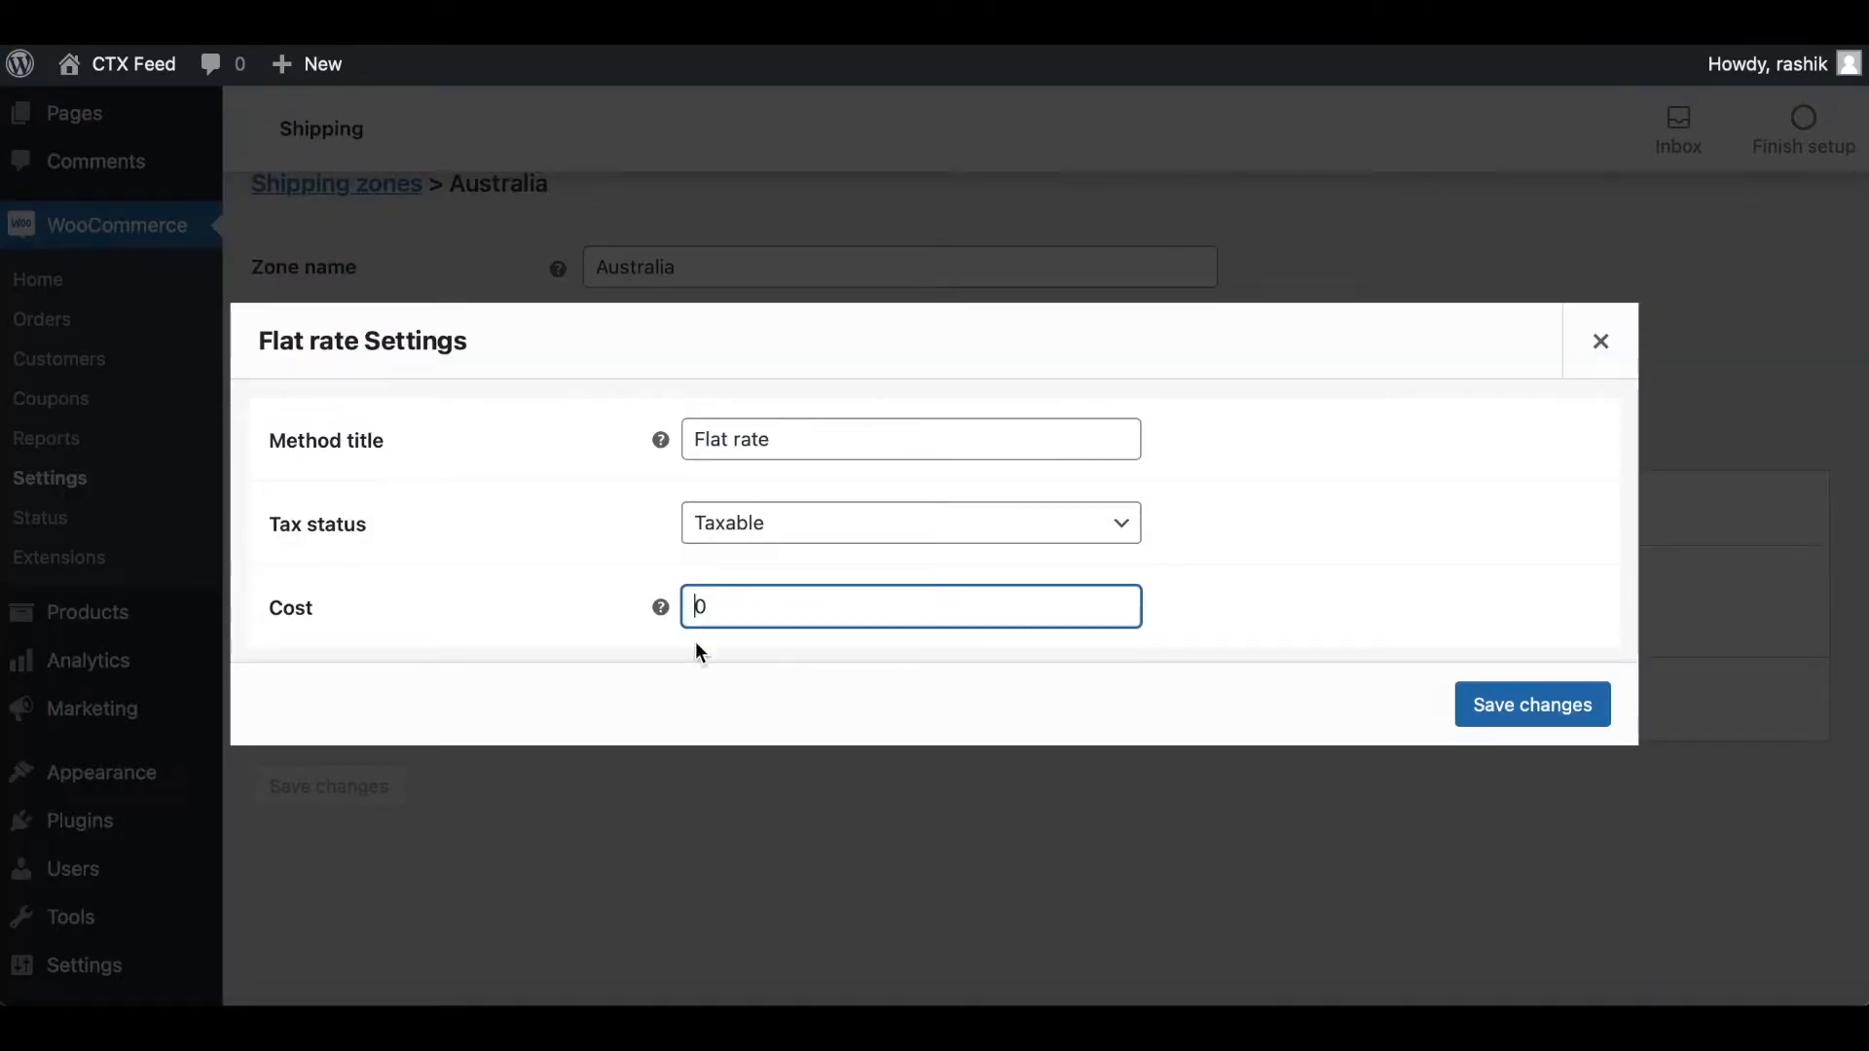
pyautogui.write('2')
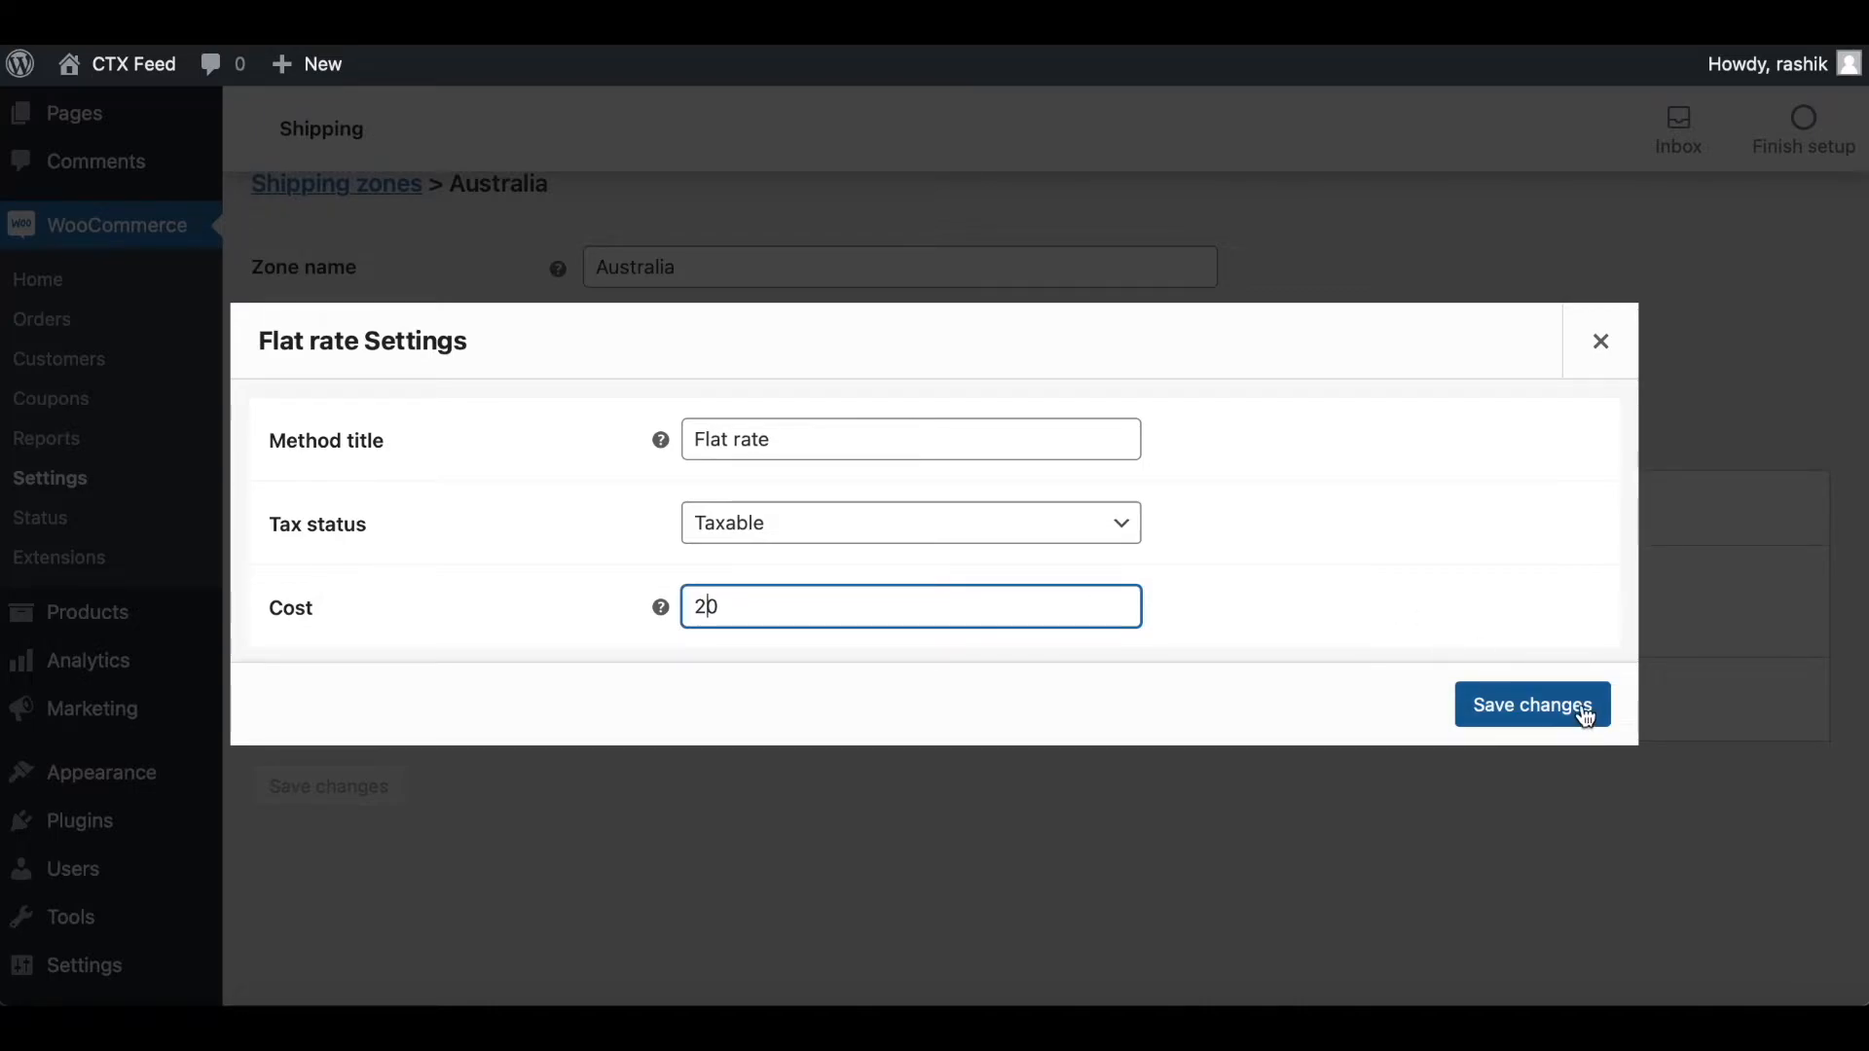
pyautogui.click(1533, 704)
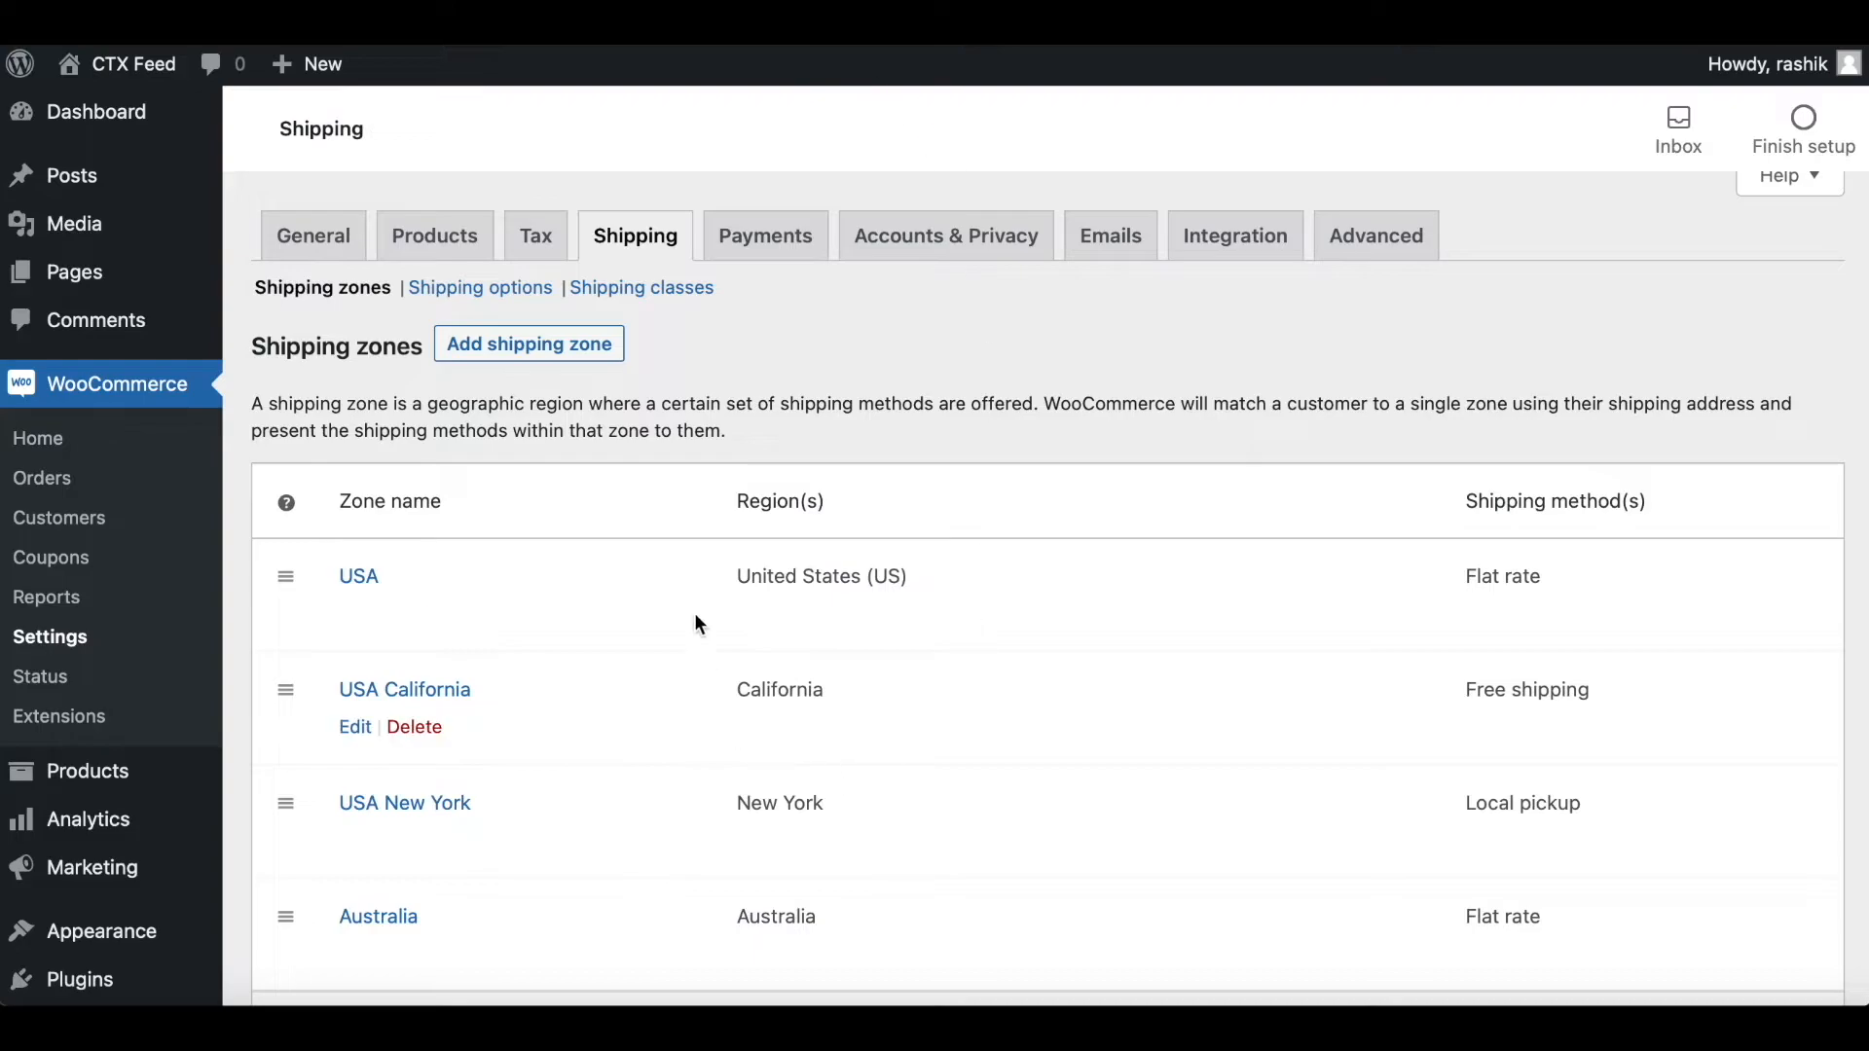
pyautogui.moveTo(251, 724)
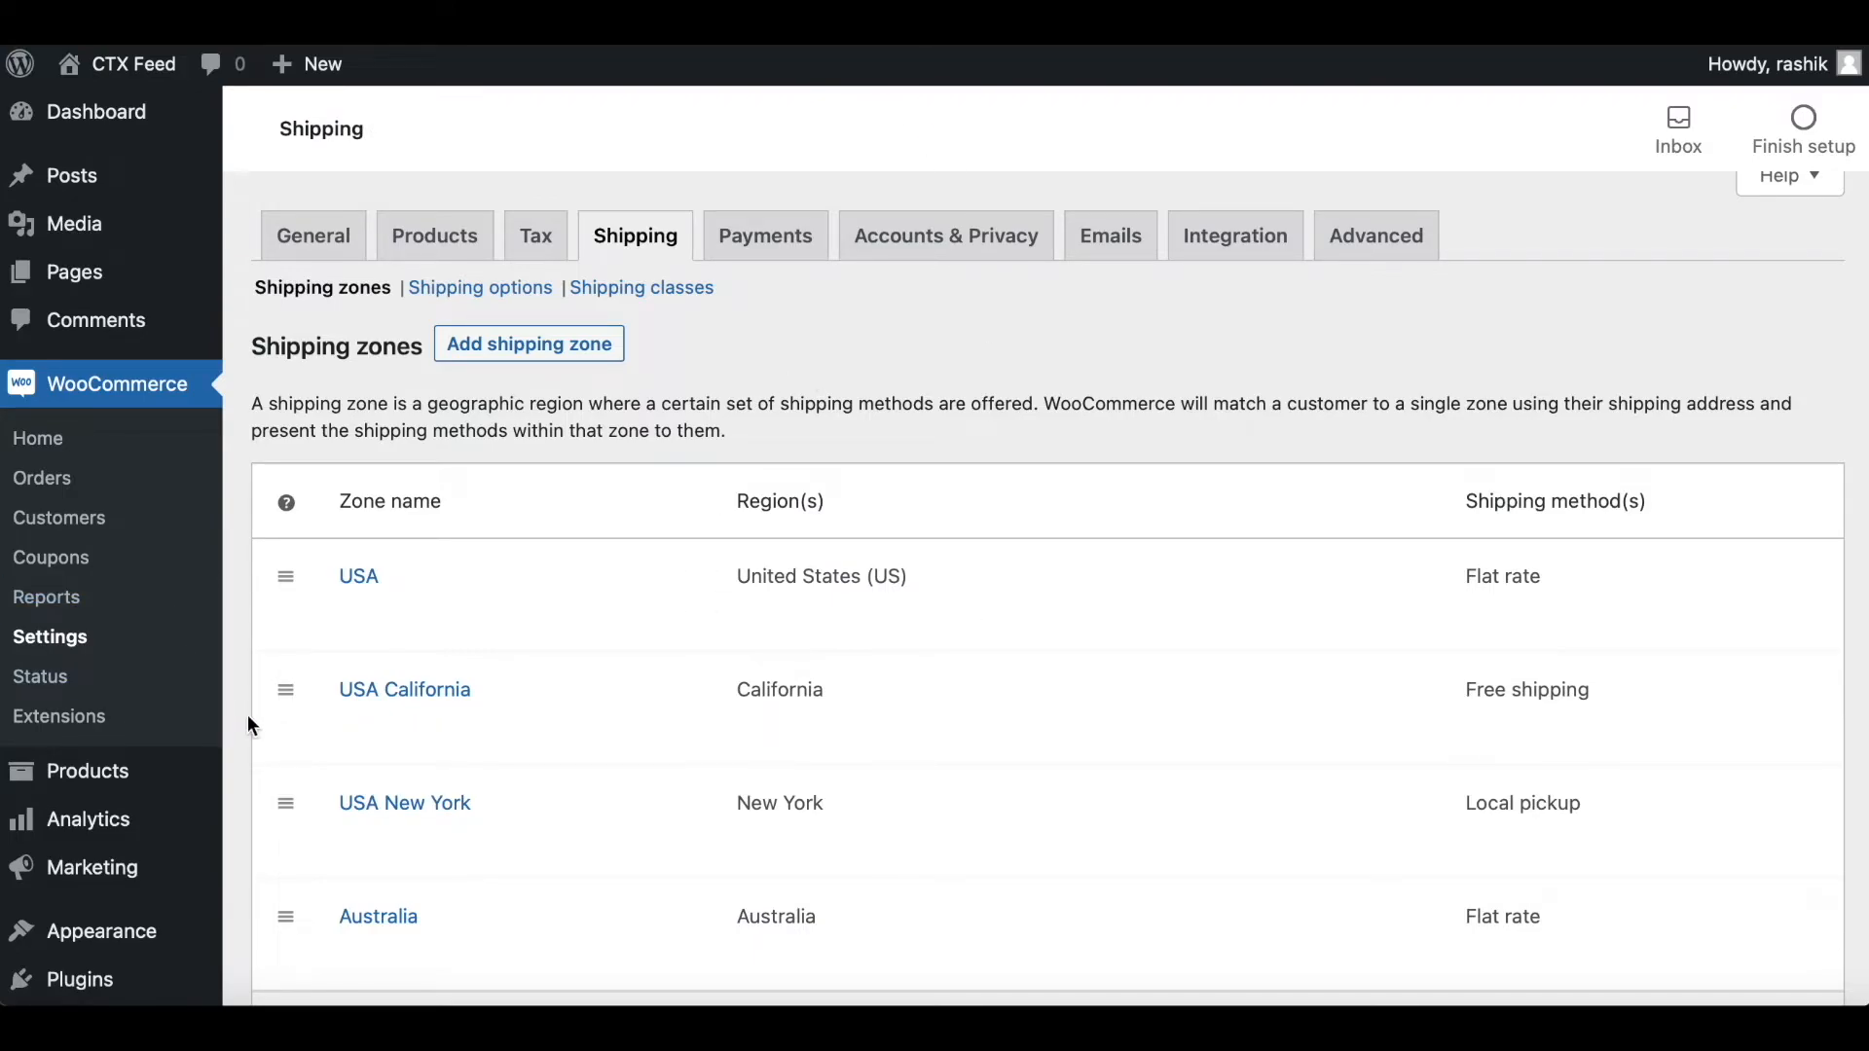
# Step: View the Shipping2 feed XML, showing USA flat rate 11 USD and California free shipping entries
pyautogui.scroll(-3)
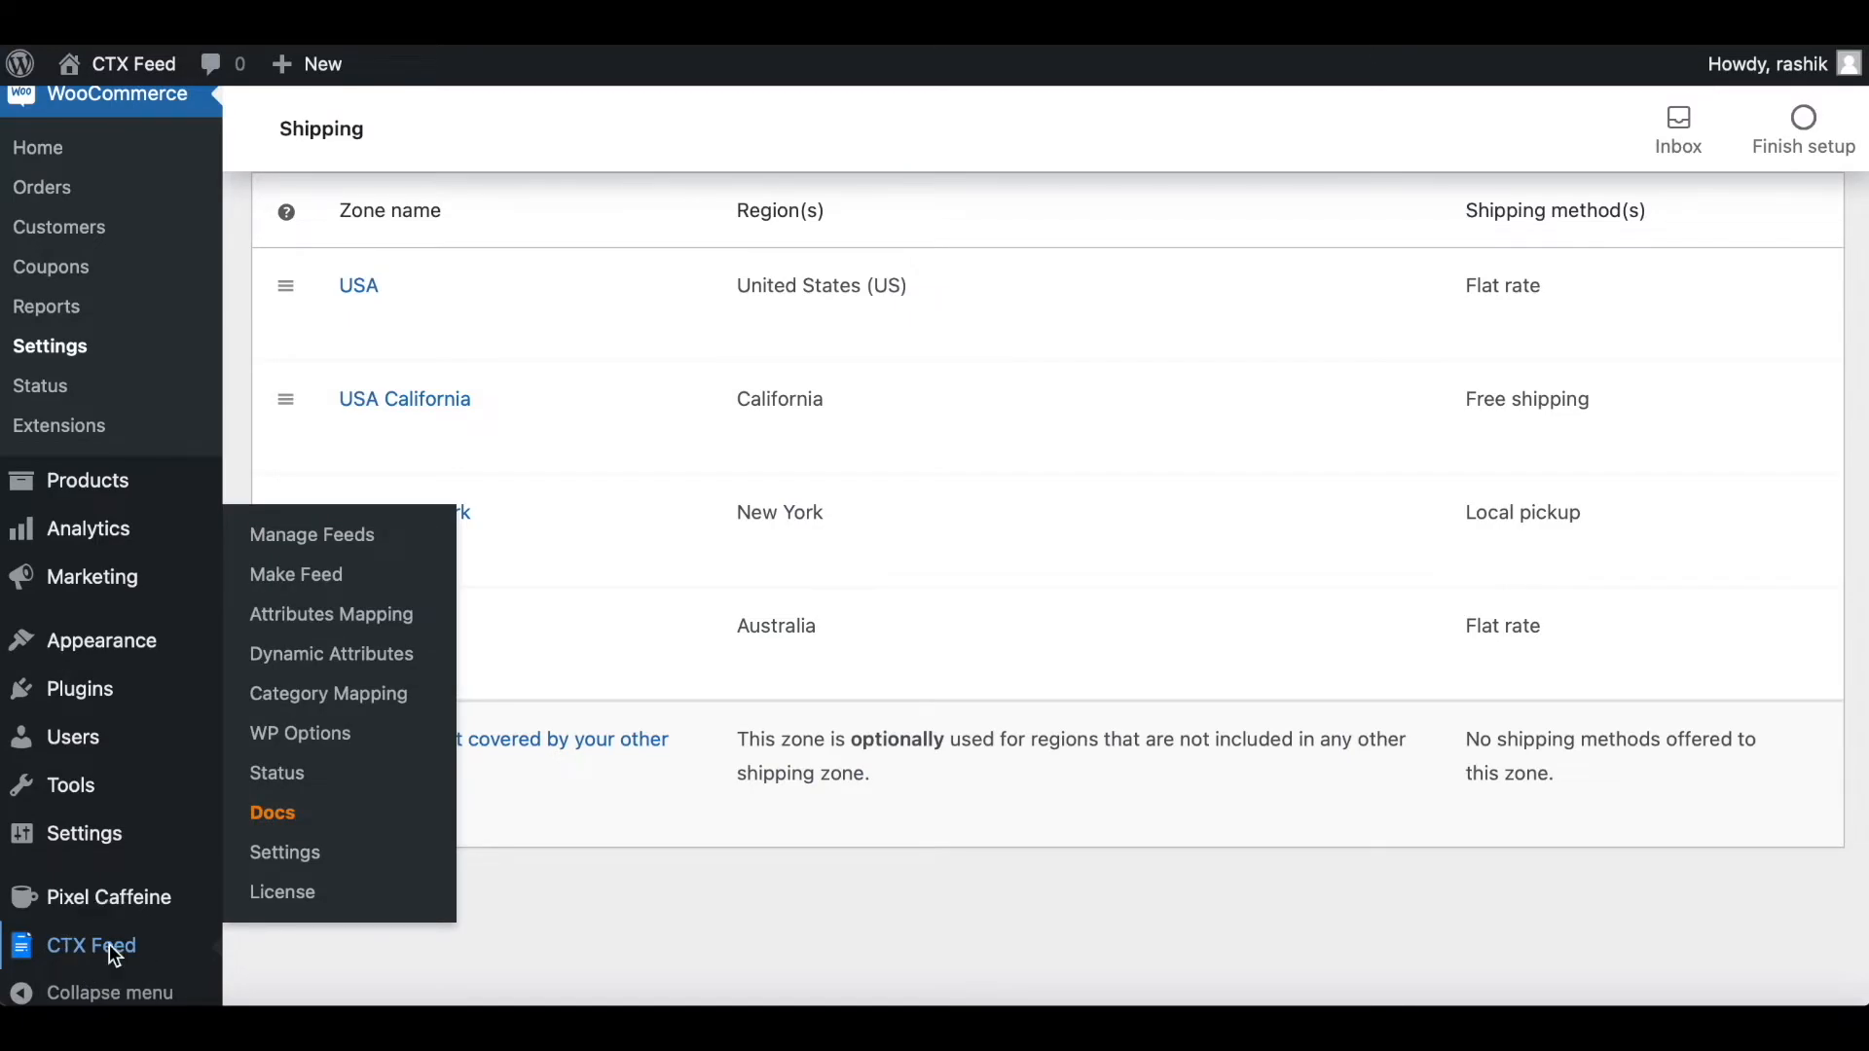
pyautogui.click(312, 533)
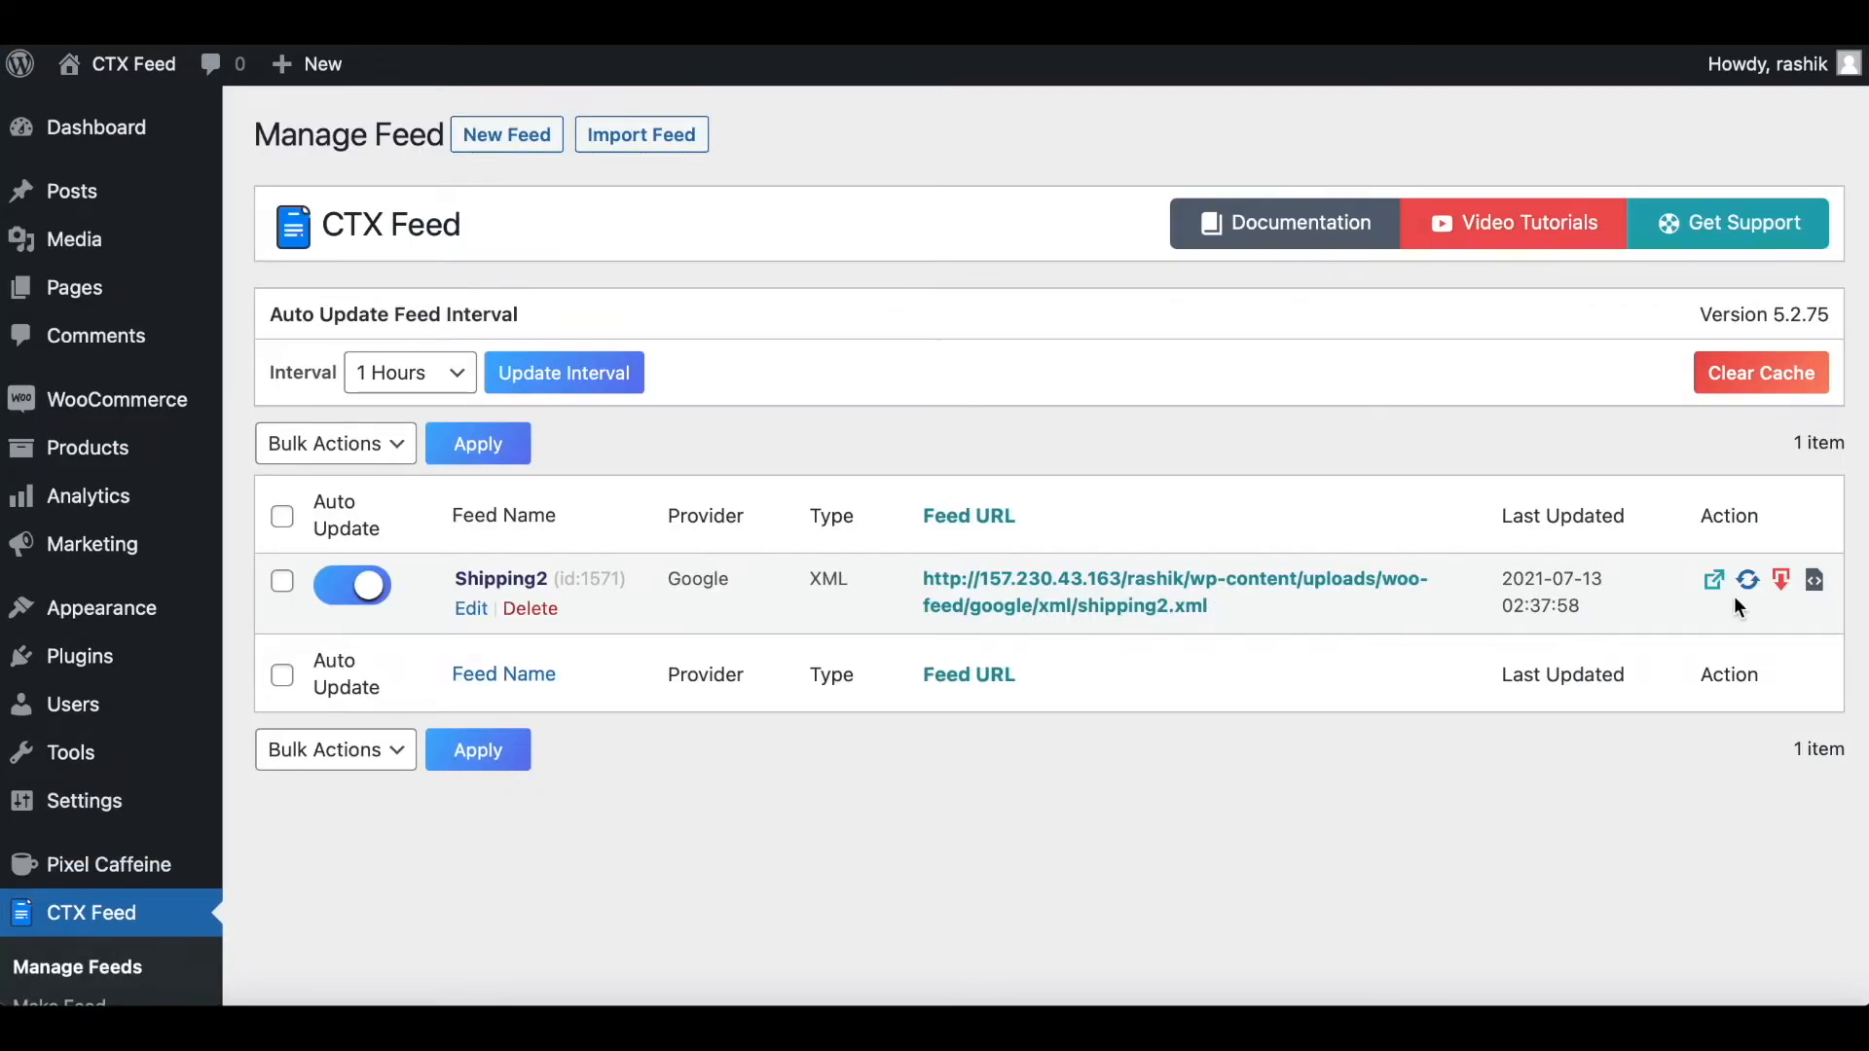
pyautogui.click(1749, 580)
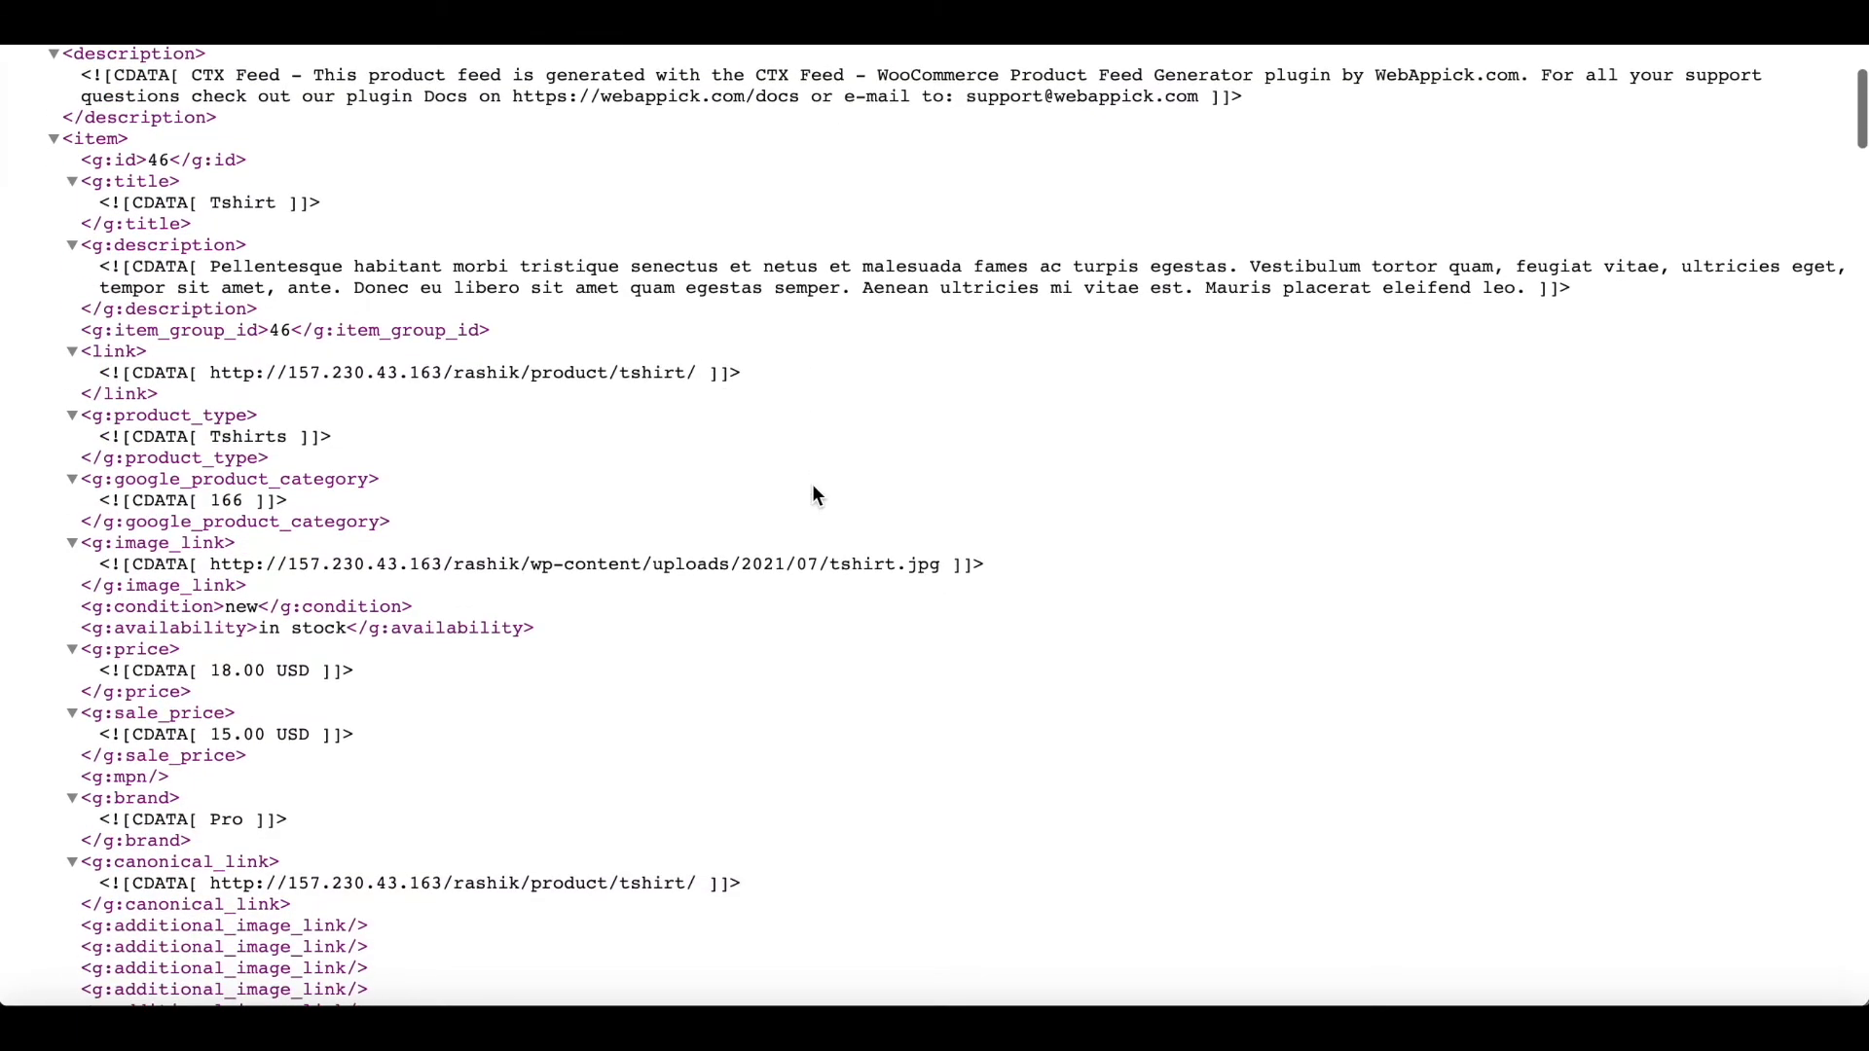
pyautogui.scroll(-3)
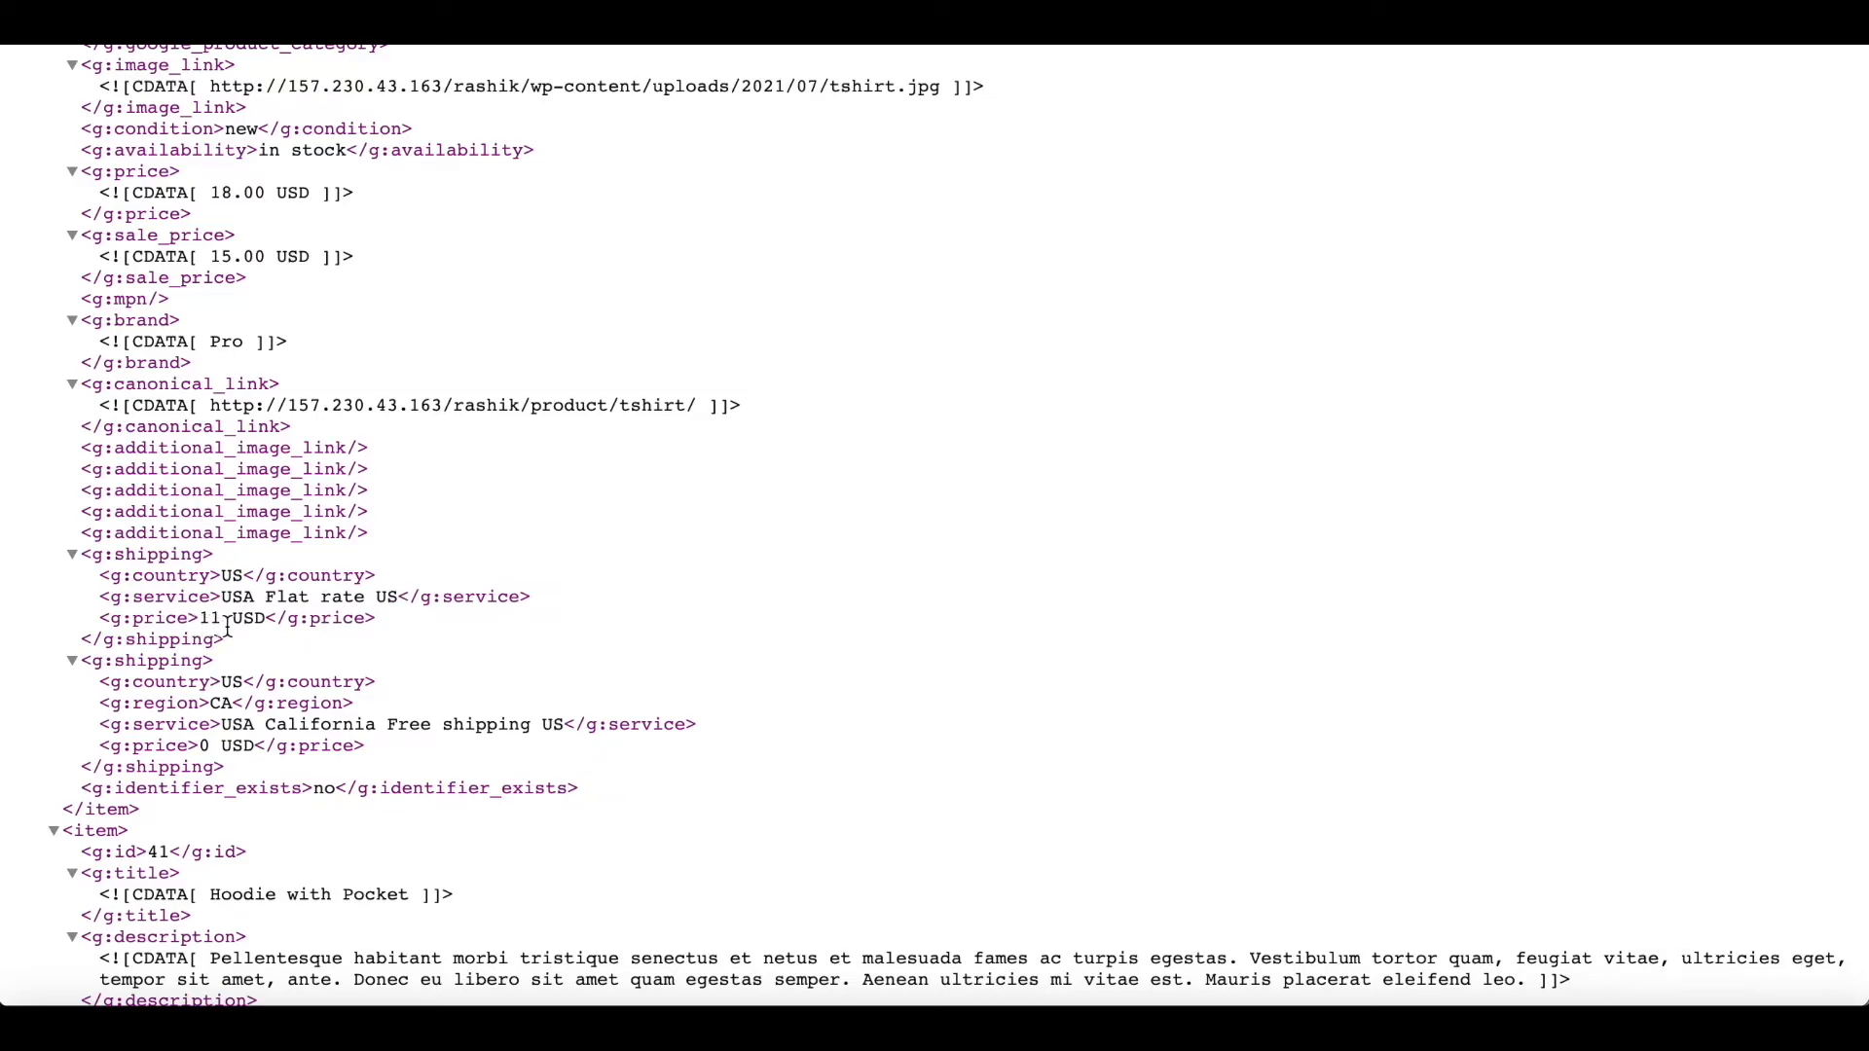
pyautogui.doubleClick(232, 617)
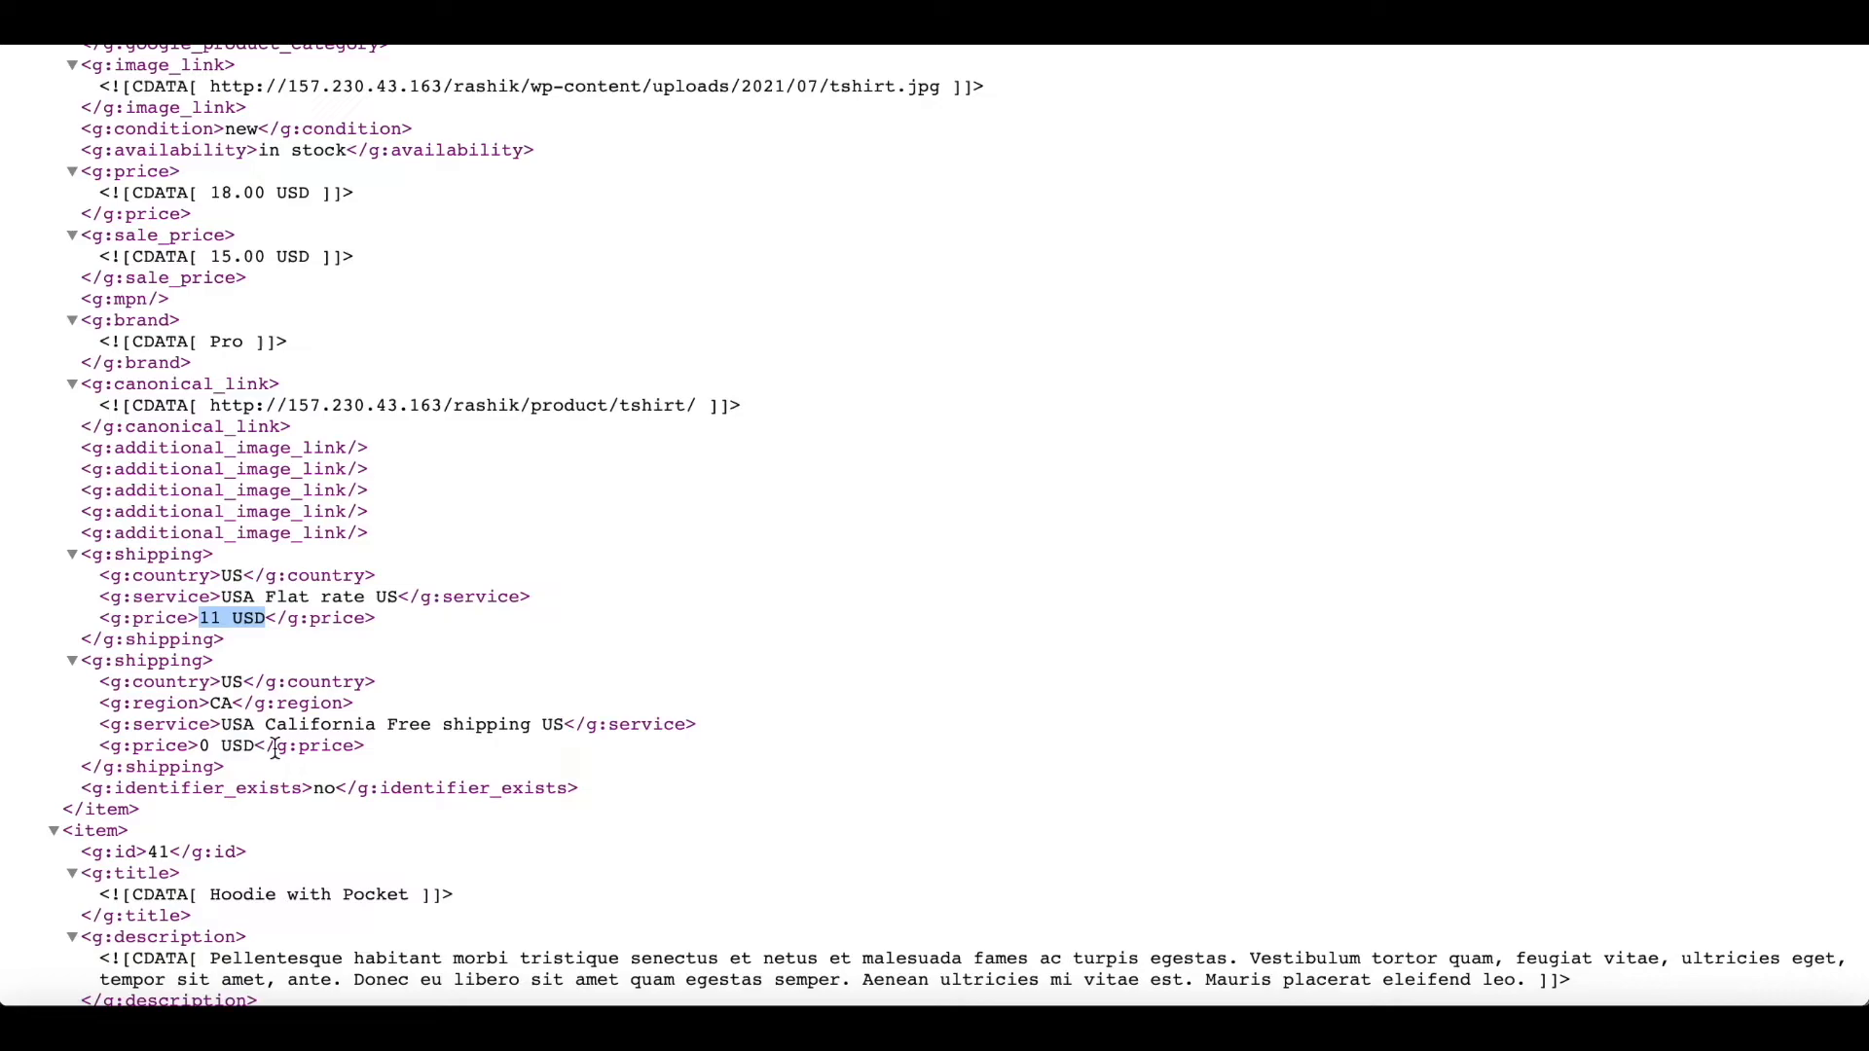
pyautogui.moveTo(403, 773)
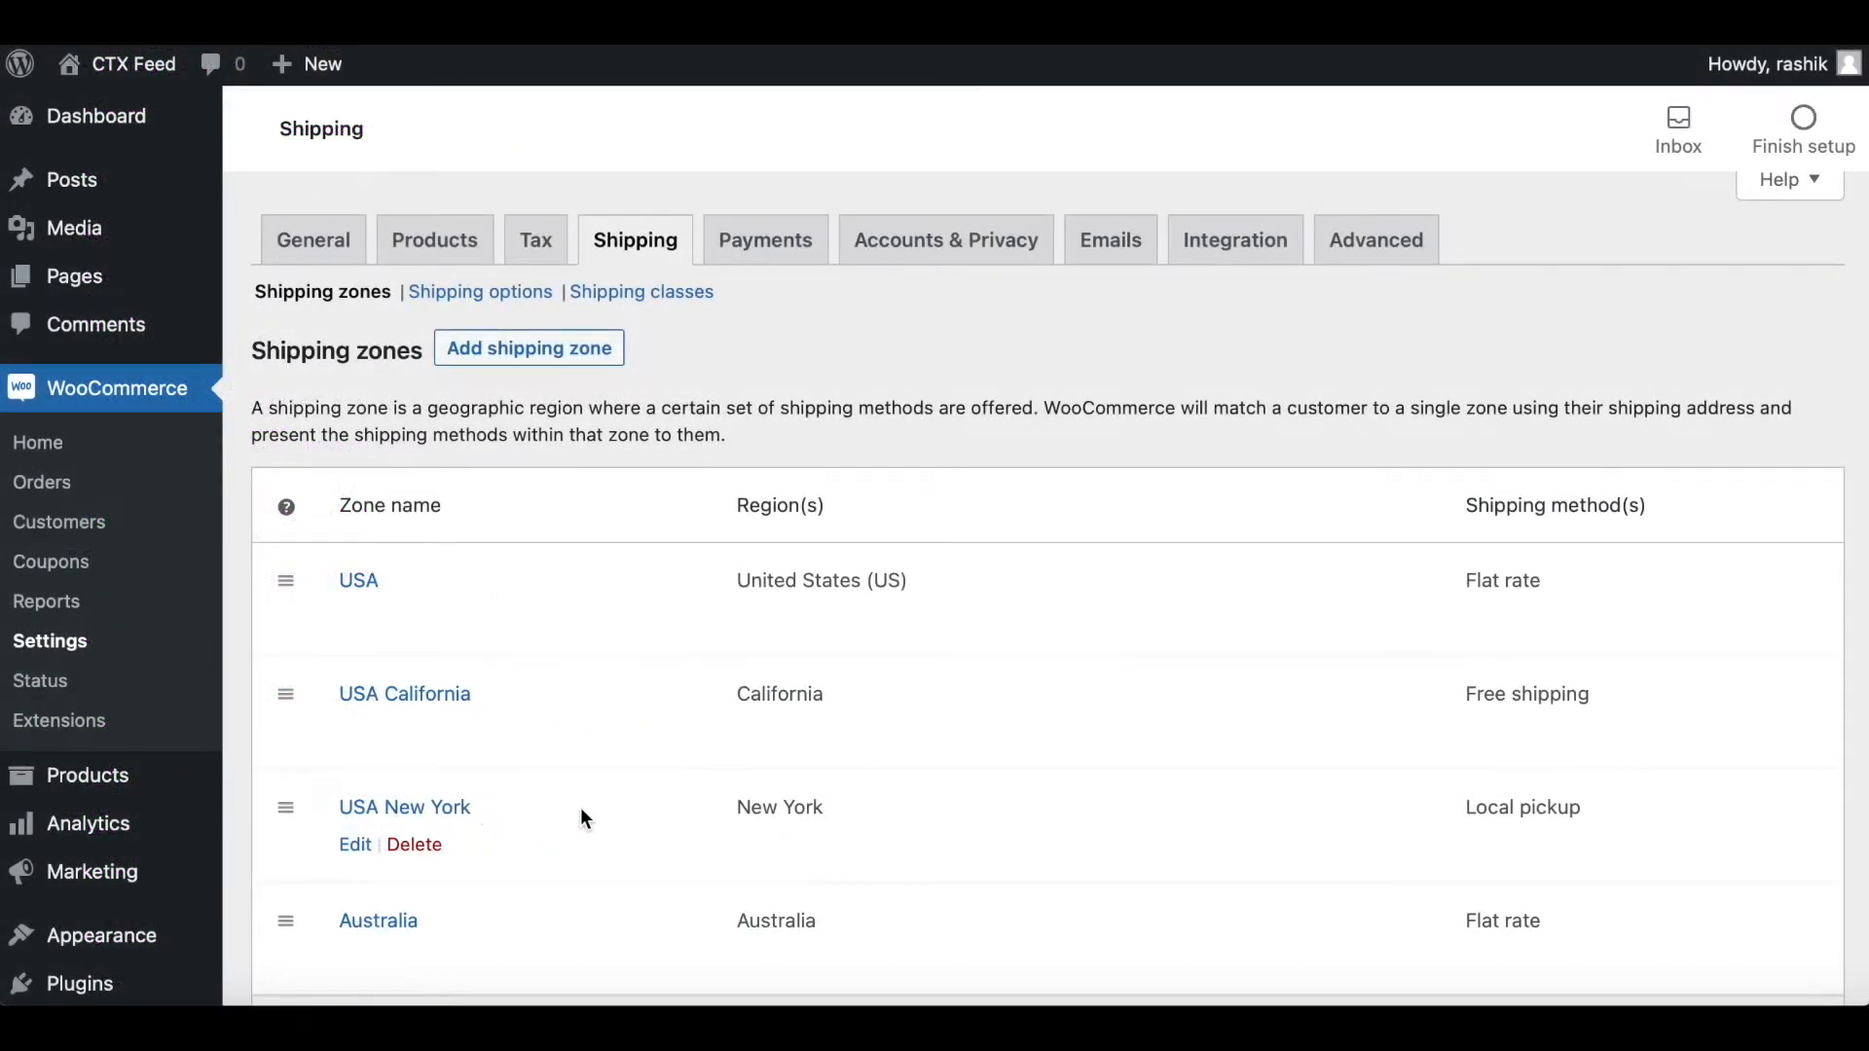
pyautogui.moveTo(1593, 863)
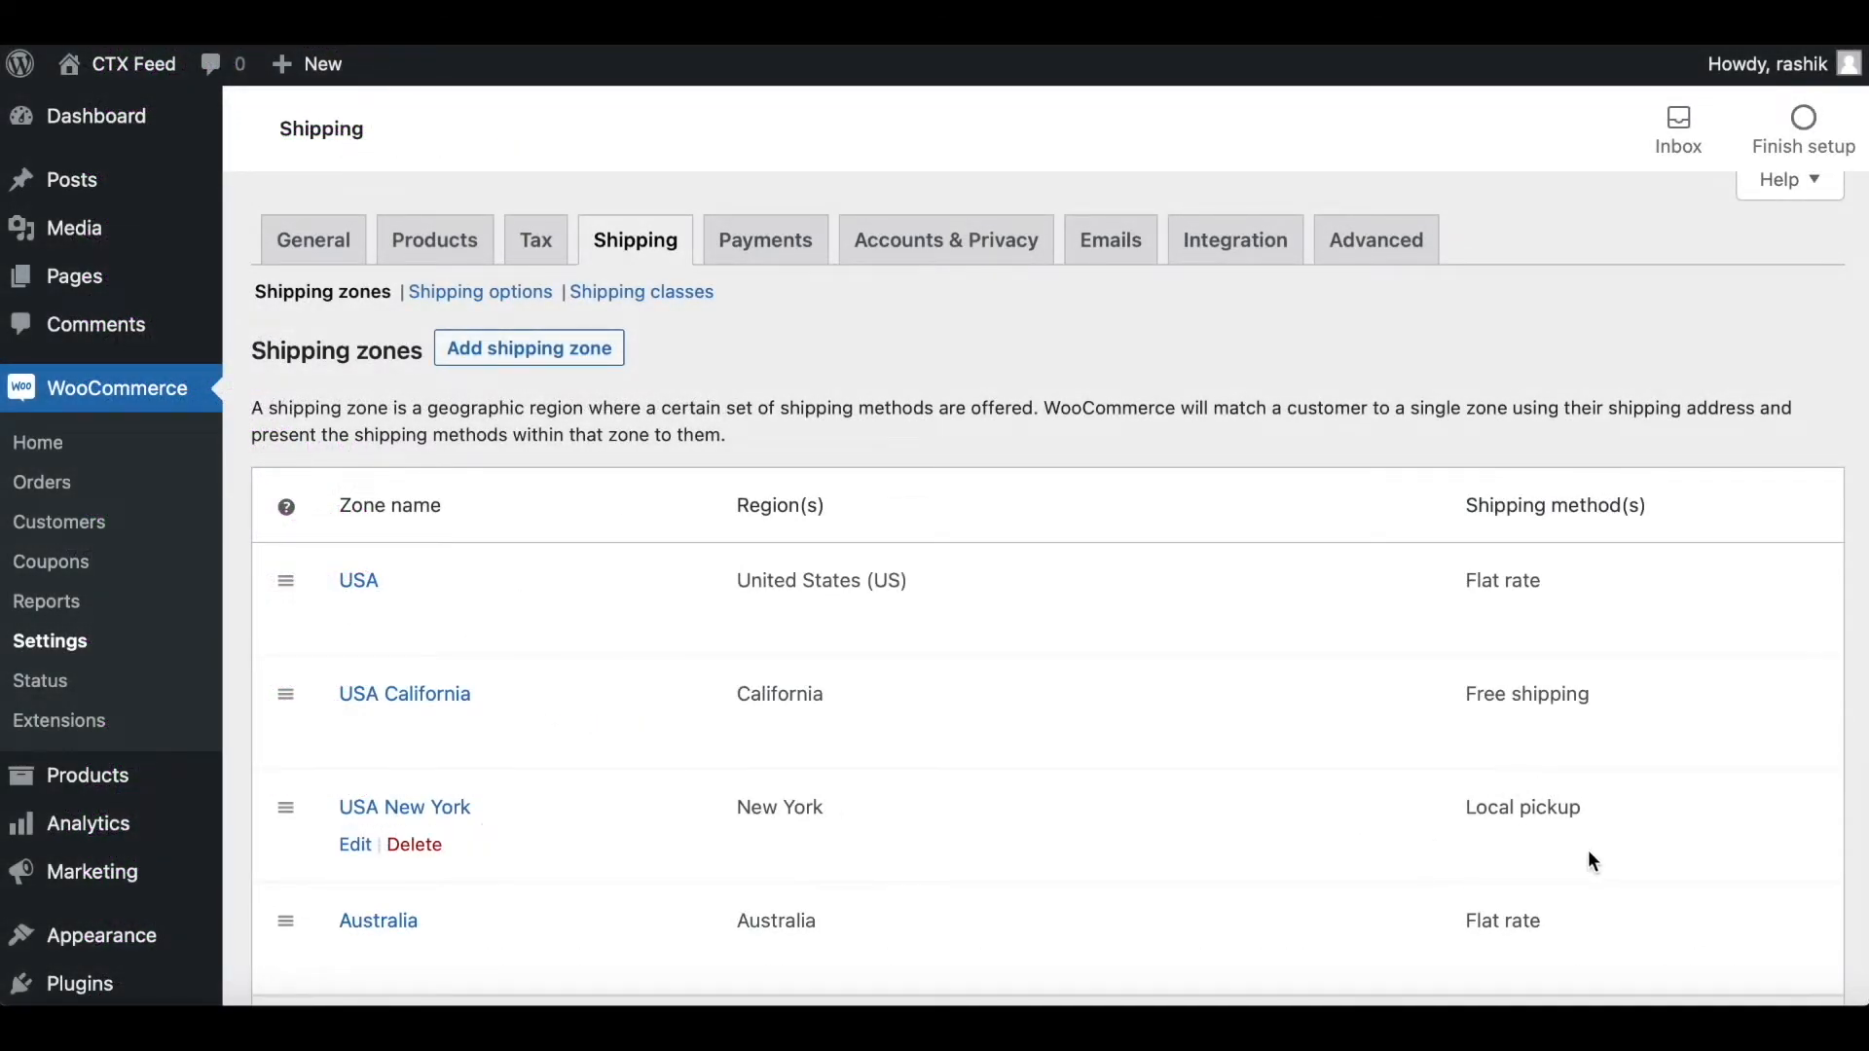
pyautogui.moveTo(1431, 826)
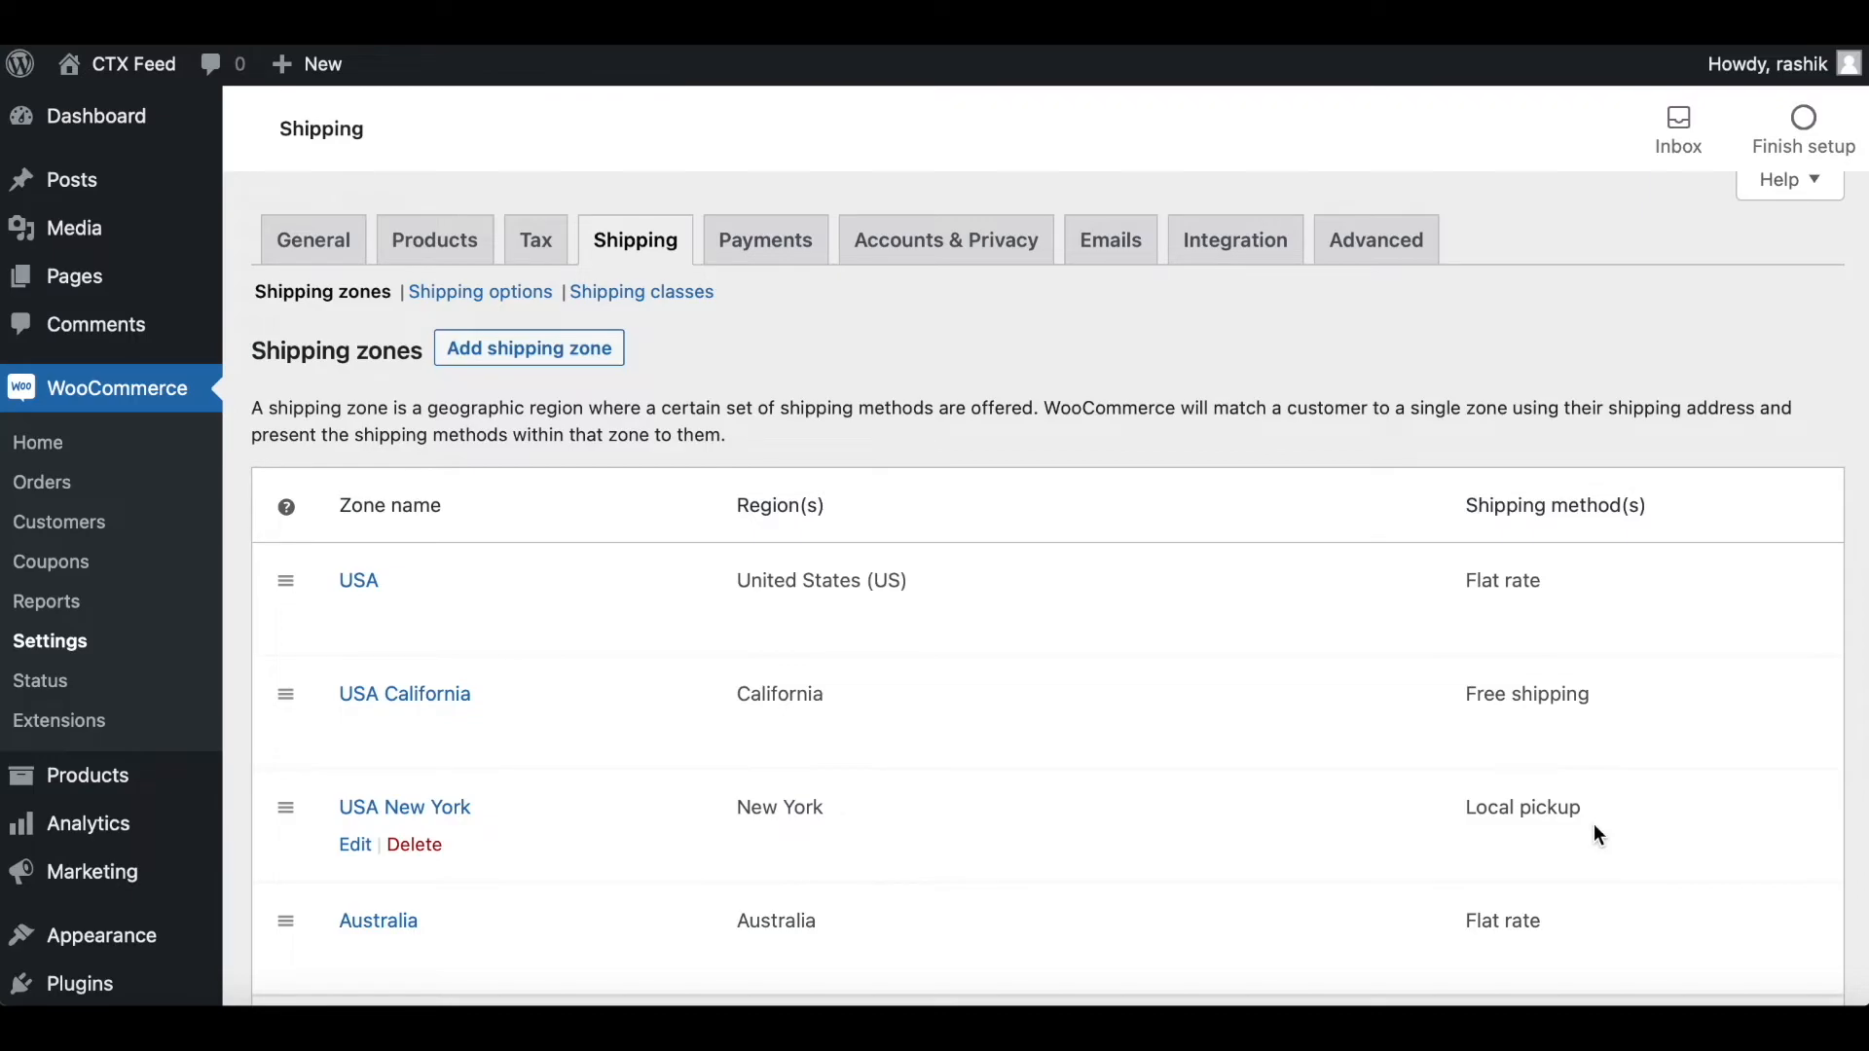
pyautogui.scroll(-3)
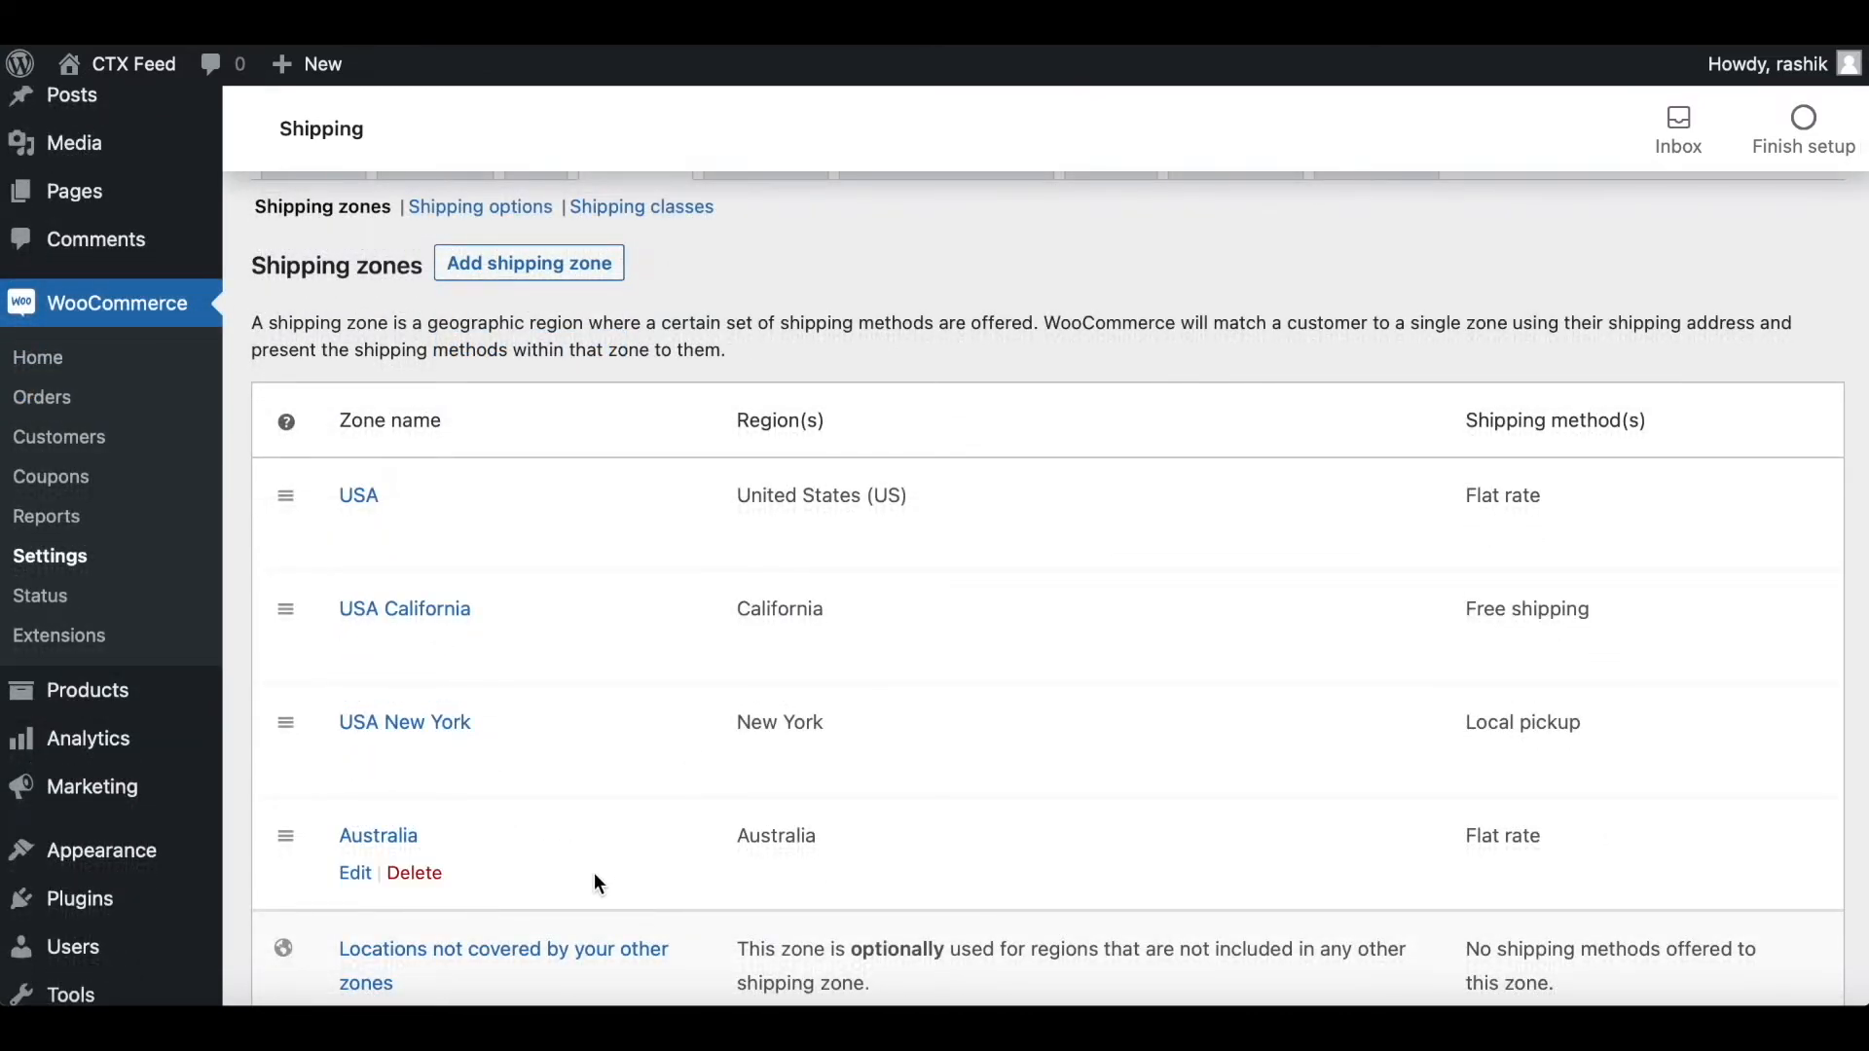
pyautogui.moveTo(1454, 837)
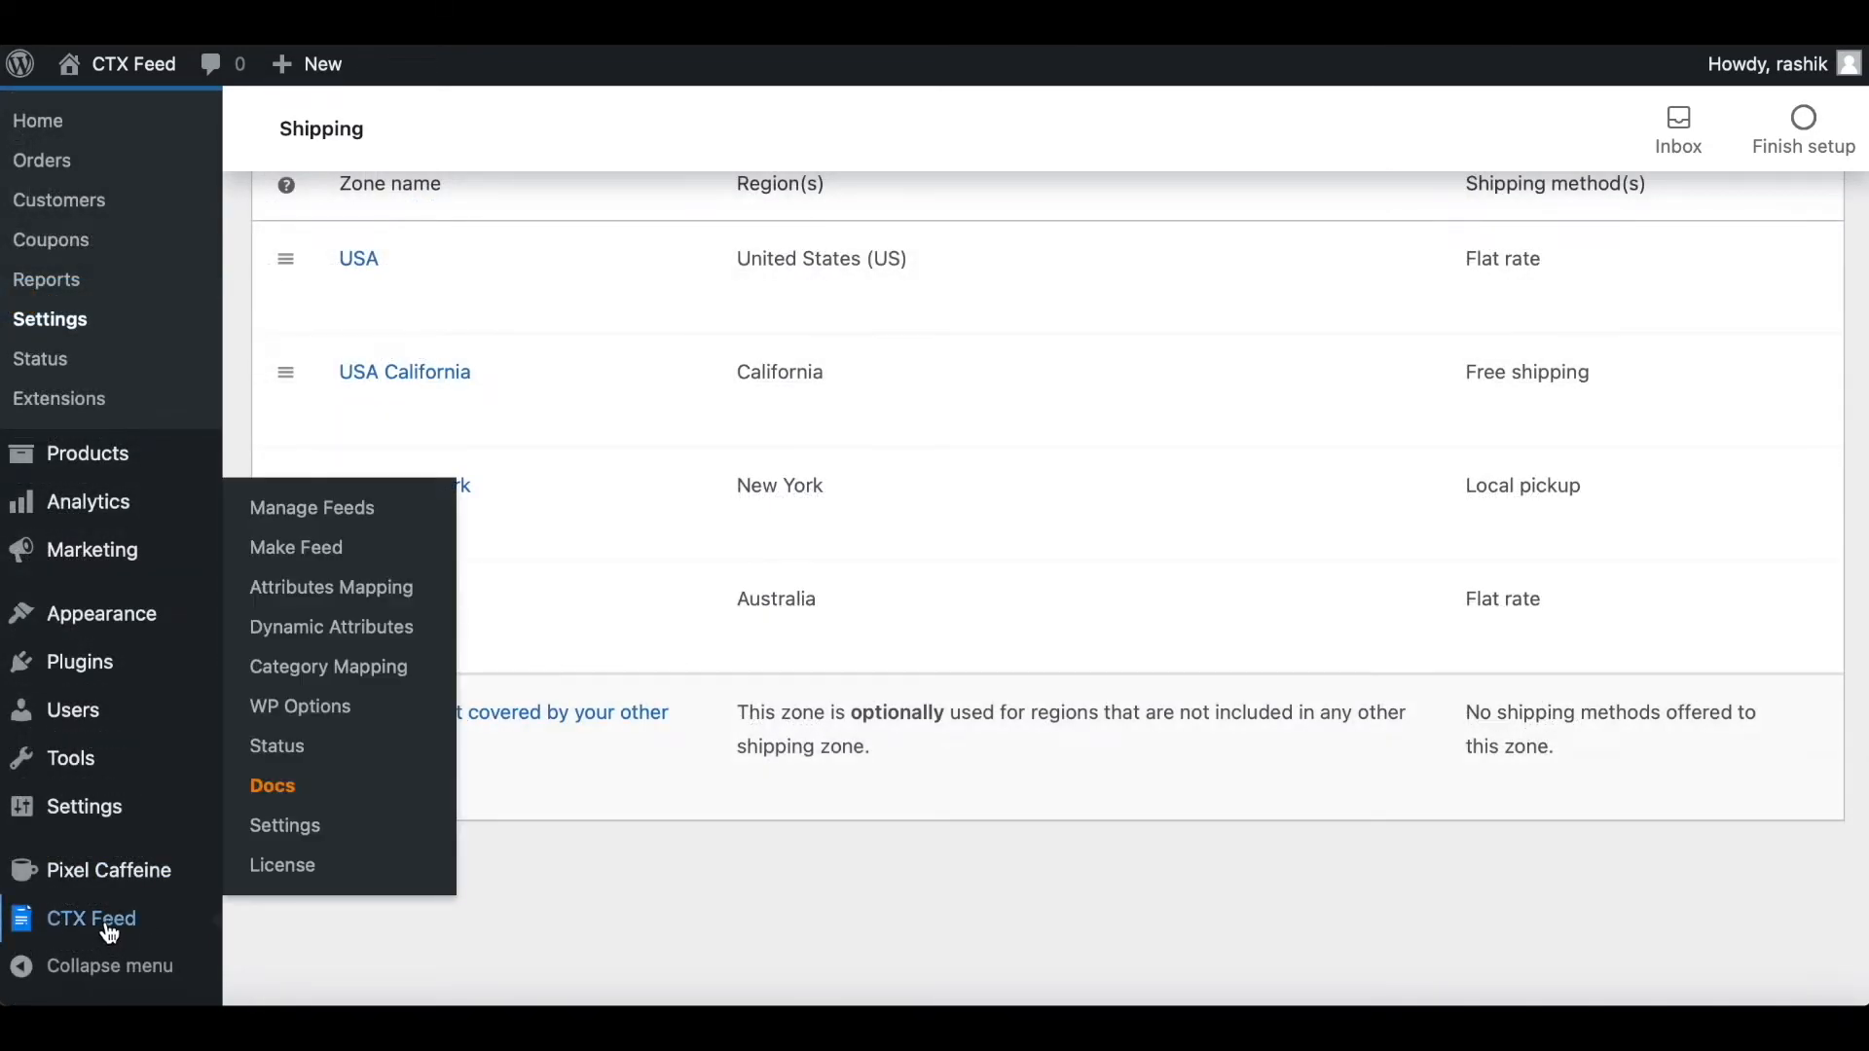
# Step: Enable 'Add shipping costs for all countries to feed' in CTX Feed settings and save
pyautogui.click(284, 825)
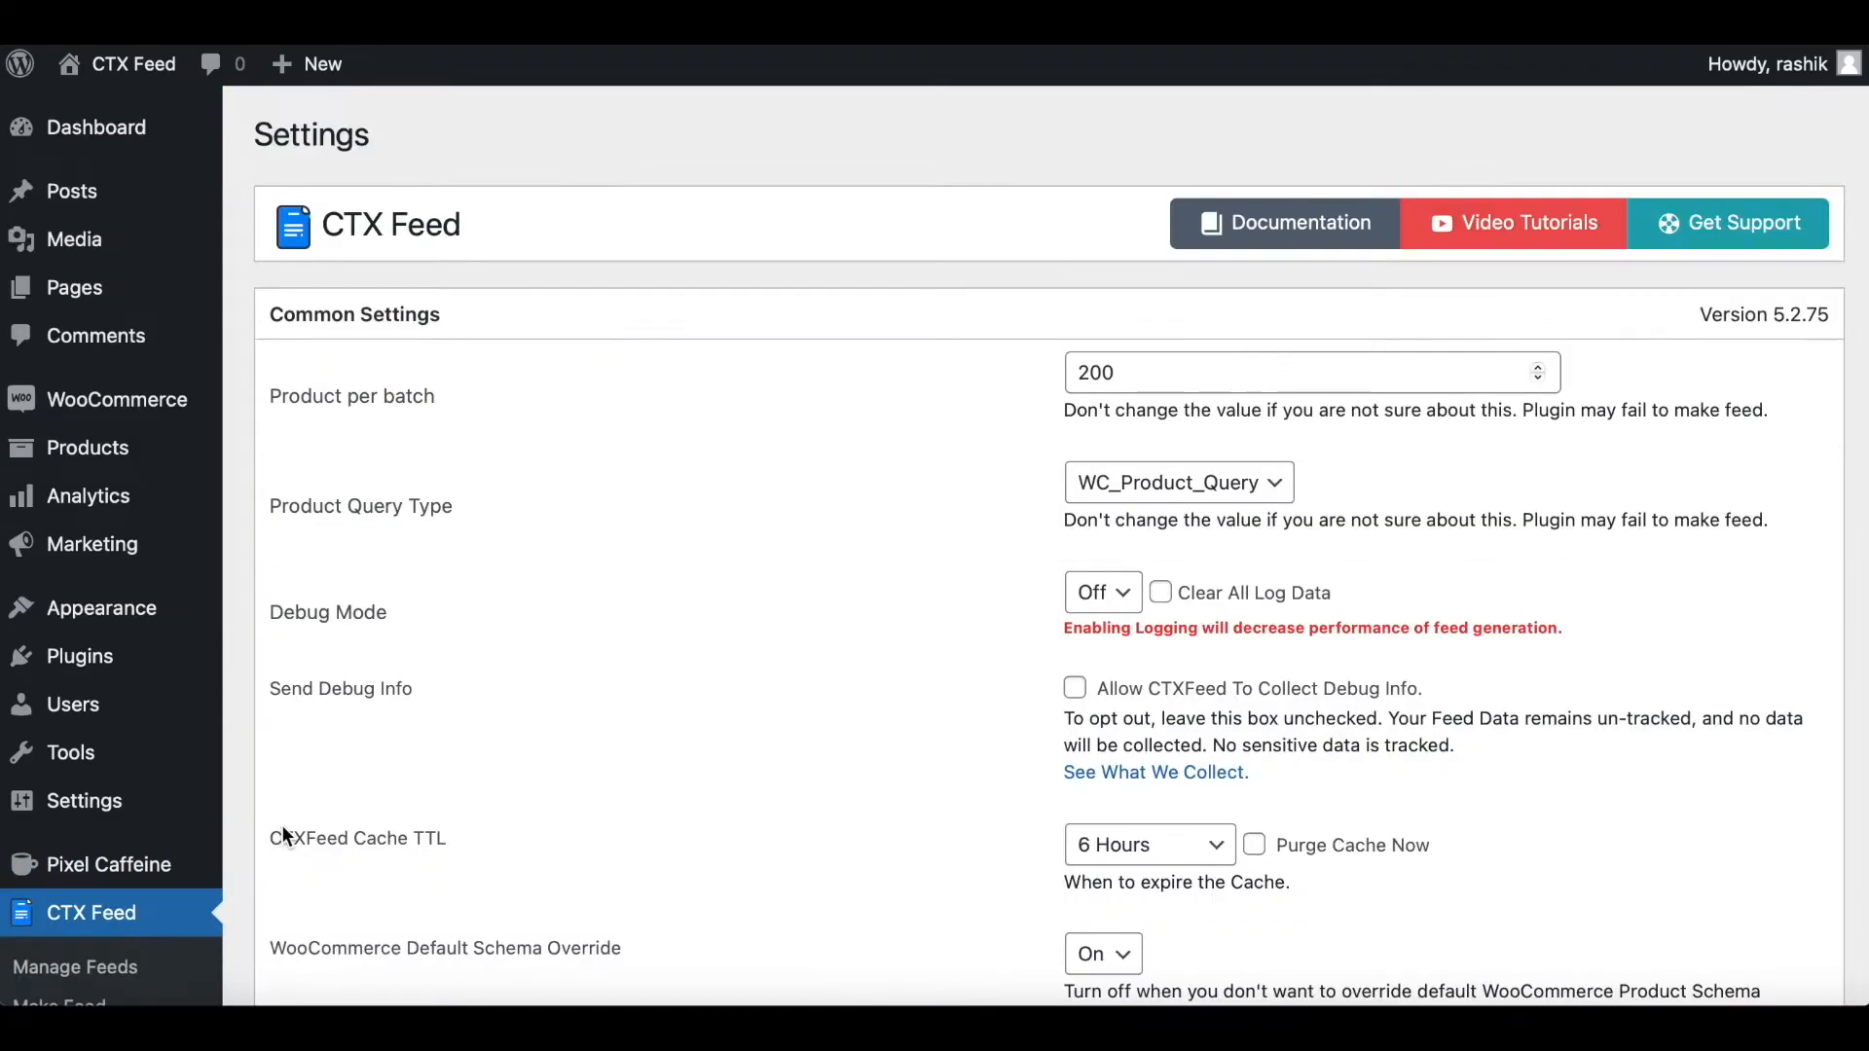
pyautogui.scroll(-3)
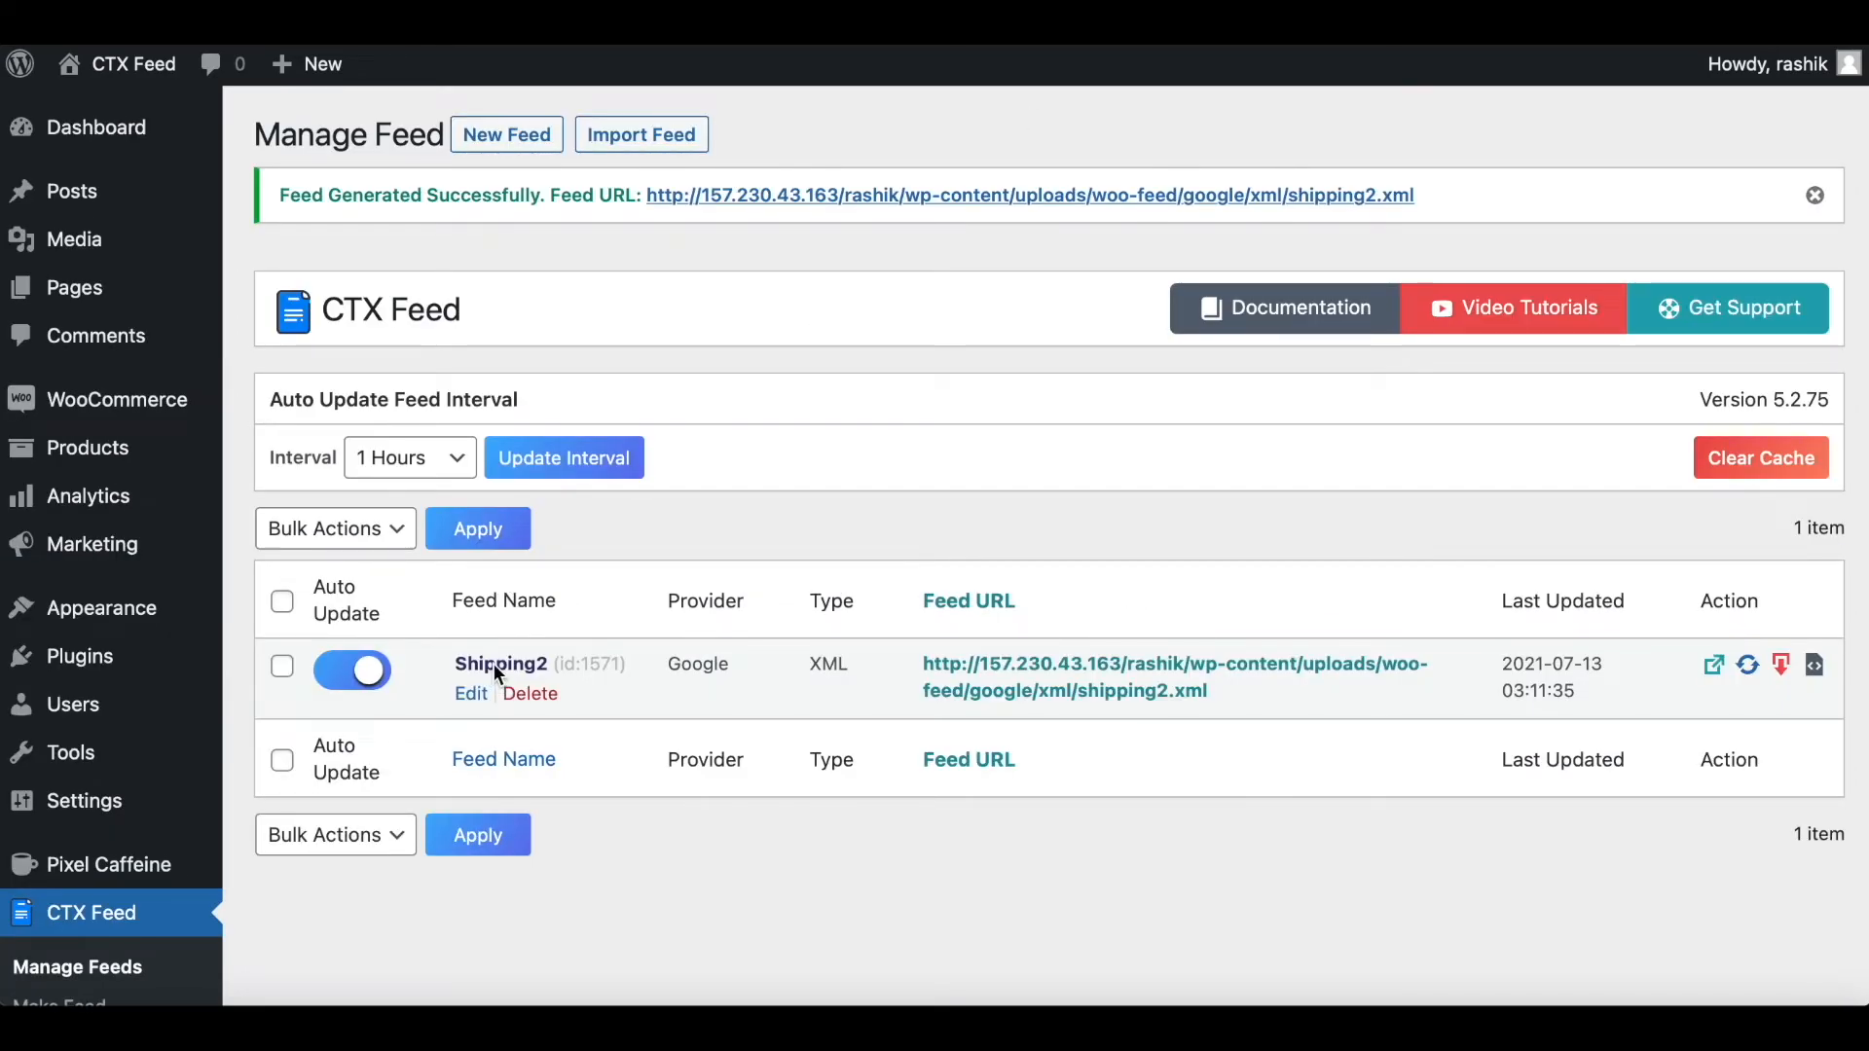
pyautogui.click(471, 693)
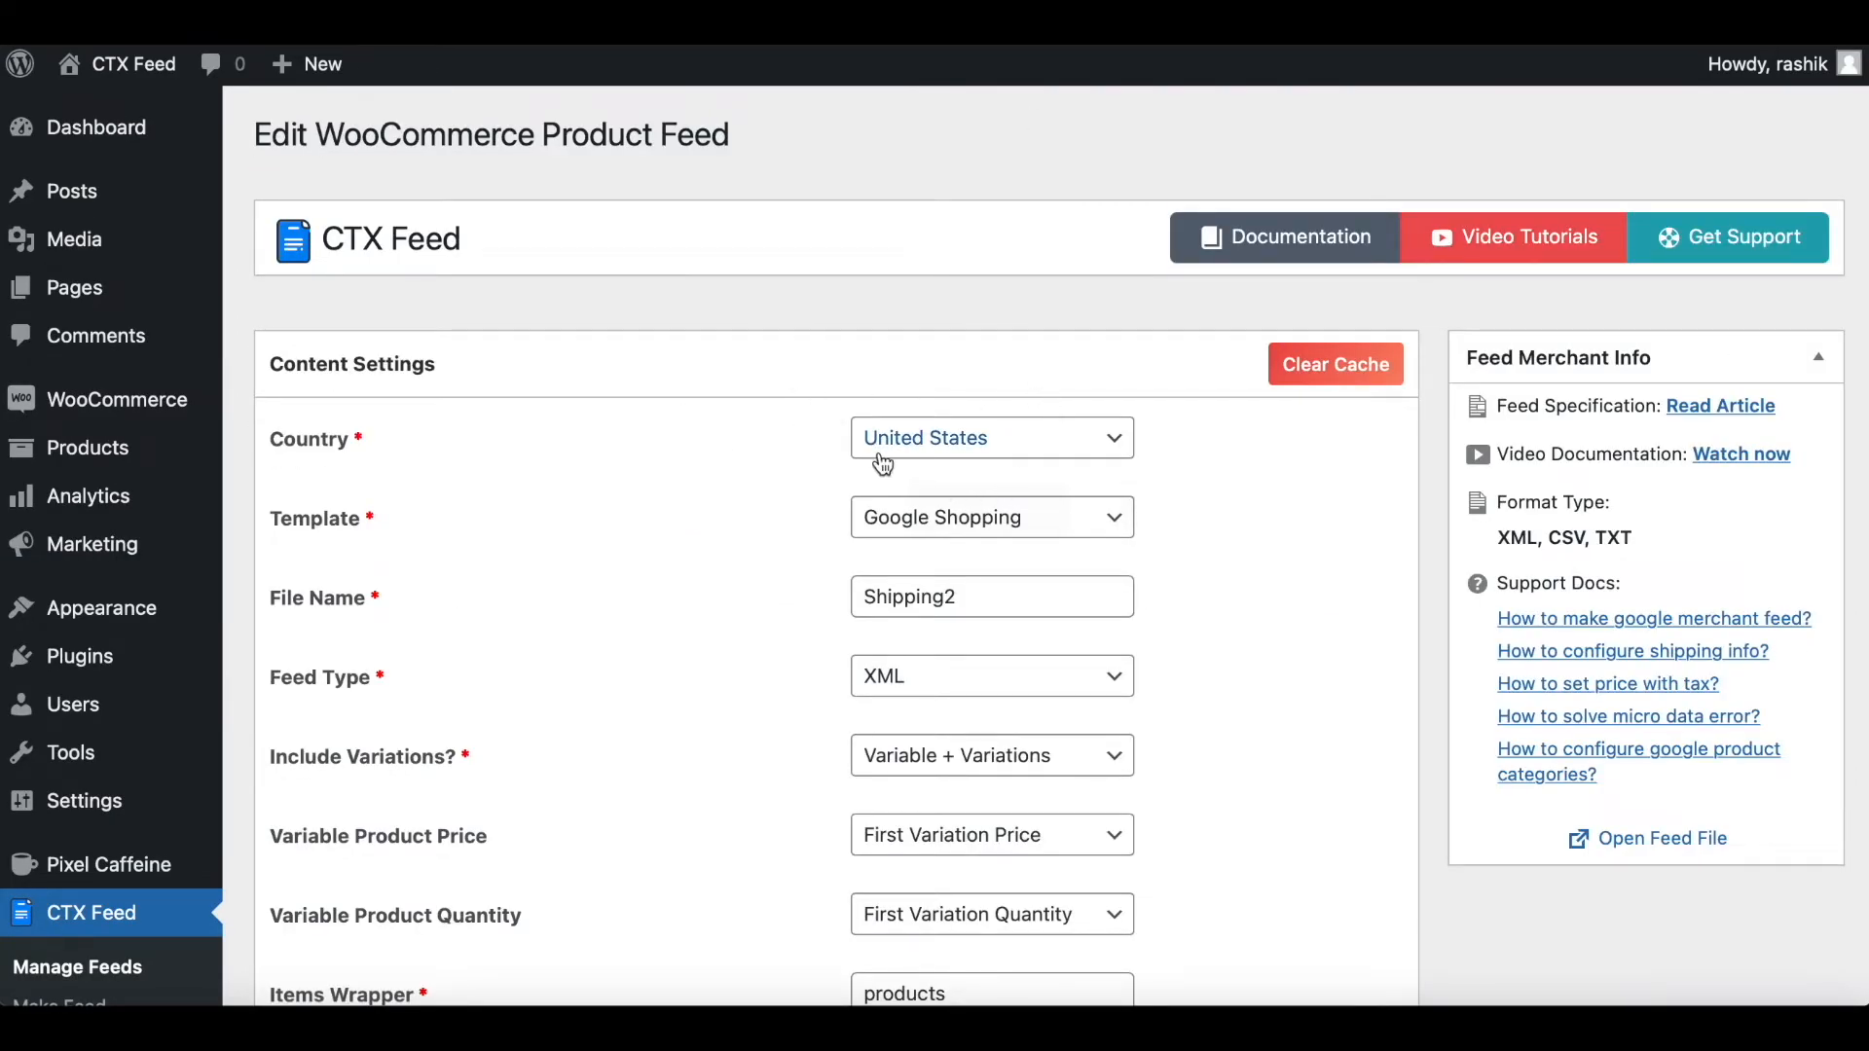
pyautogui.moveTo(988, 477)
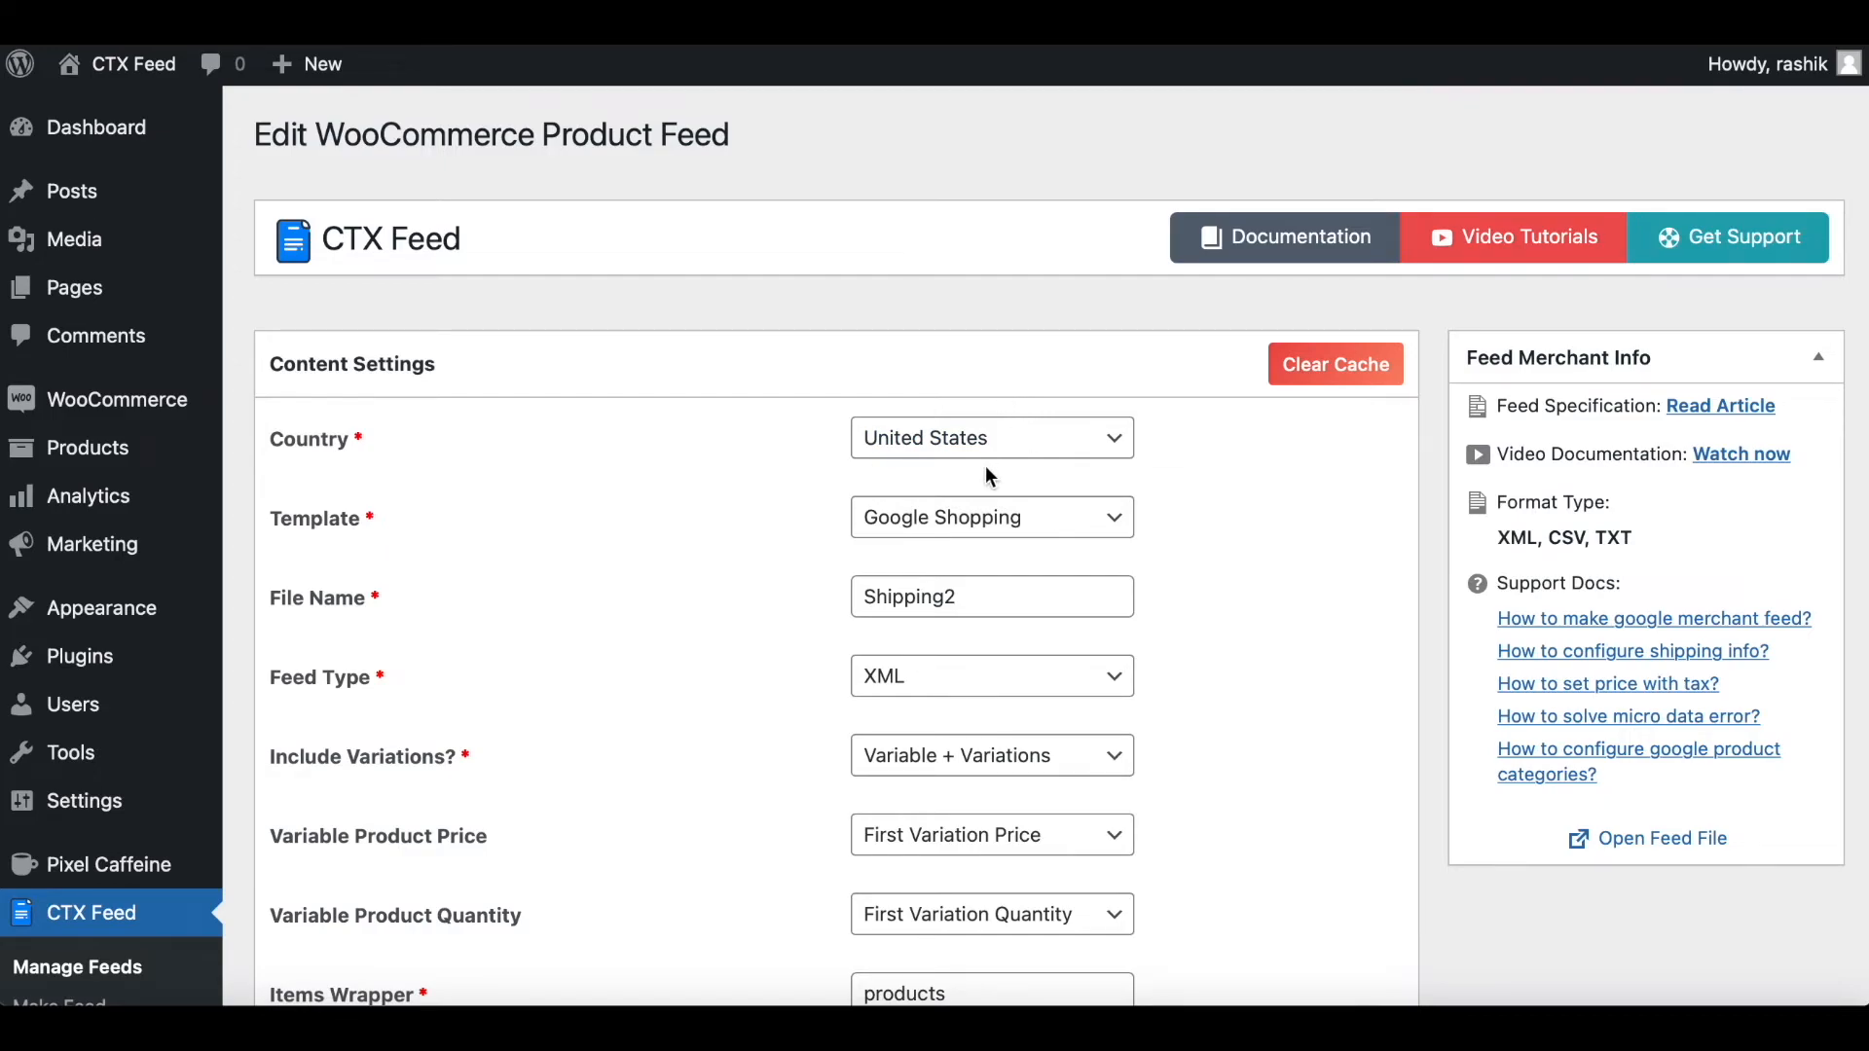
pyautogui.moveTo(1018, 393)
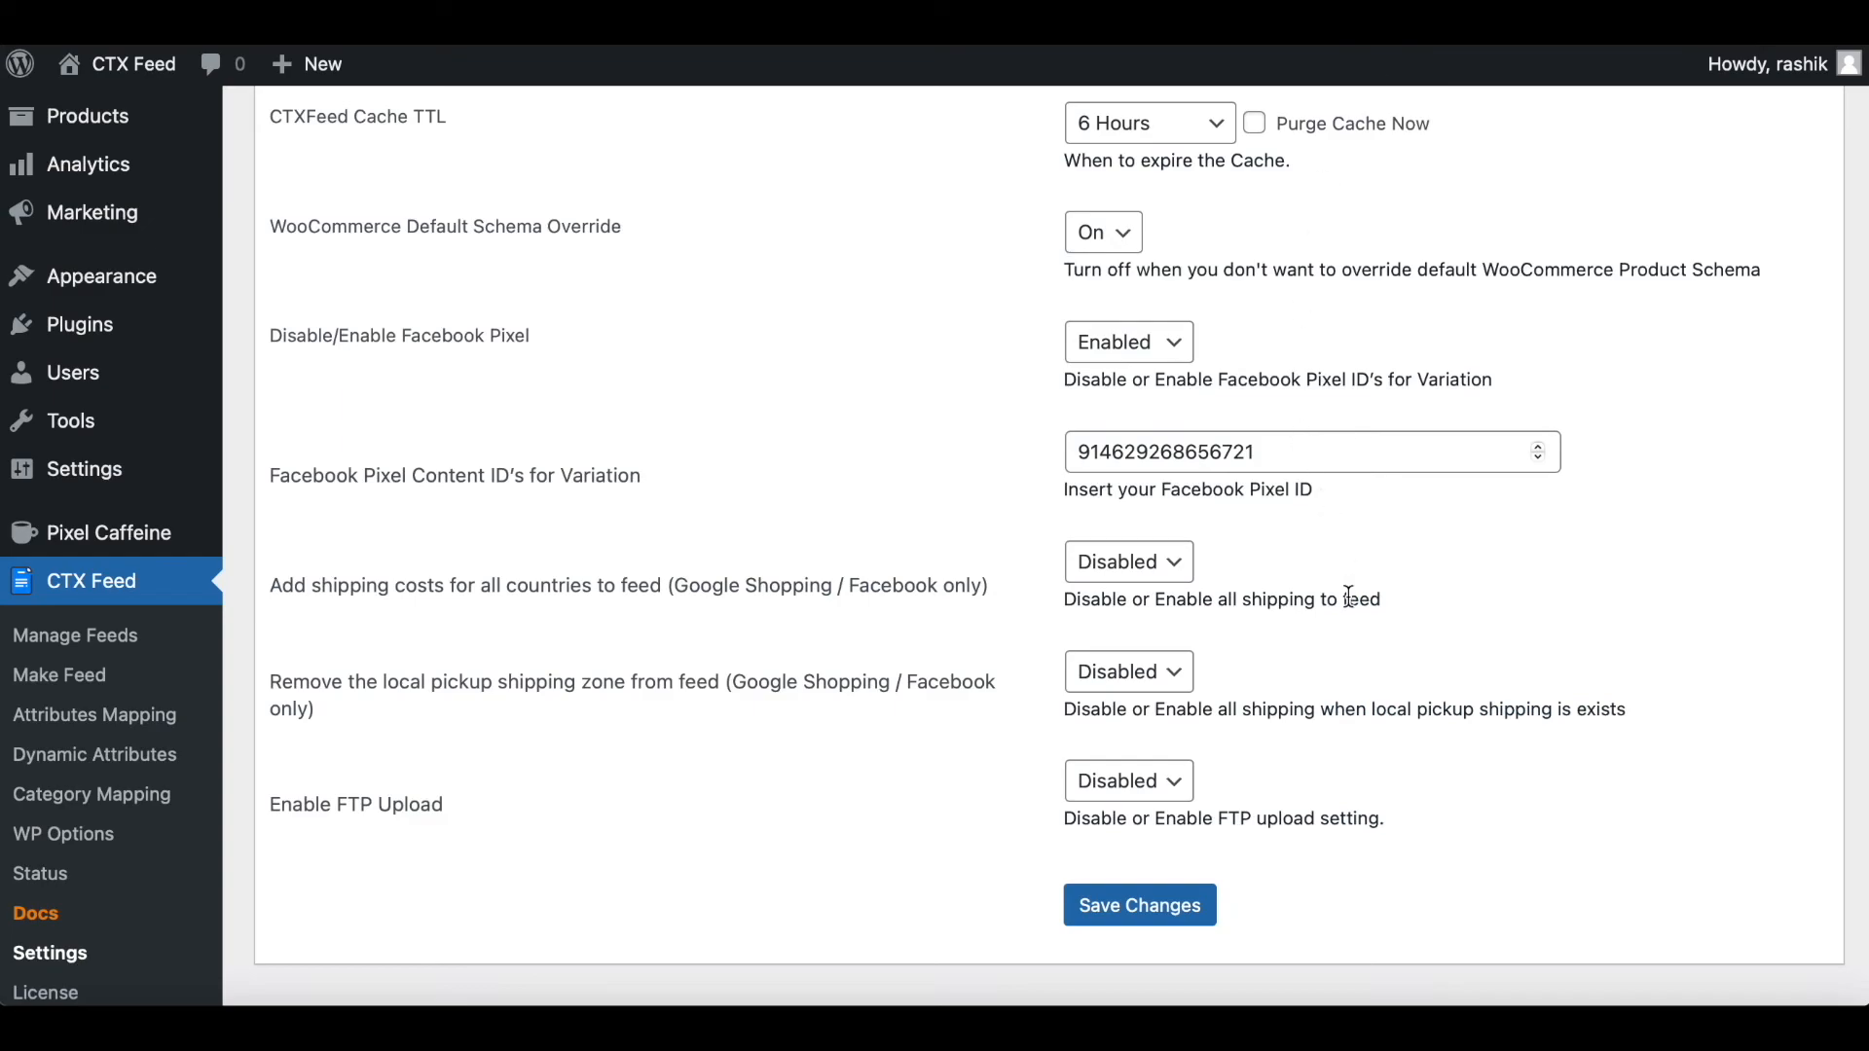
pyautogui.click(1127, 561)
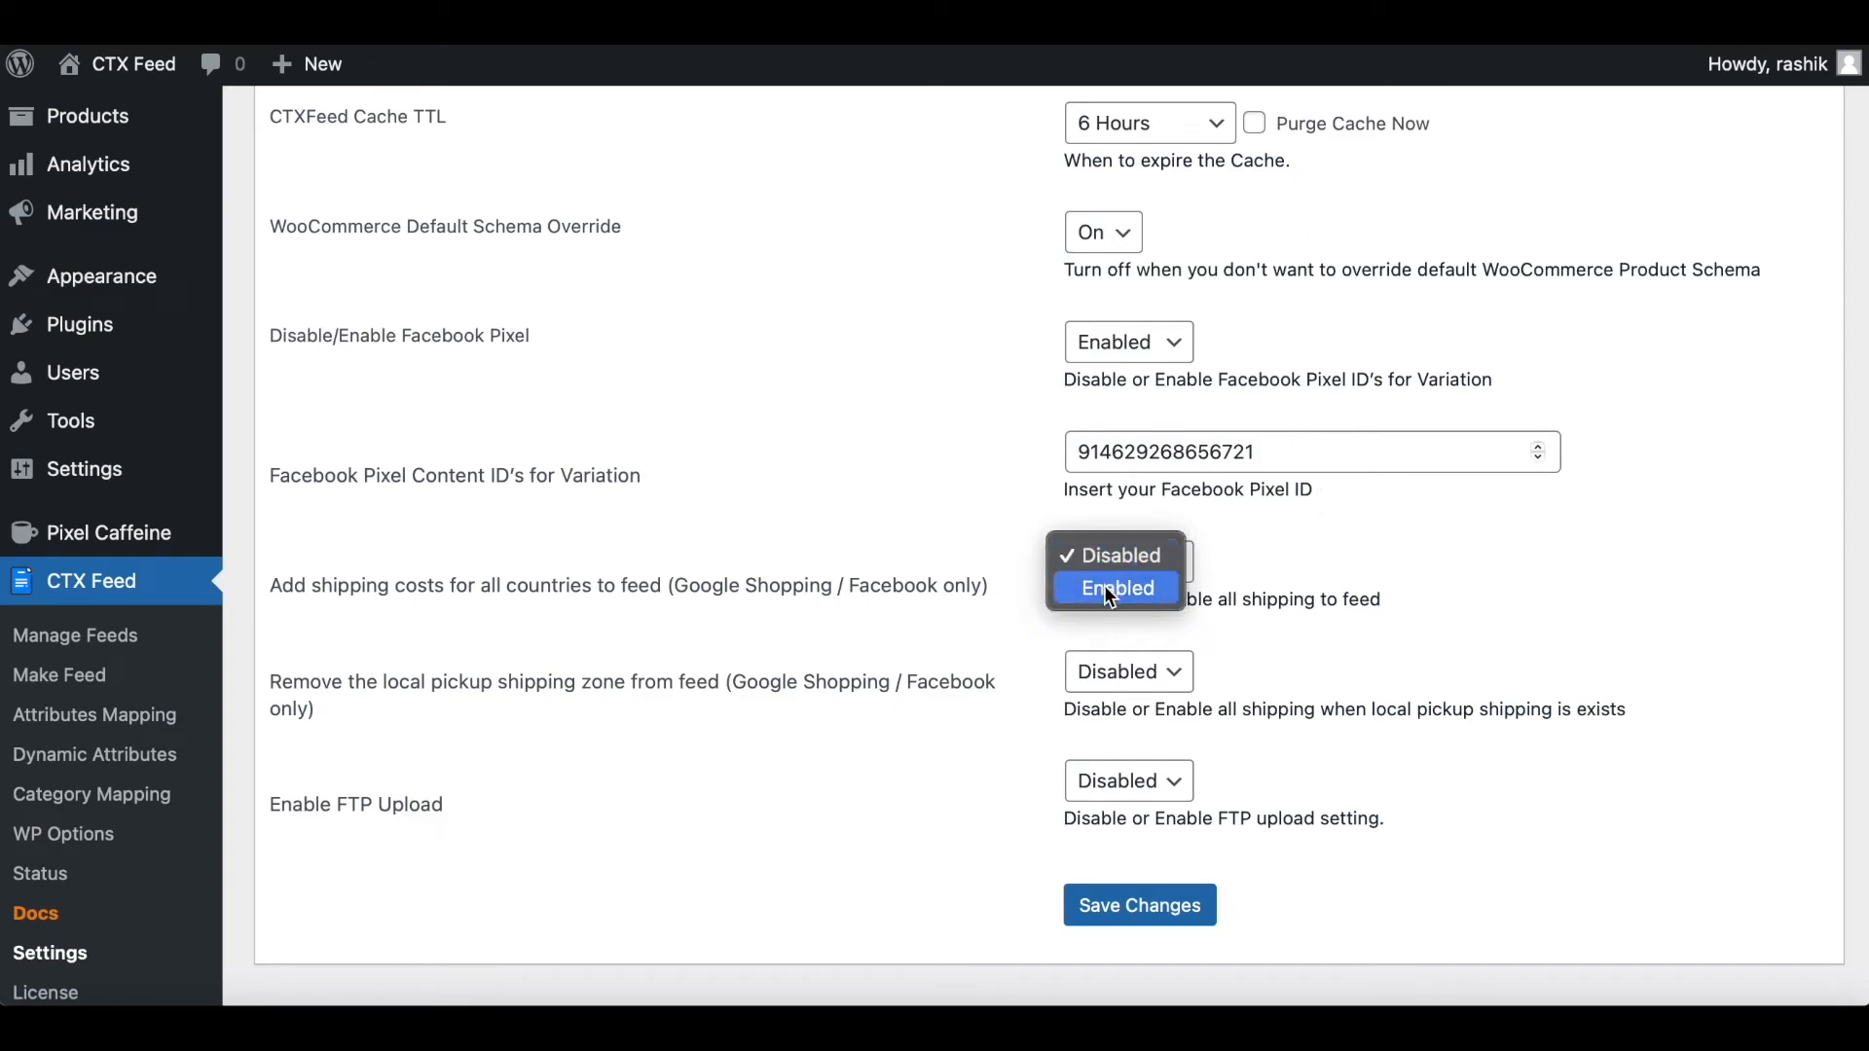
pyautogui.click(1116, 588)
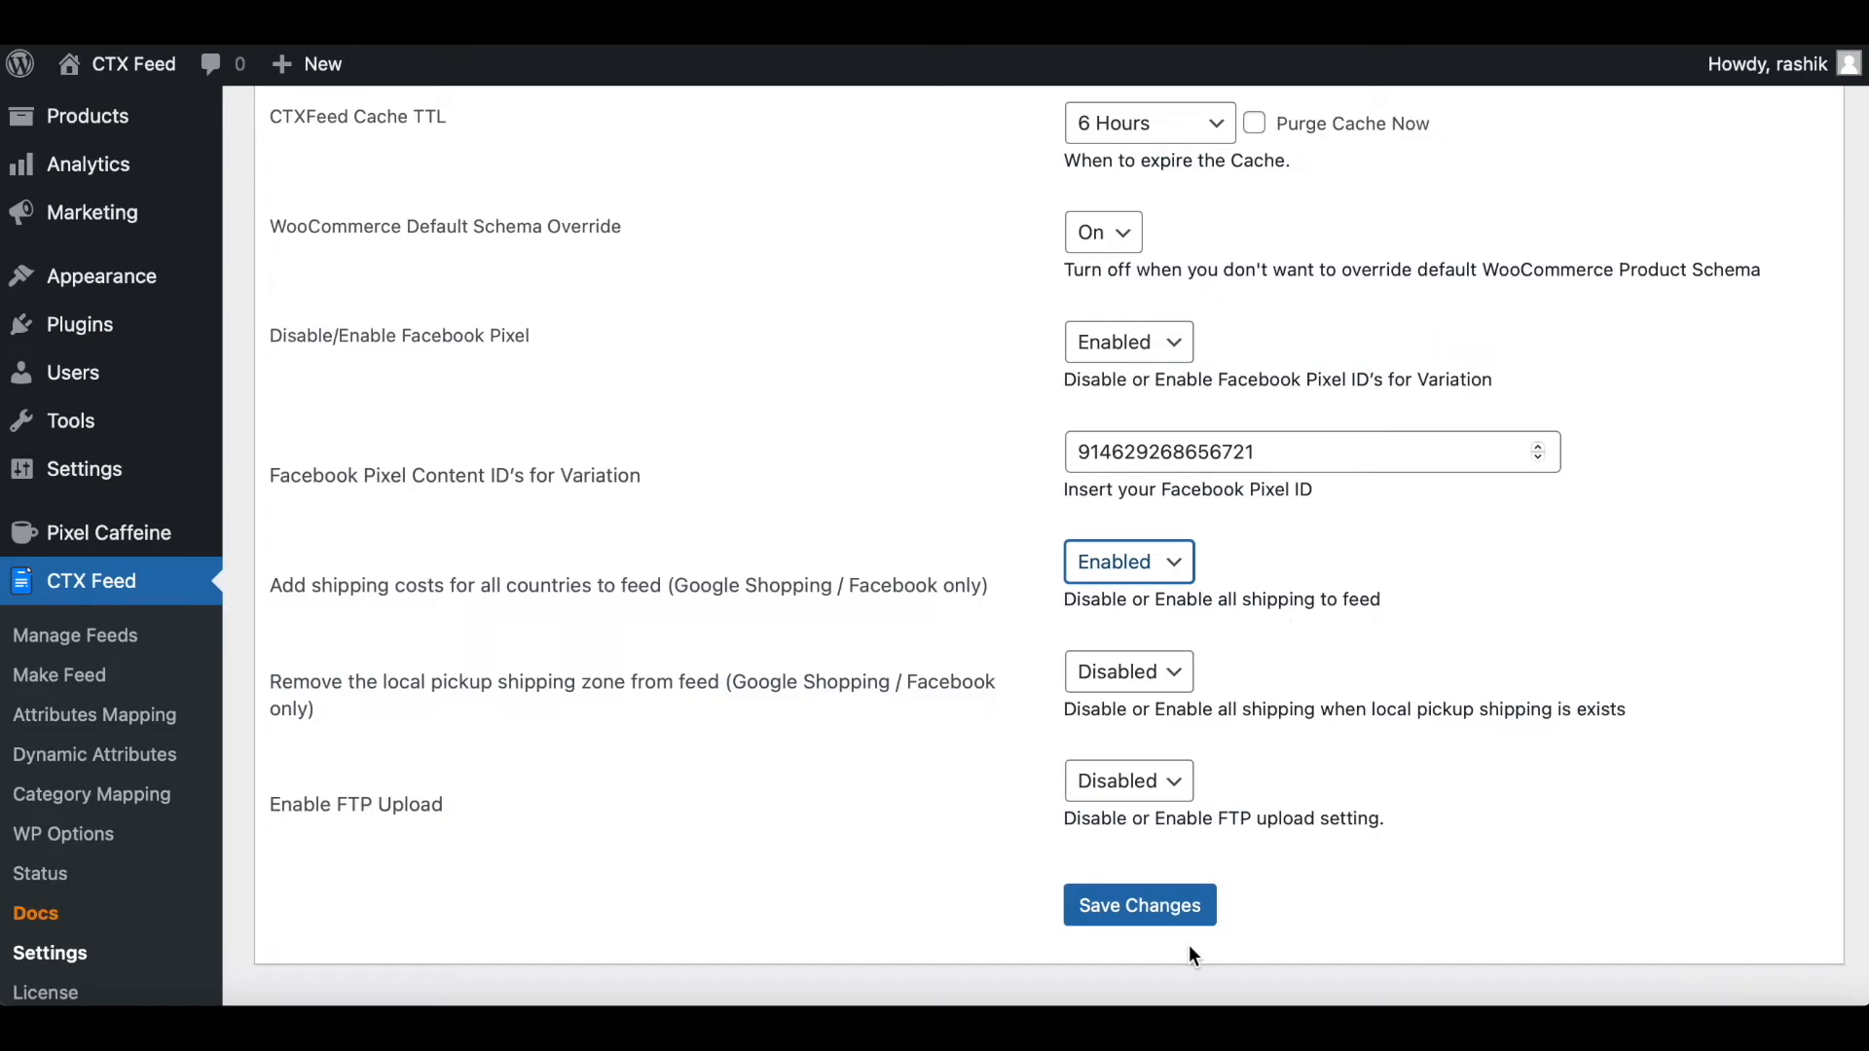
pyautogui.click(1137, 904)
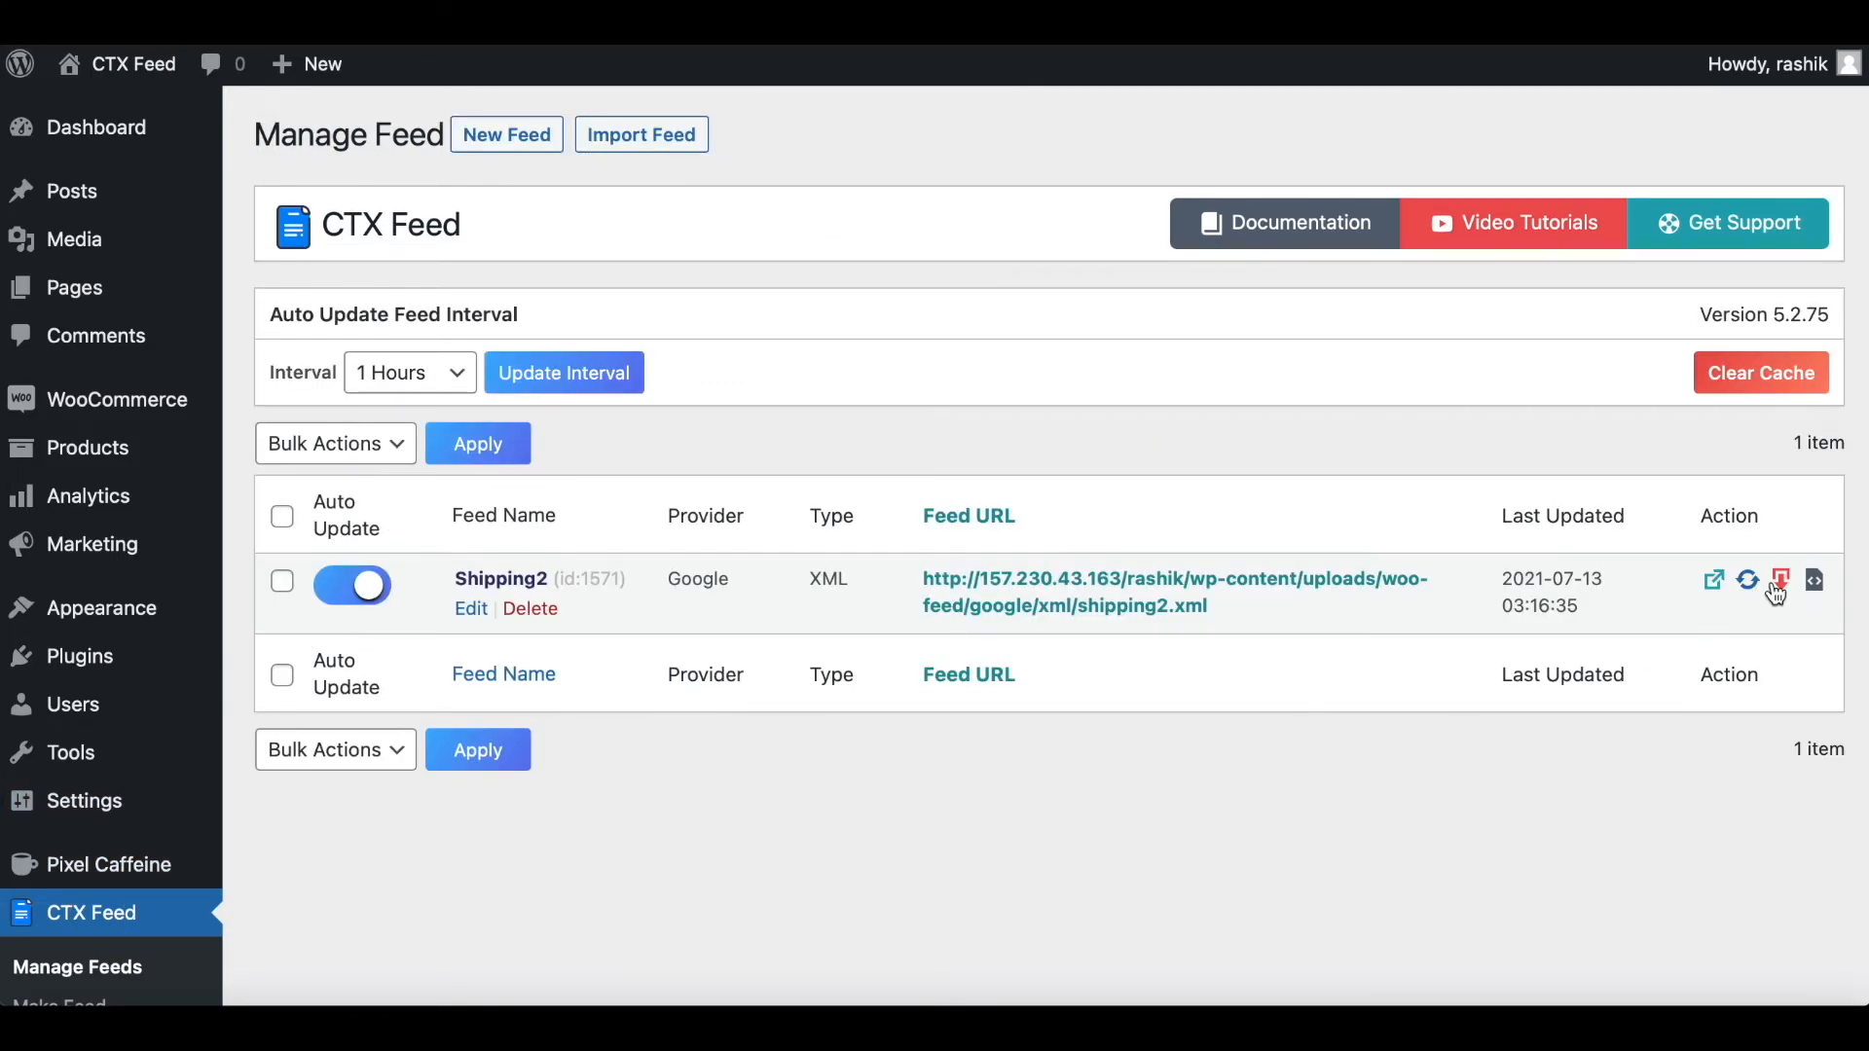
# Step: Regenerate Shipping2 and view its XML now listing Australia Flat rate AU at 22 USD
pyautogui.click(1749, 580)
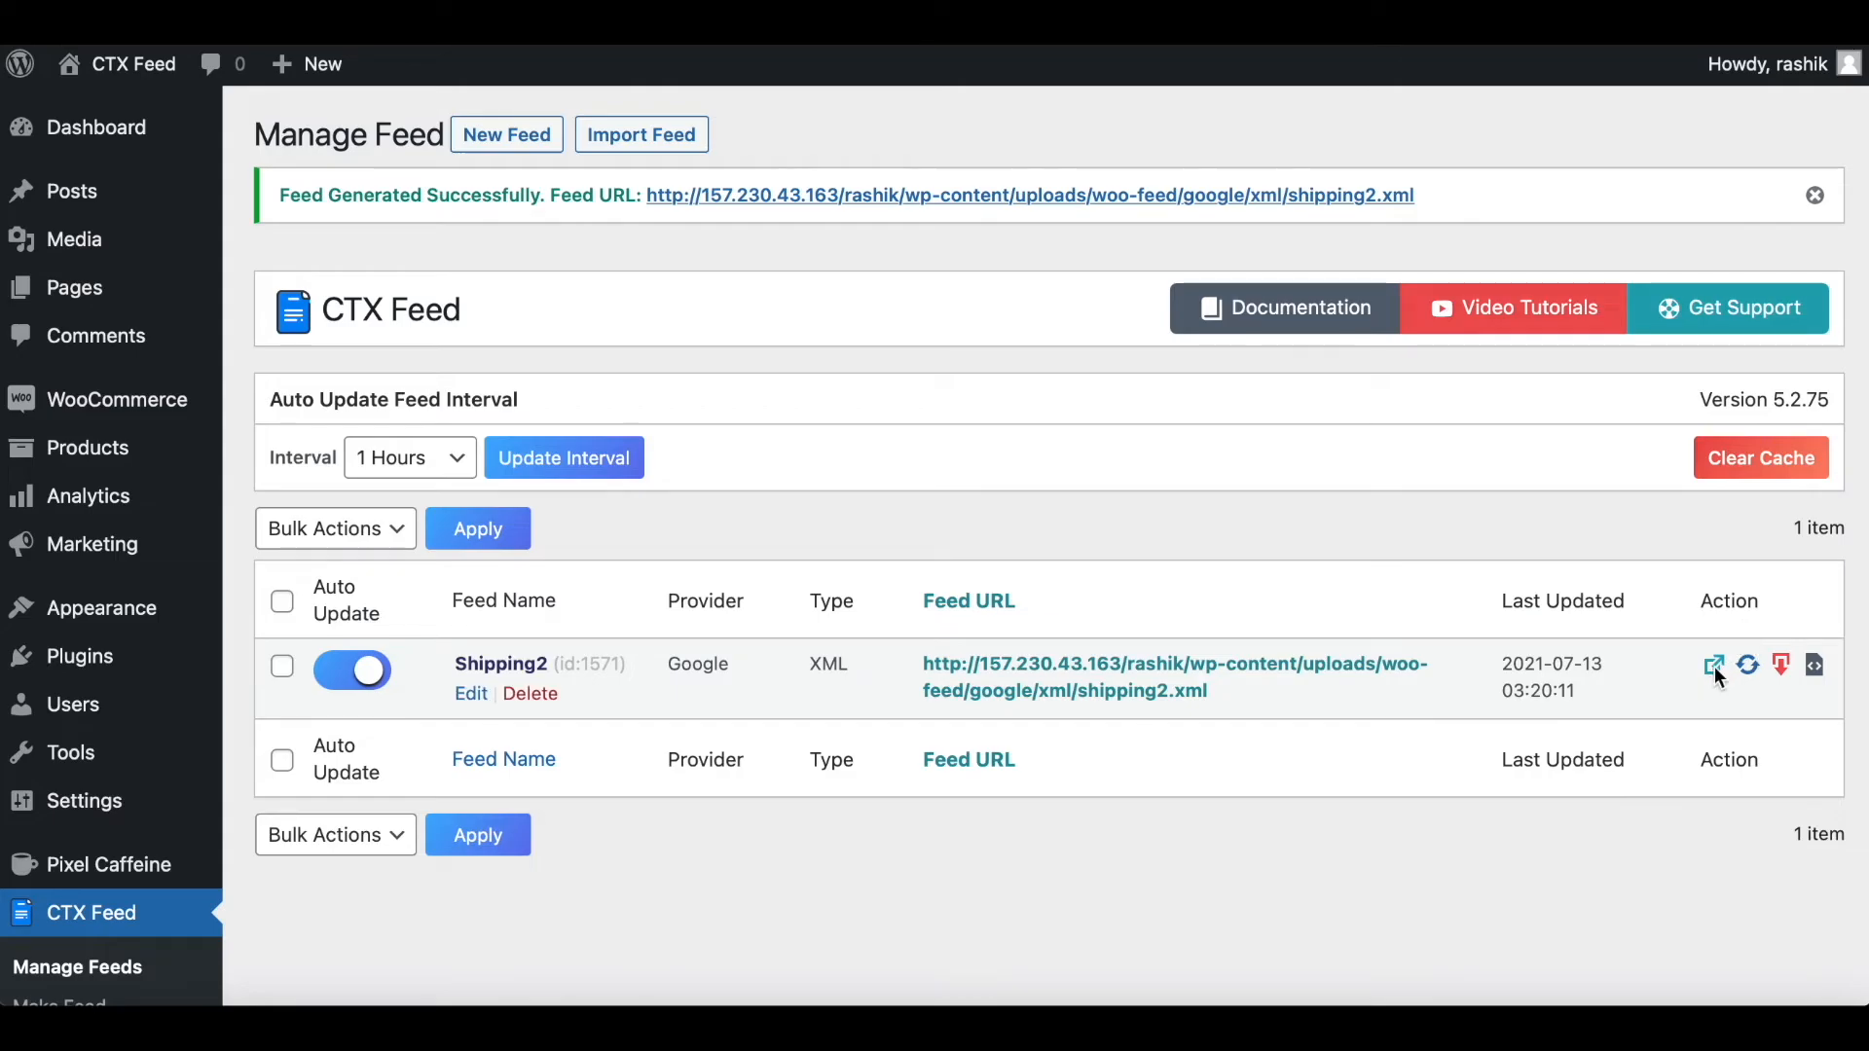
pyautogui.click(1714, 666)
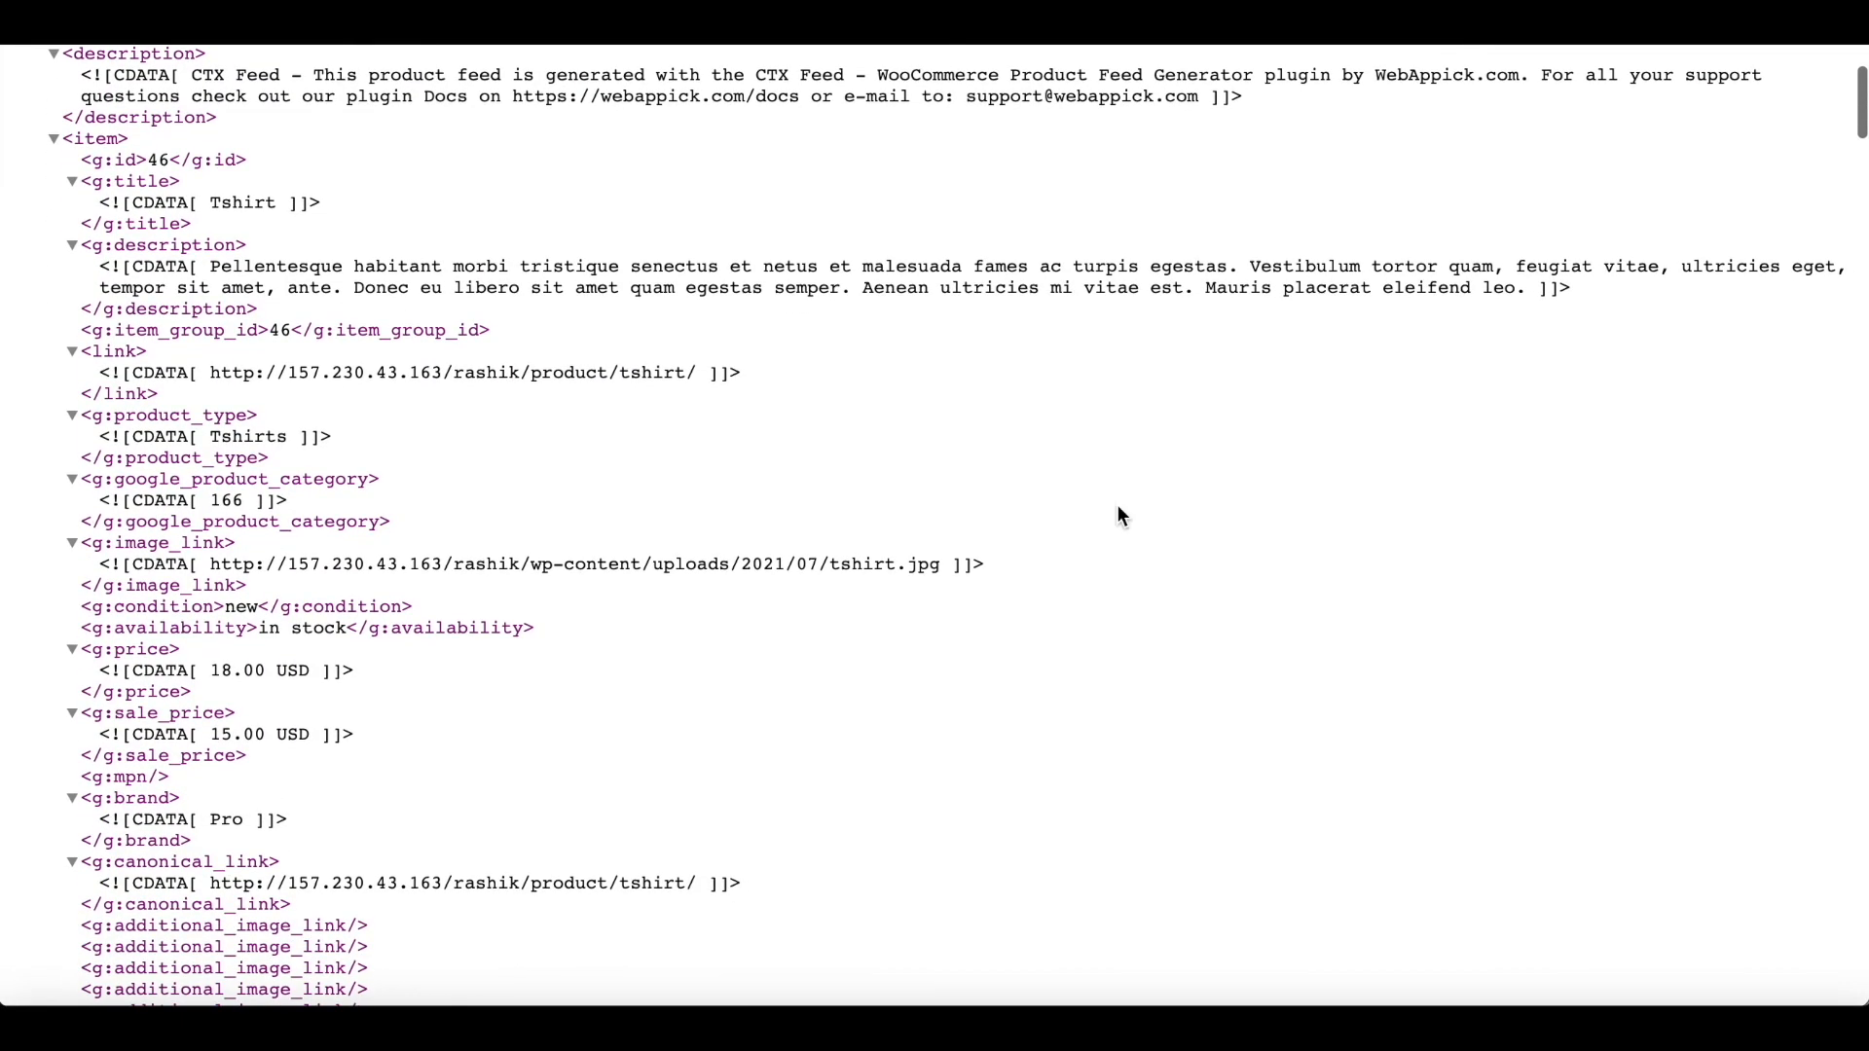
pyautogui.scroll(-3)
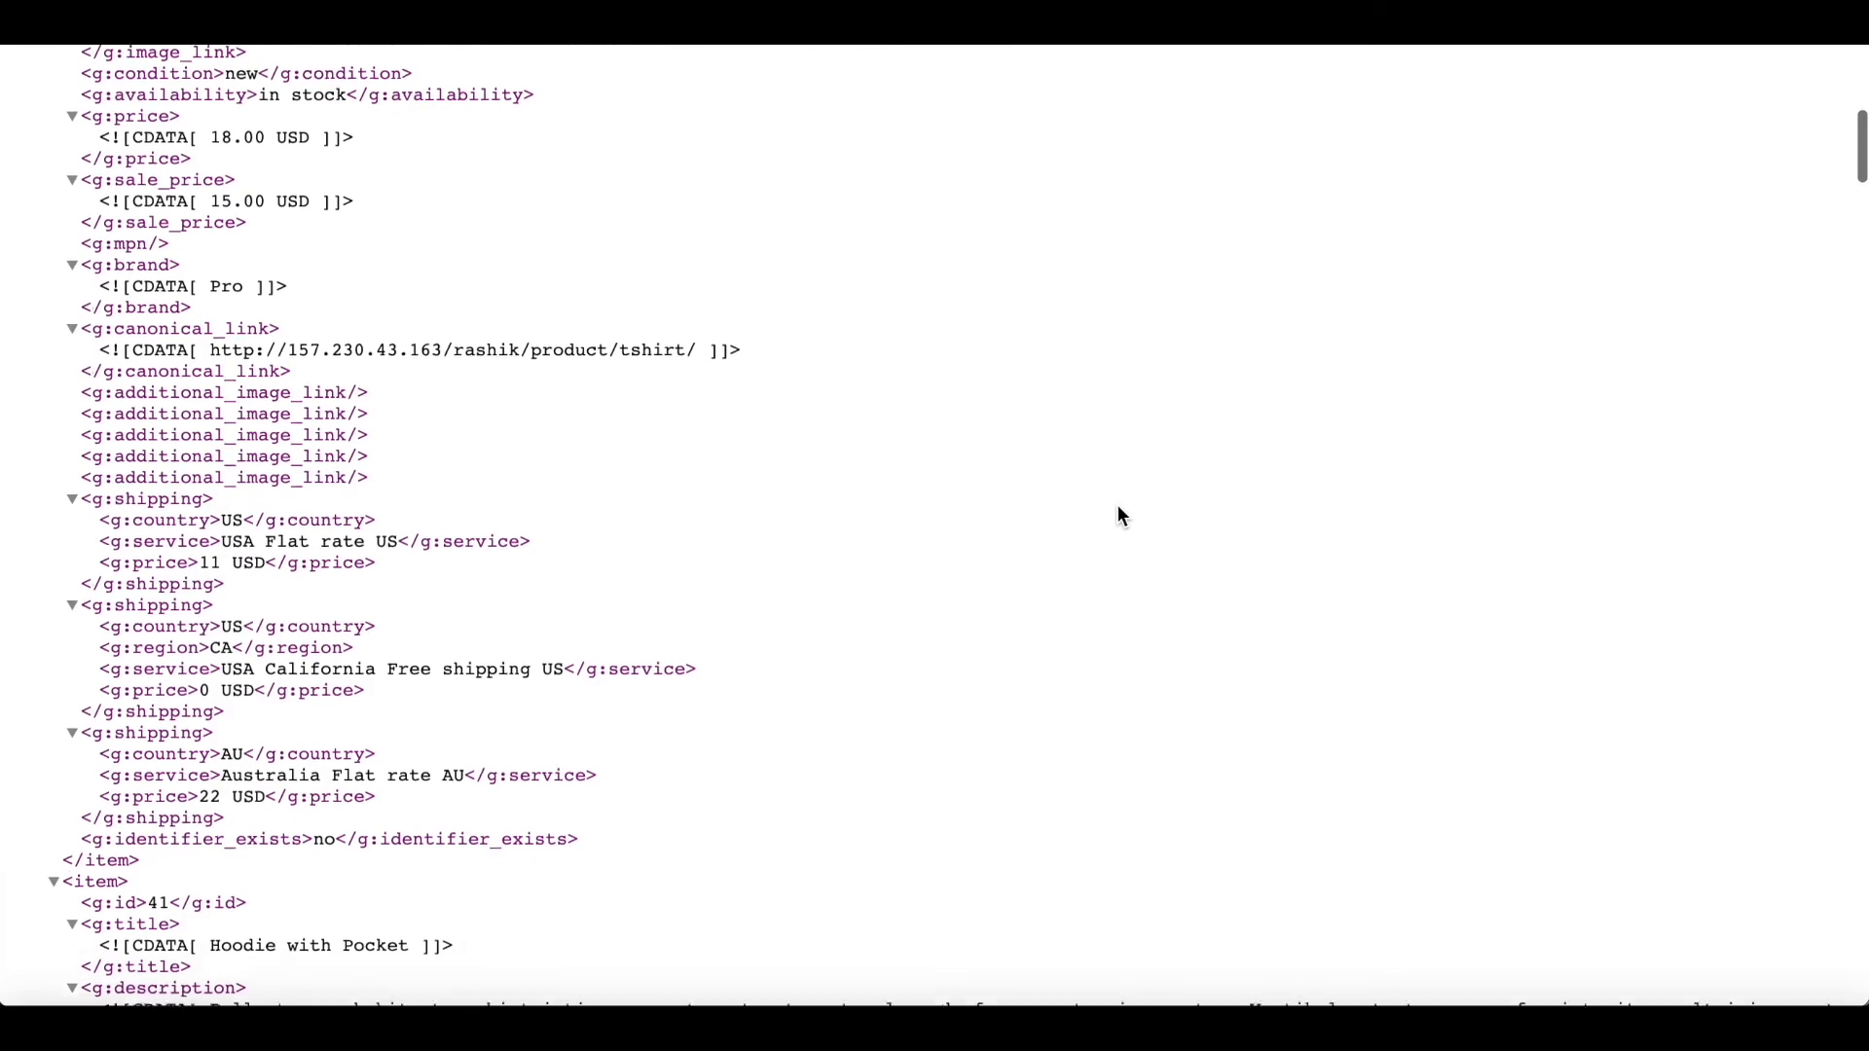